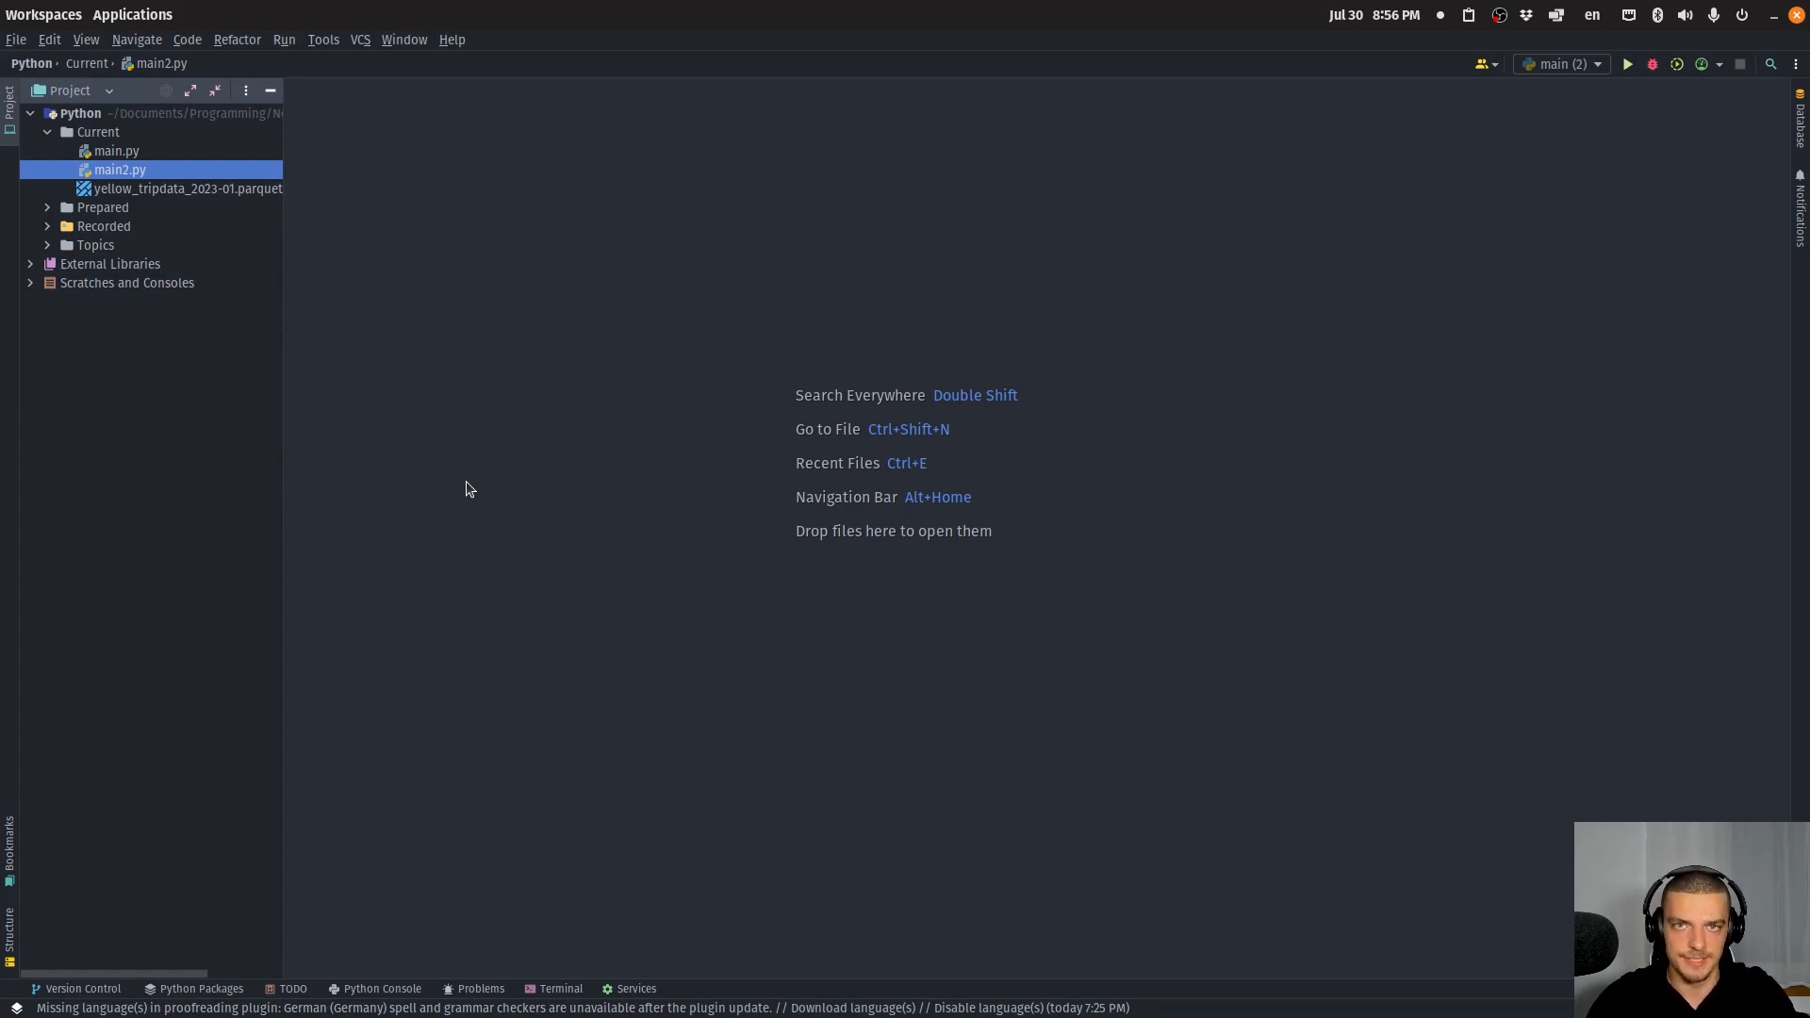
mouse_move(195, 211)
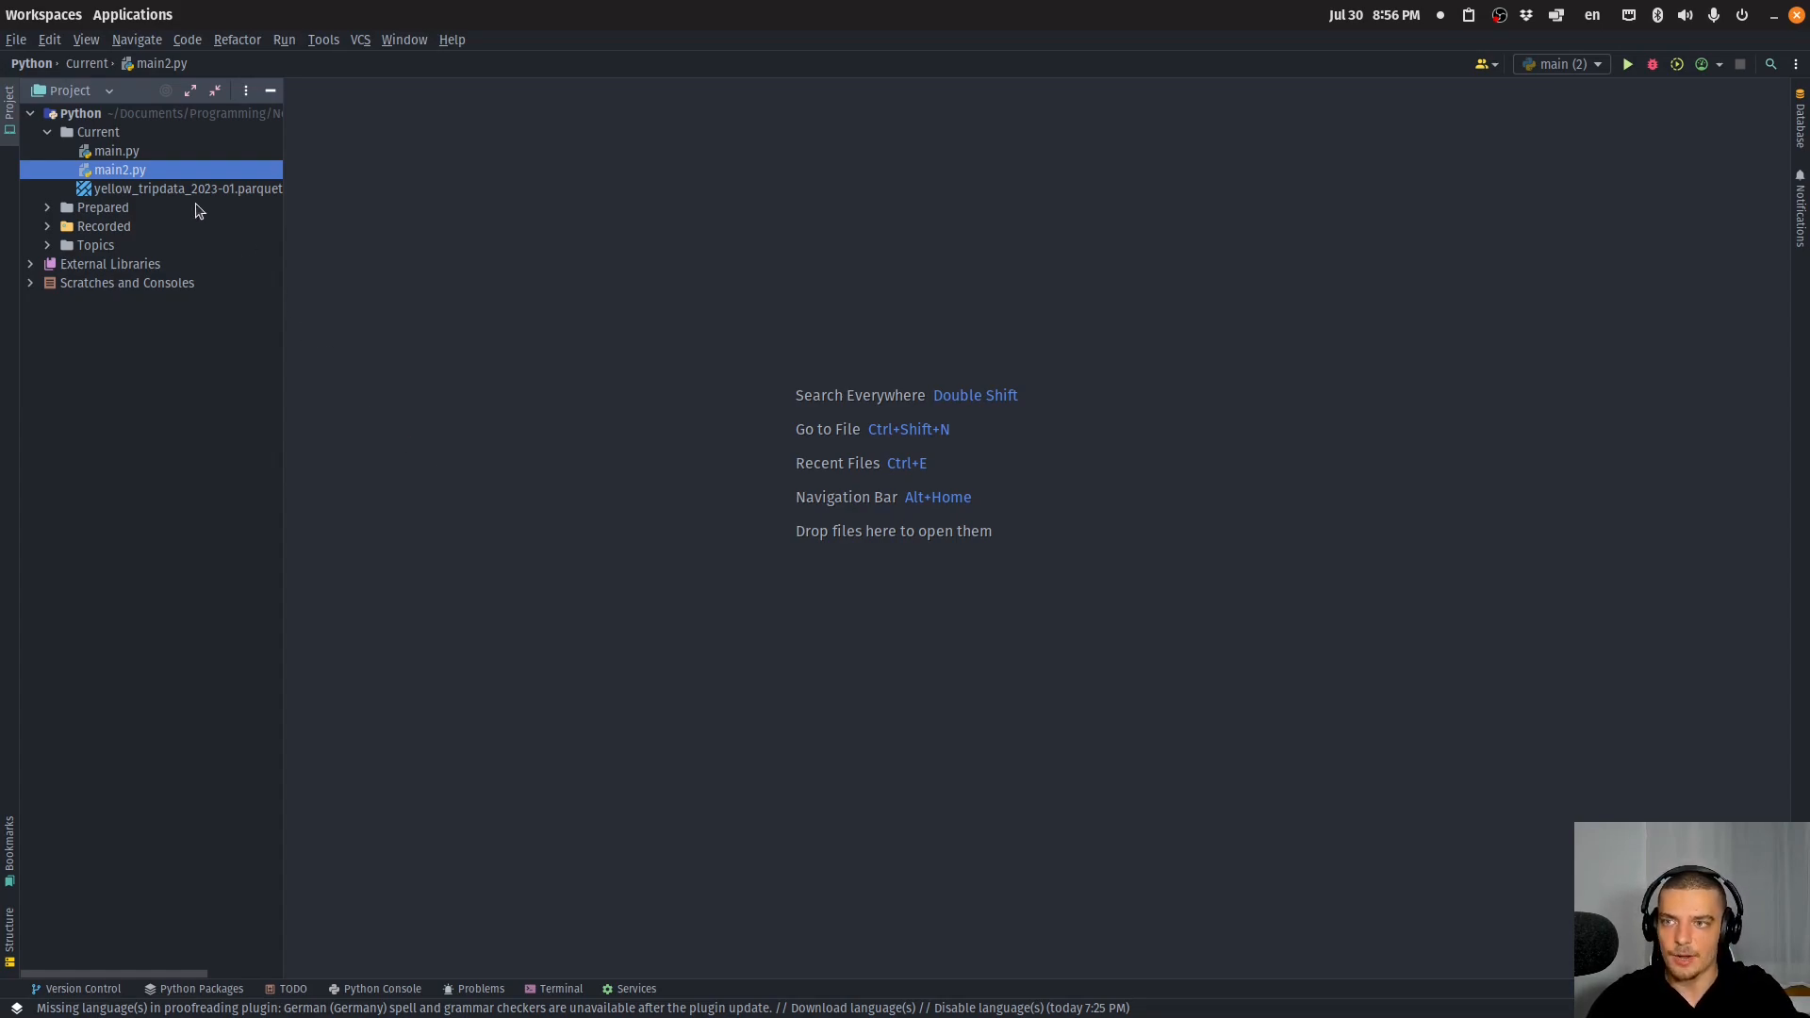
mouse_move(216, 273)
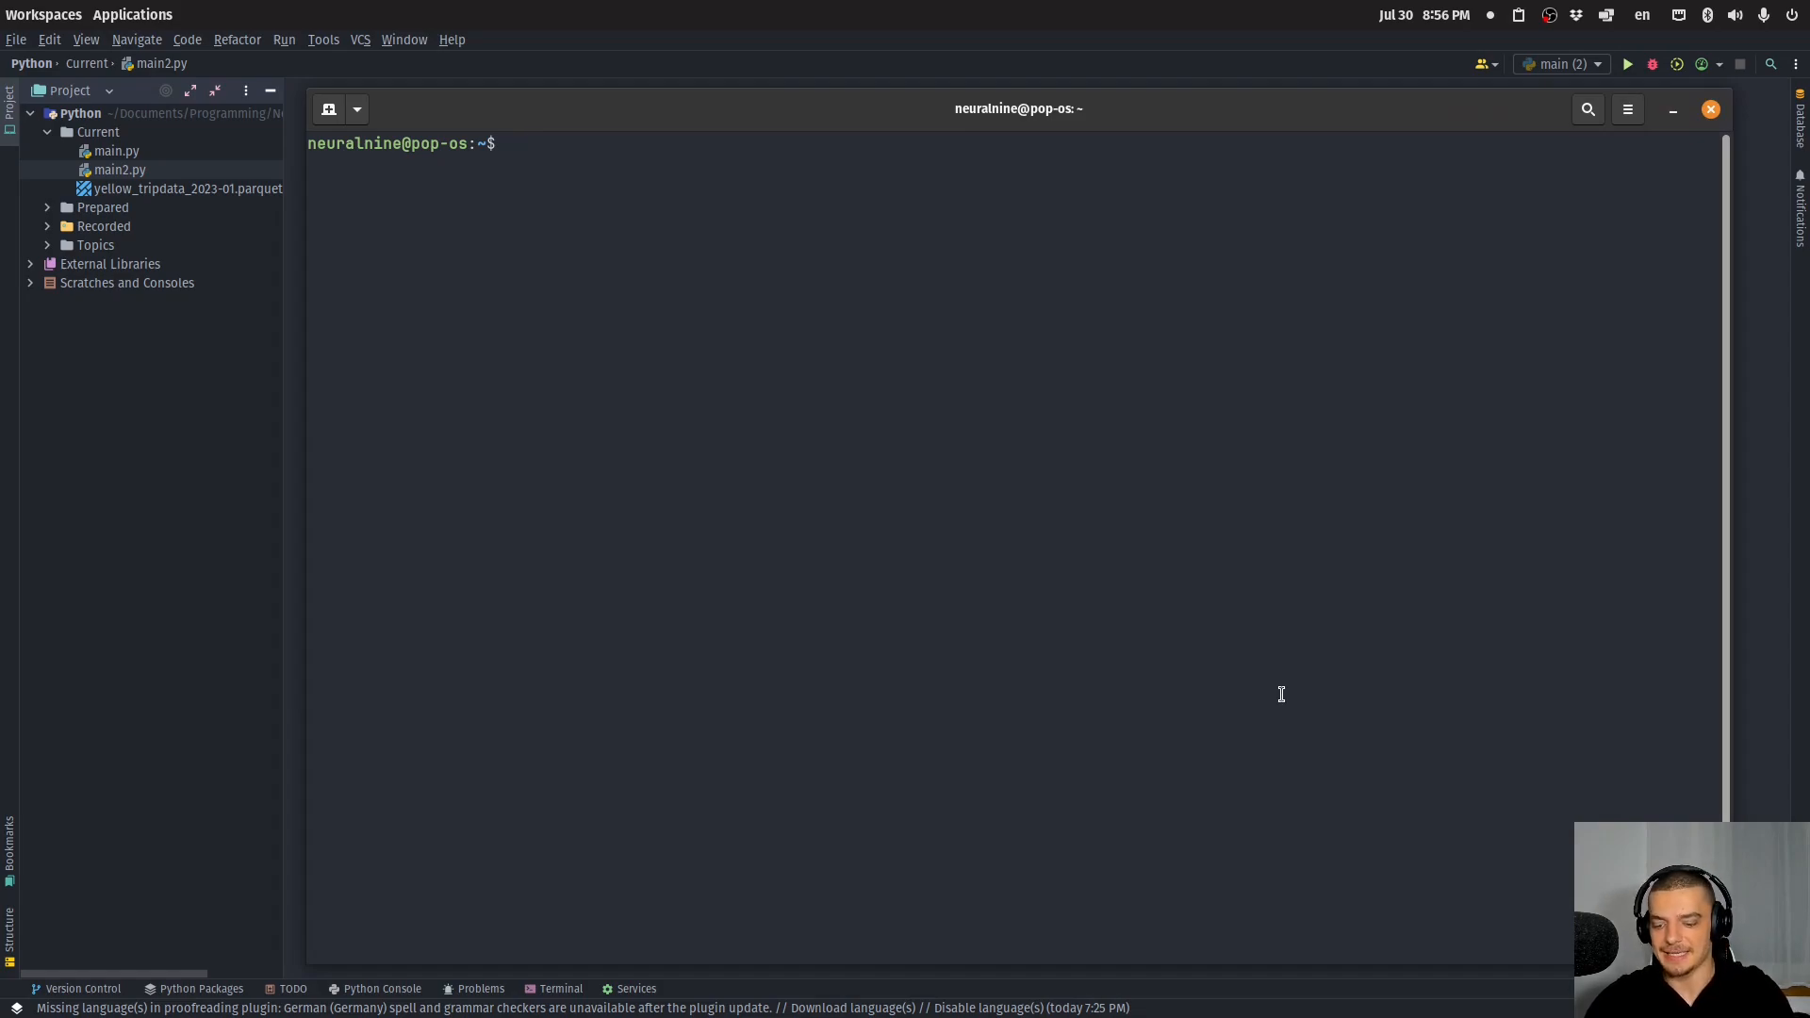
Run nvidia-smi to show the RTX 3060 Ti with CUDA 12.5.
type("n")
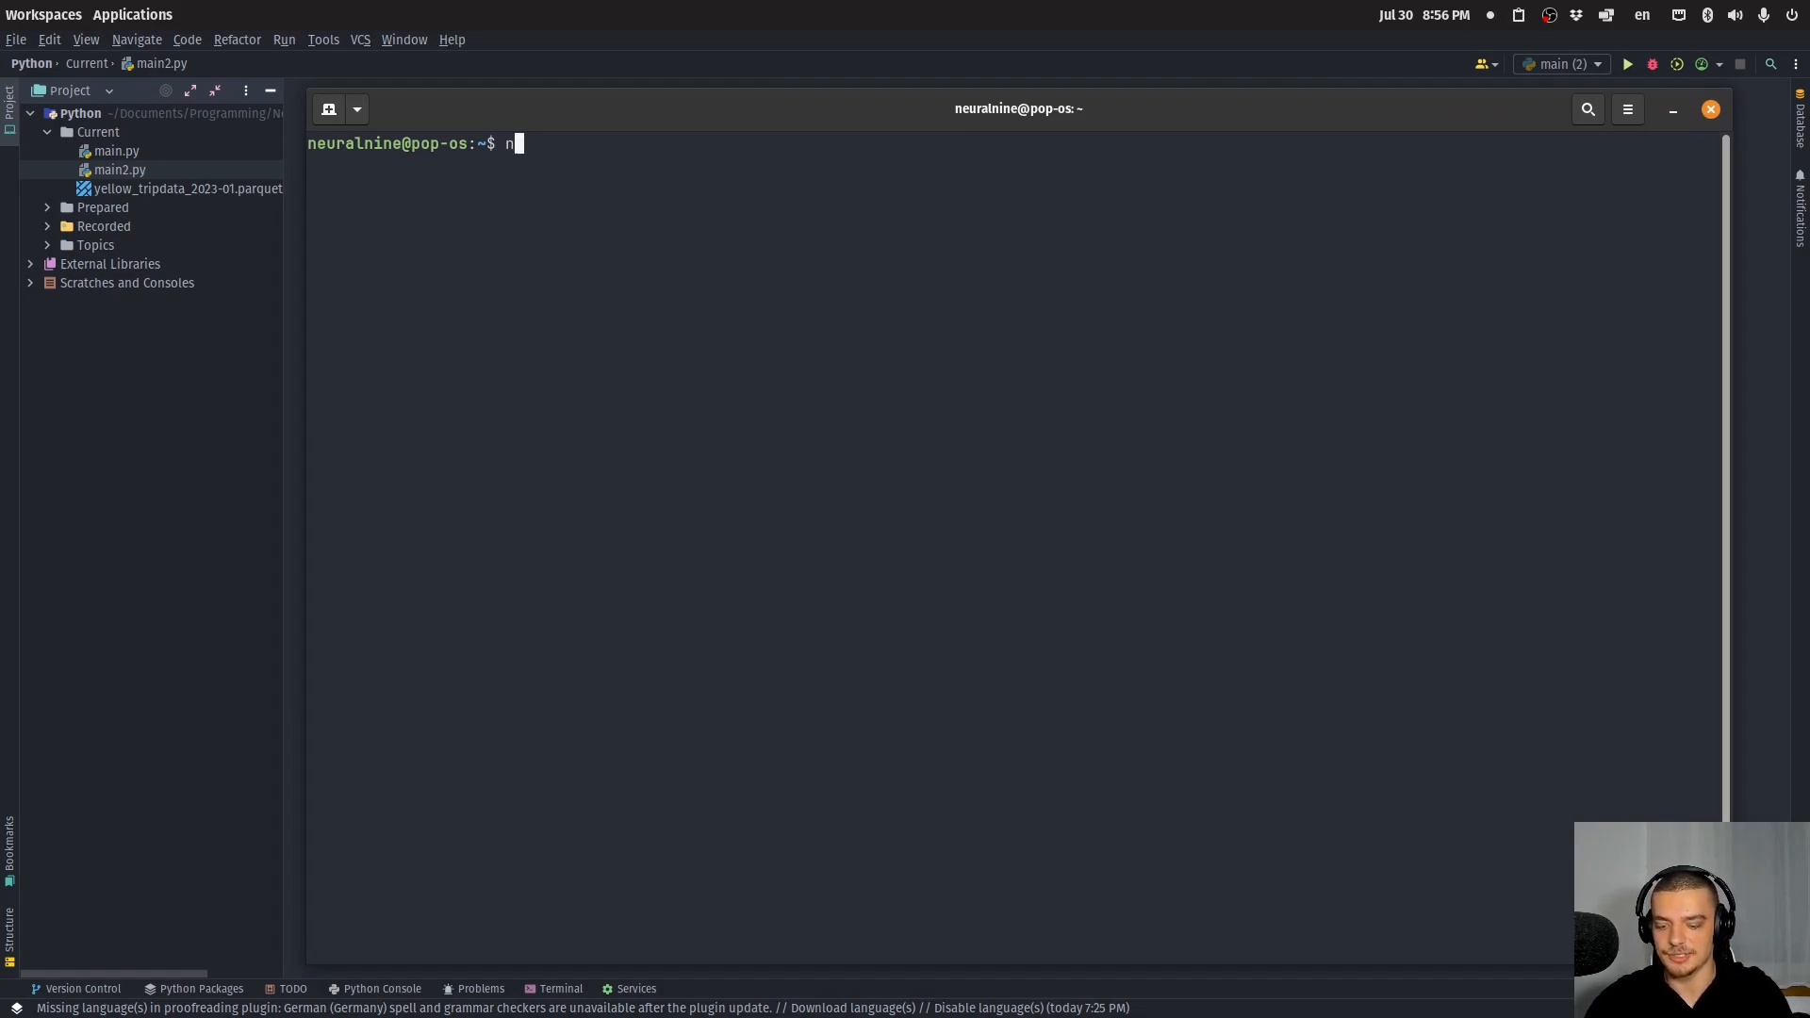
type("vidia-smi")
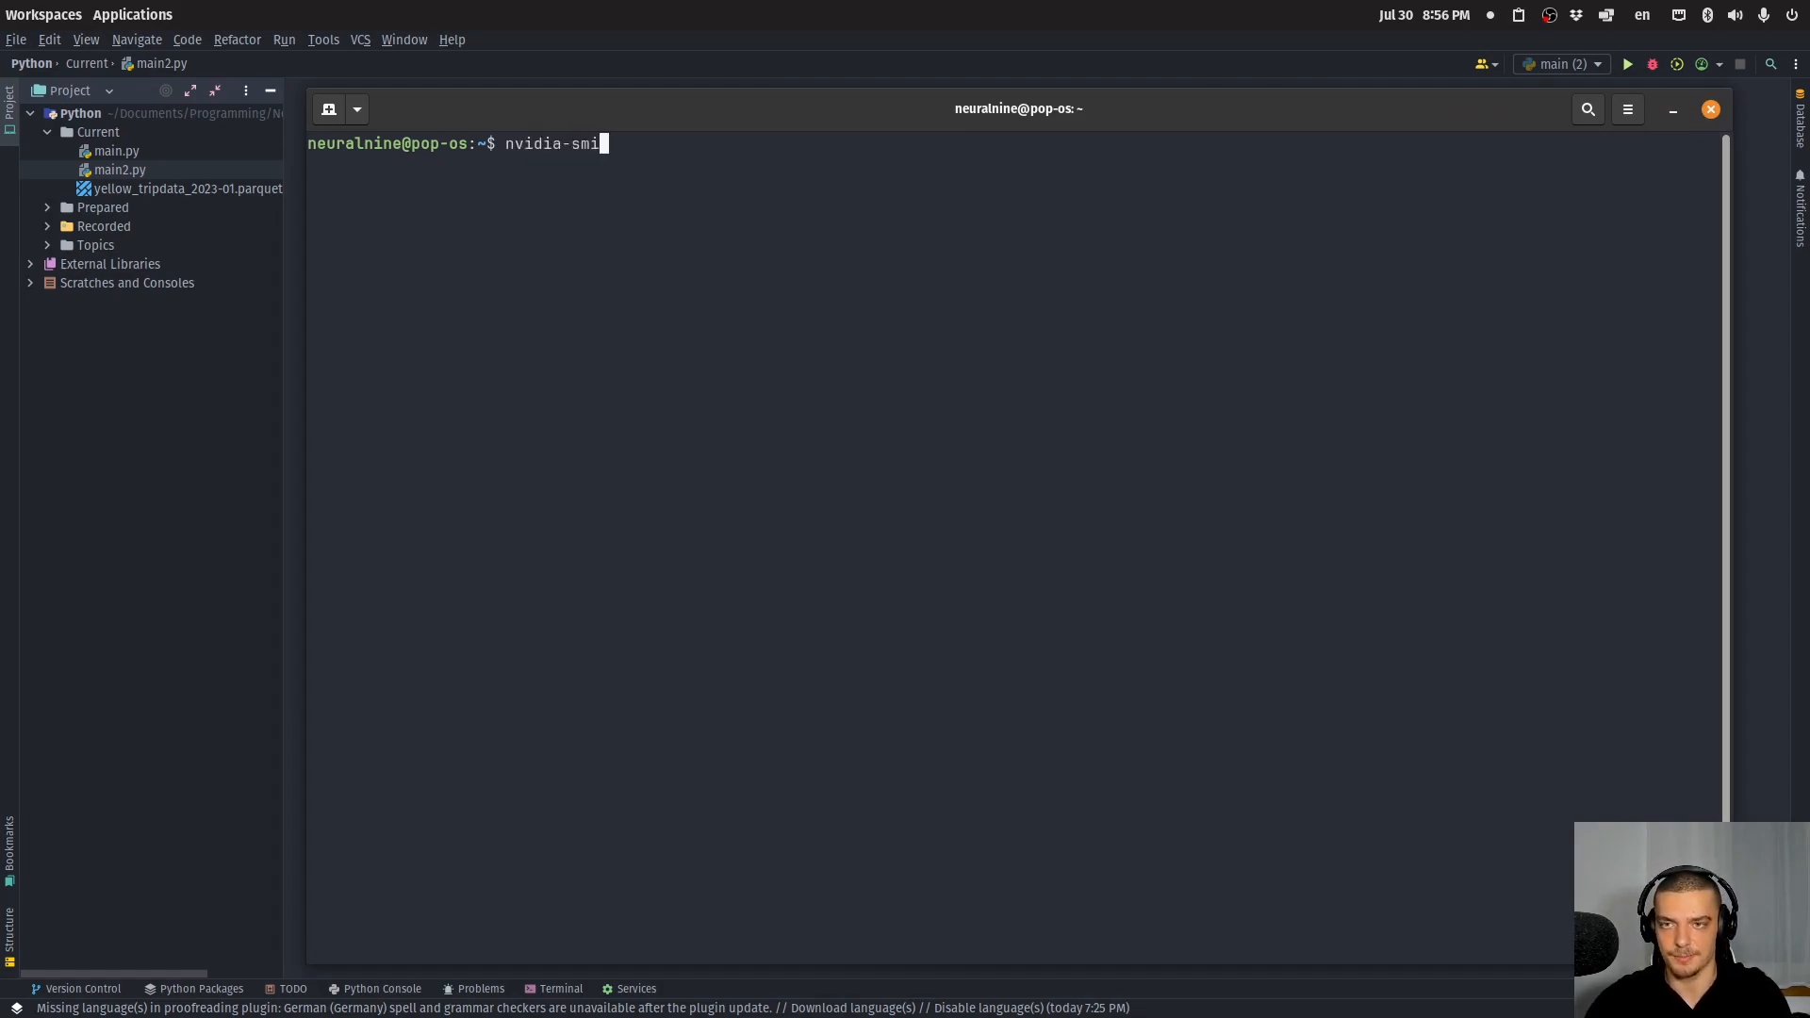
key("Return")
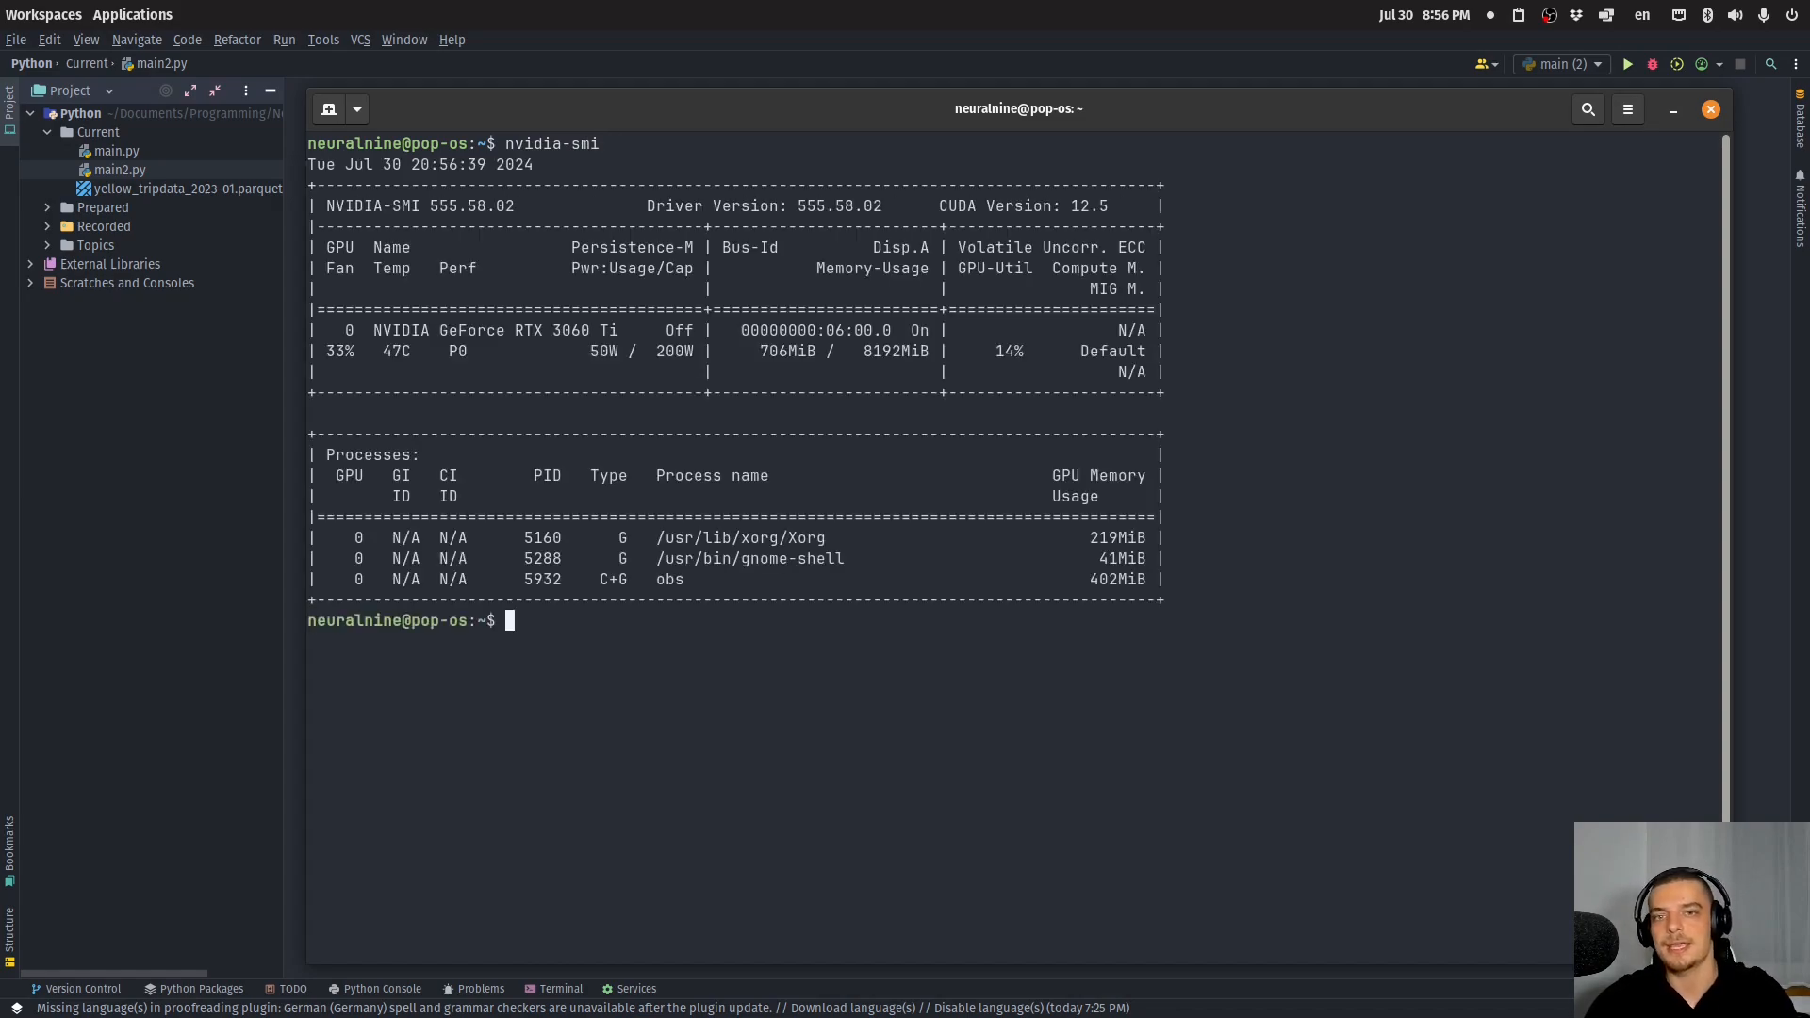
double_click(1039, 205)
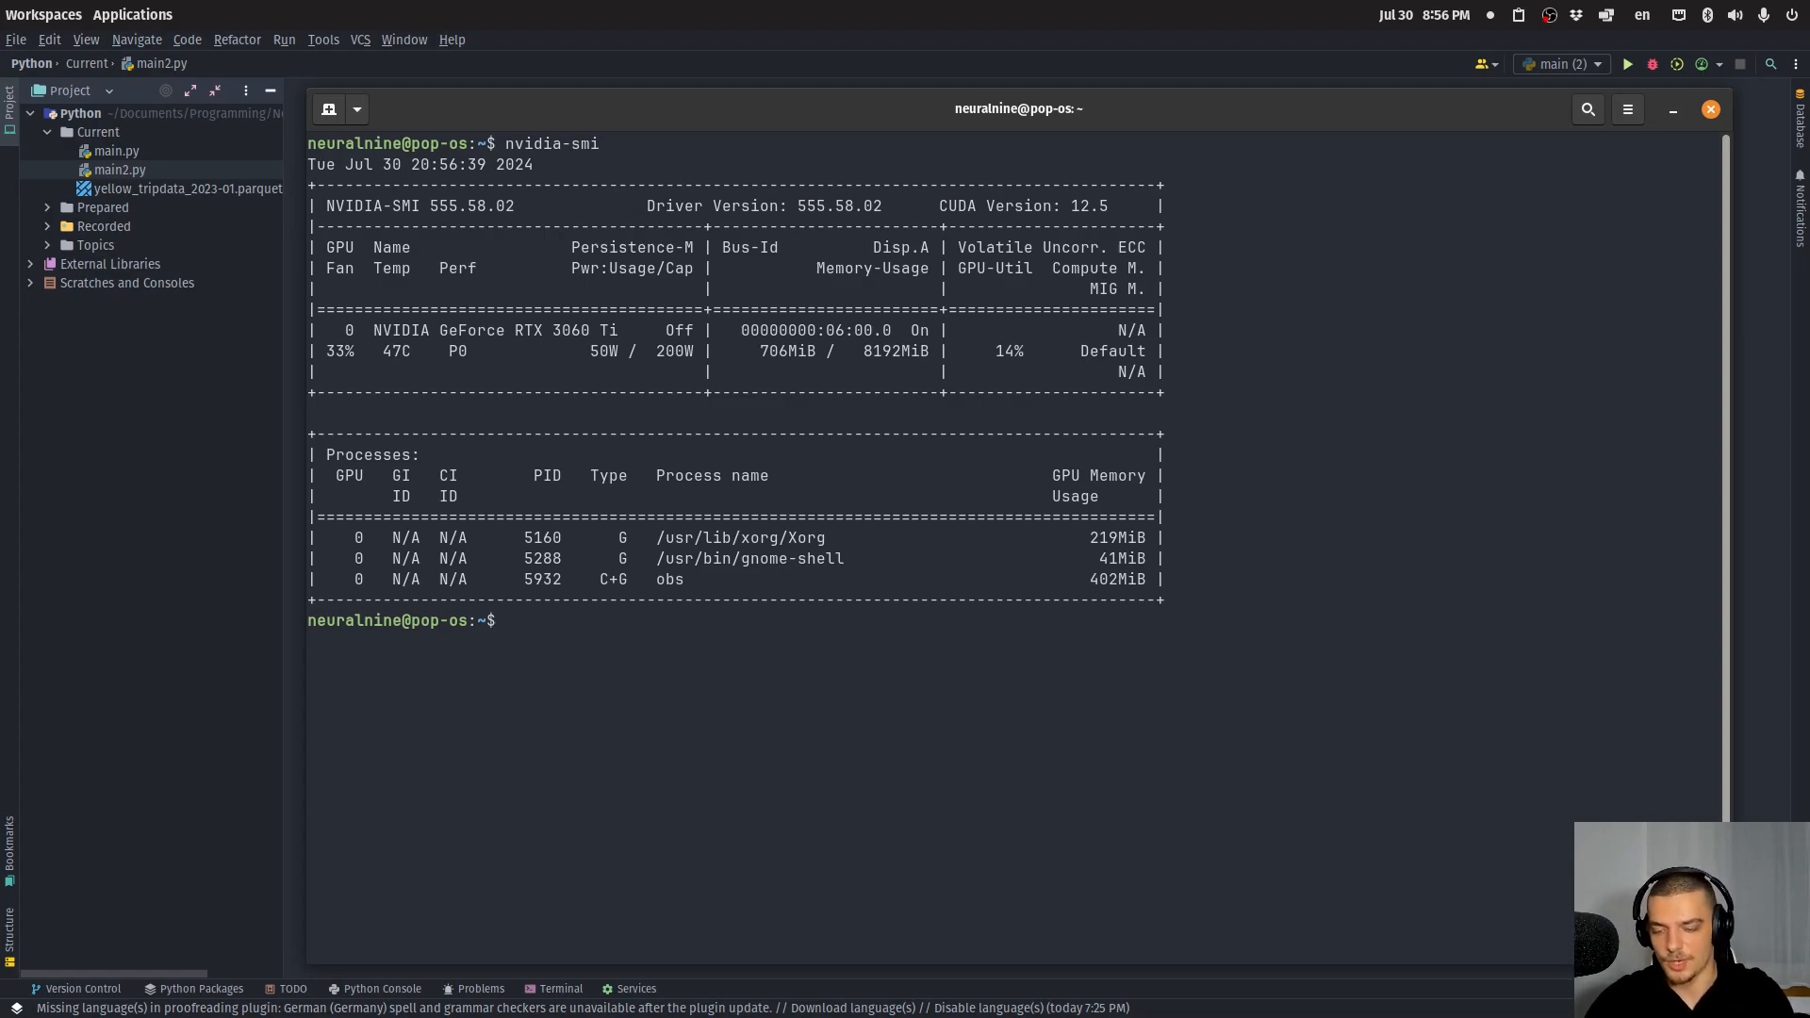
Type 'pip3 install cudf-cu12' at the prompt without running it.
type("pip3 install")
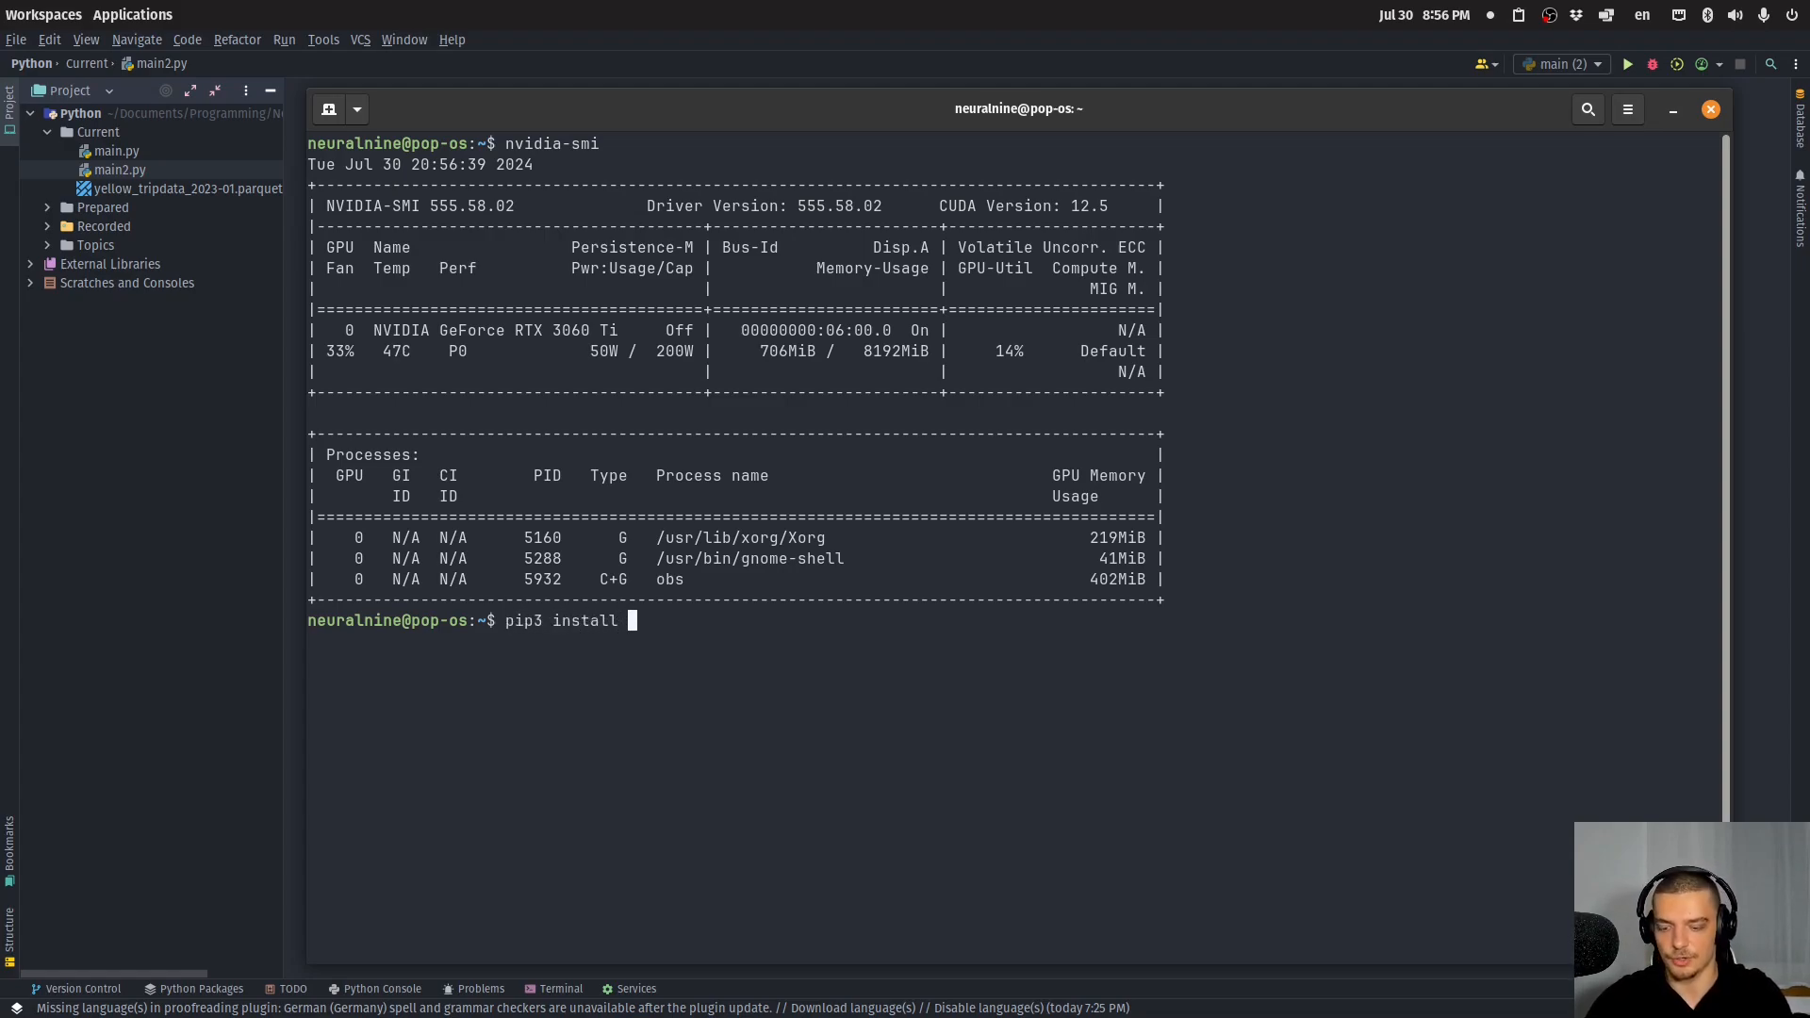
type("cudf-c")
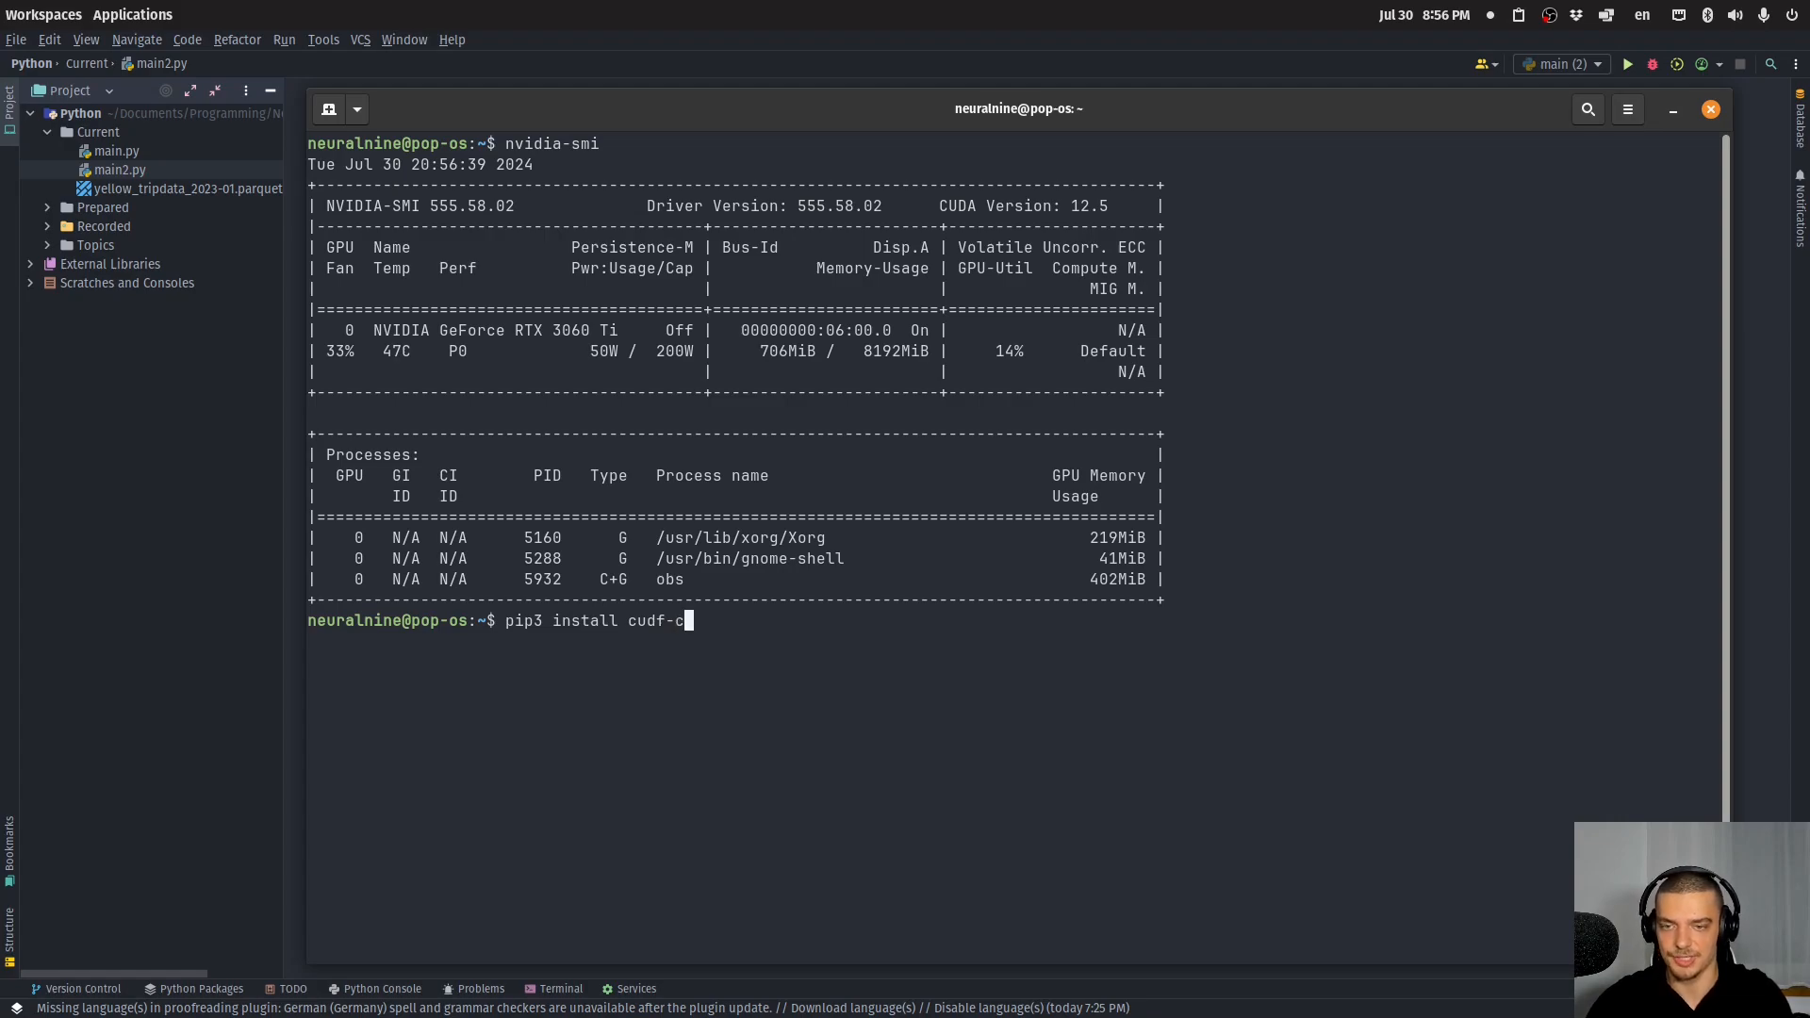
type("u12")
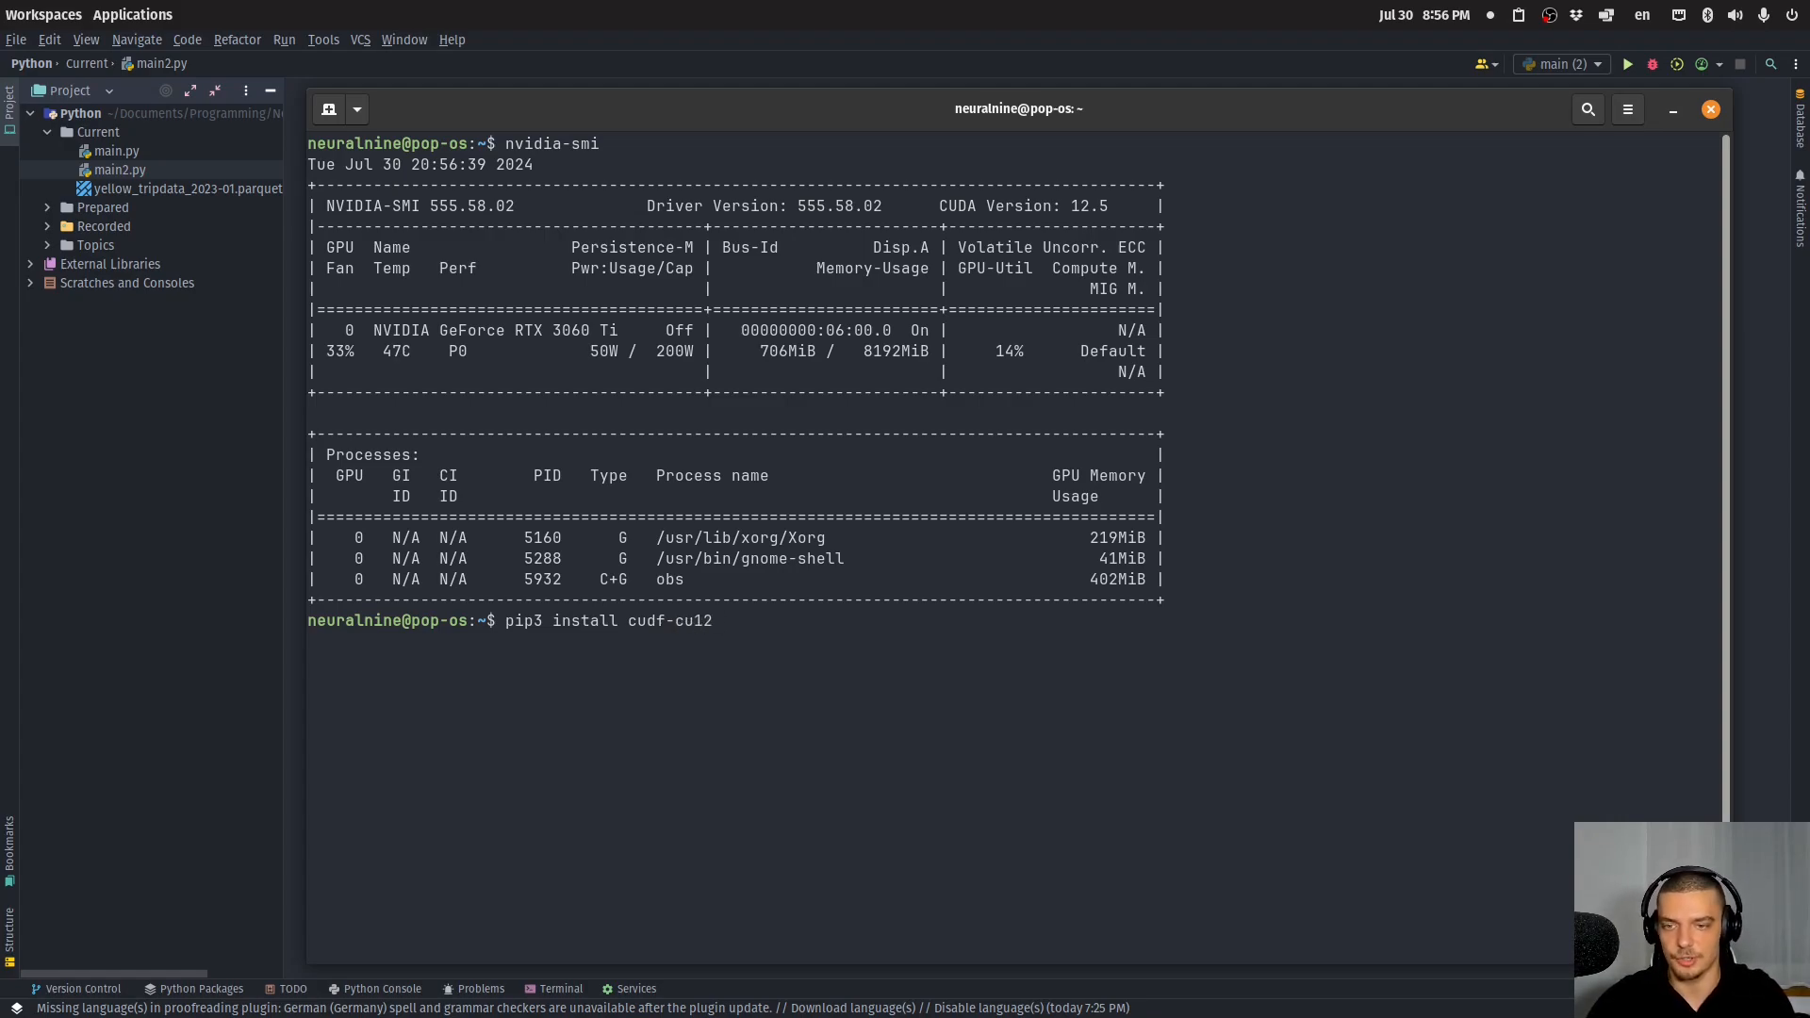
key("BackSpace")
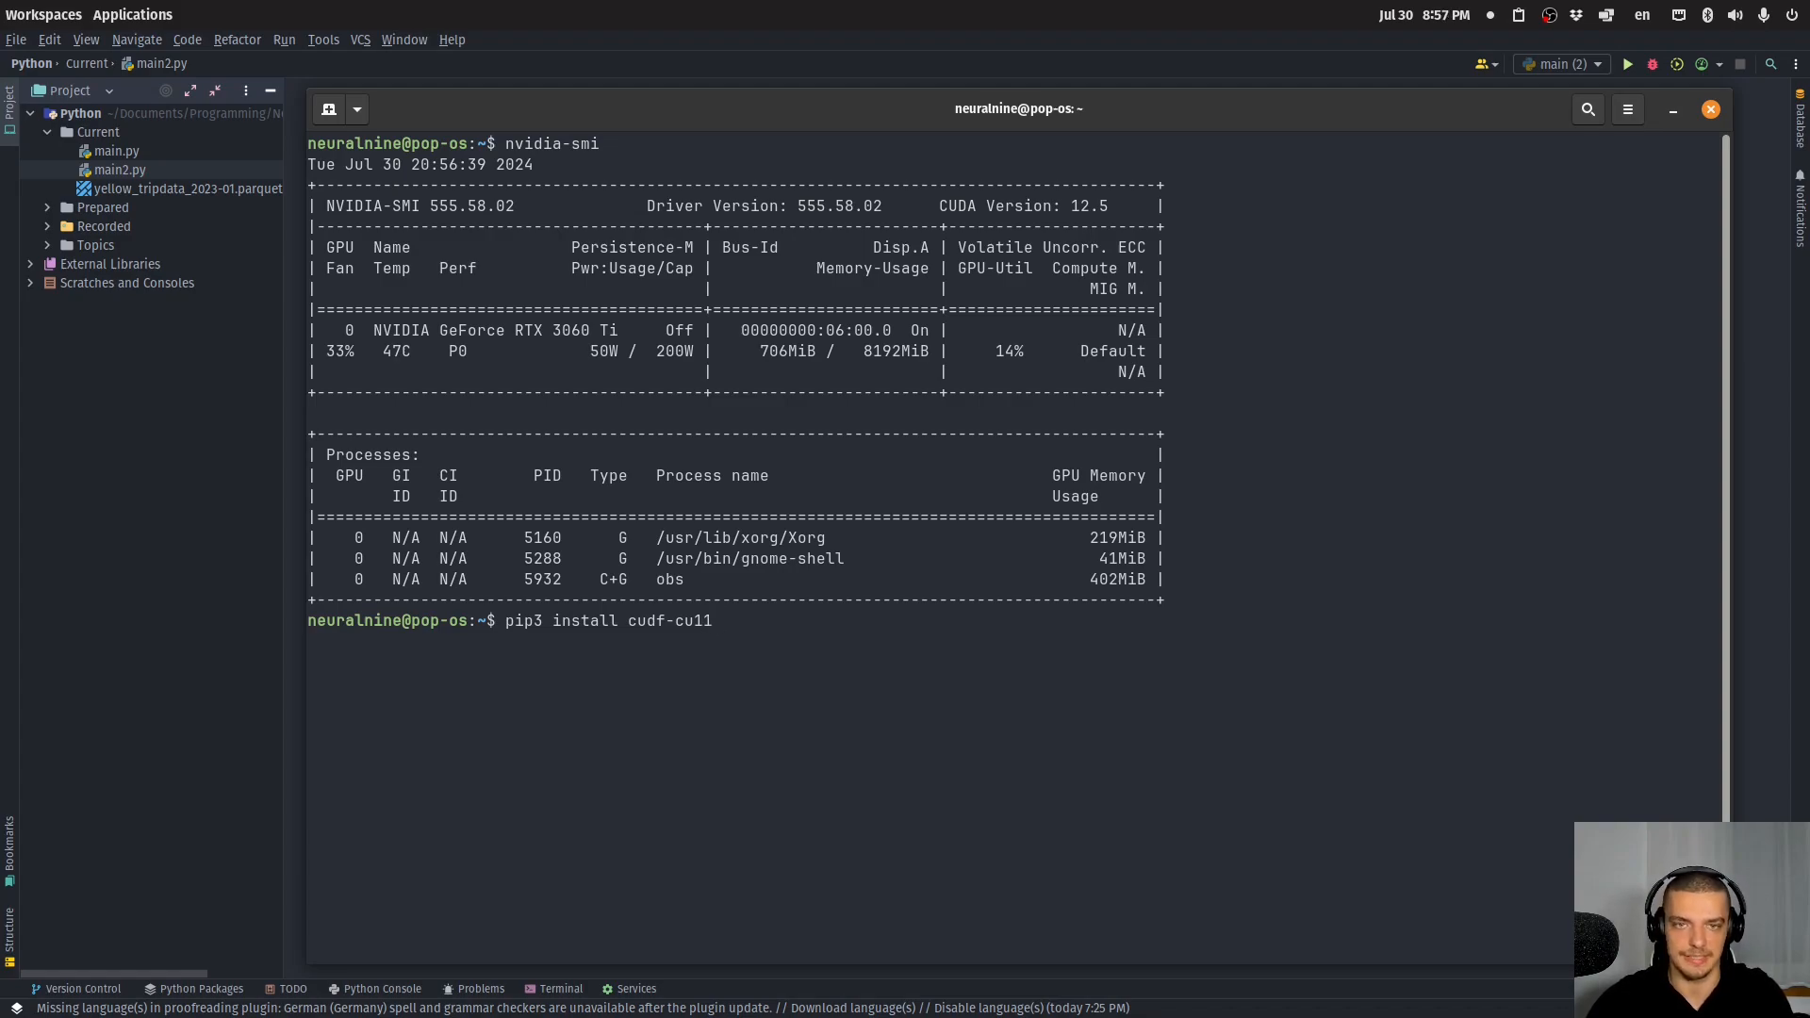
type("2")
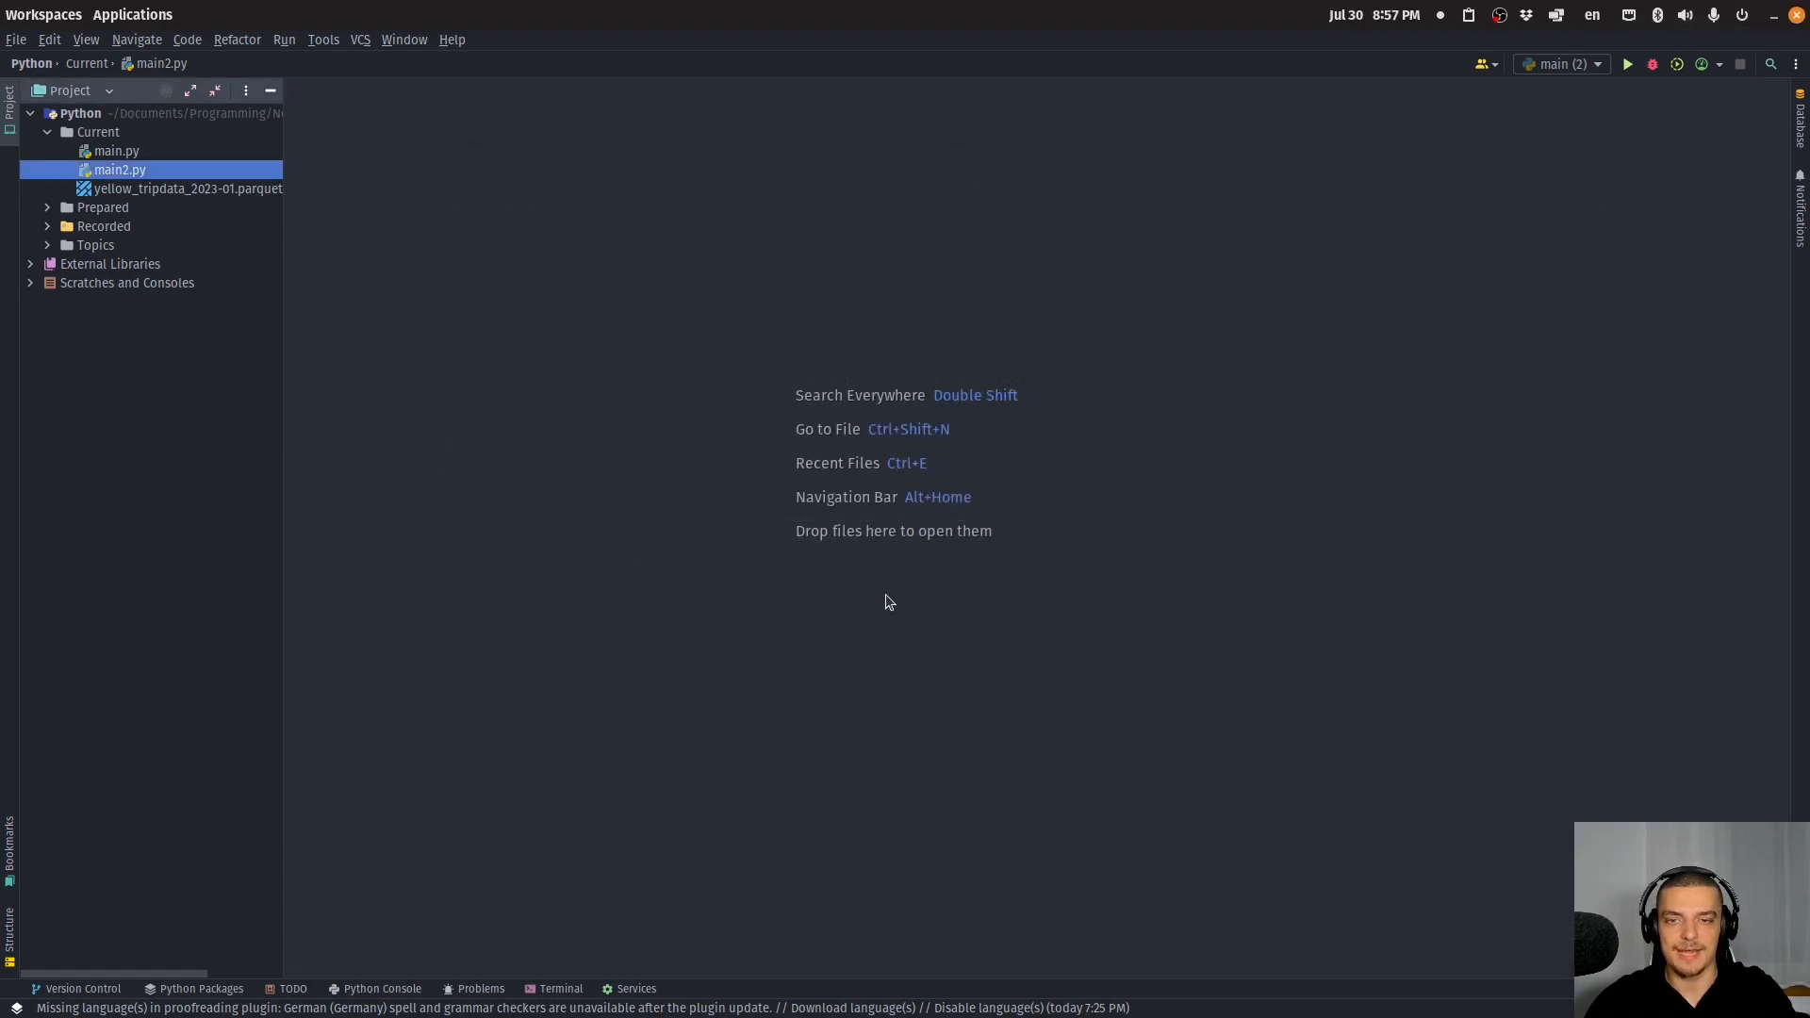
mouse_move(882, 592)
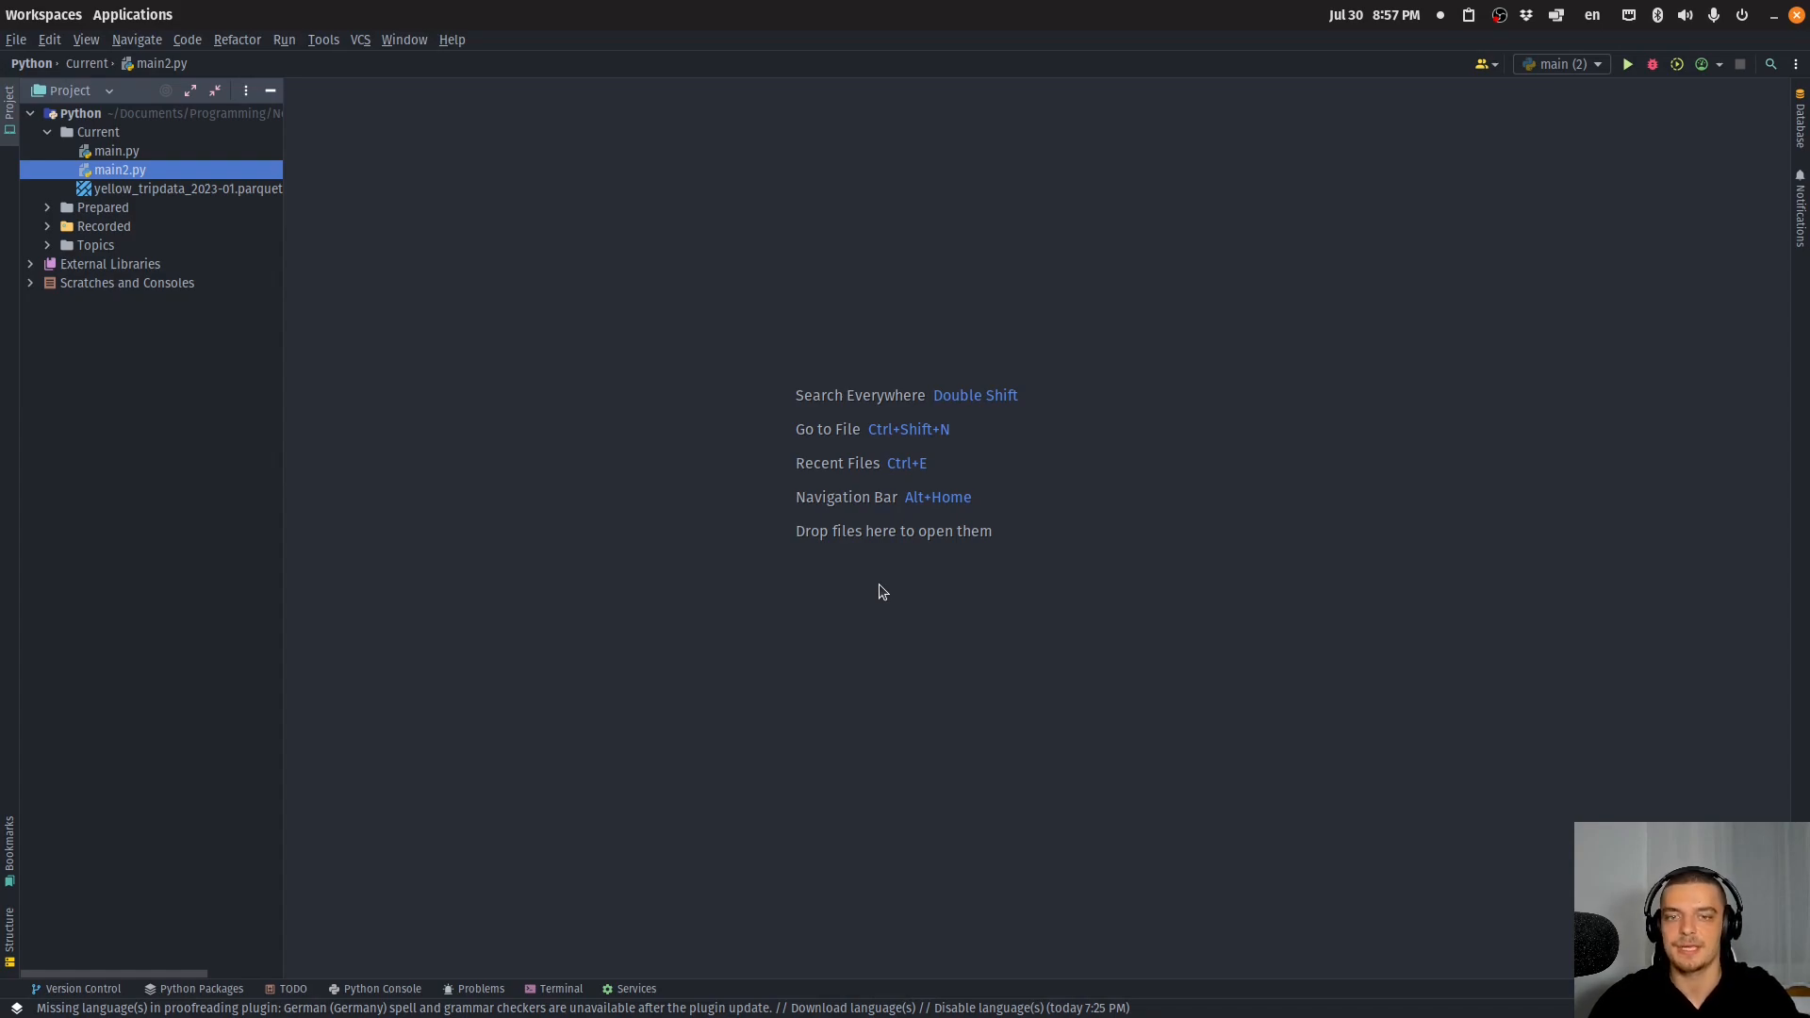
mouse_move(130, 151)
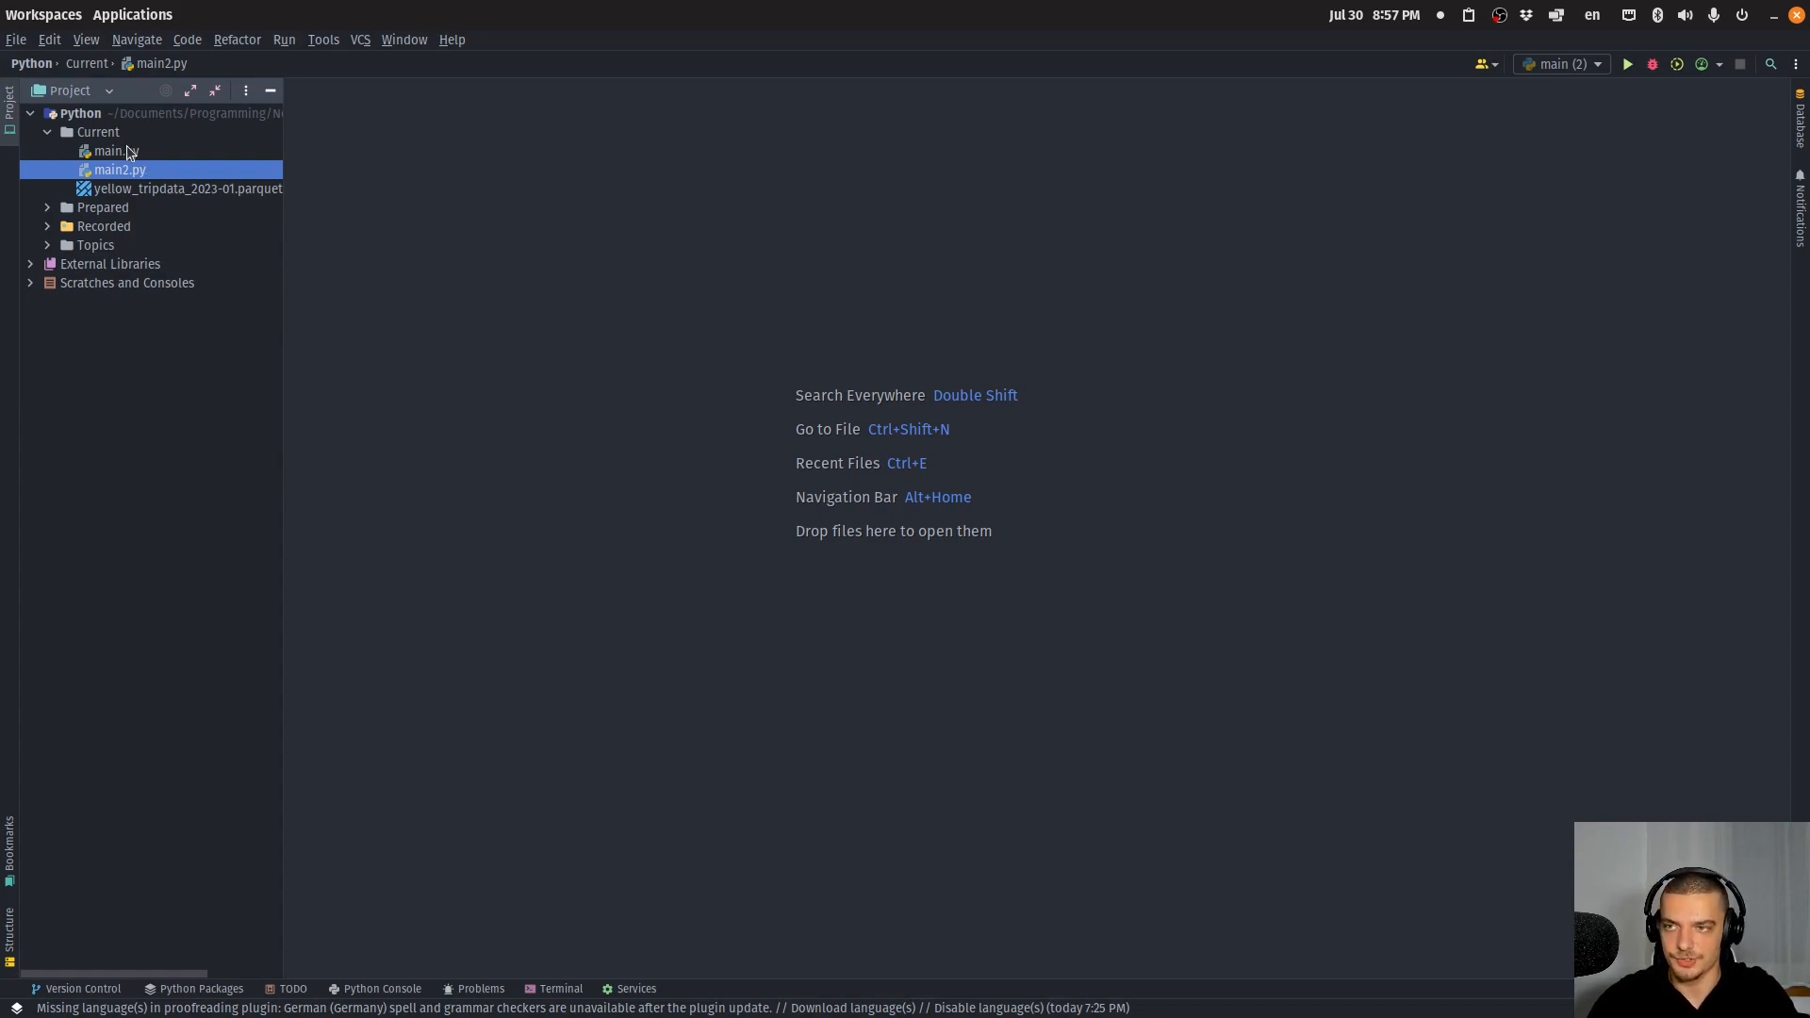
double_click(115, 151)
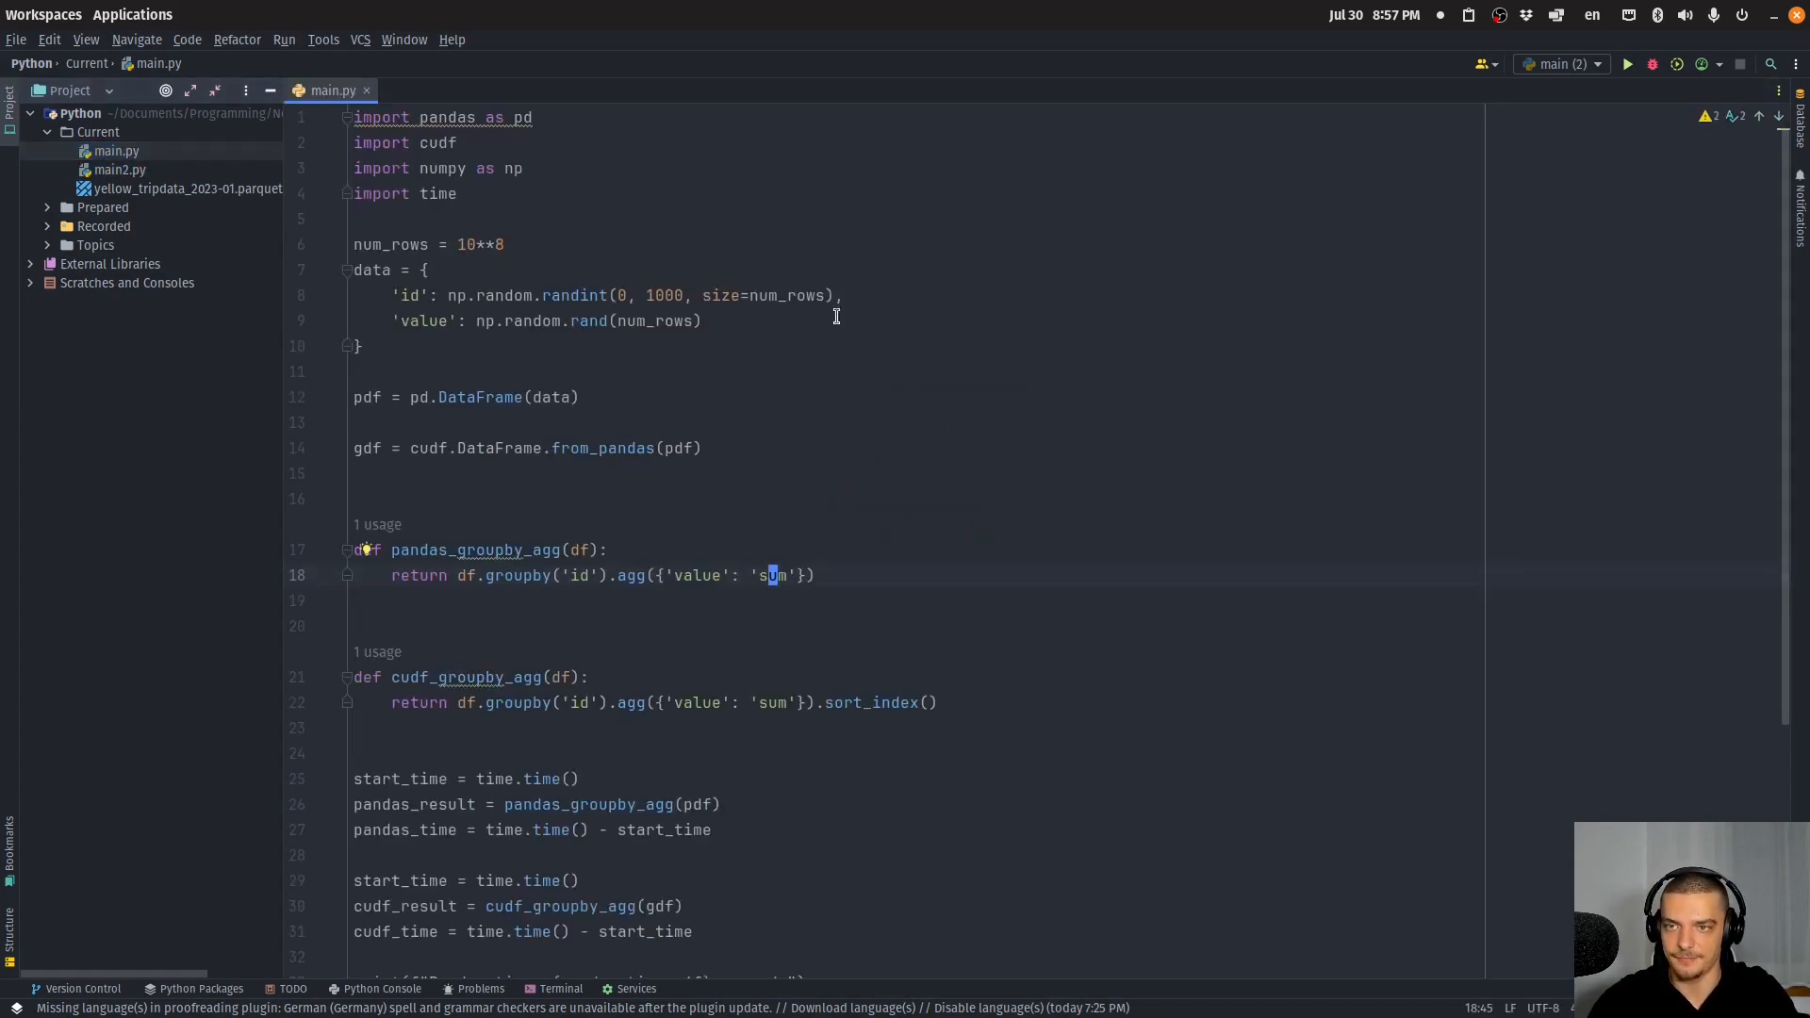
left_click(370, 319)
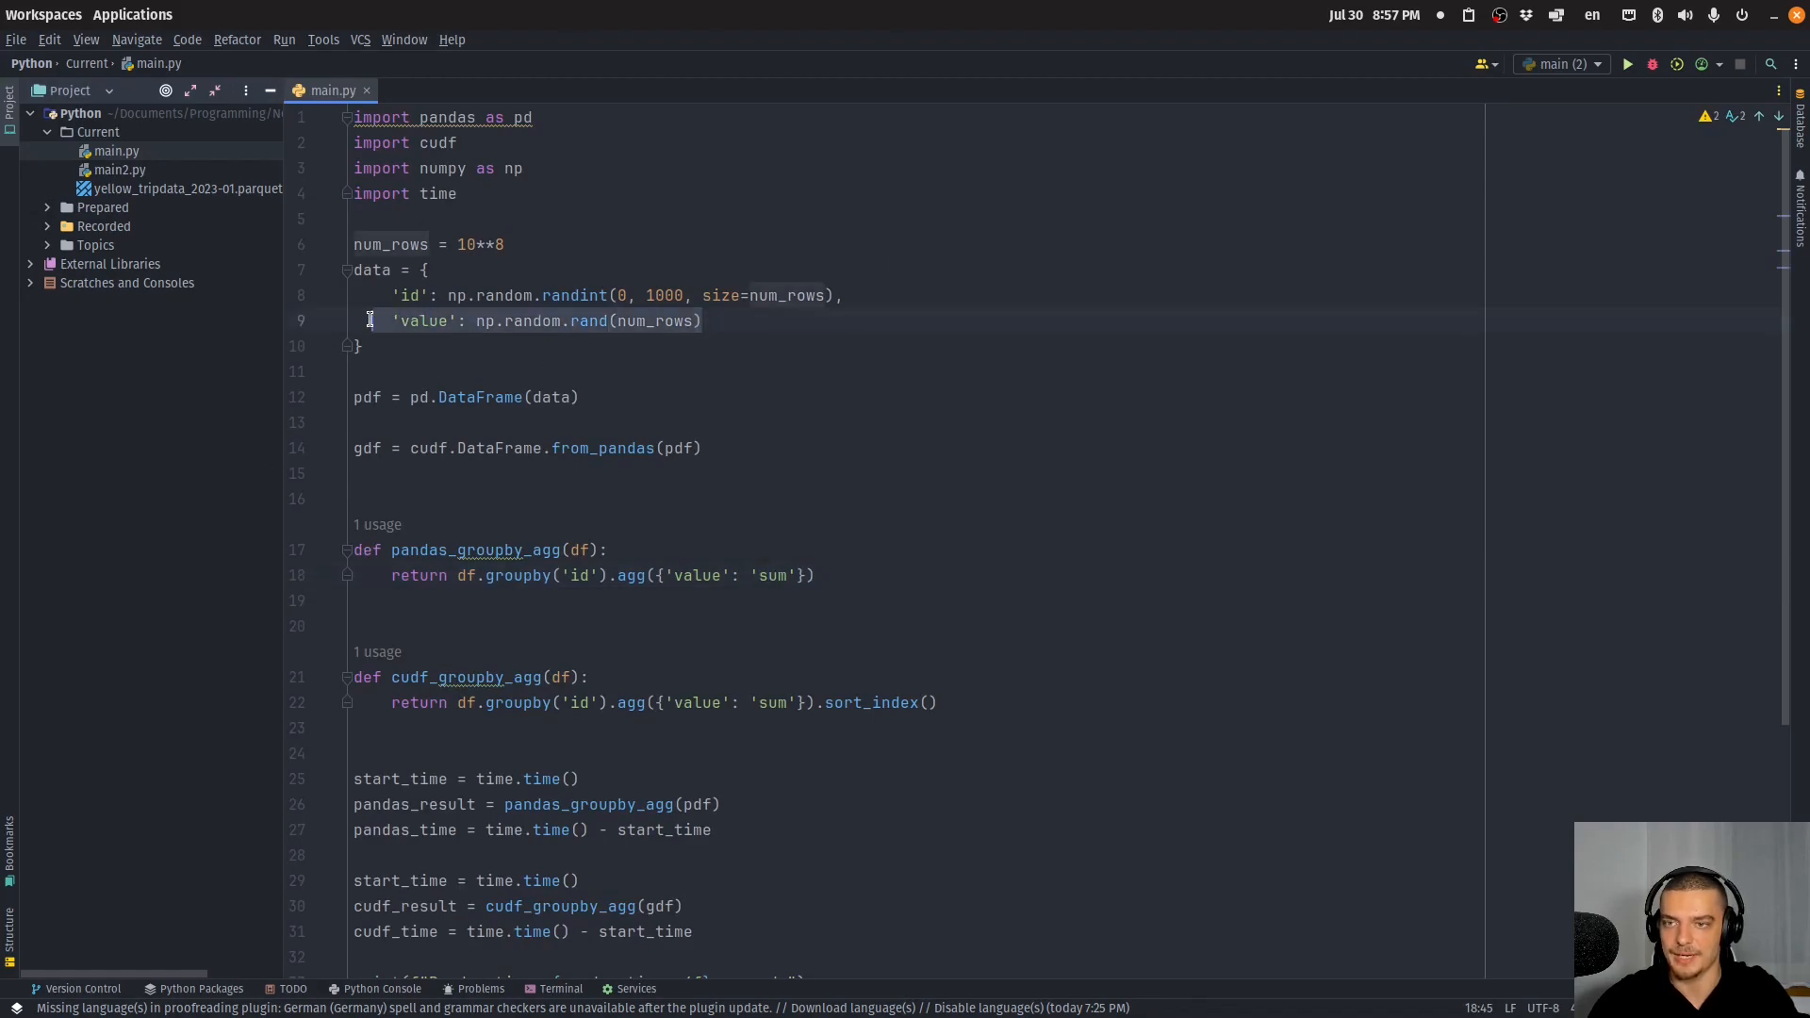
double_click(479, 243)
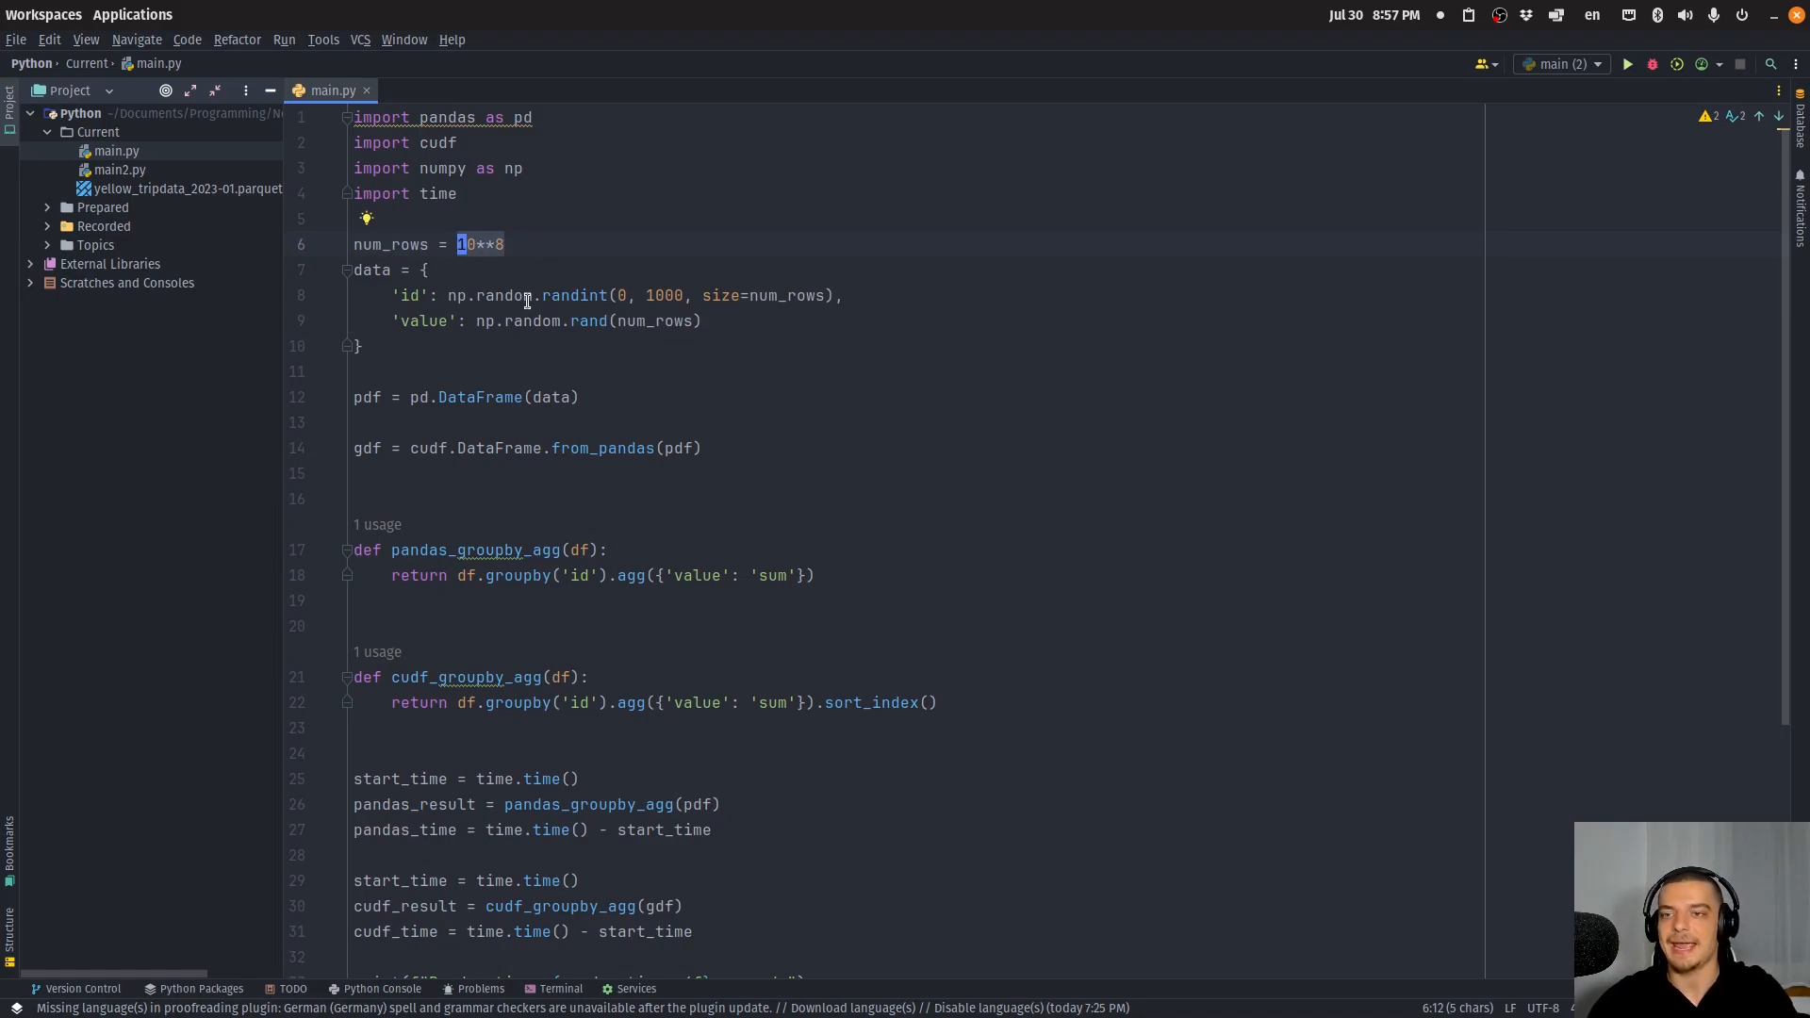
left_click(433, 321)
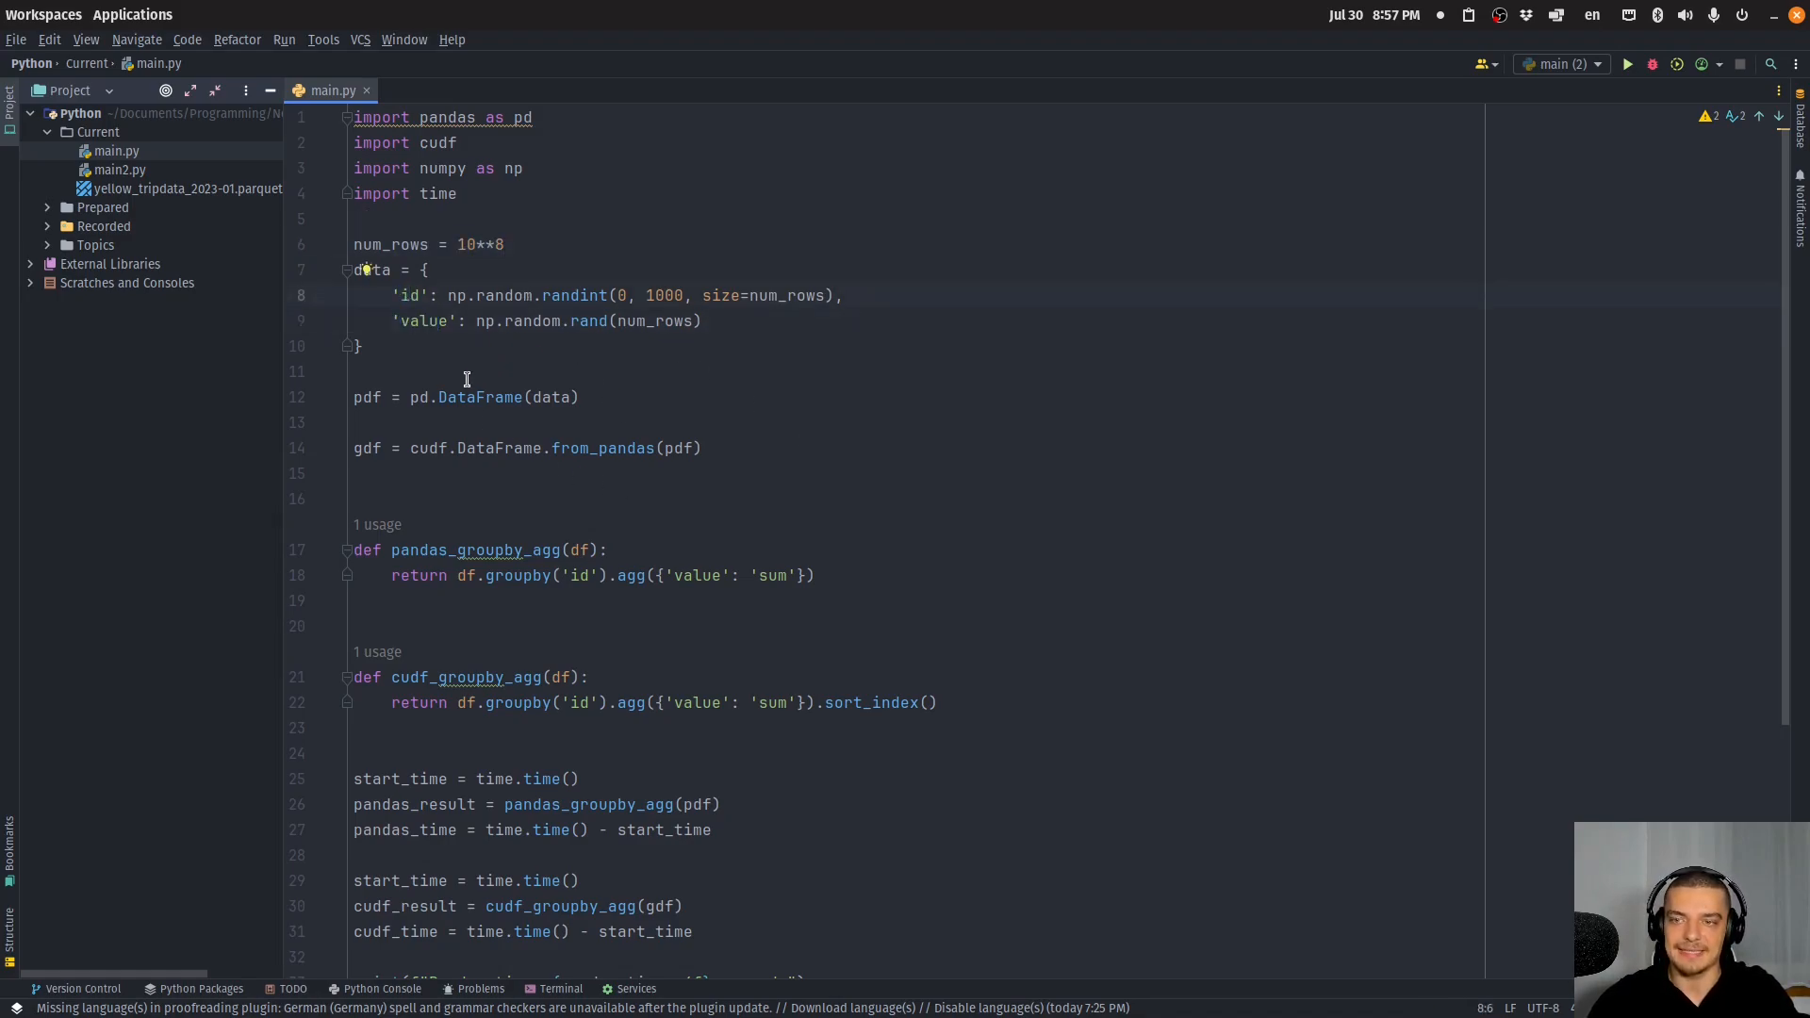
mouse_move(423, 349)
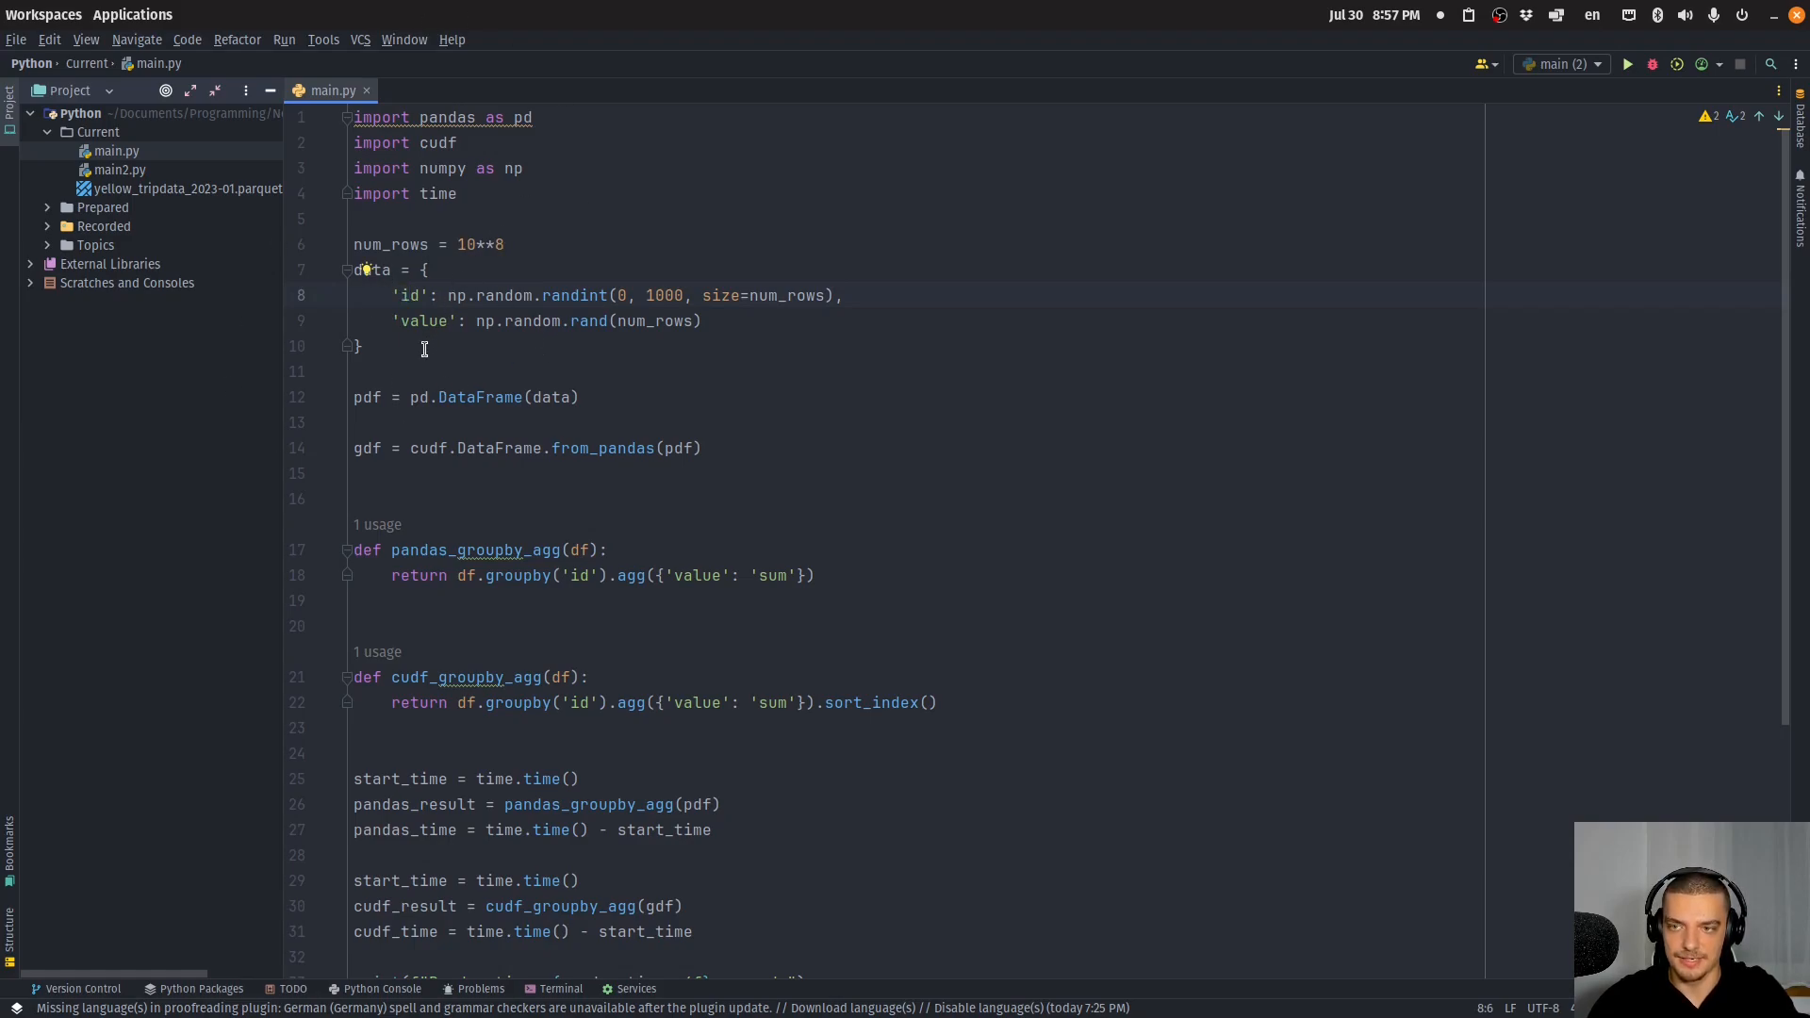
left_click(459, 397)
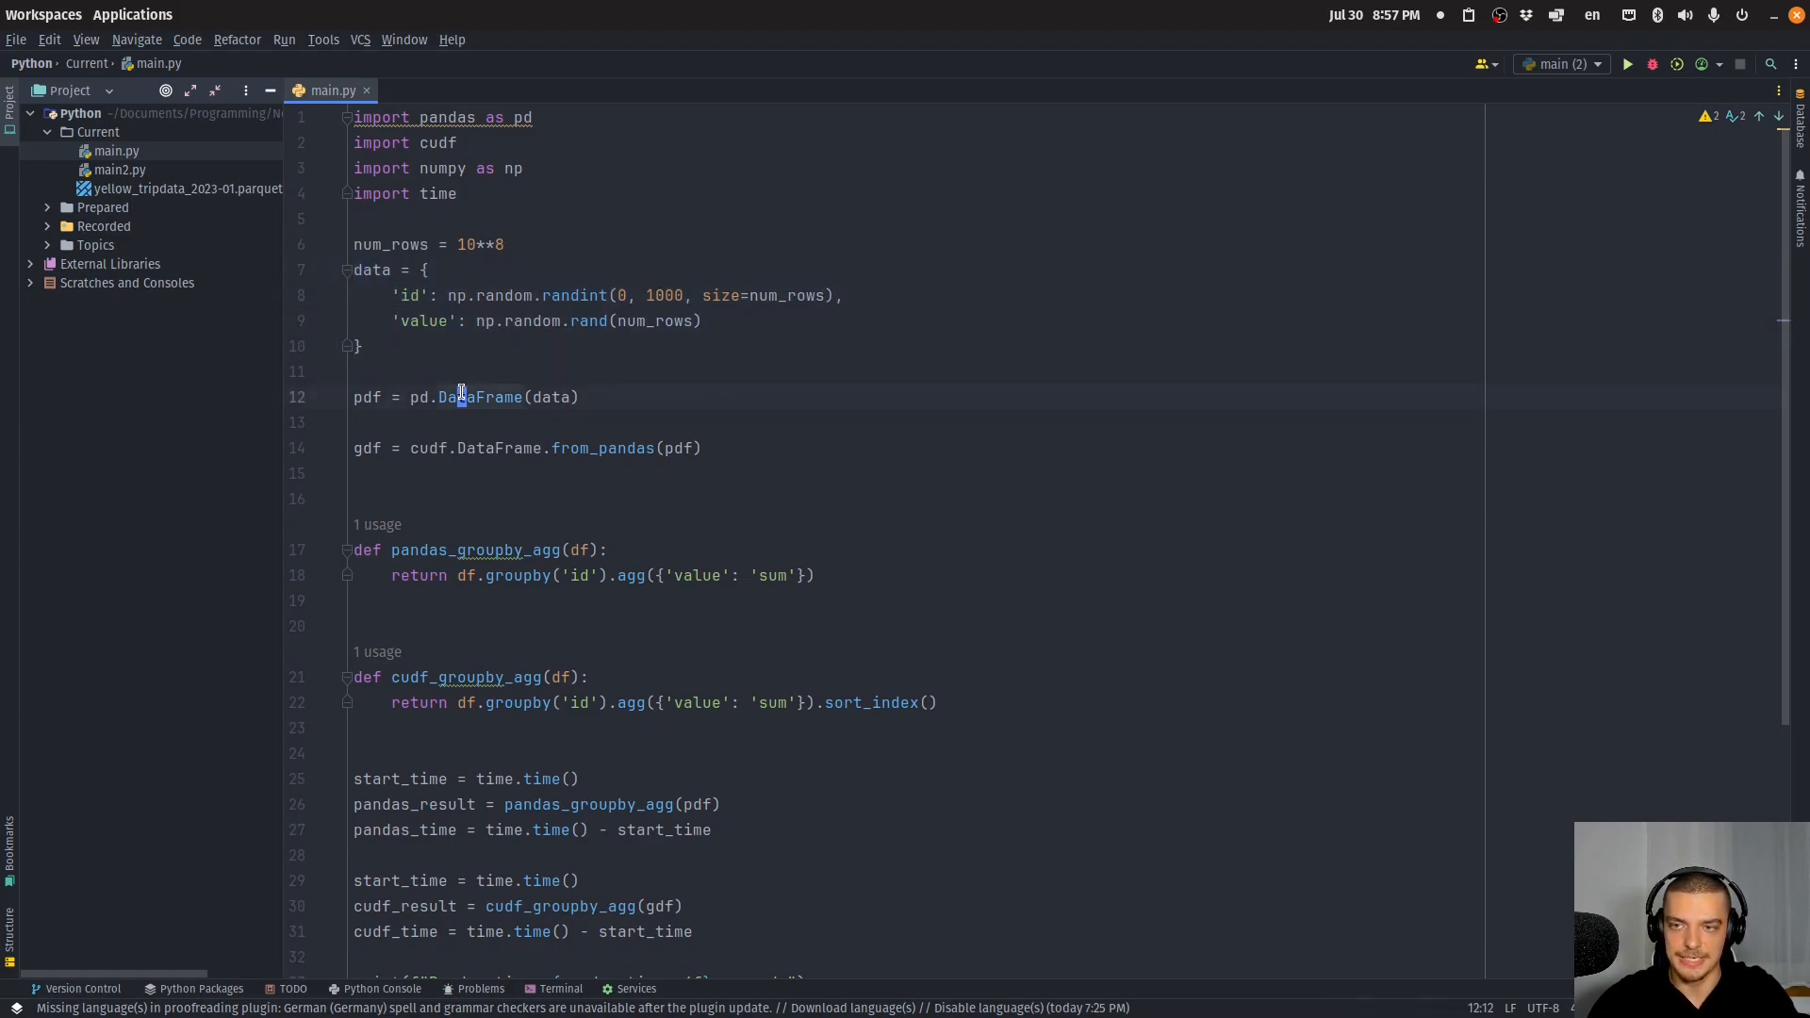
mouse_move(574, 448)
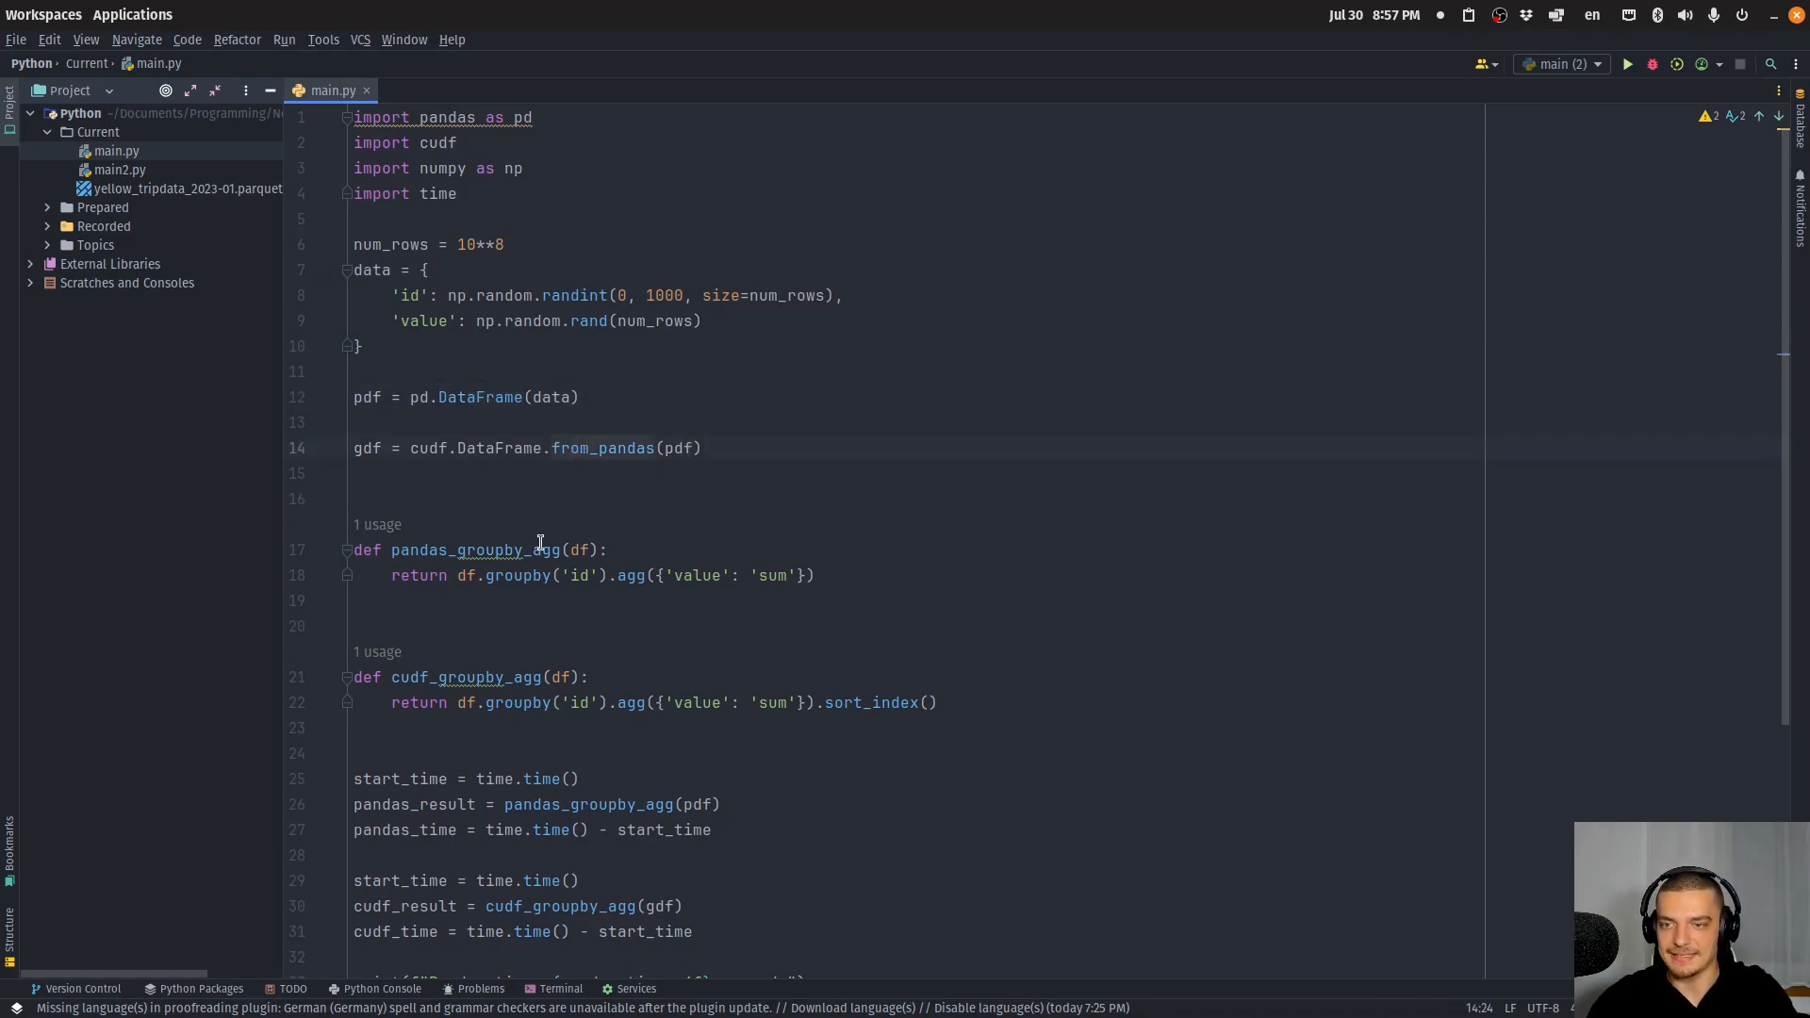
left_click(620, 574)
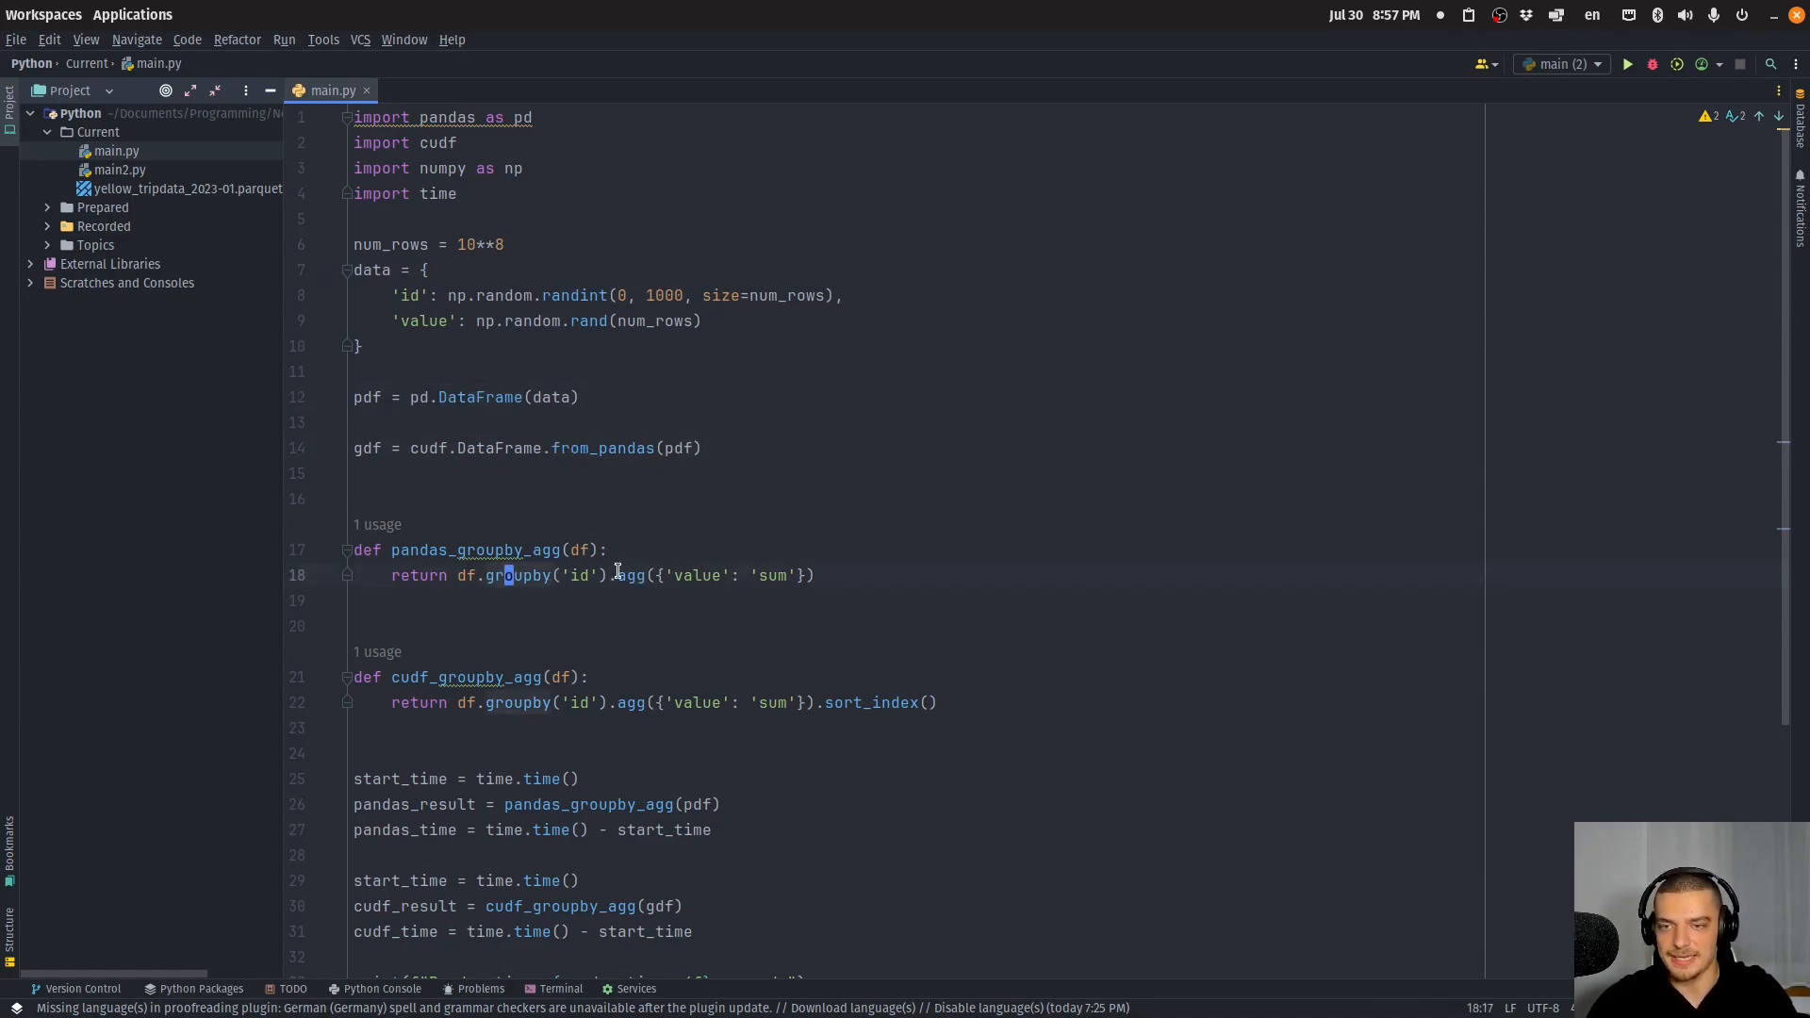
left_click(765, 574)
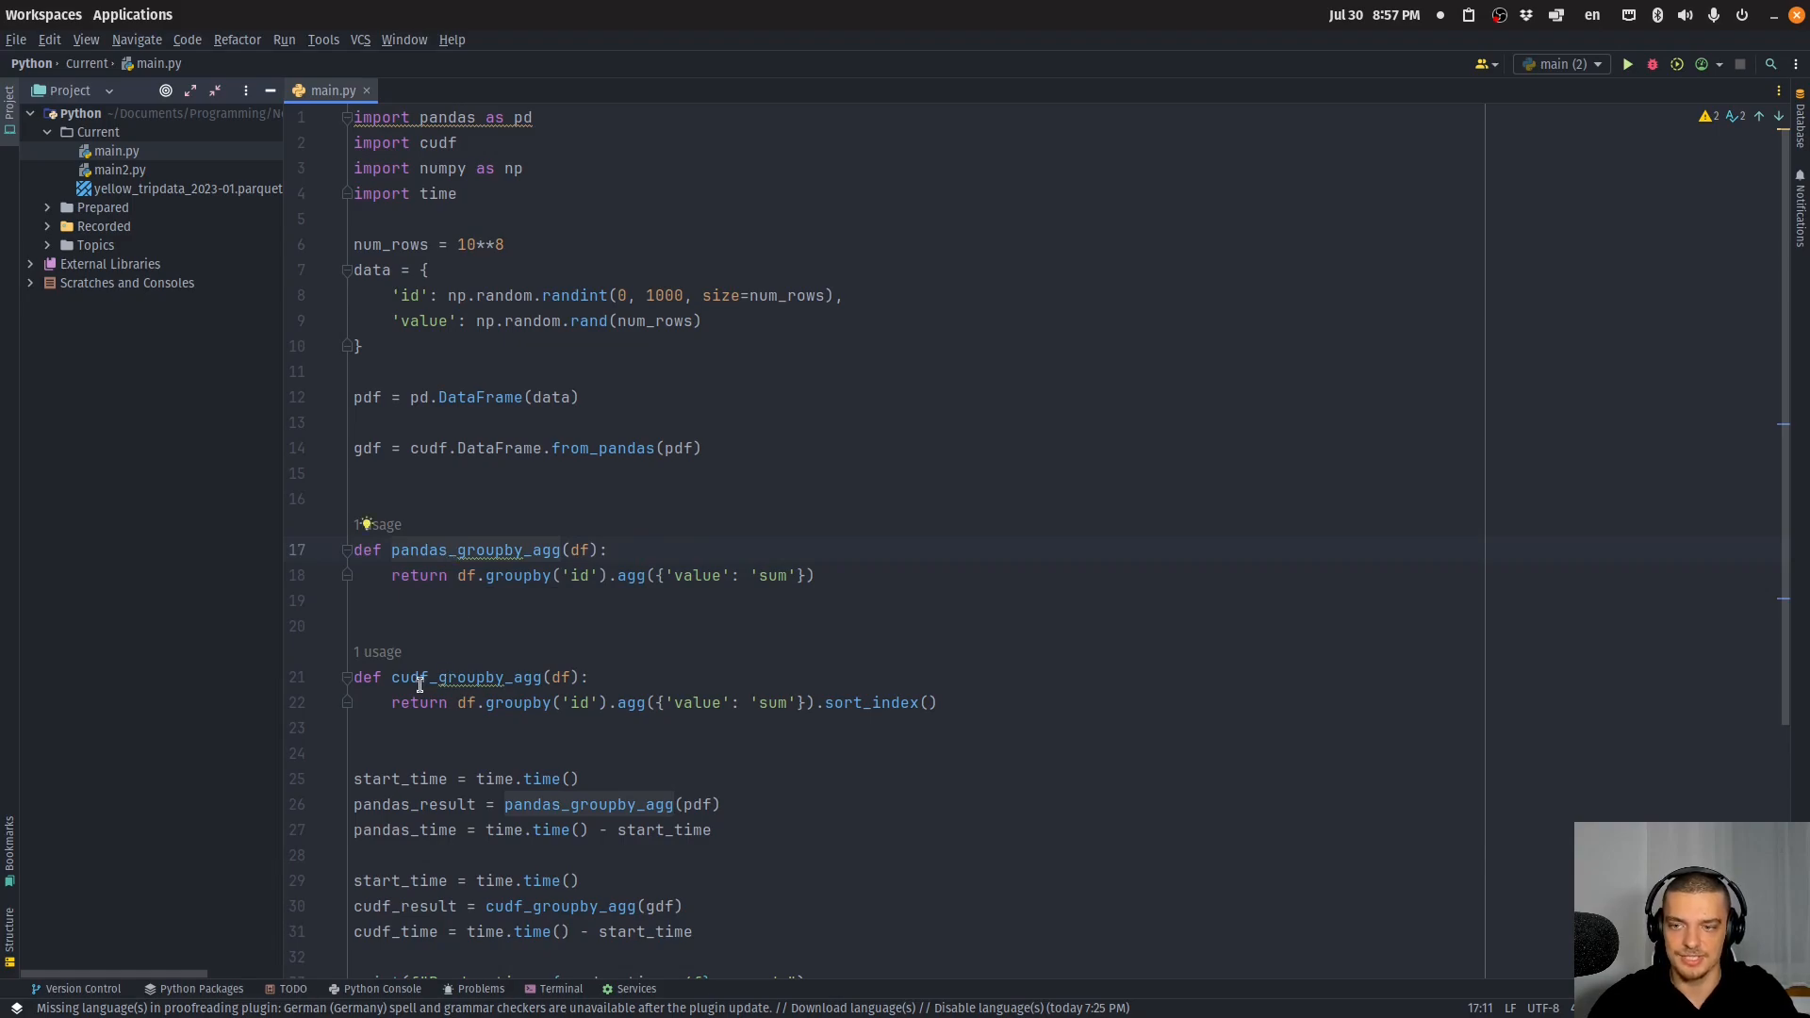
left_click(410, 751)
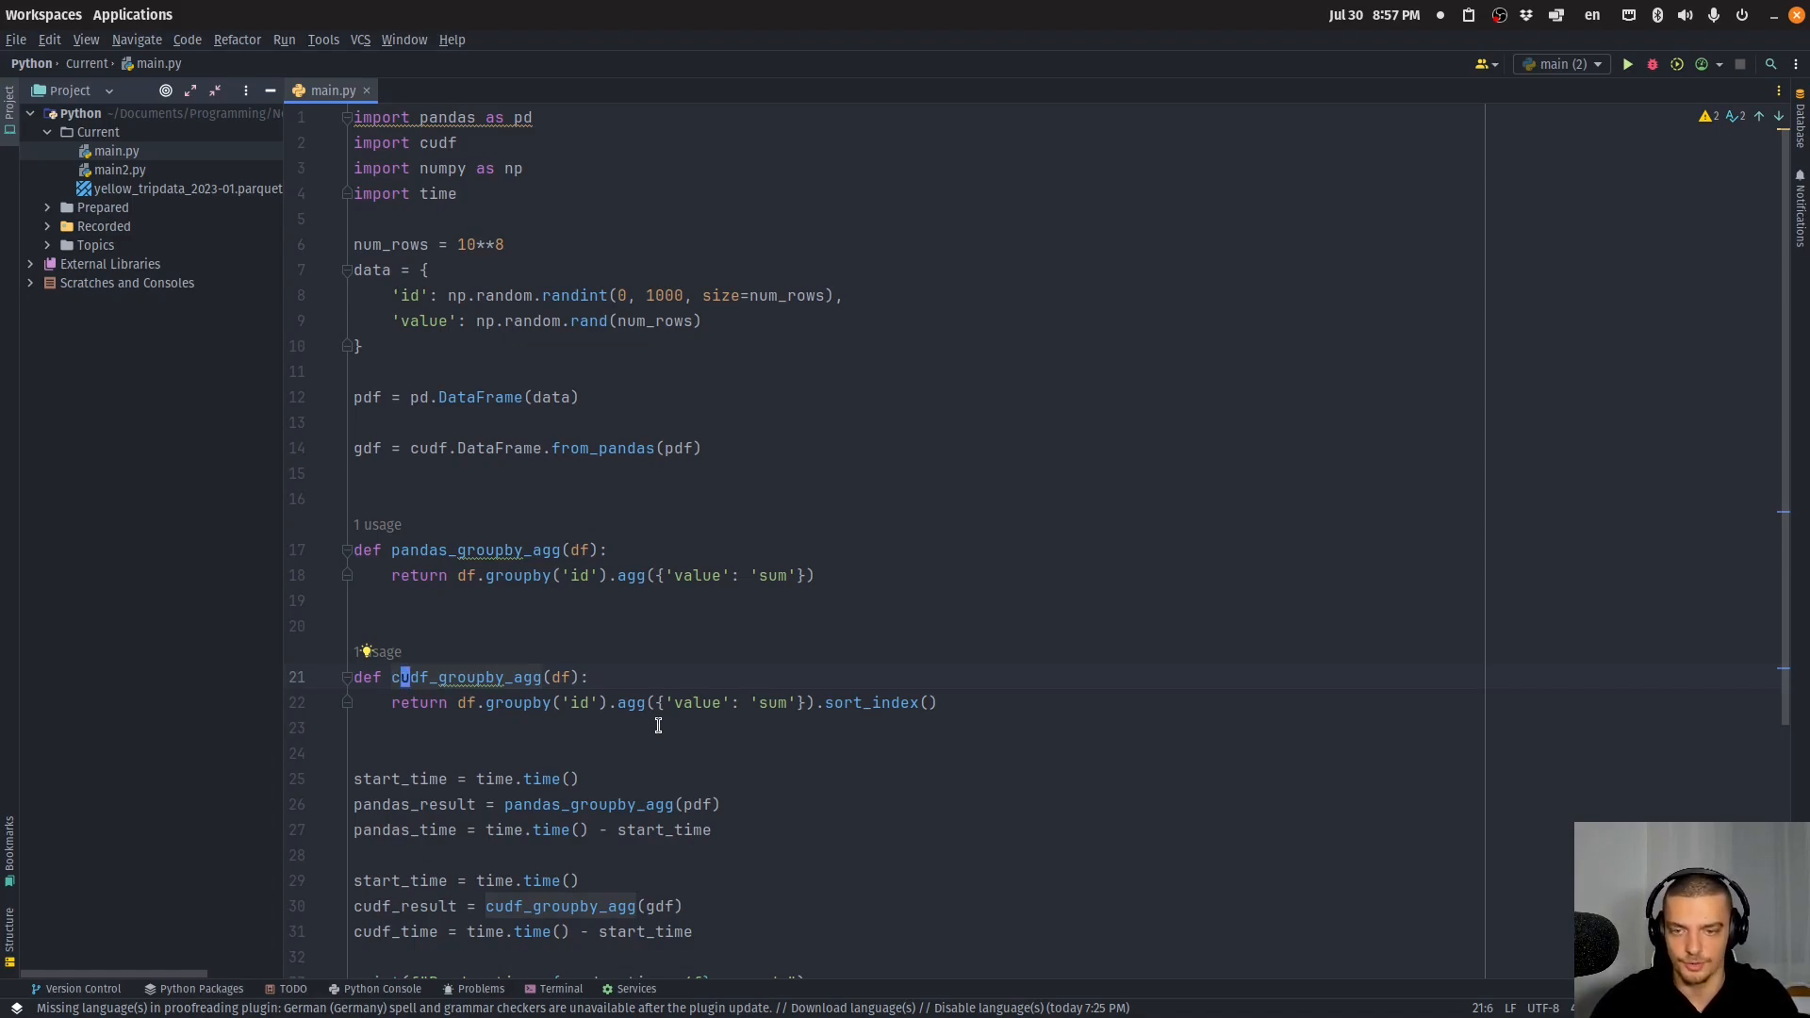
mouse_move(624, 772)
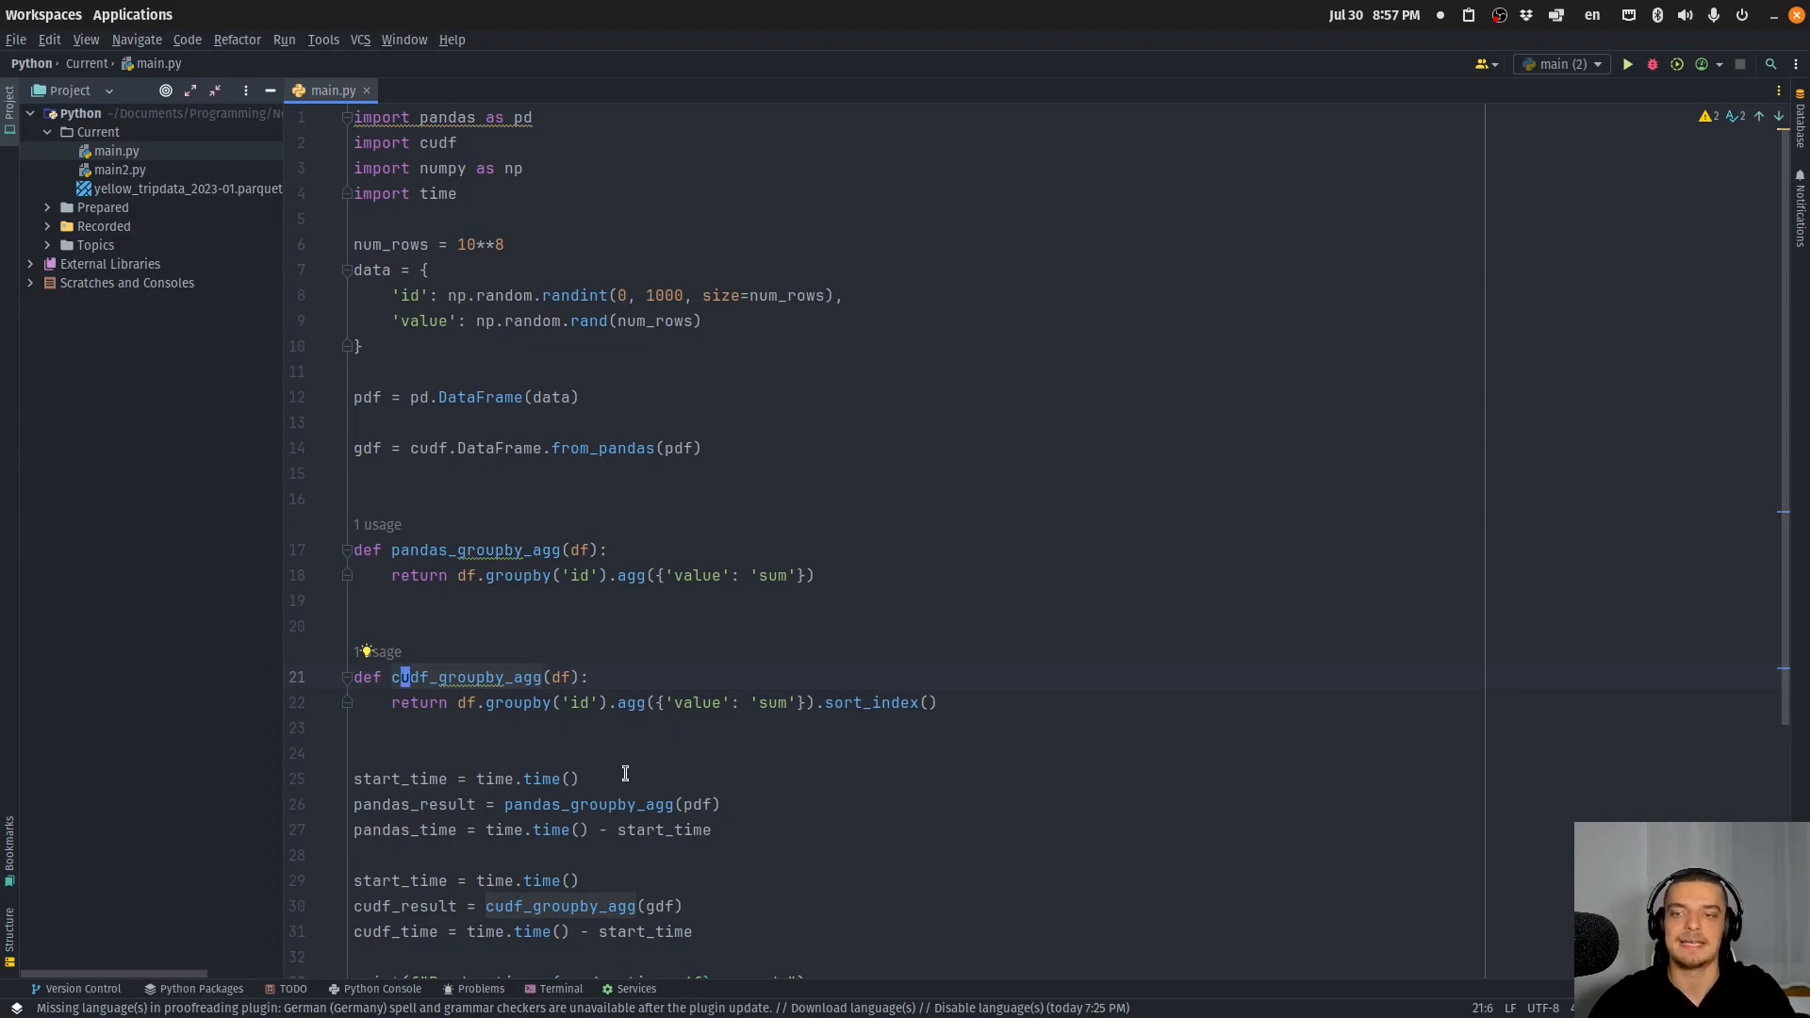
left_click(521, 701)
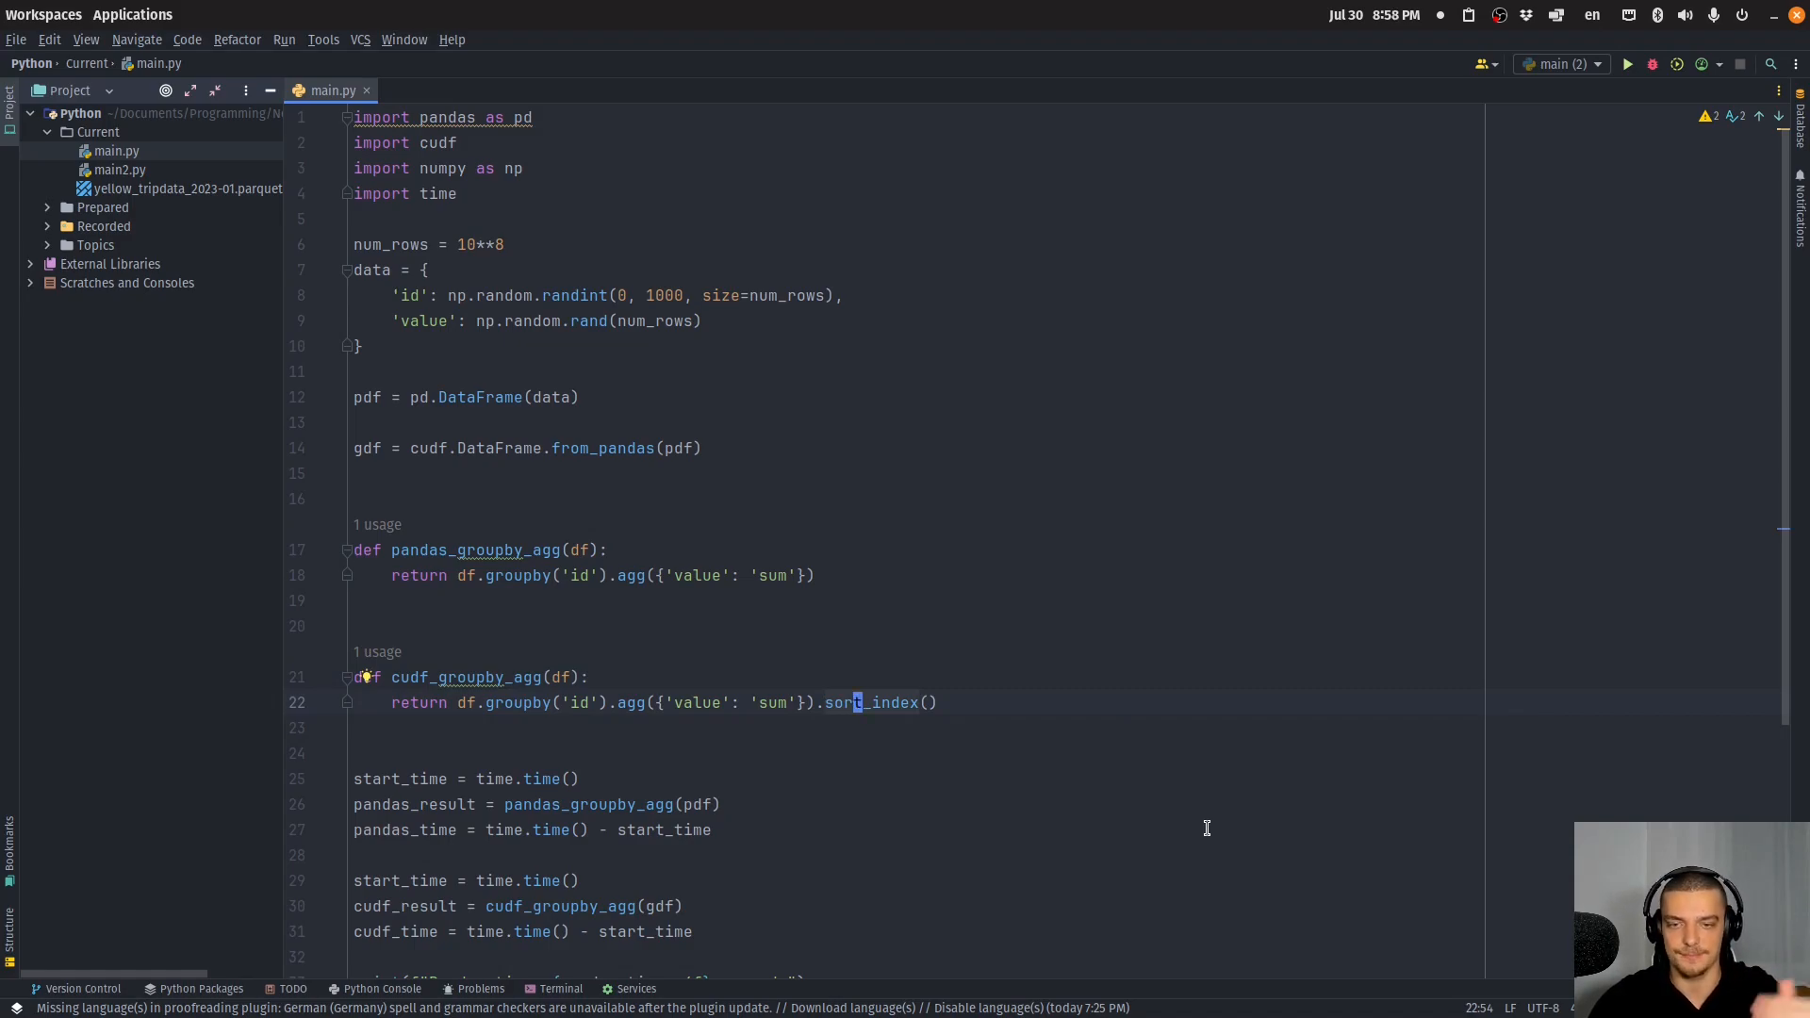
mouse_move(964, 719)
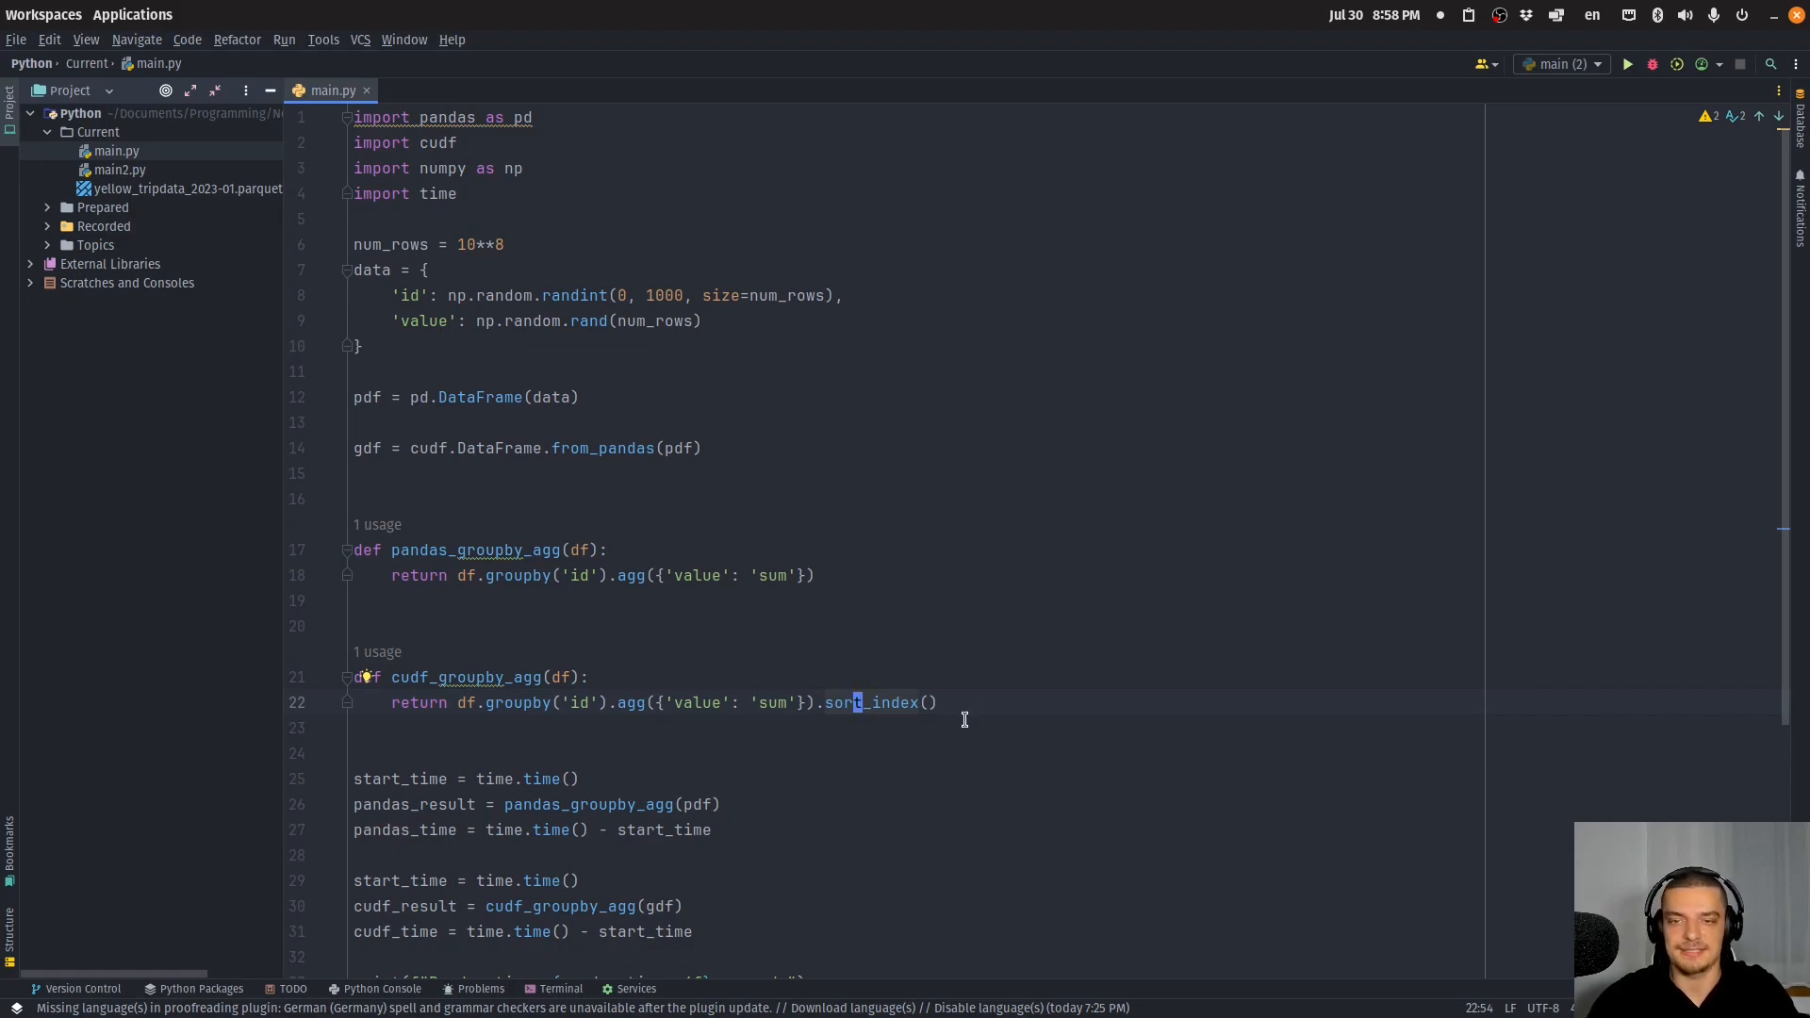
mouse_move(1429, 739)
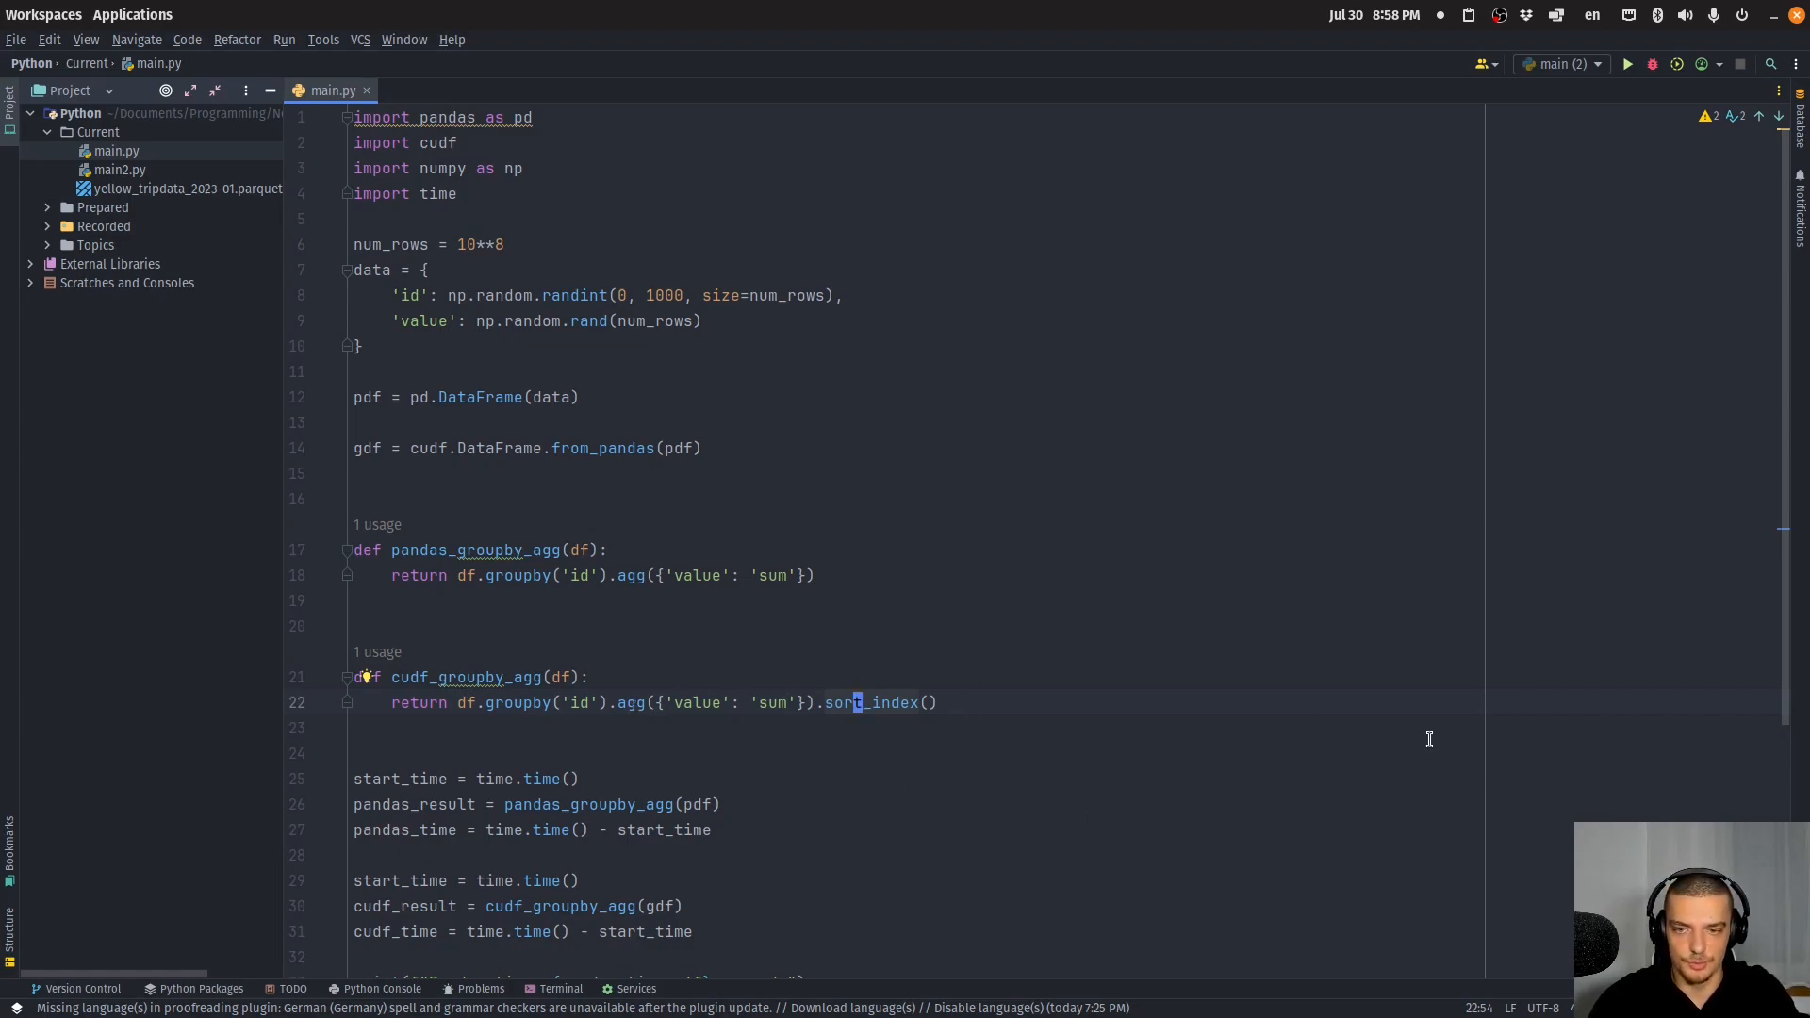
scroll("down", 3)
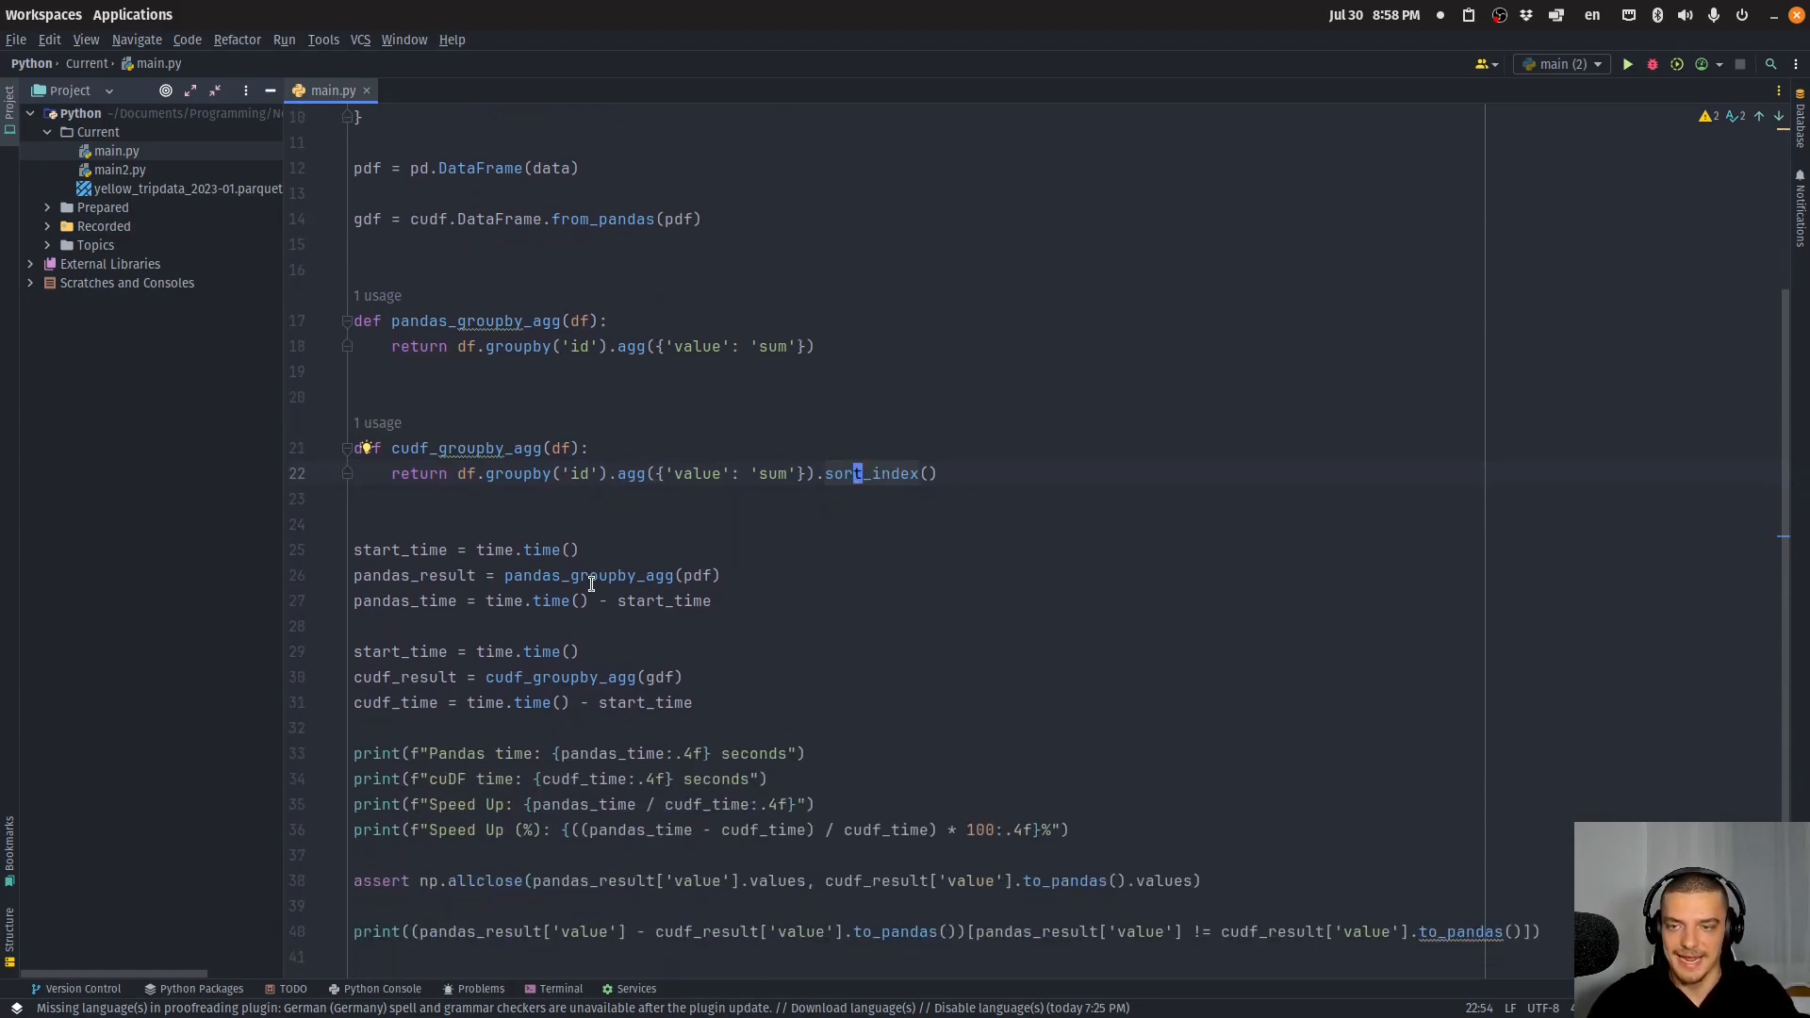
left_click(575, 677)
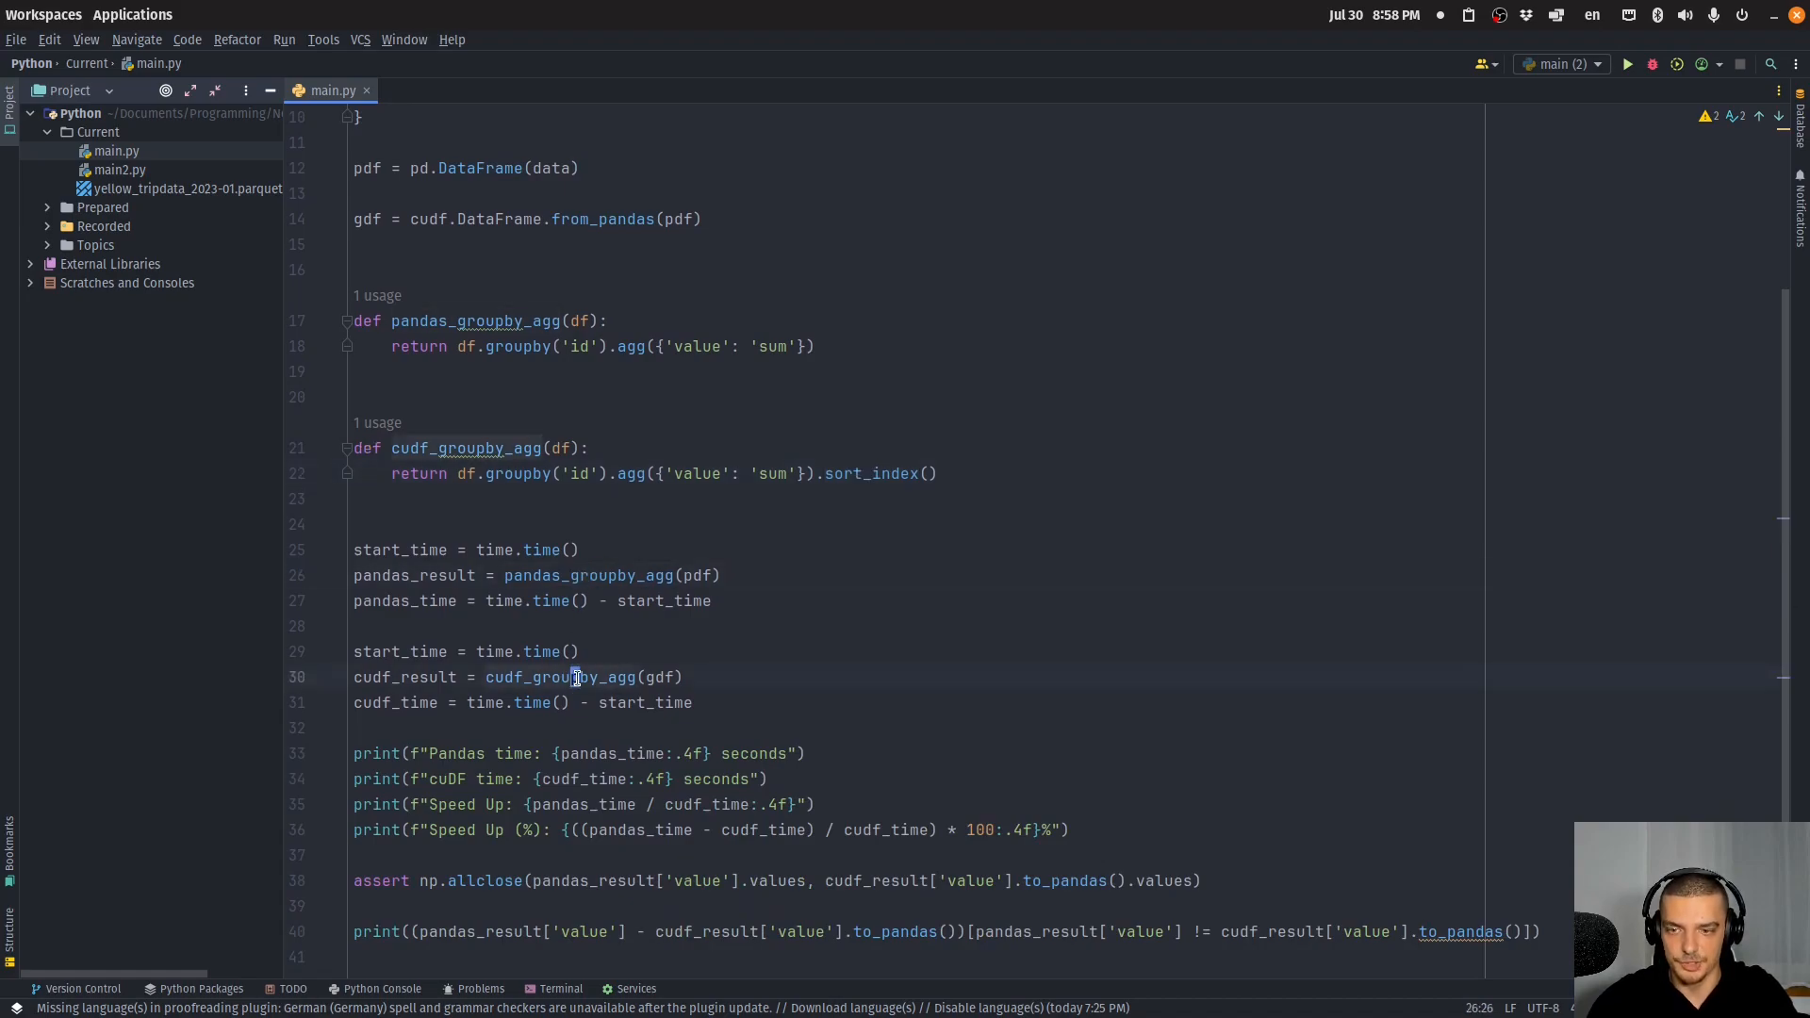
Run main.py and read its timings: pandas 1.1012 s, cuDF 0.0732 s, 15.03× speed-up.
left_click(1628, 63)
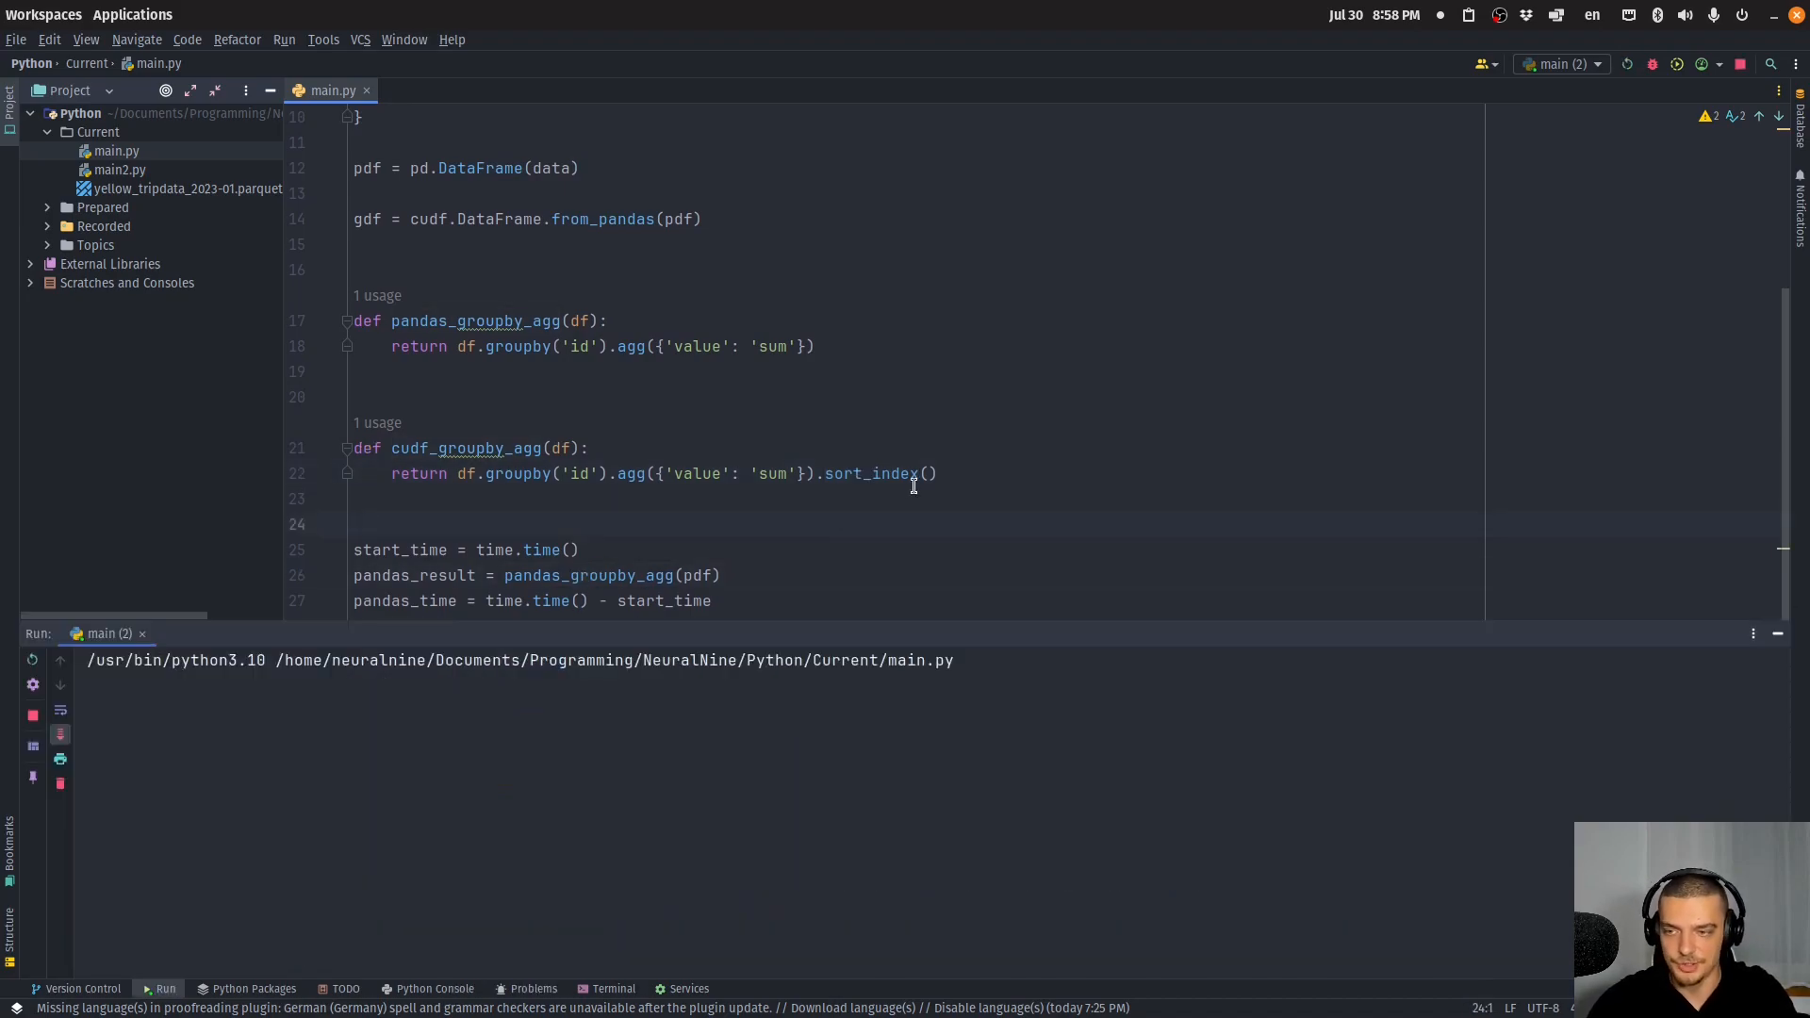
scroll("down", 3)
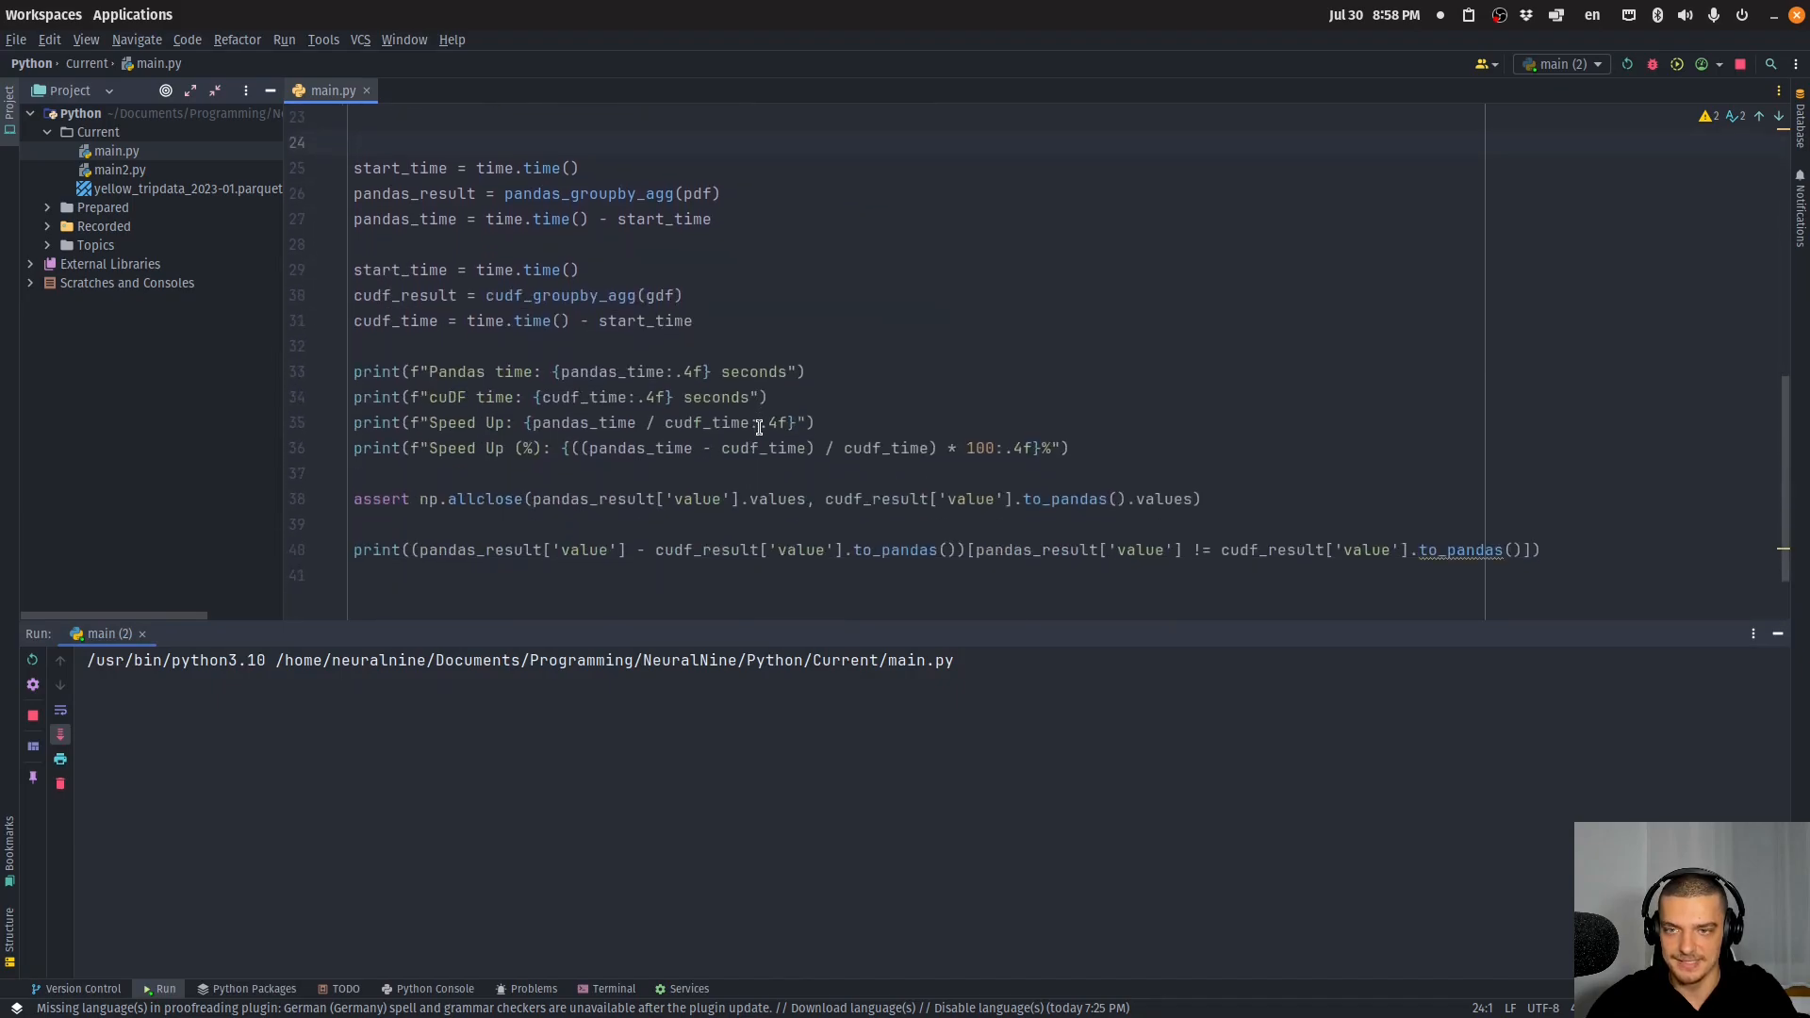
mouse_move(582, 482)
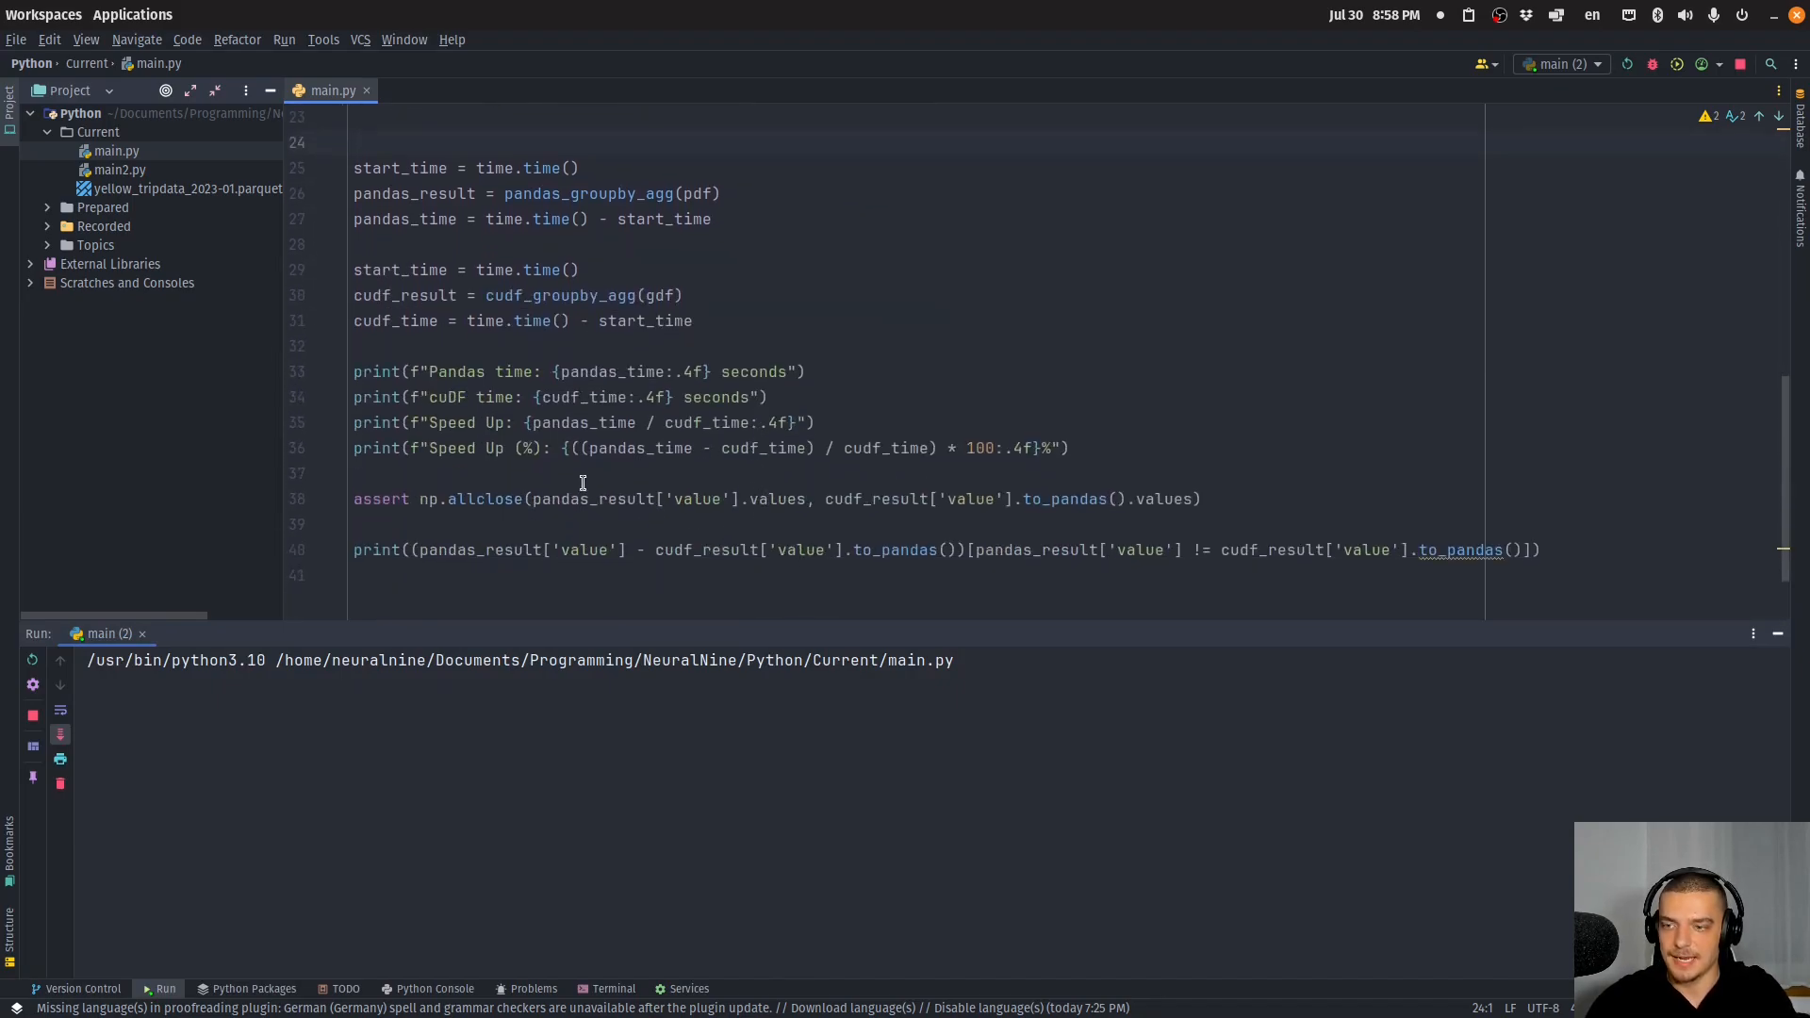
left_click(1626, 63)
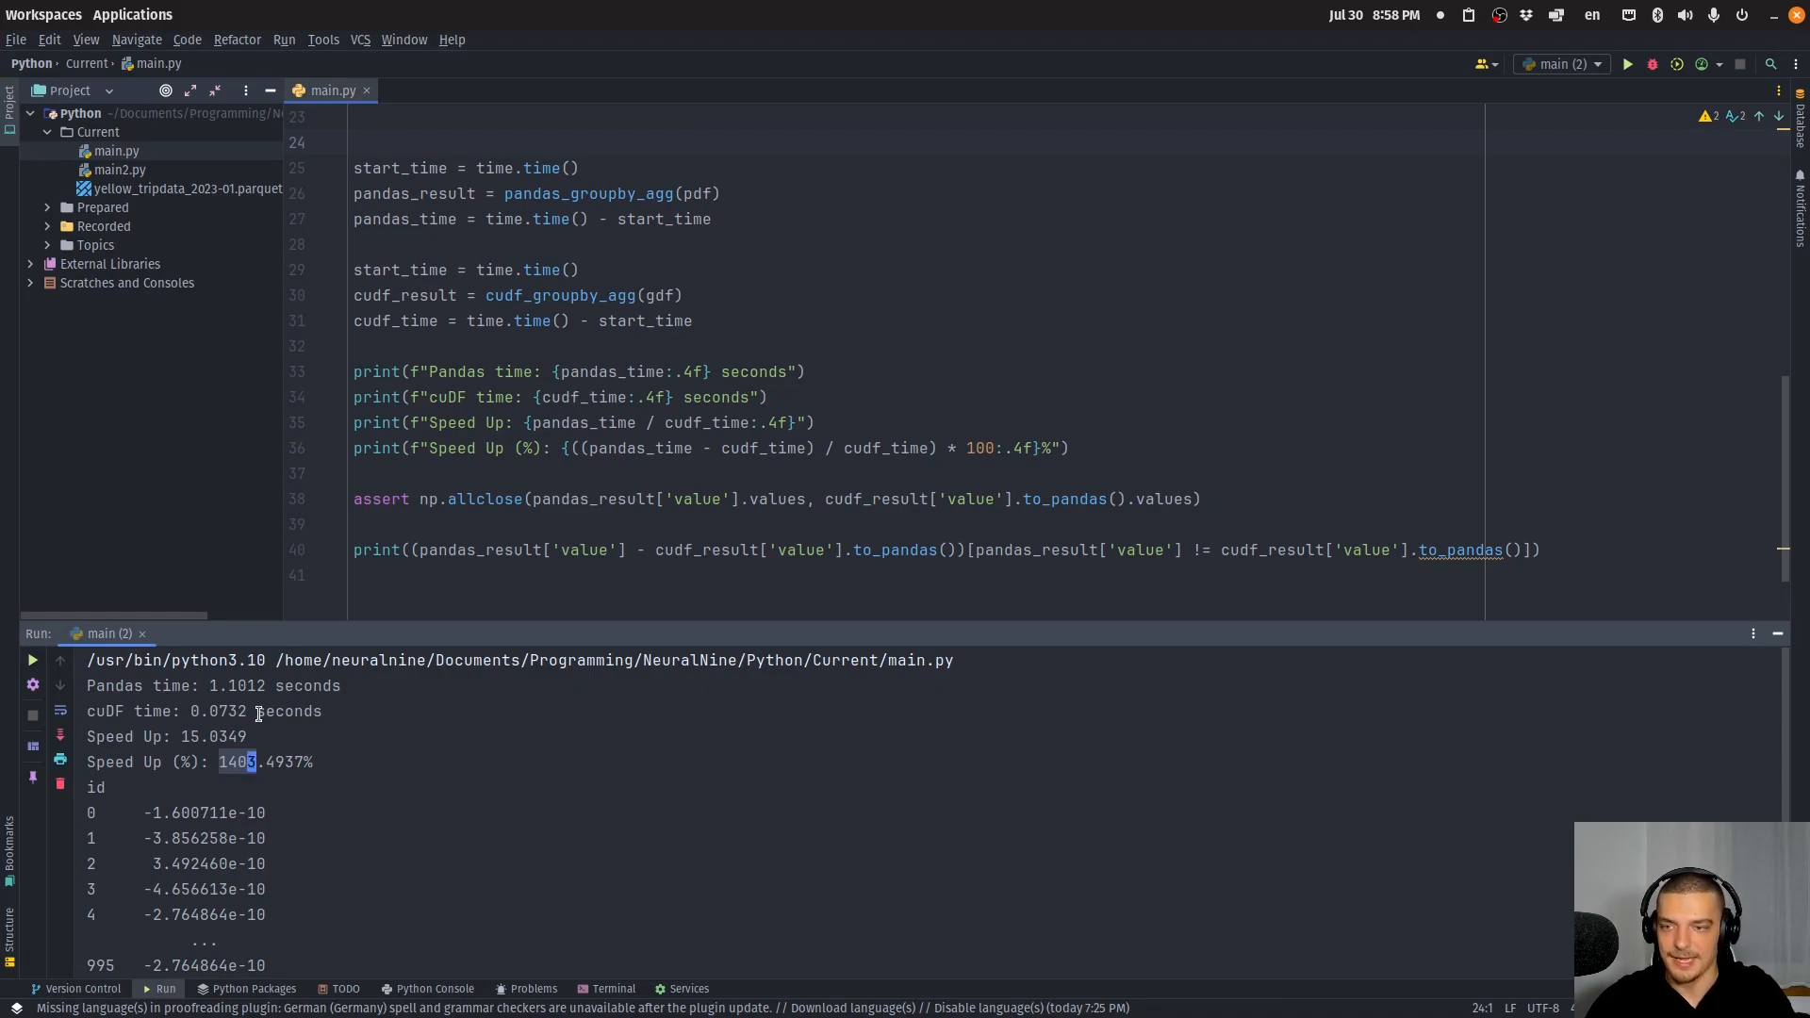
scroll("down", 3)
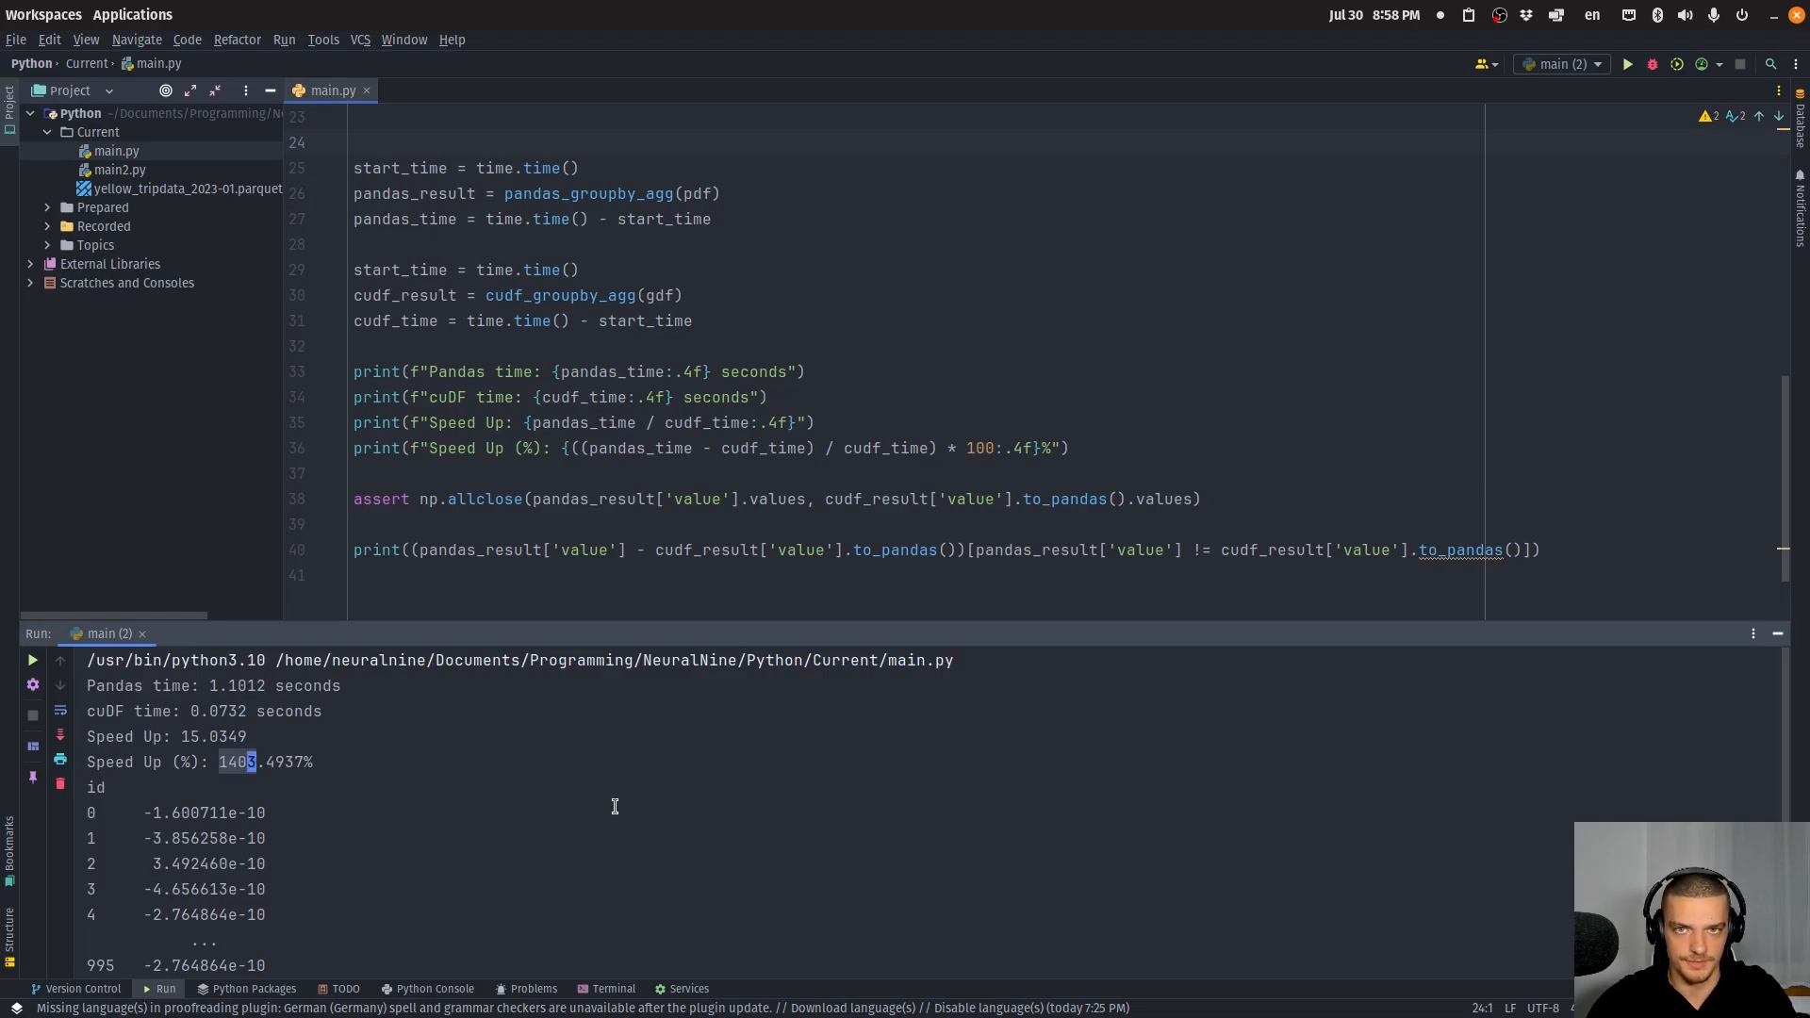
mouse_move(297, 723)
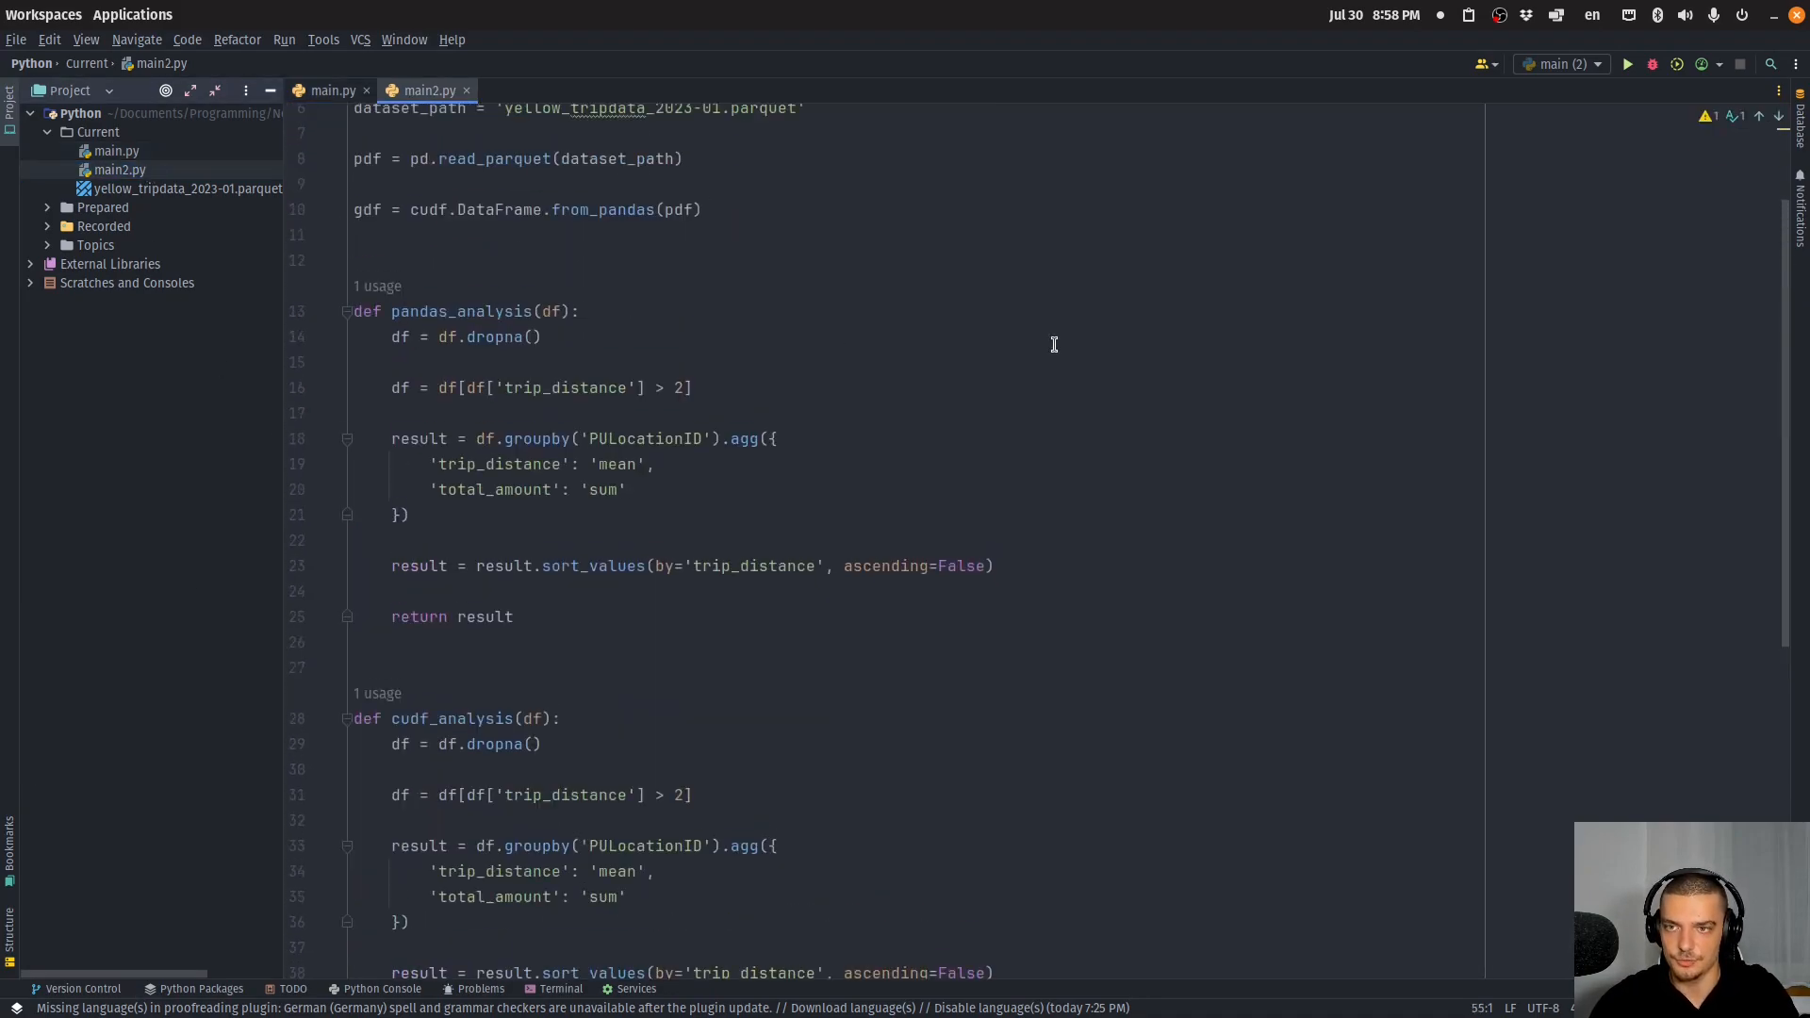
Bring up main2.py and review its pandas_analysis and cudf_analysis taxi-trip functions.
scroll("up", 3)
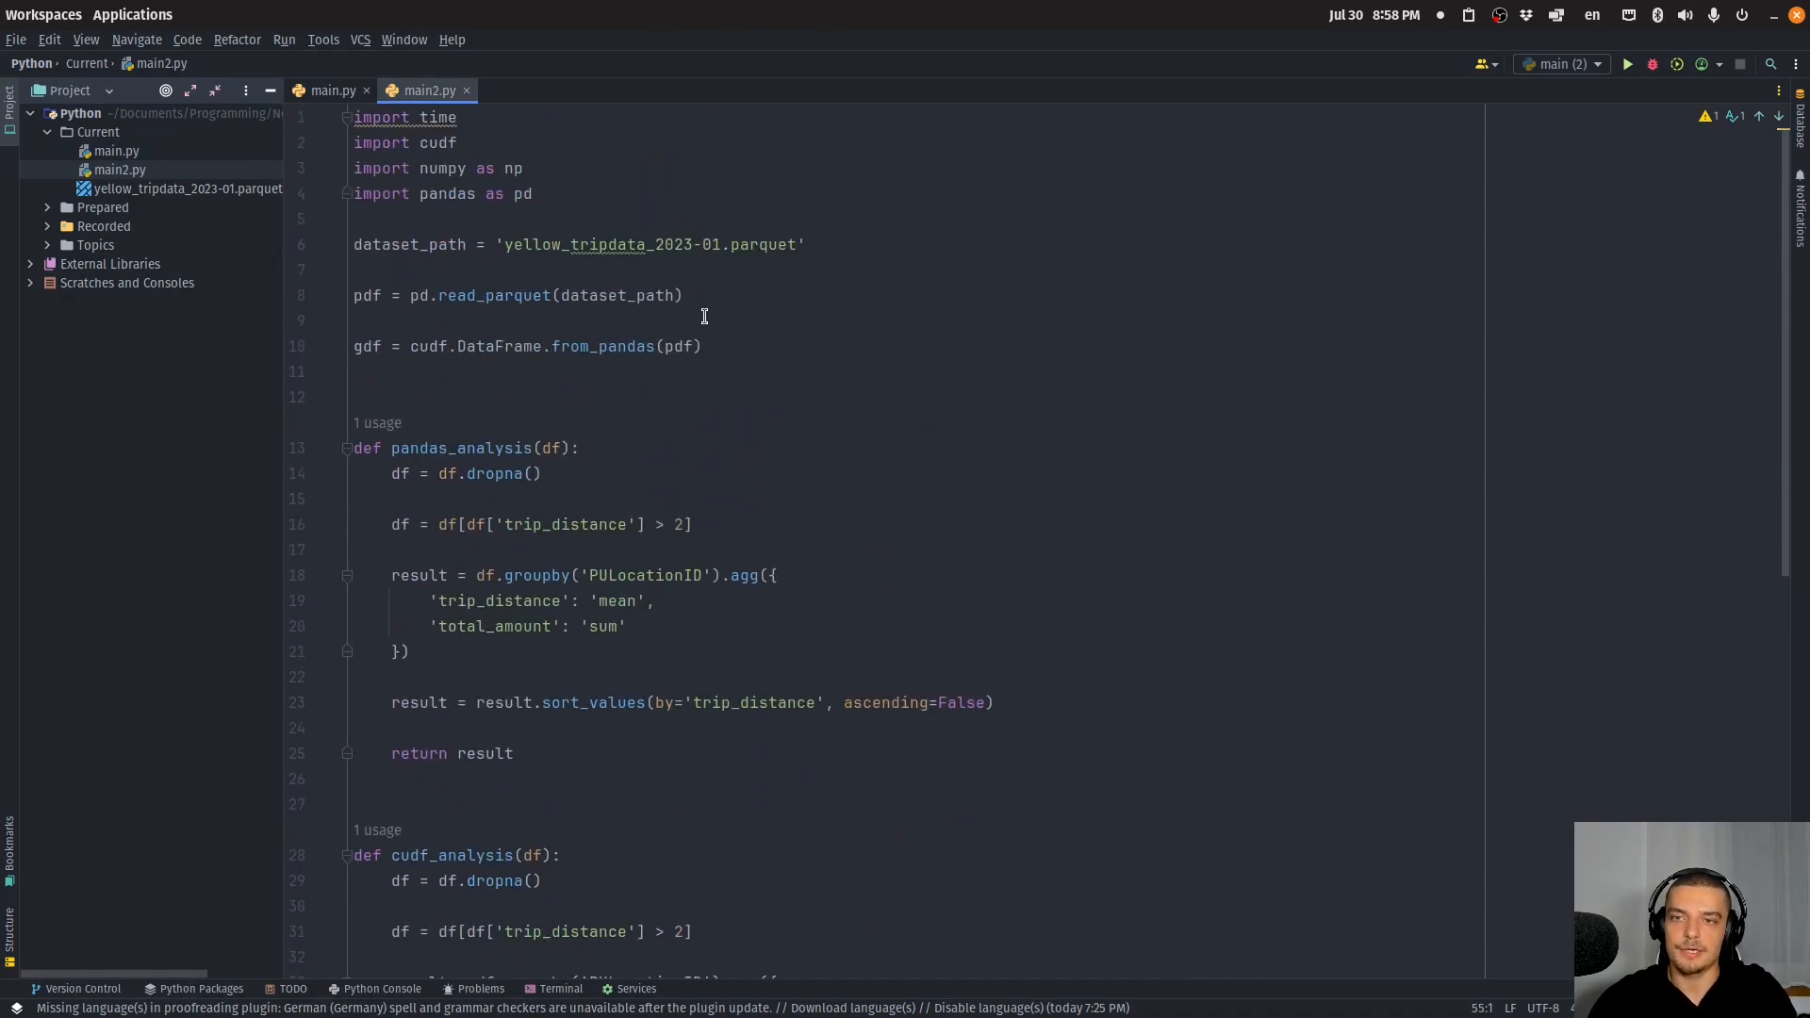
mouse_move(501, 248)
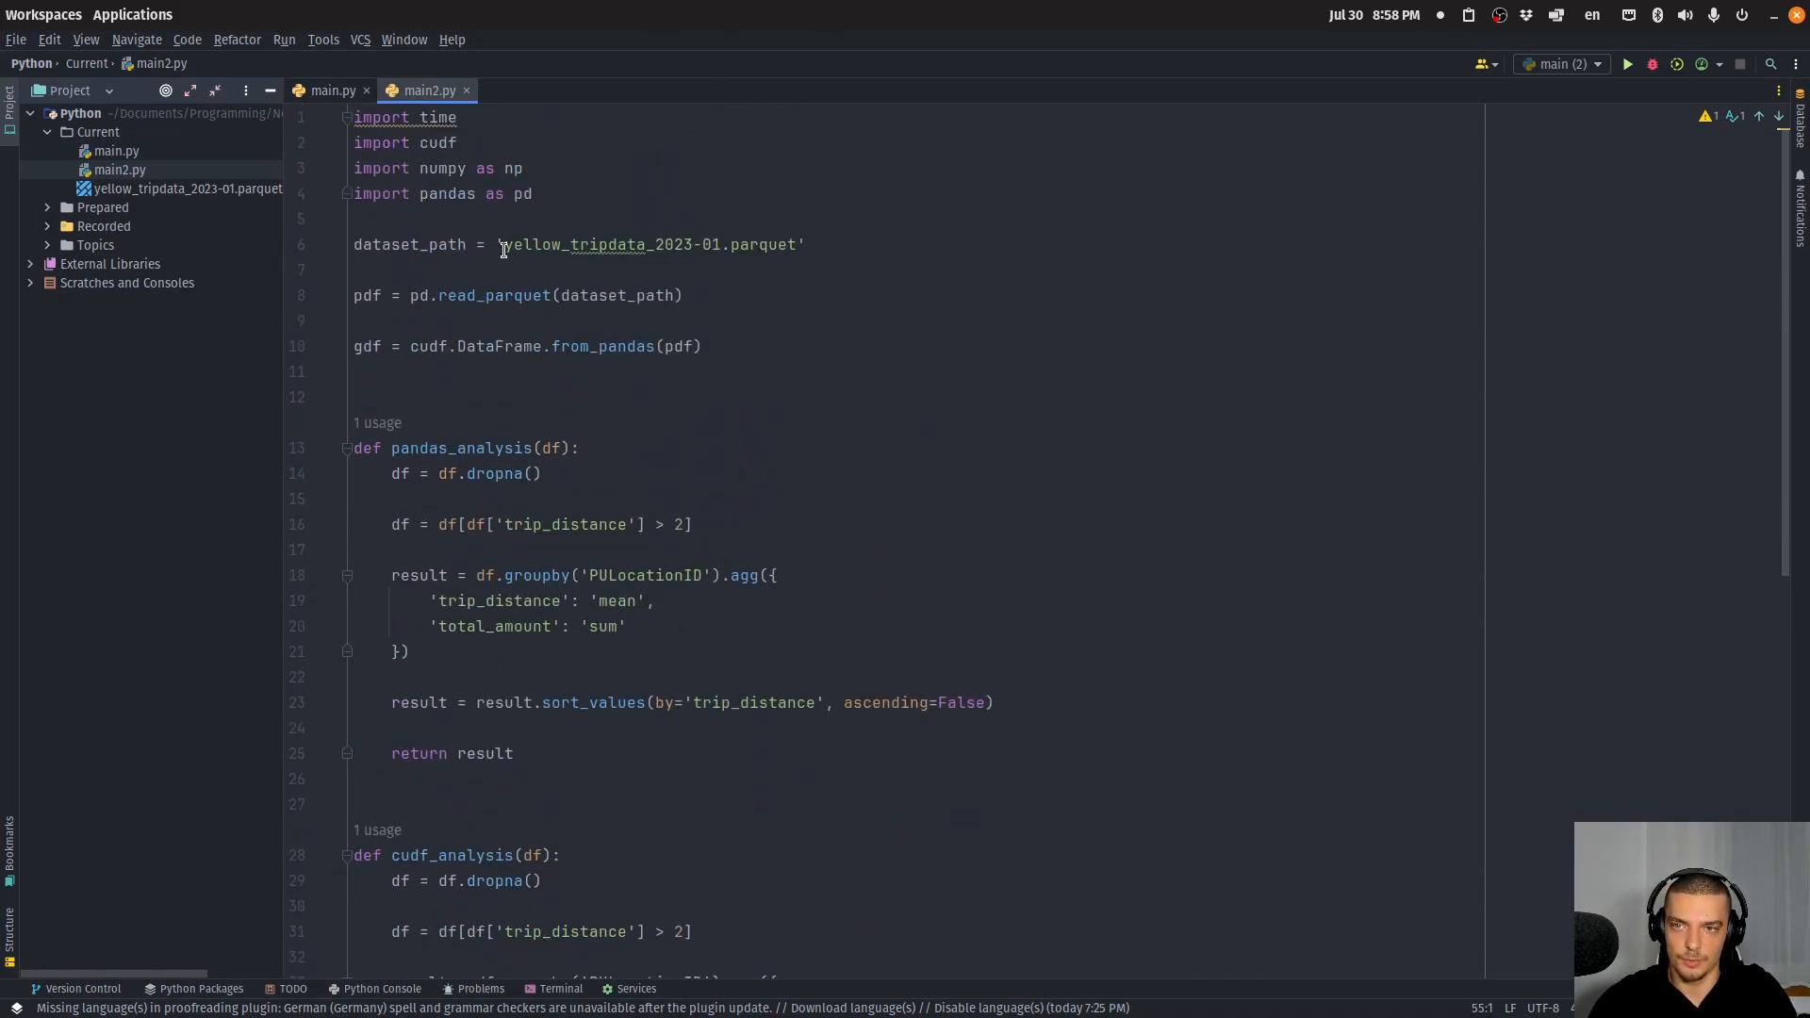
mouse_move(886, 289)
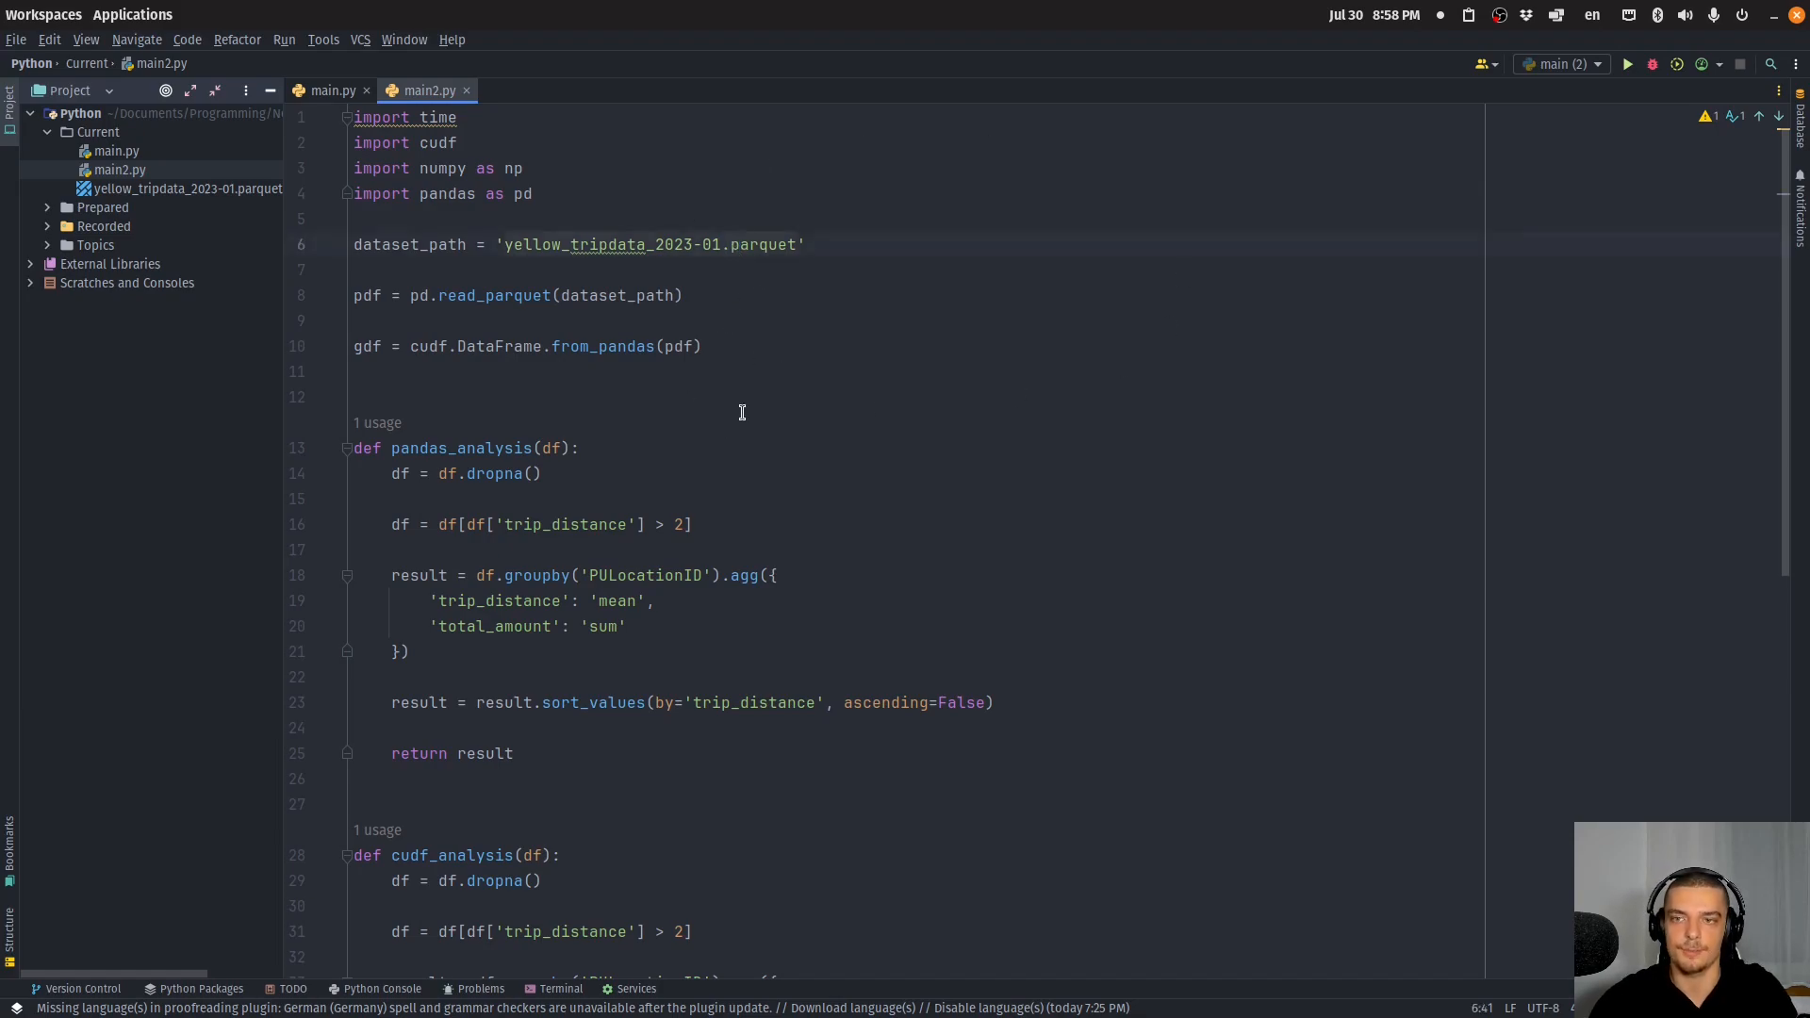
left_click(550, 345)
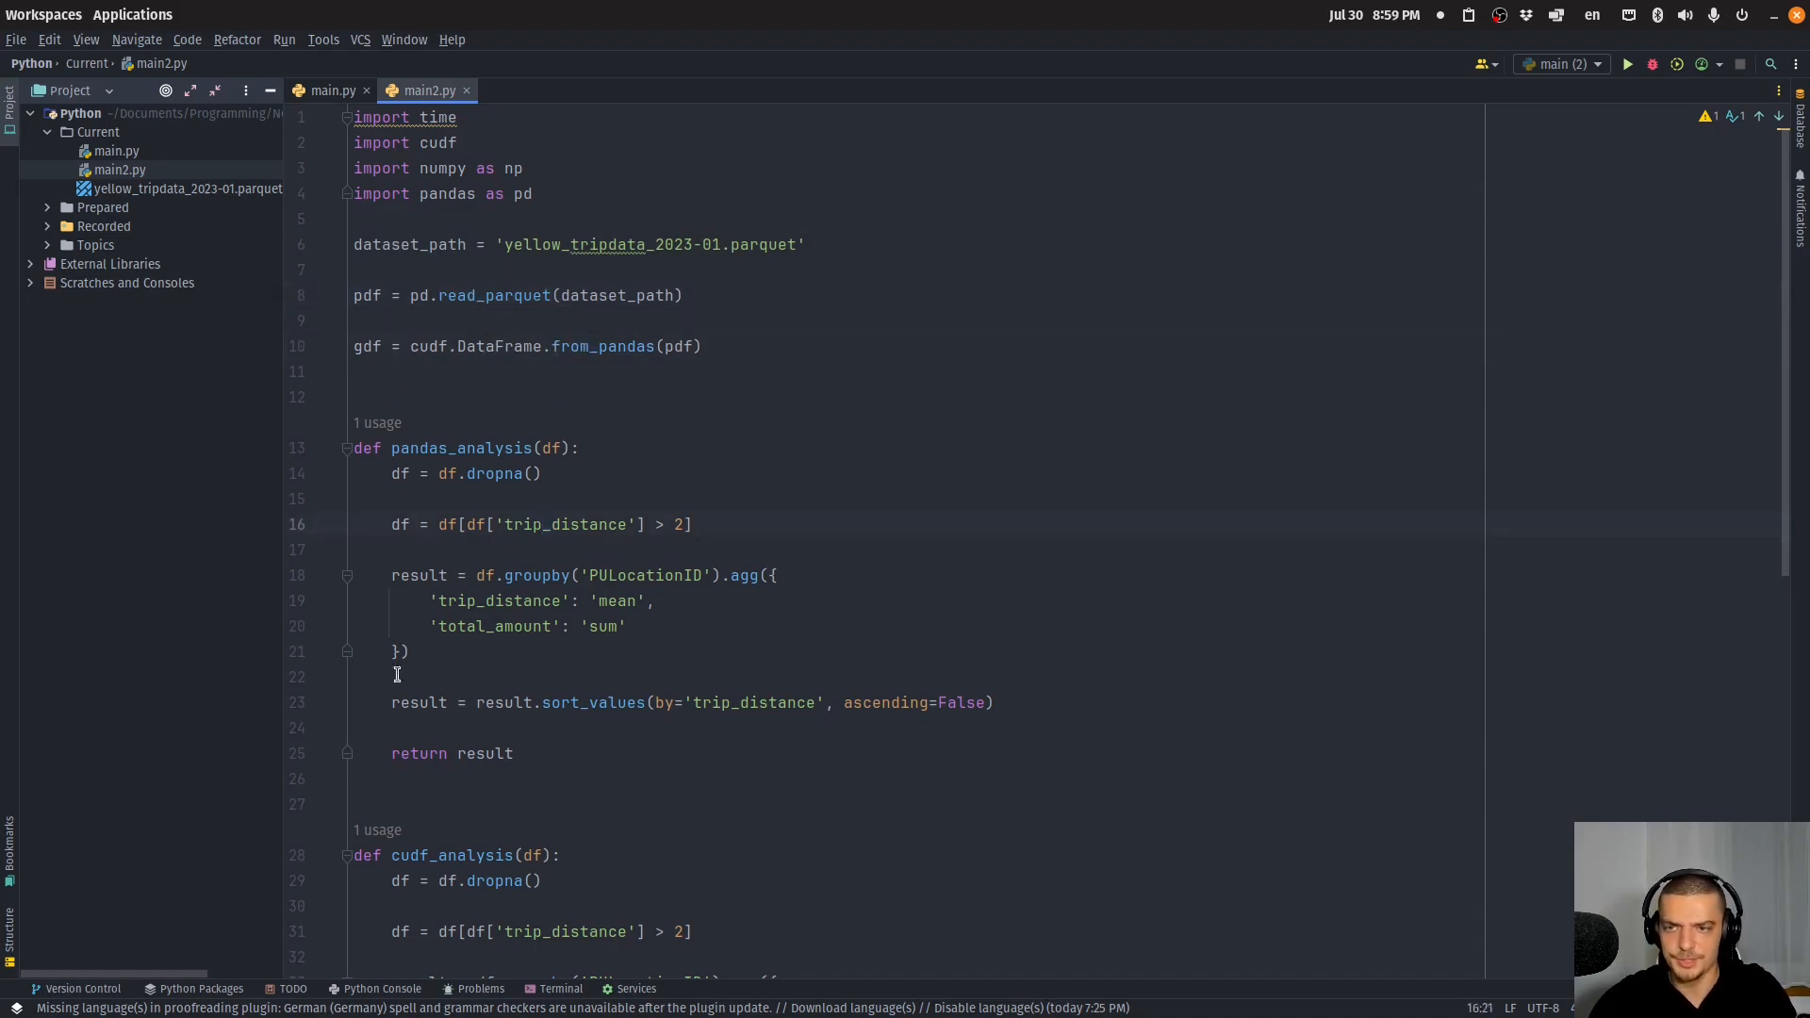
left_click(497, 473)
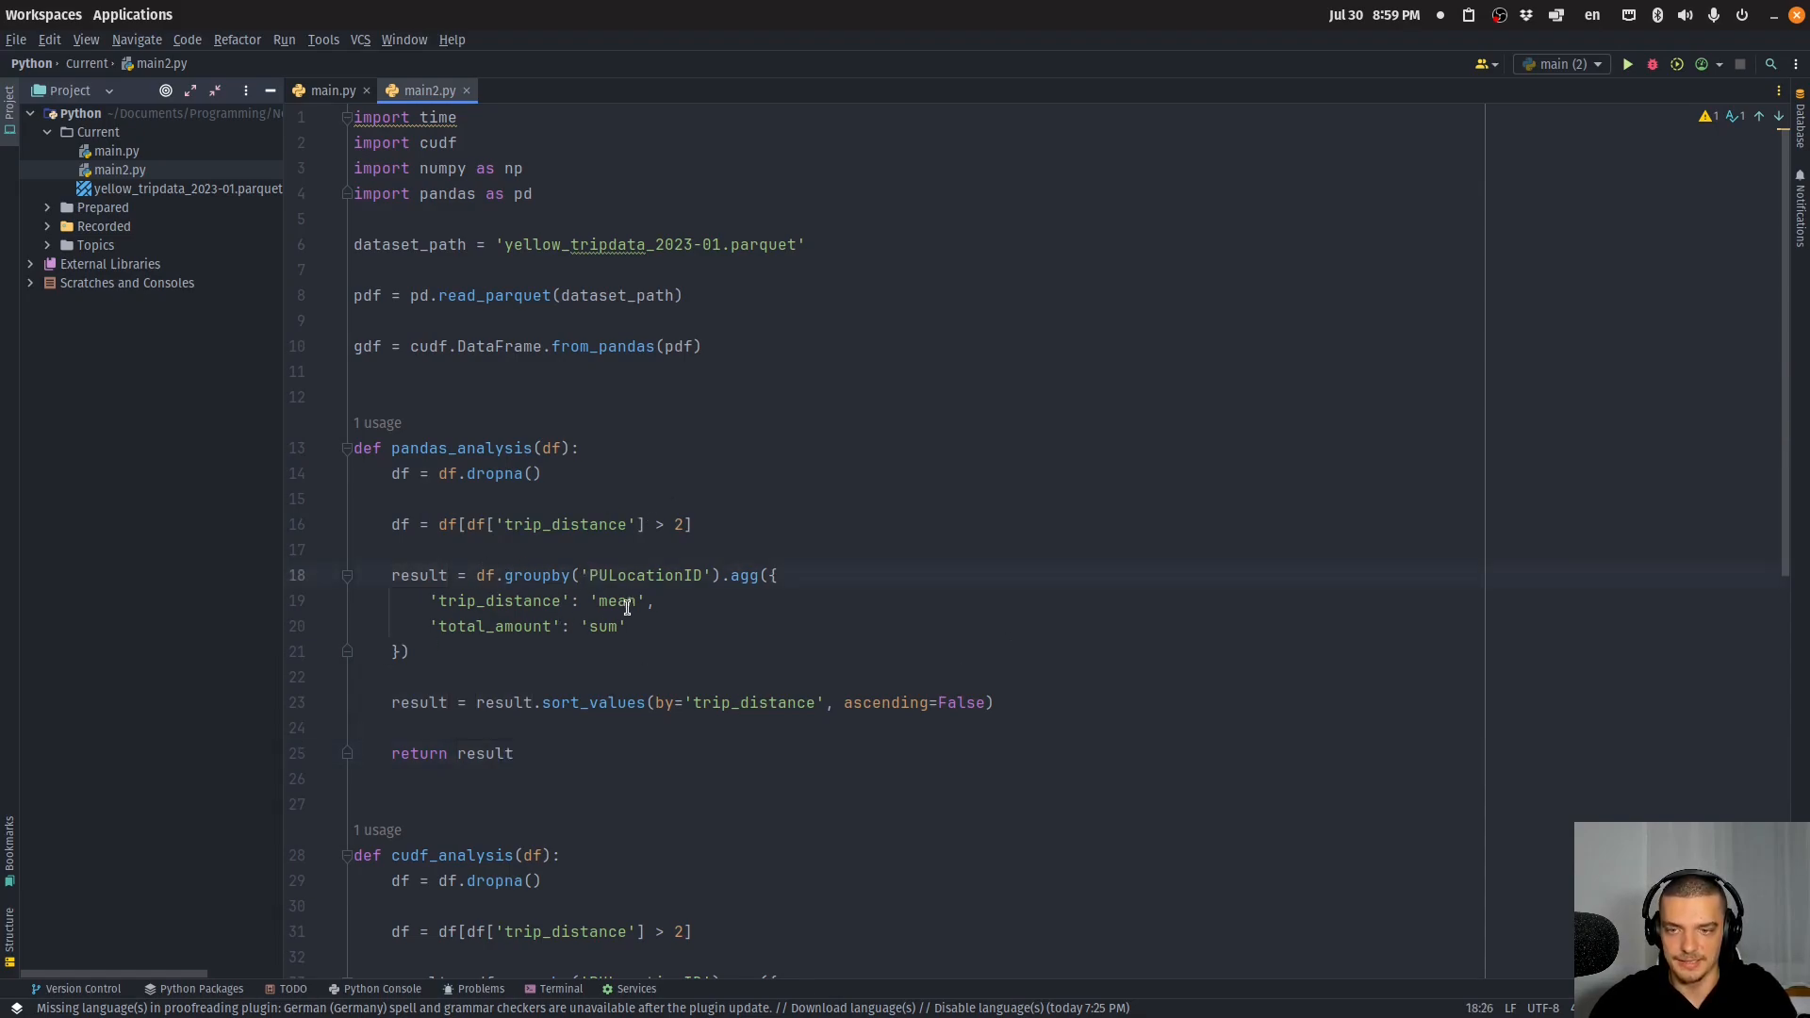
left_click(560, 626)
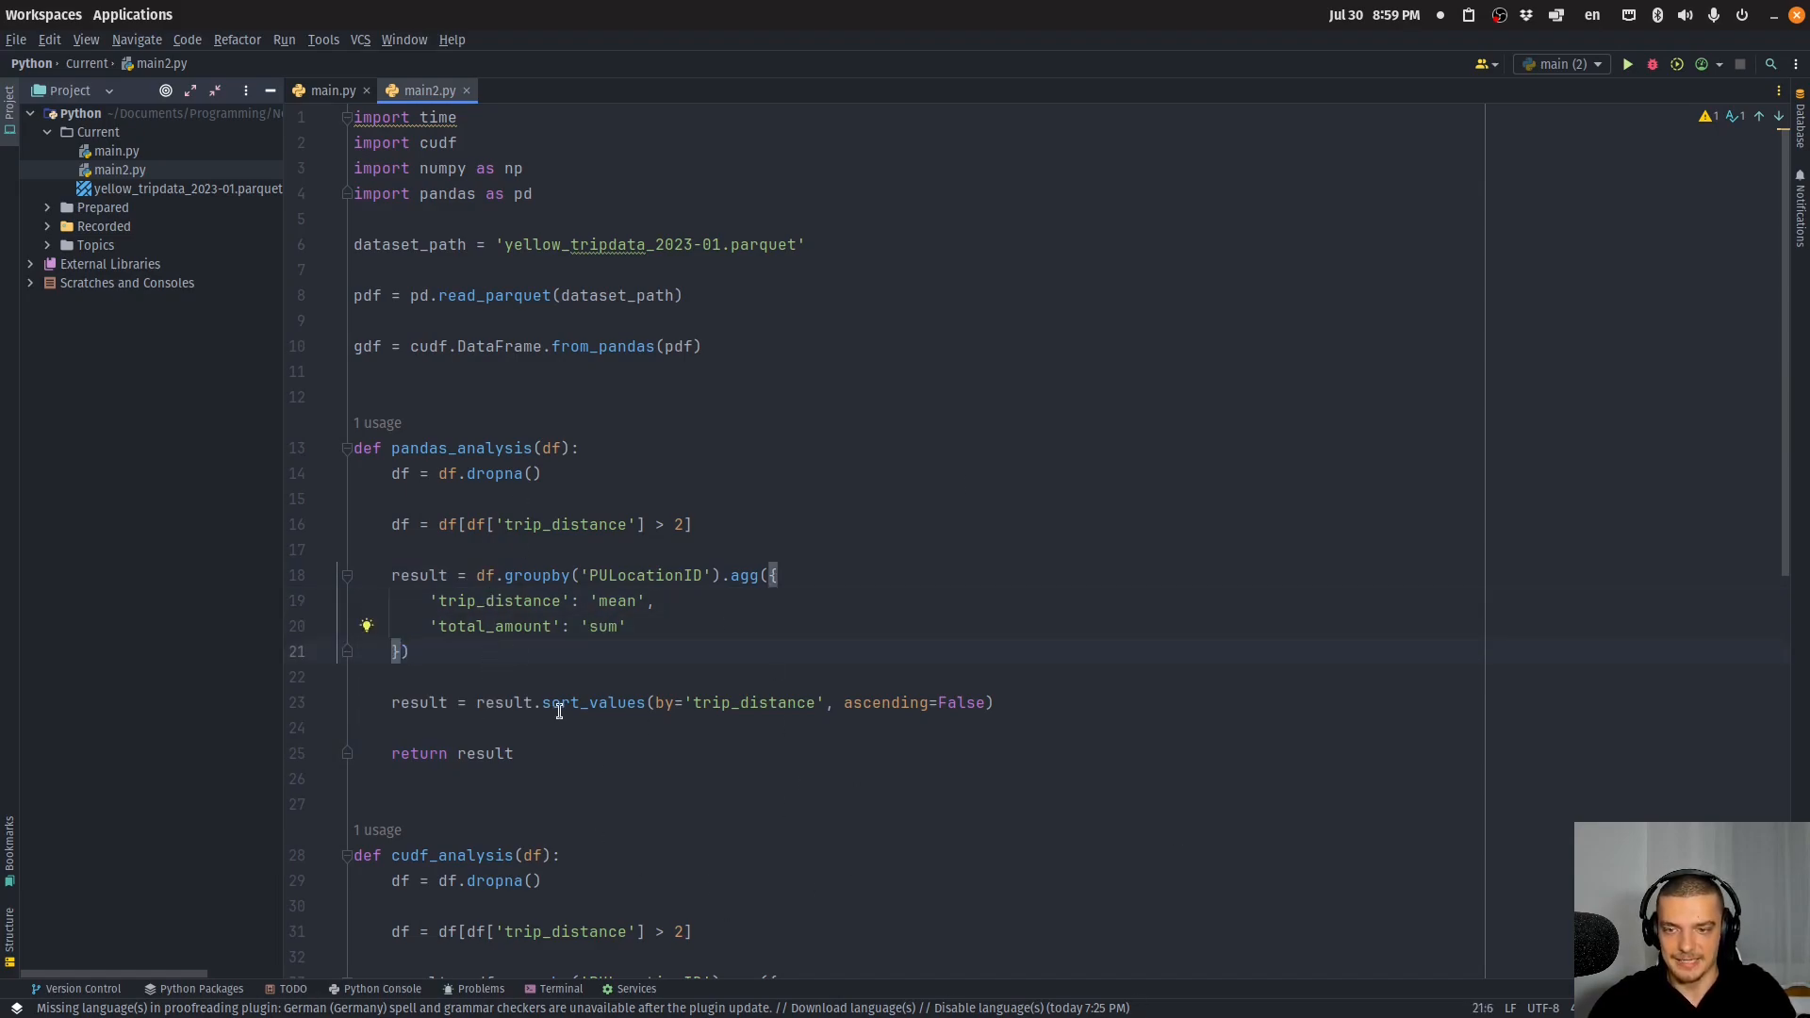
left_click(701, 701)
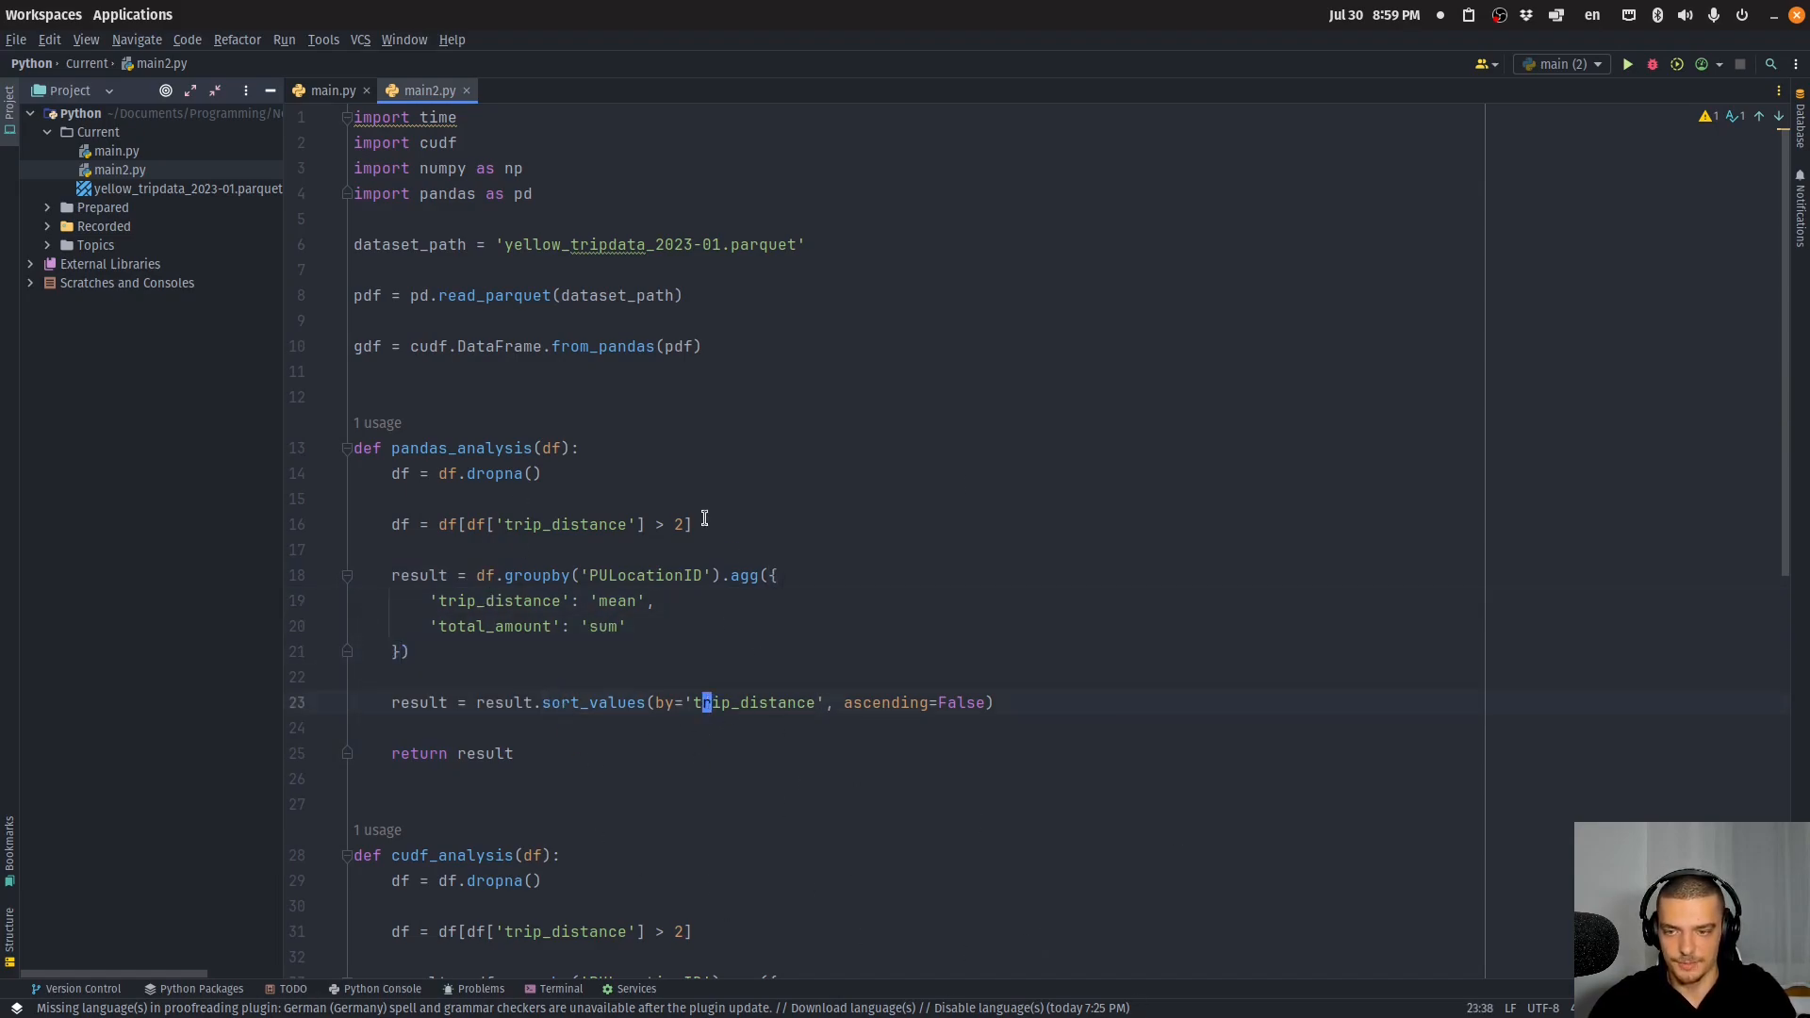
scroll("down", 3)
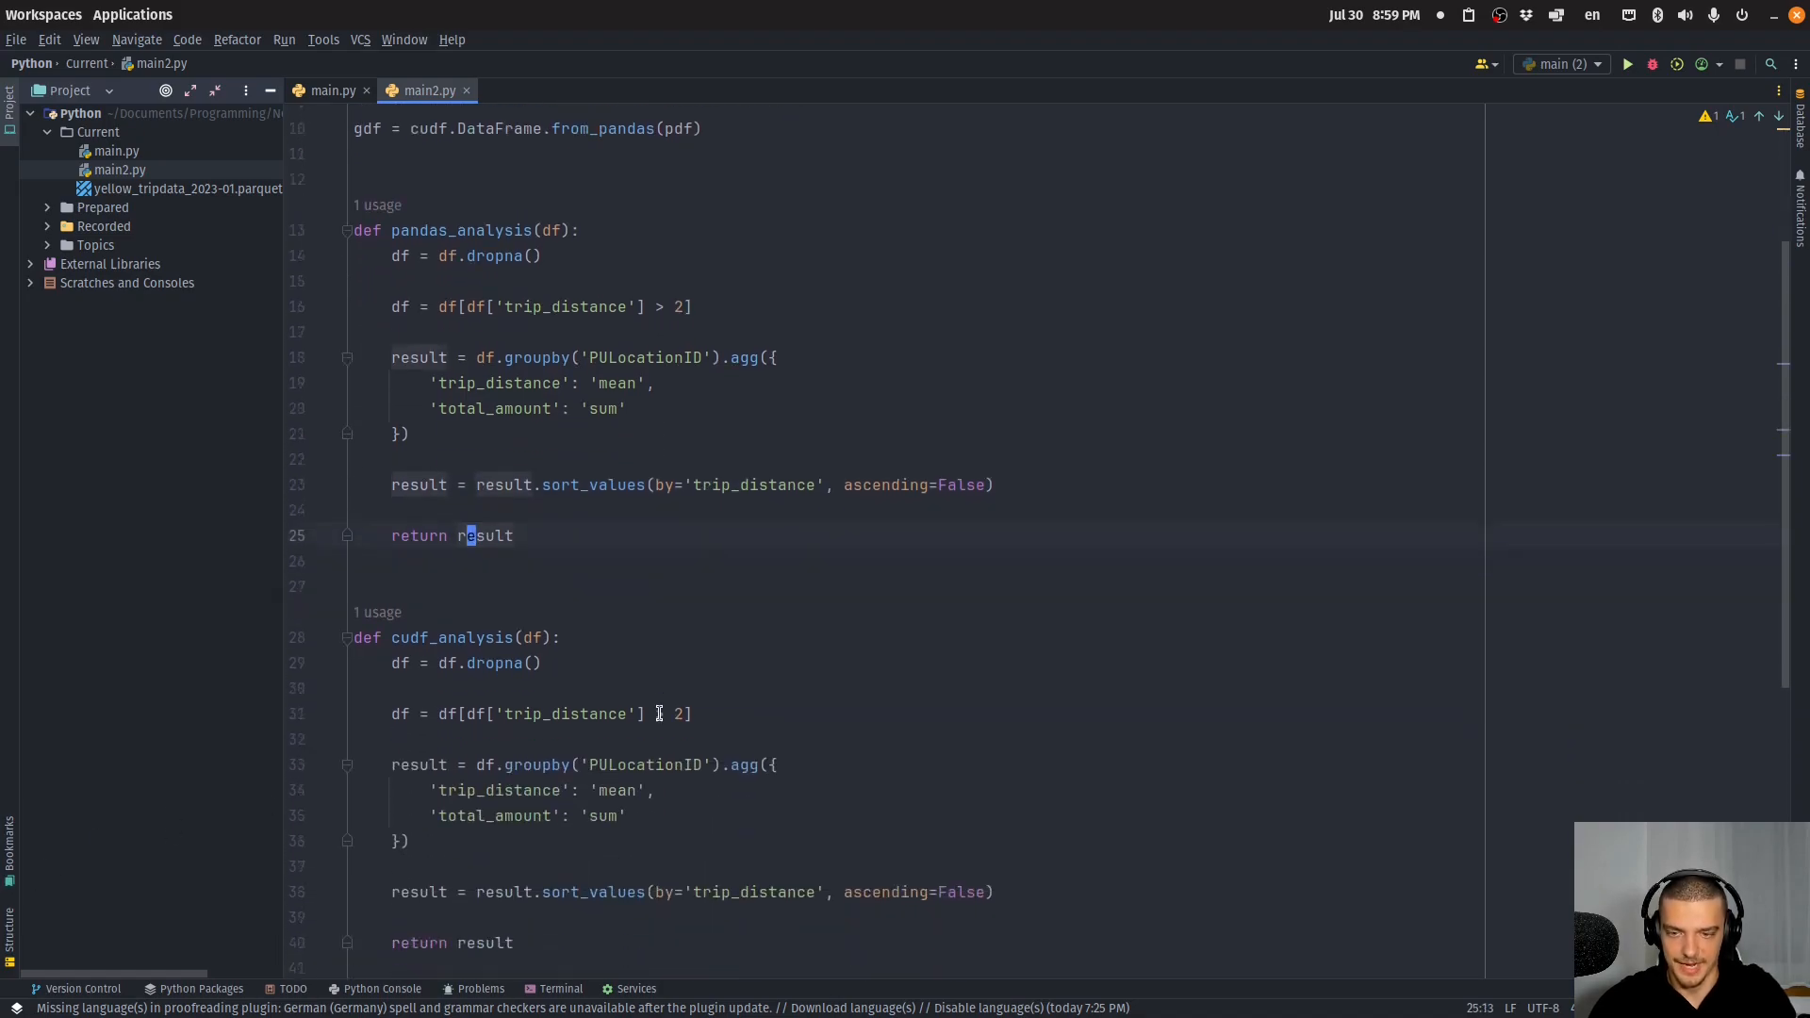
scroll("up", 3)
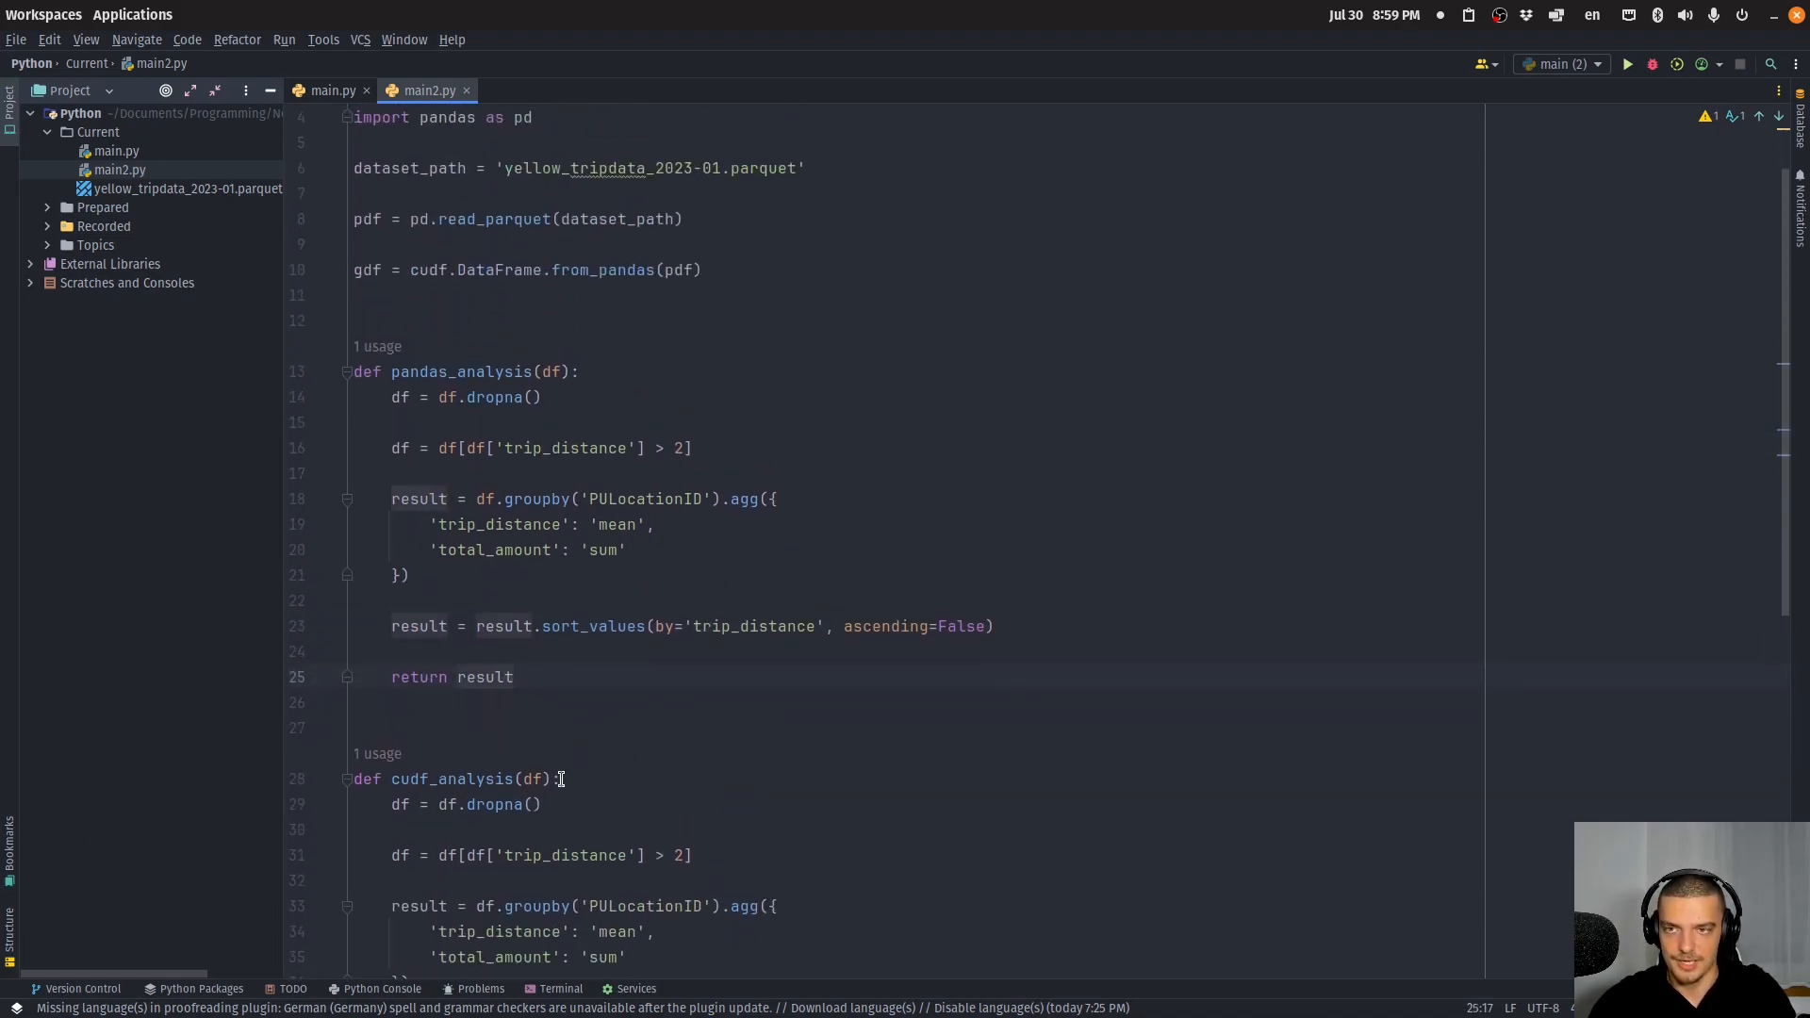
scroll("down", 3)
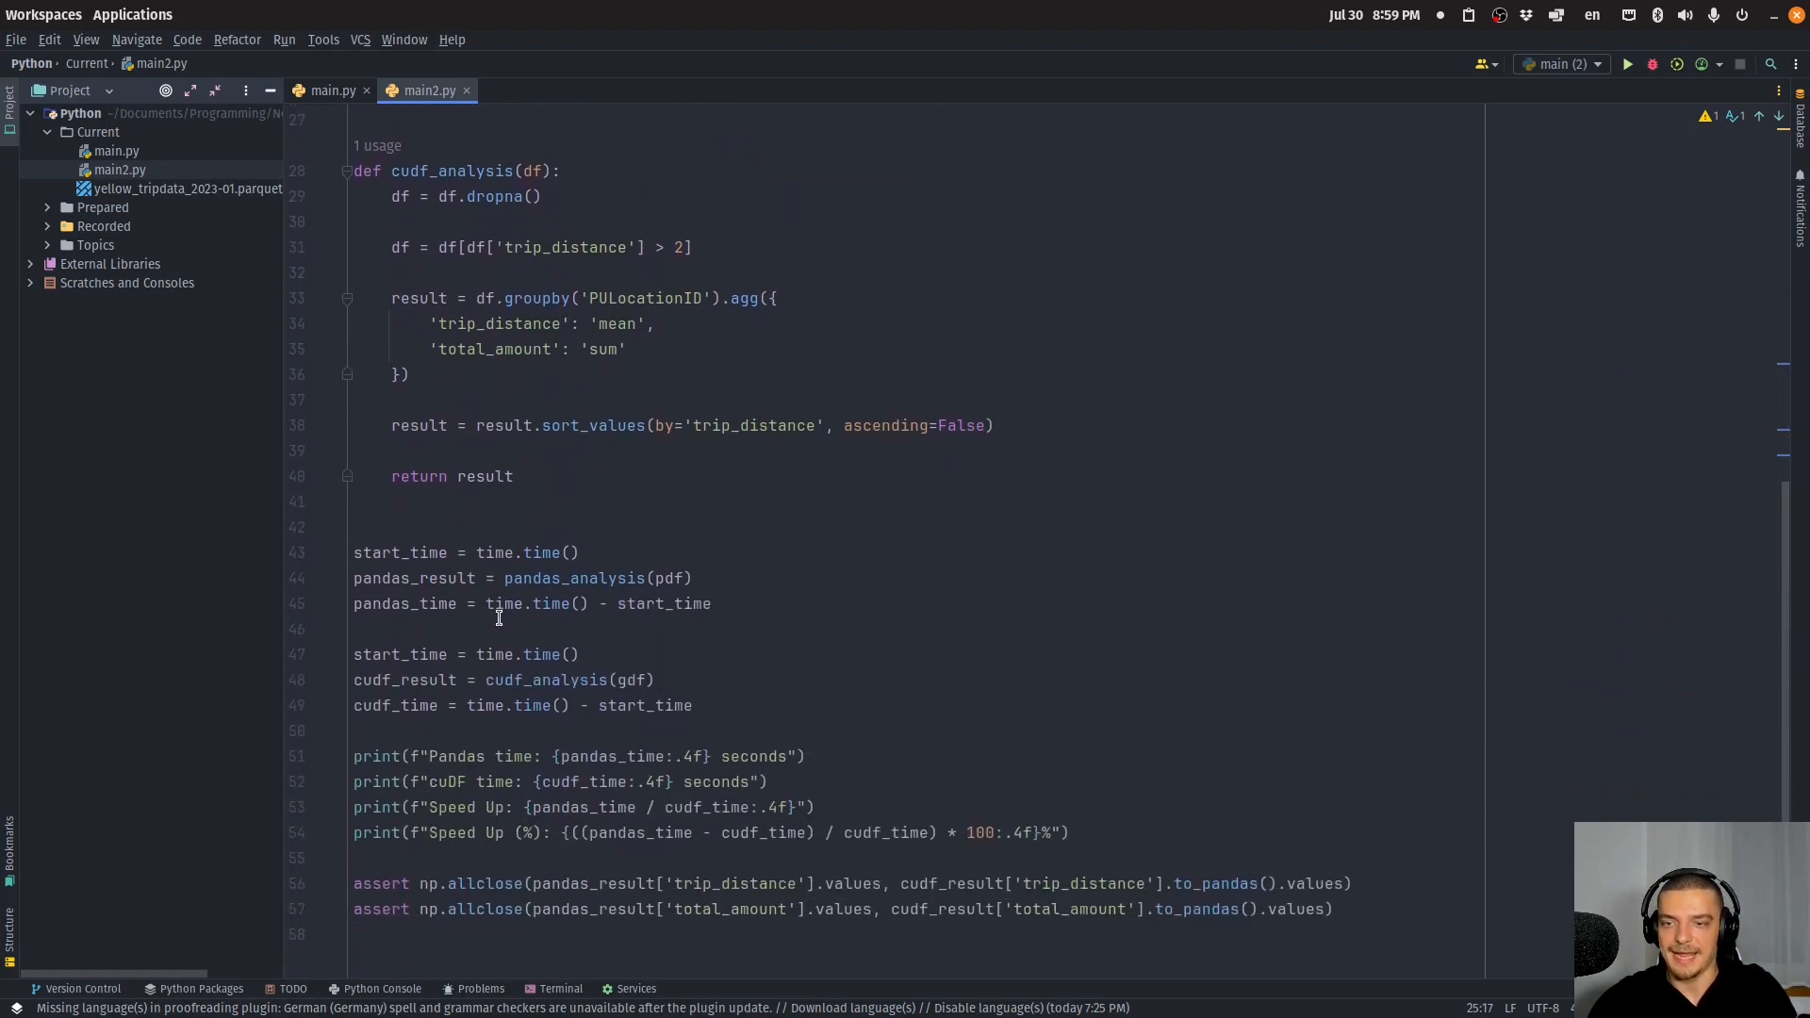
Run main2.py, getting pandas 0.4679 s, cuDF 0.1026 s, a 4.56× speed-up.
left_click(1626, 63)
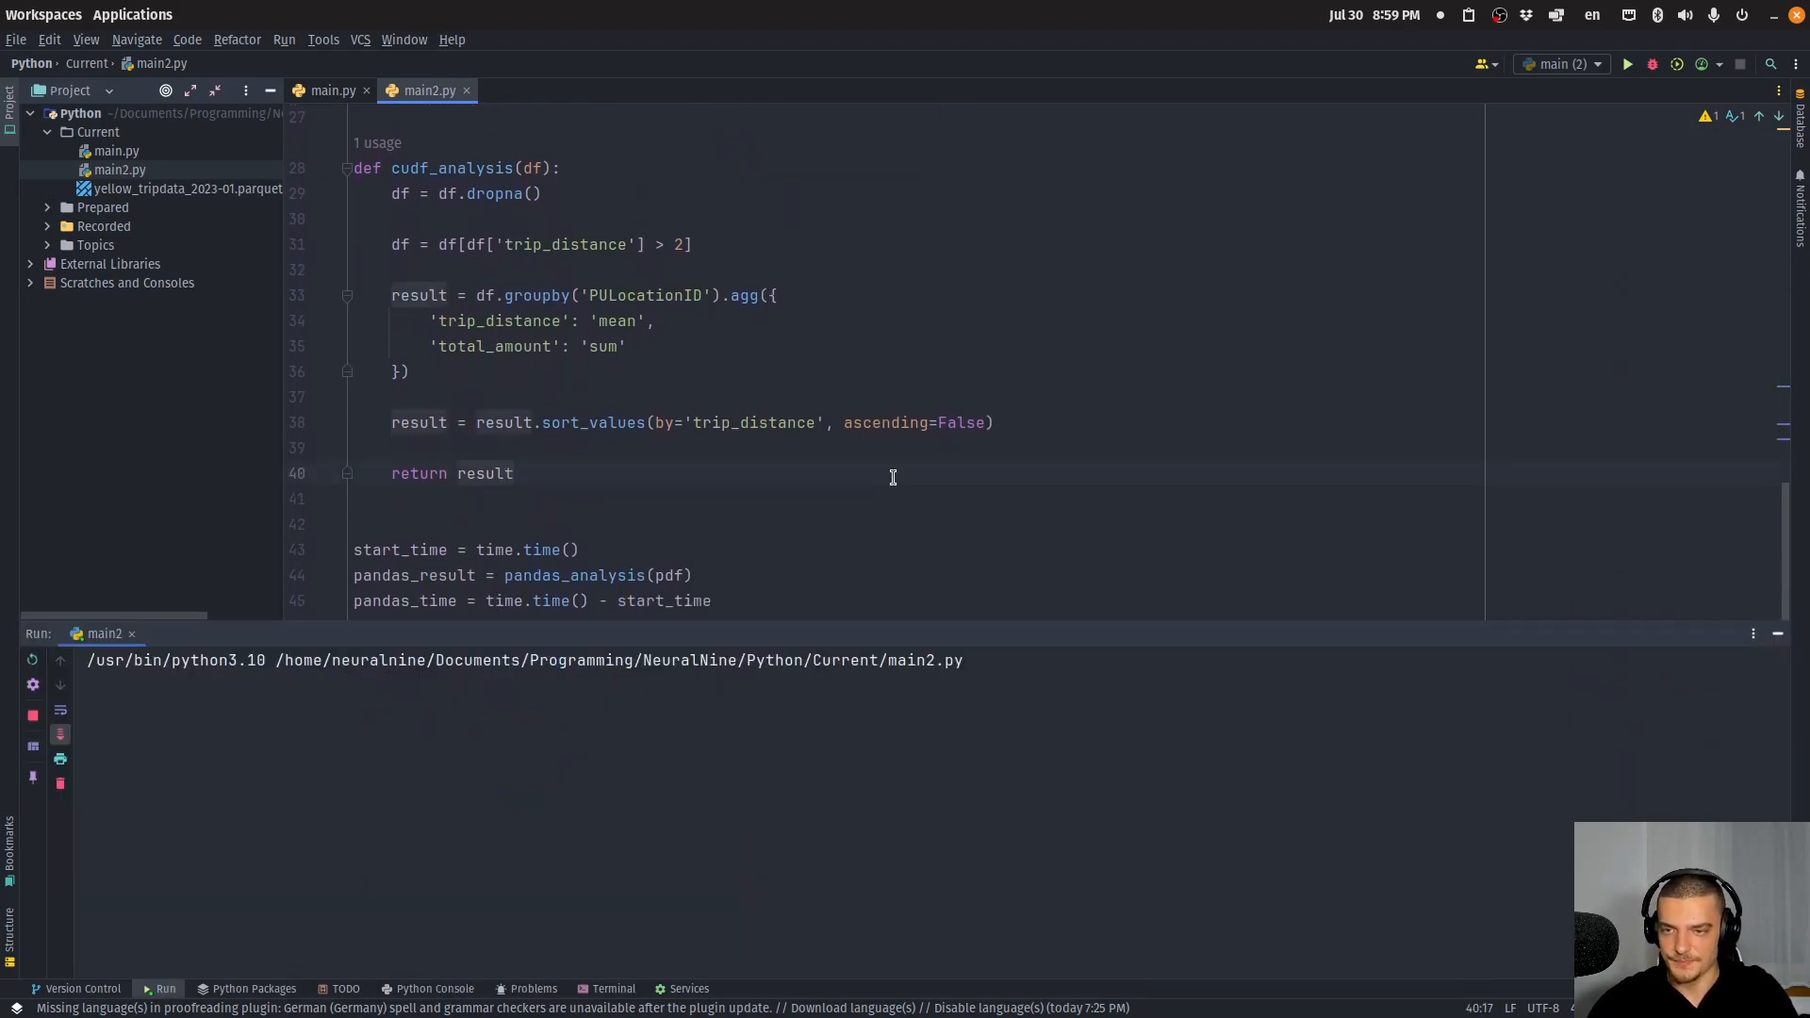
mouse_move(600, 596)
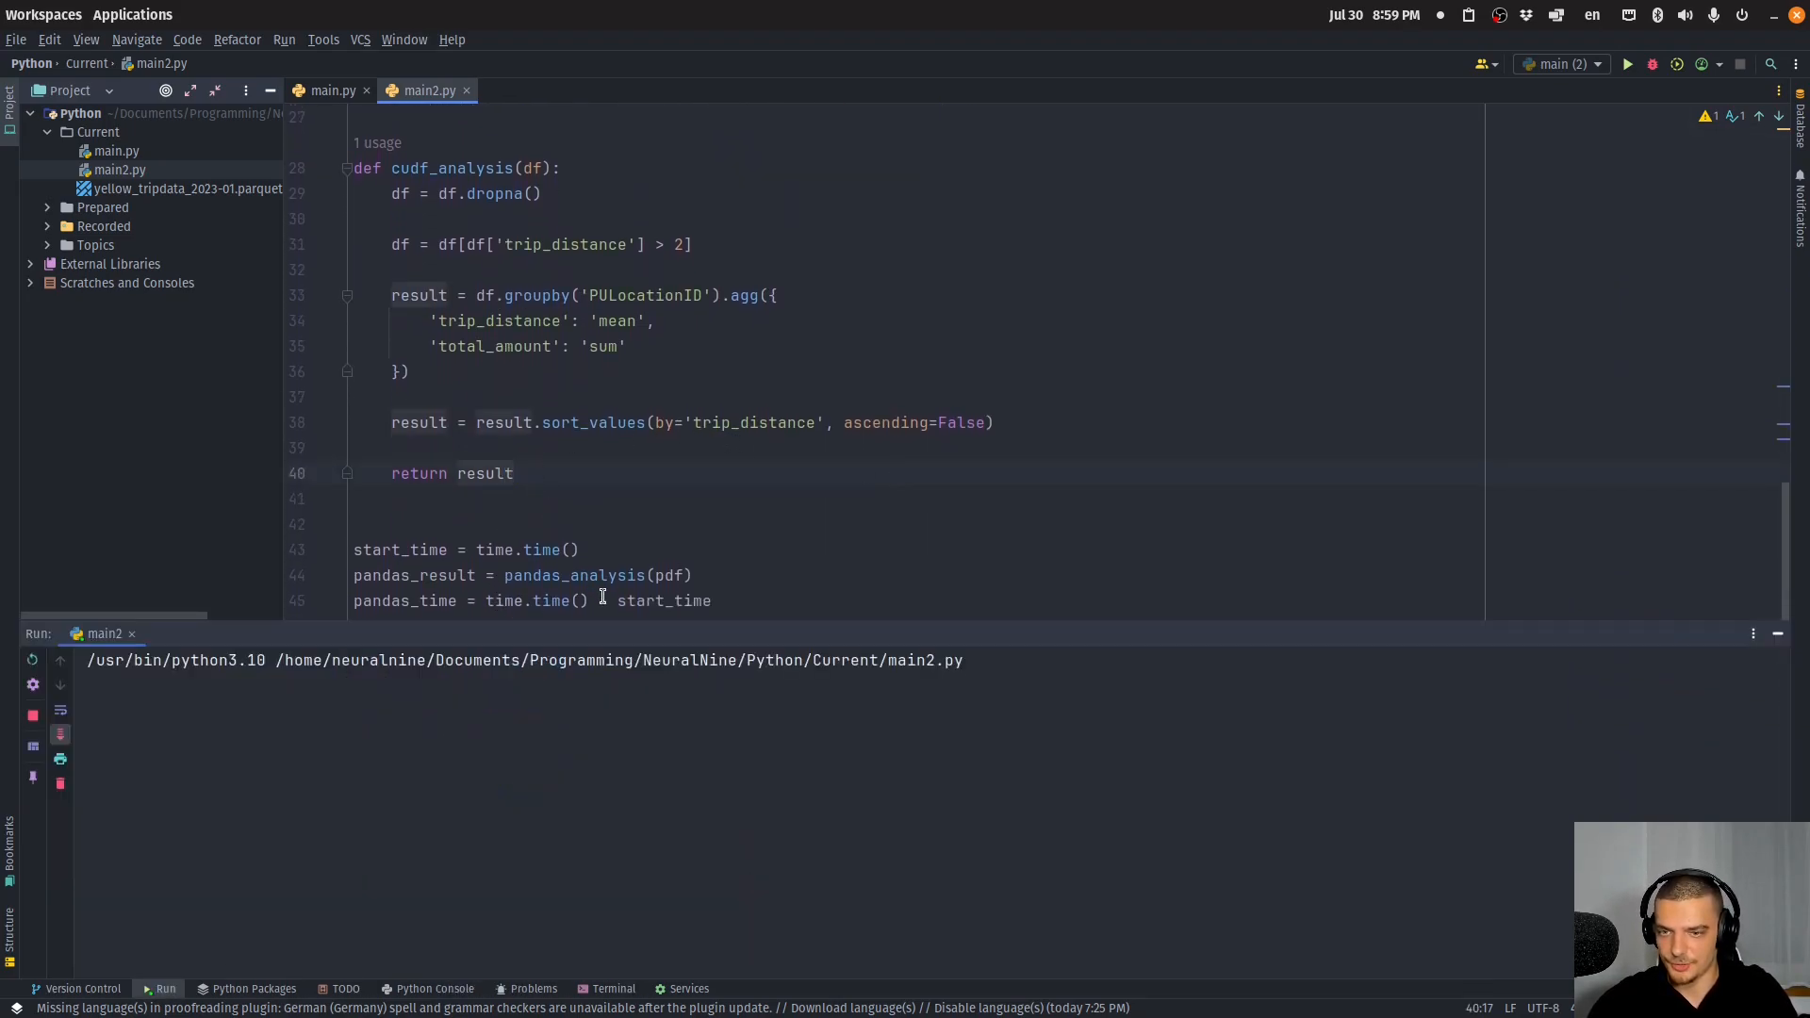
scroll("down", 3)
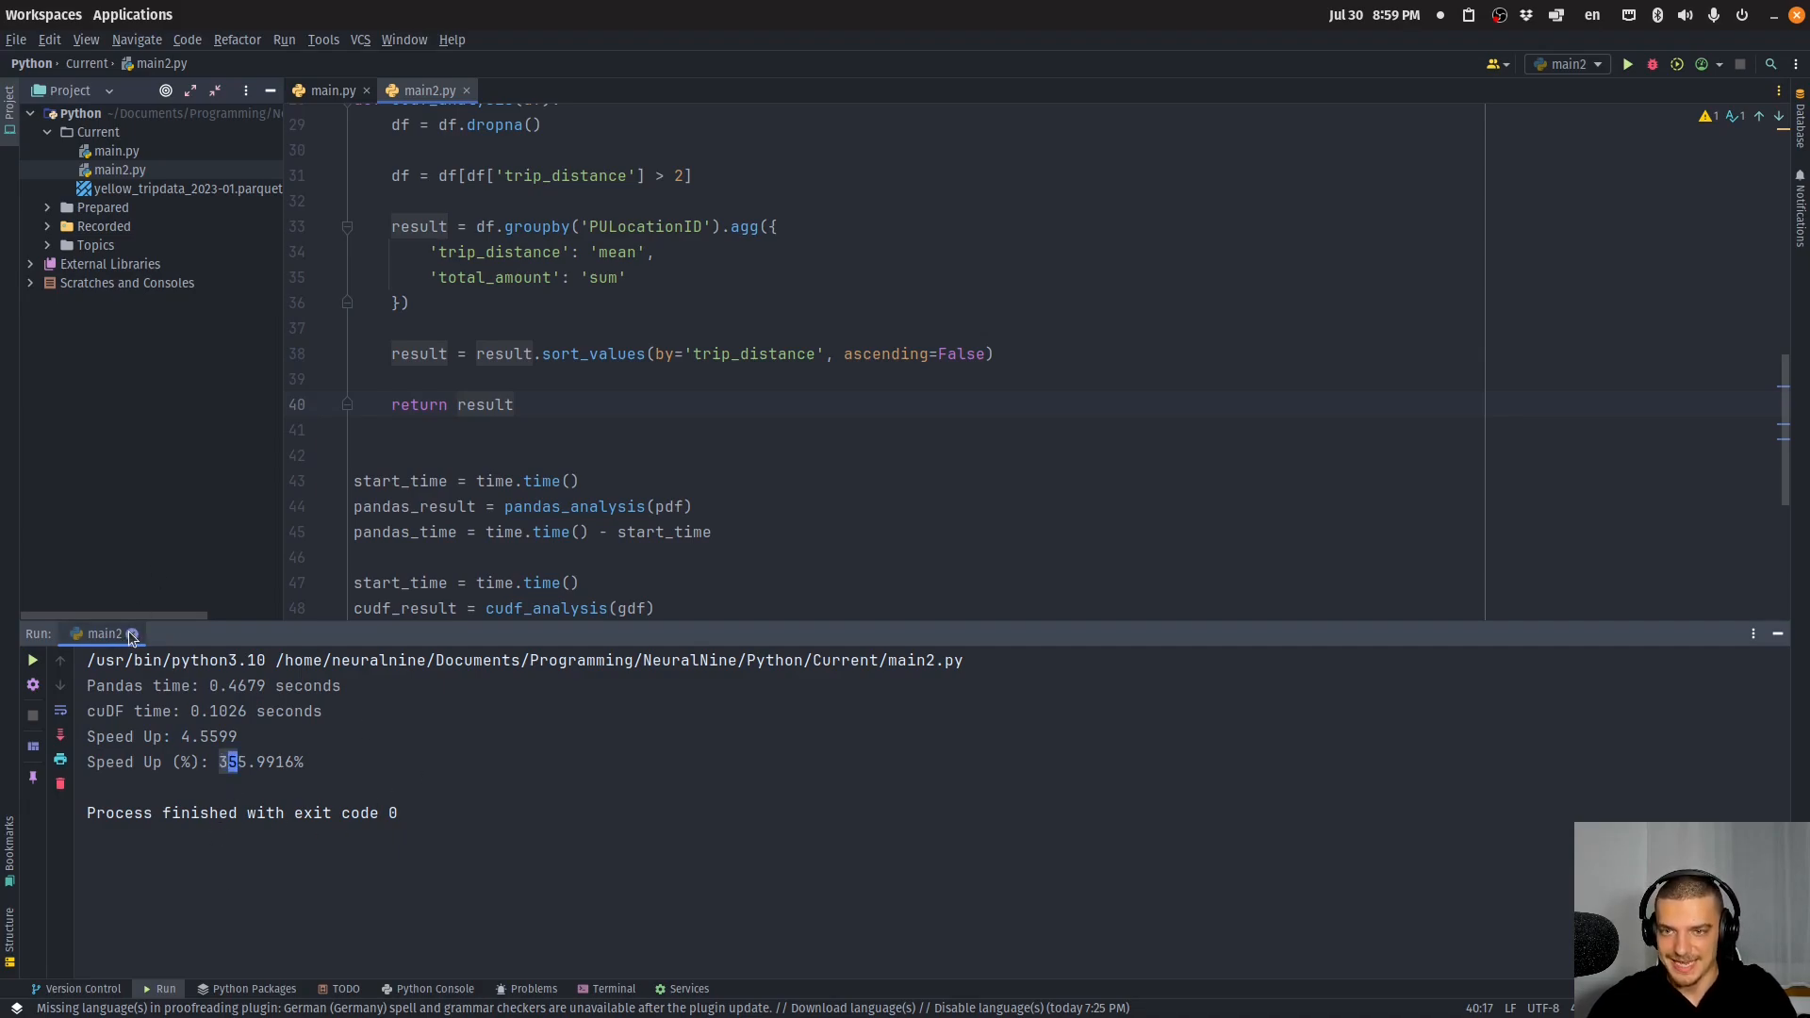
Return to main.py, look over its timing and assert np.allclose code, and relaunch it.
scroll("up", 3)
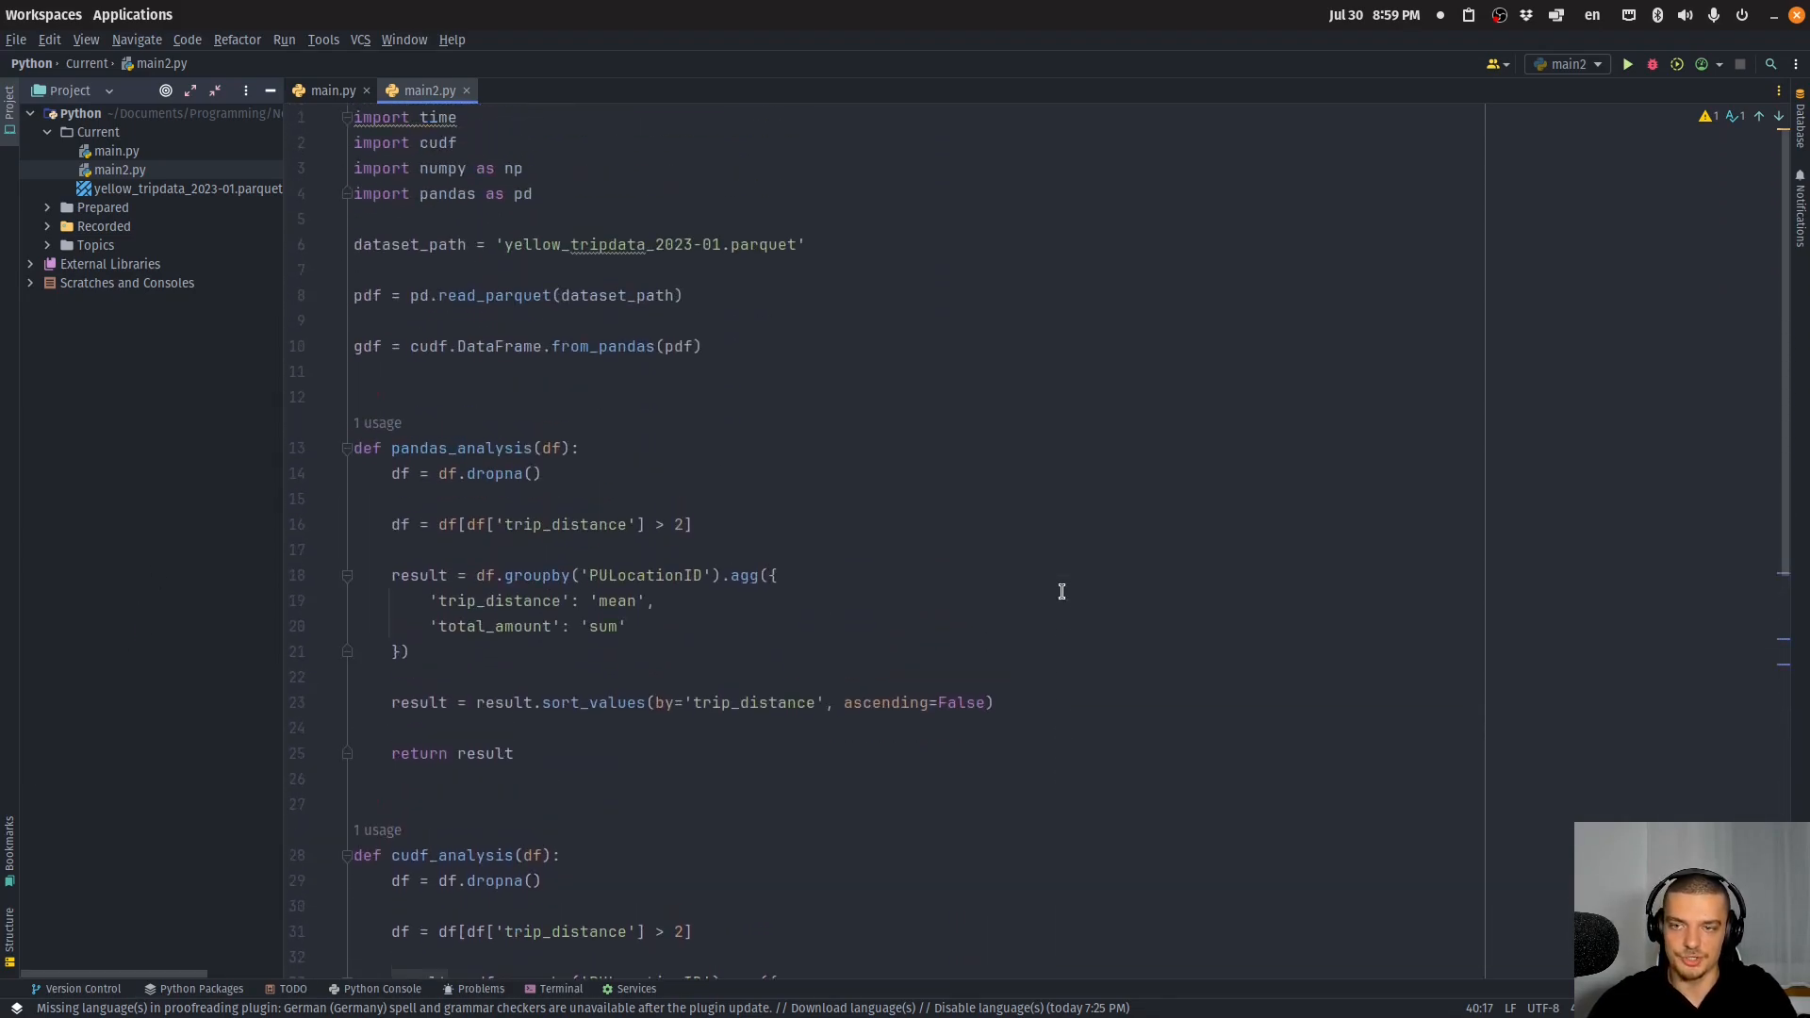
mouse_move(534, 299)
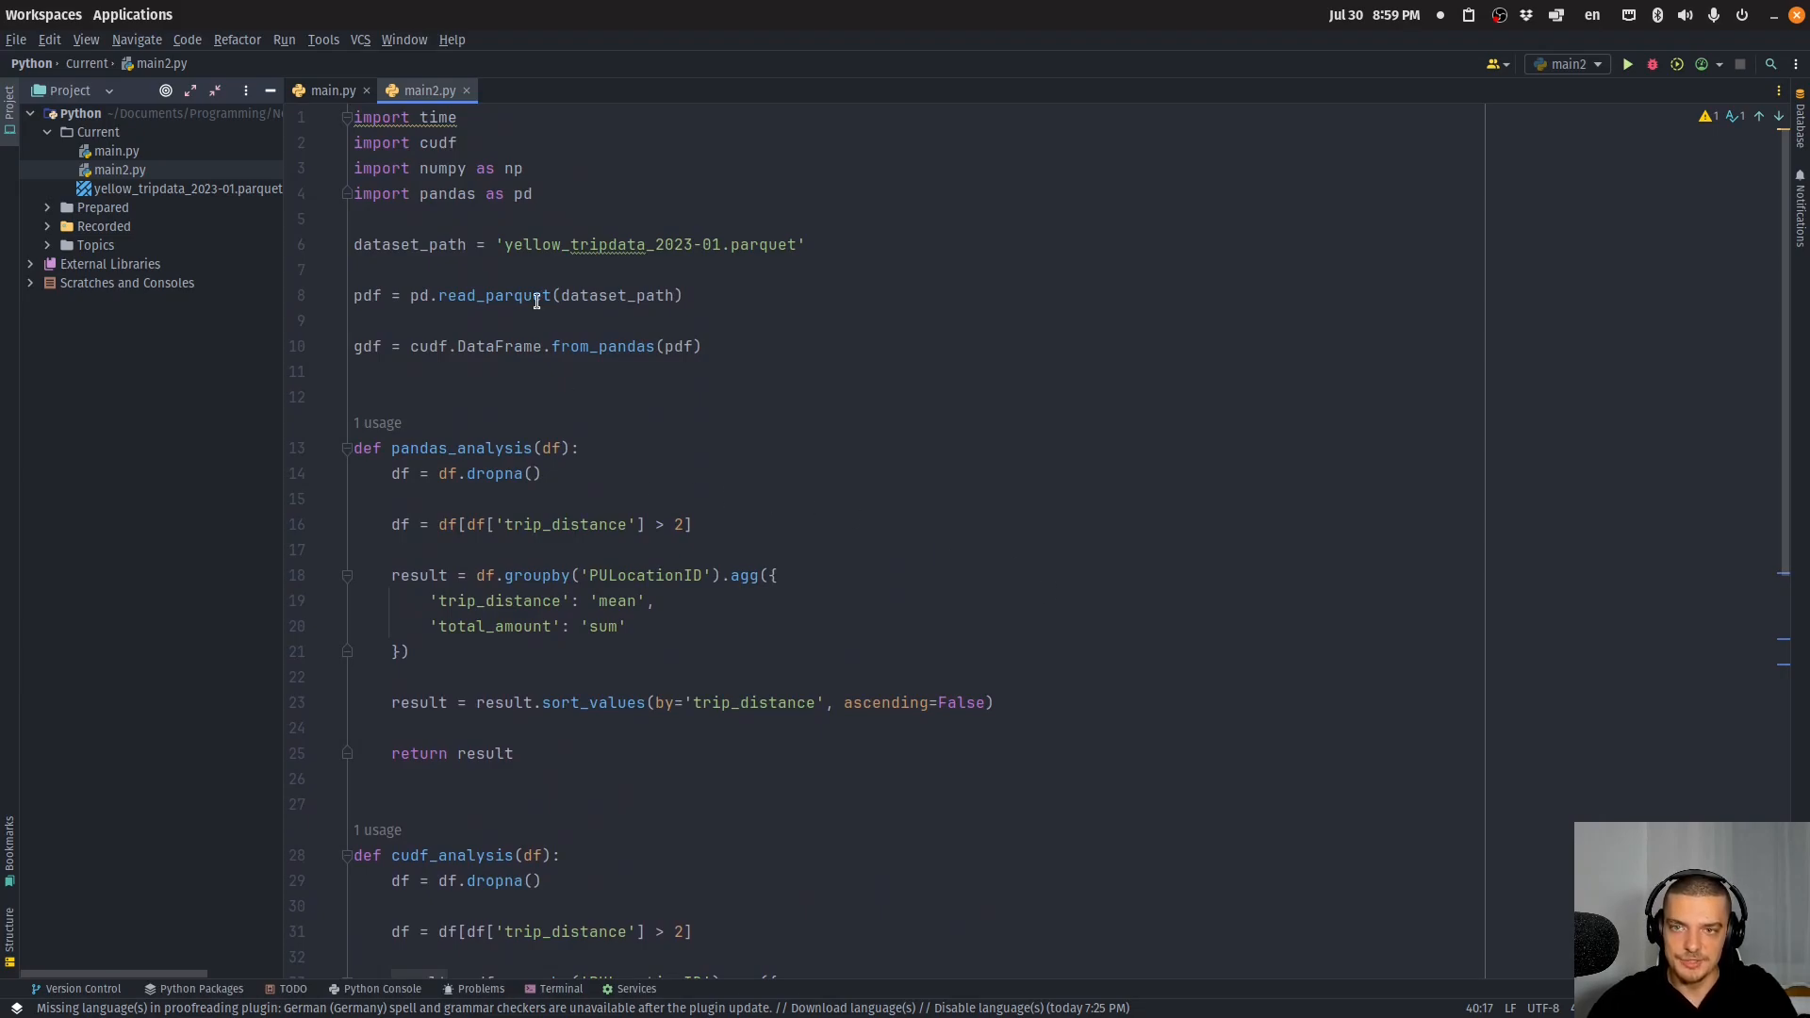
left_click(330, 91)
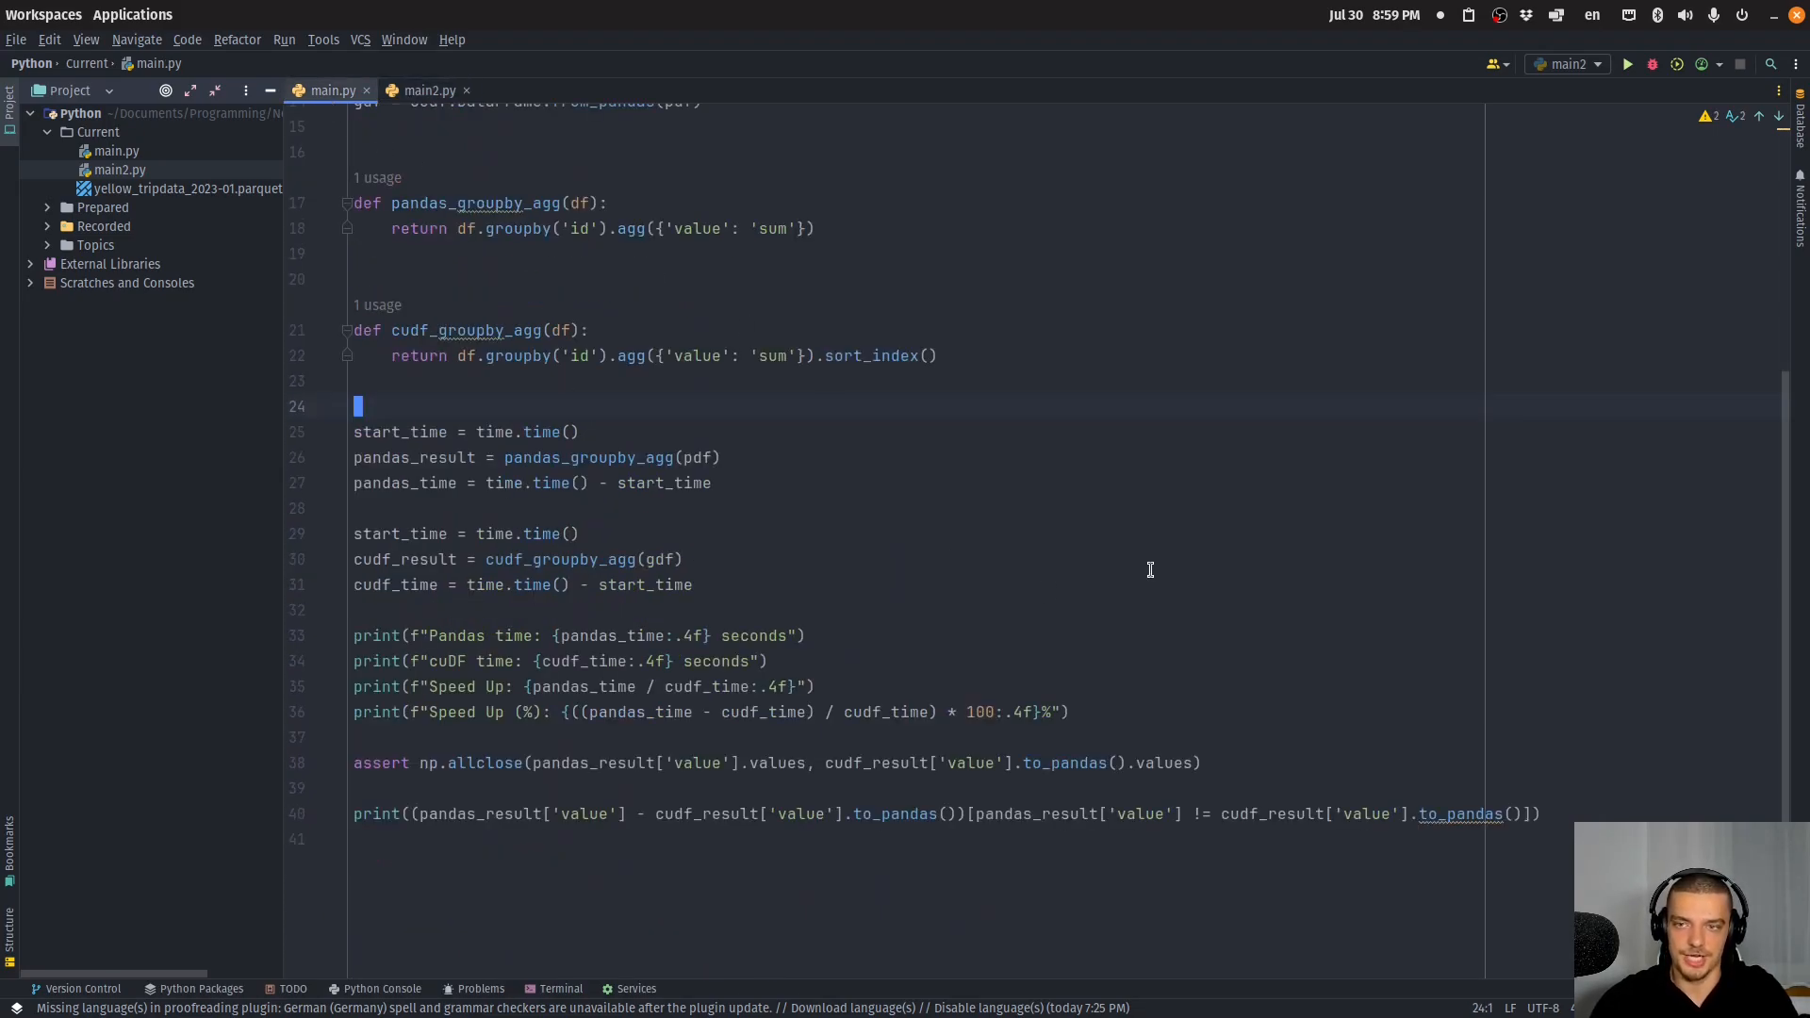
scroll("up", 3)
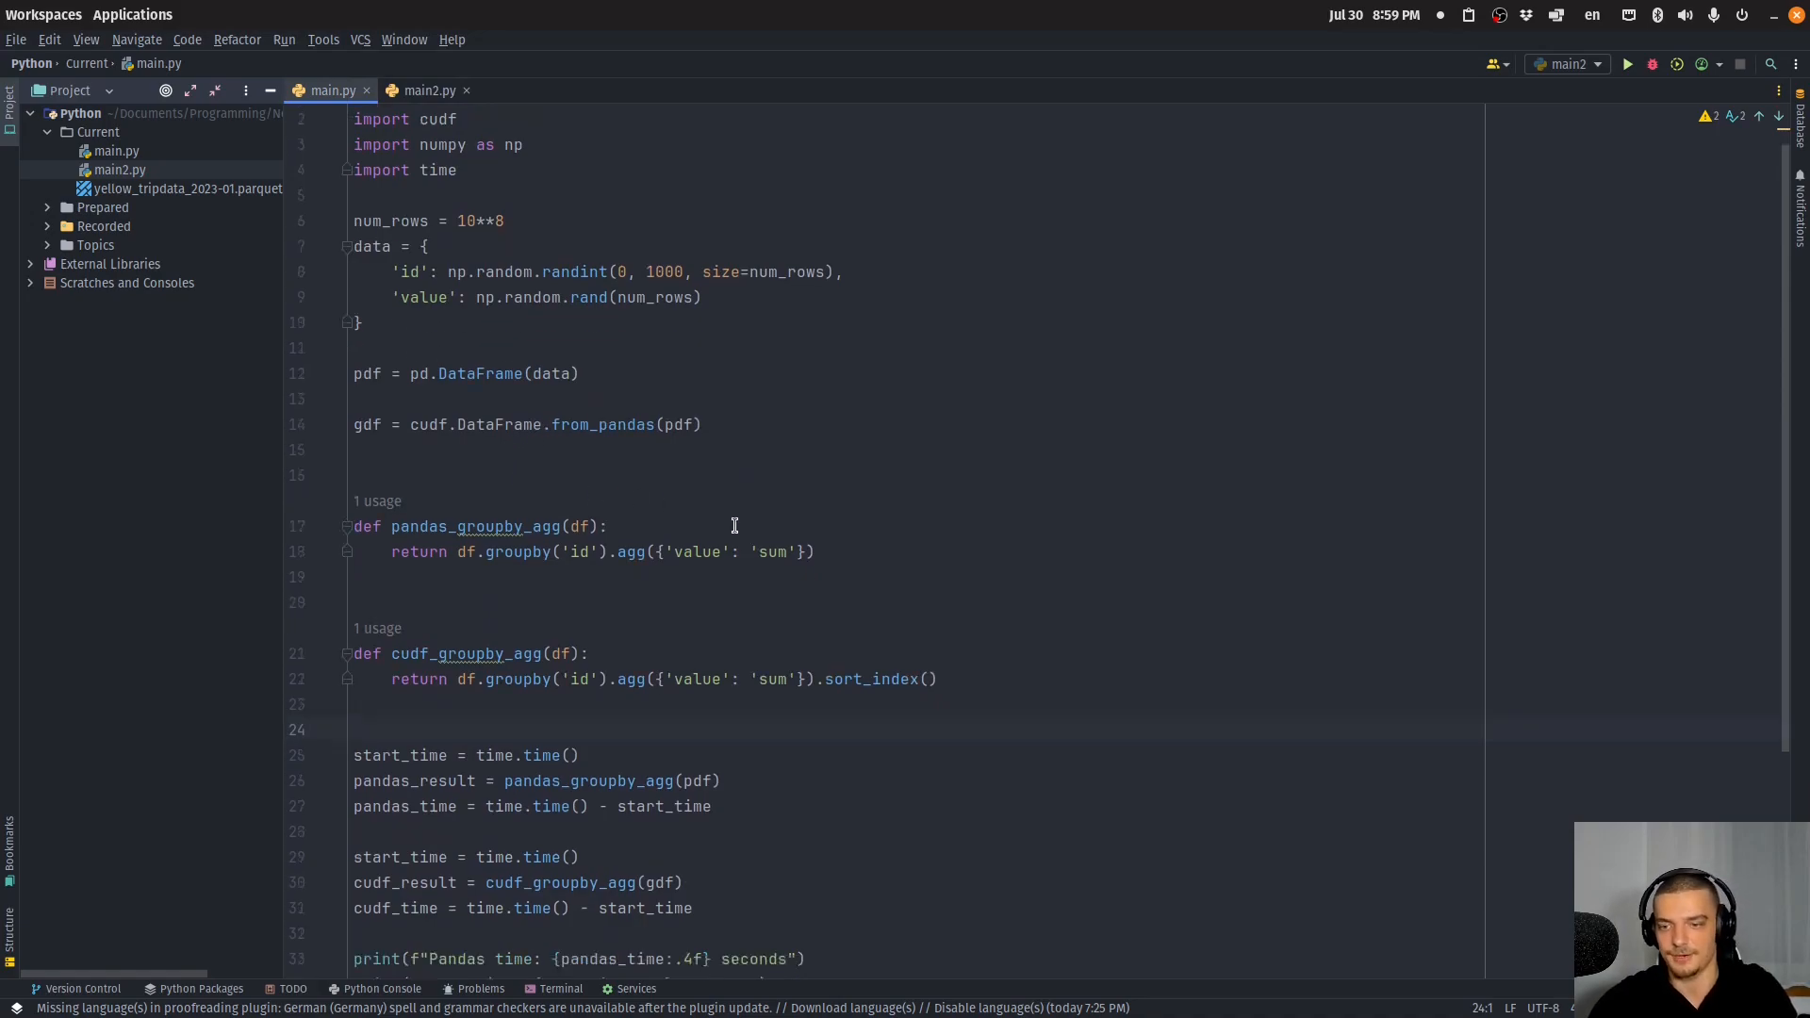
scroll("down", 3)
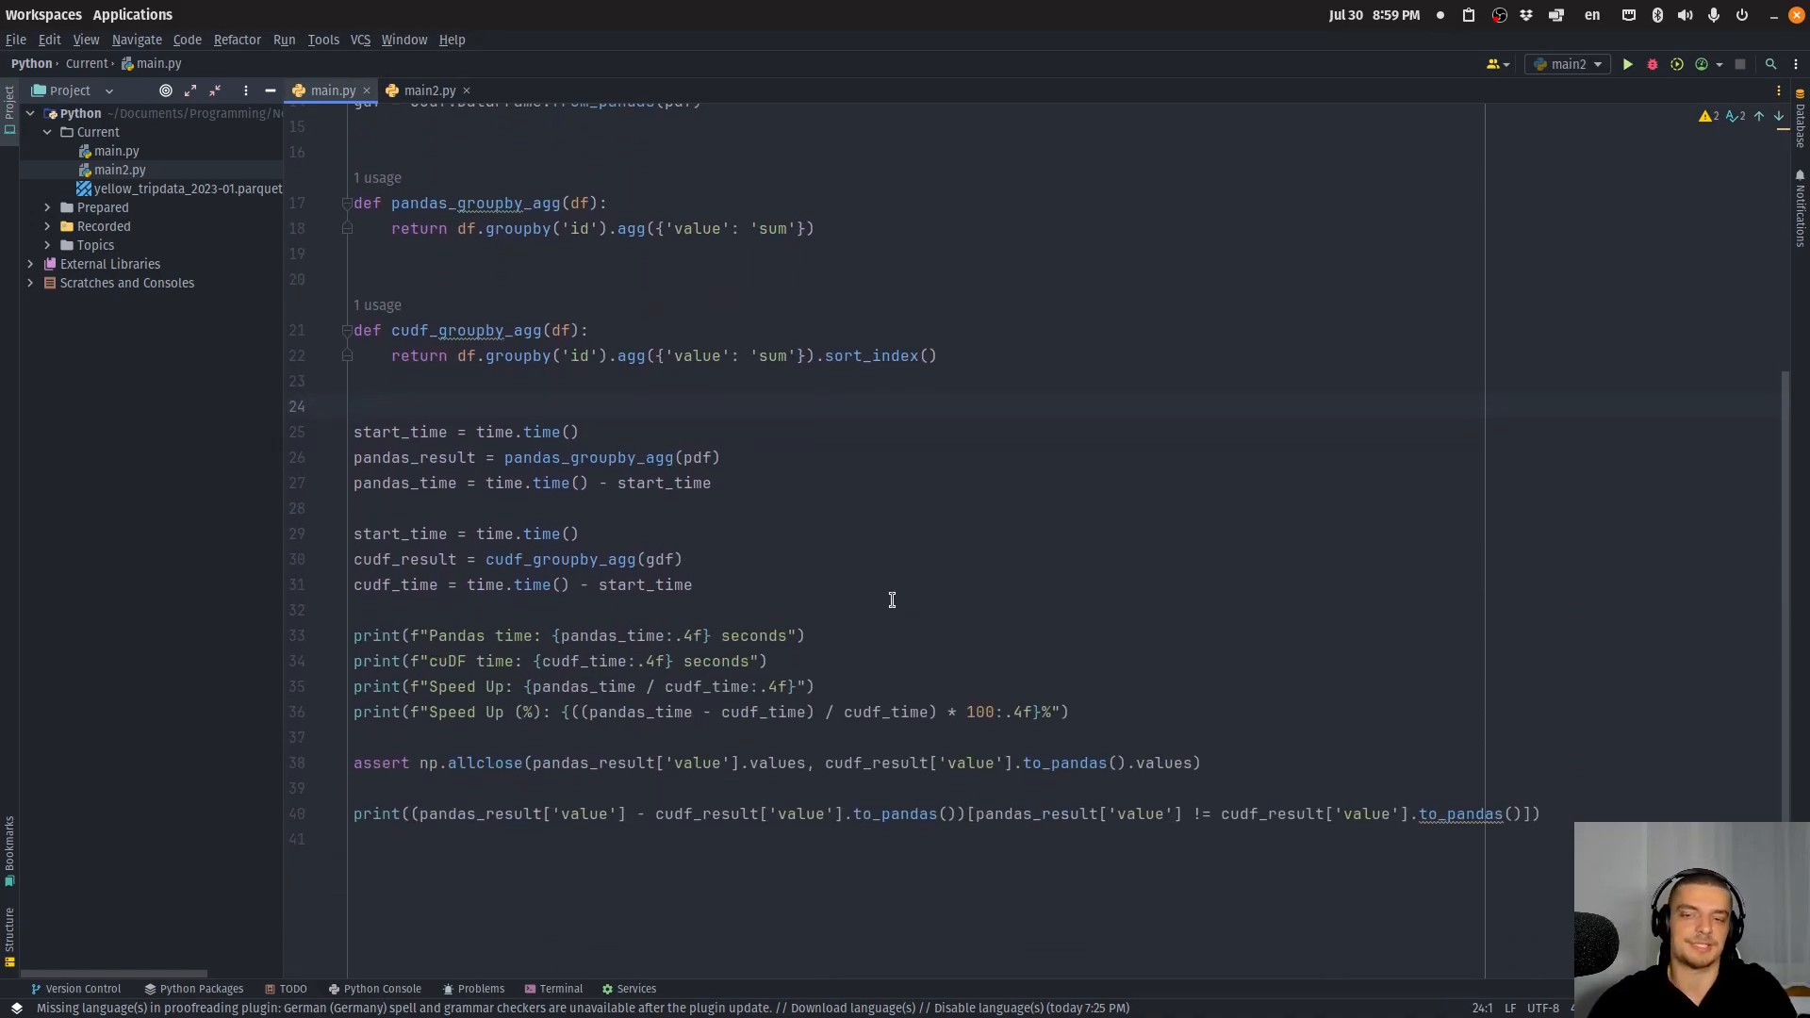
mouse_move(1178, 396)
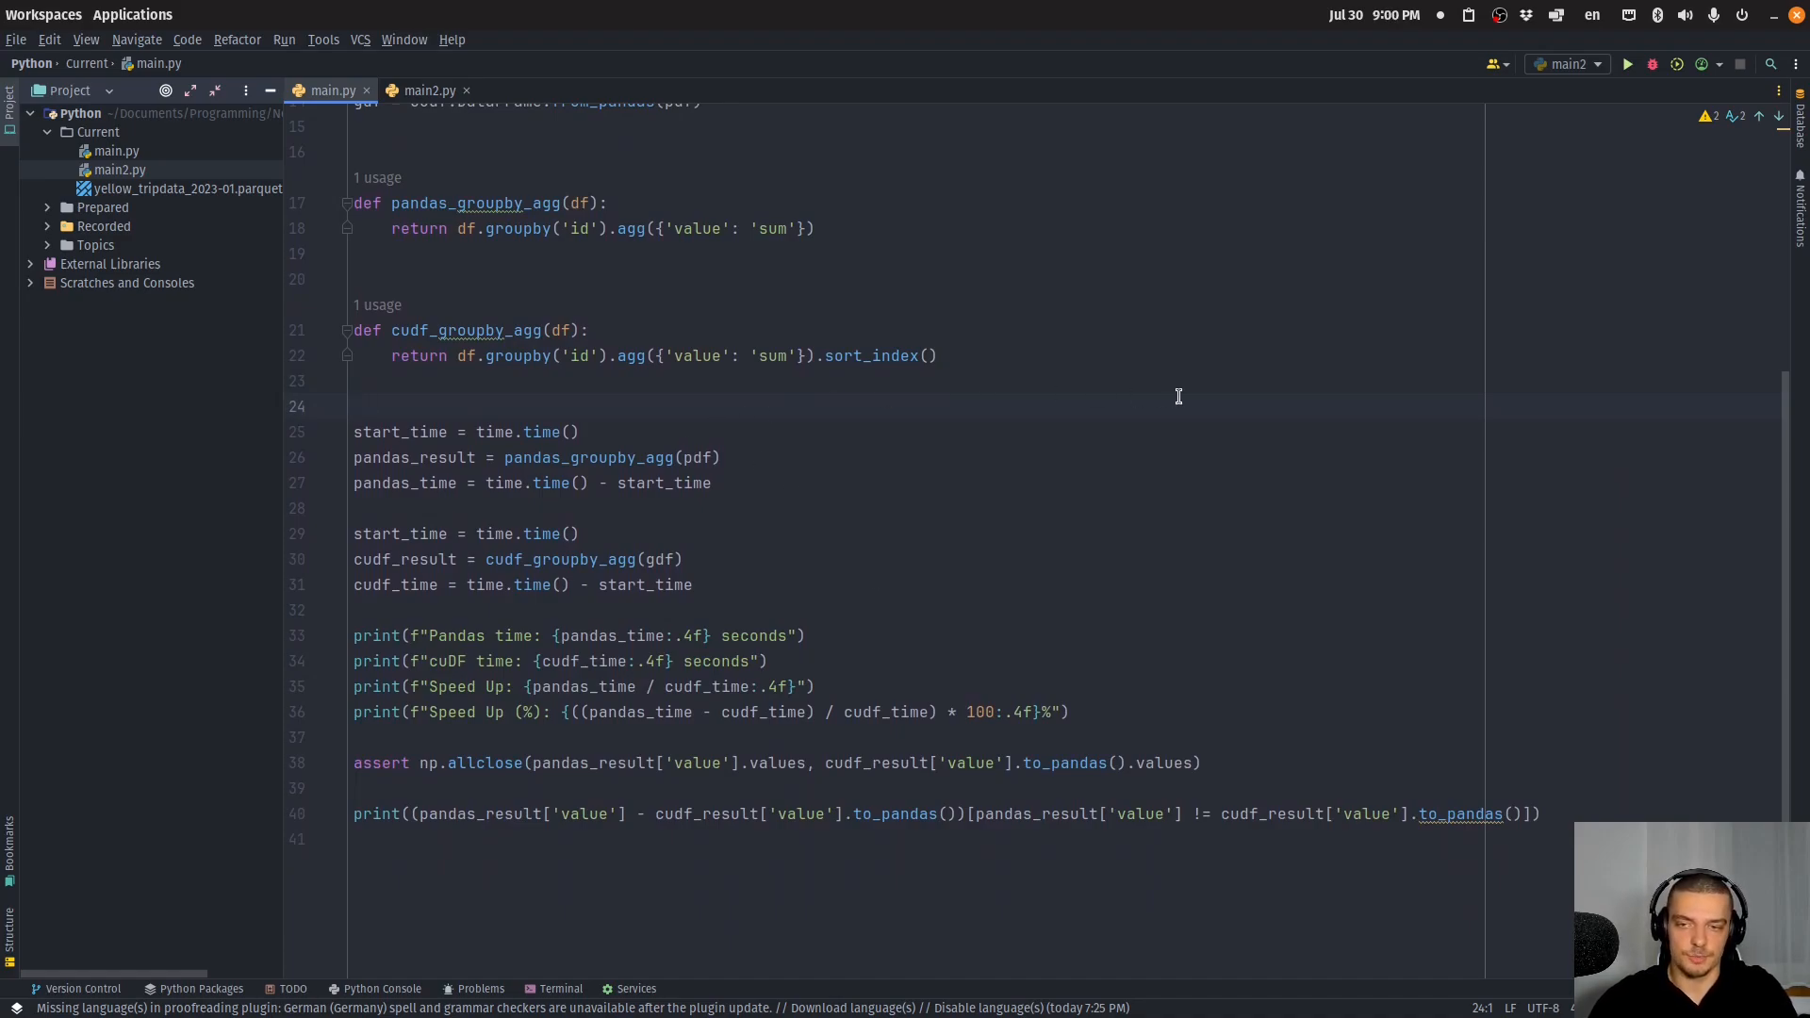
mouse_move(972, 464)
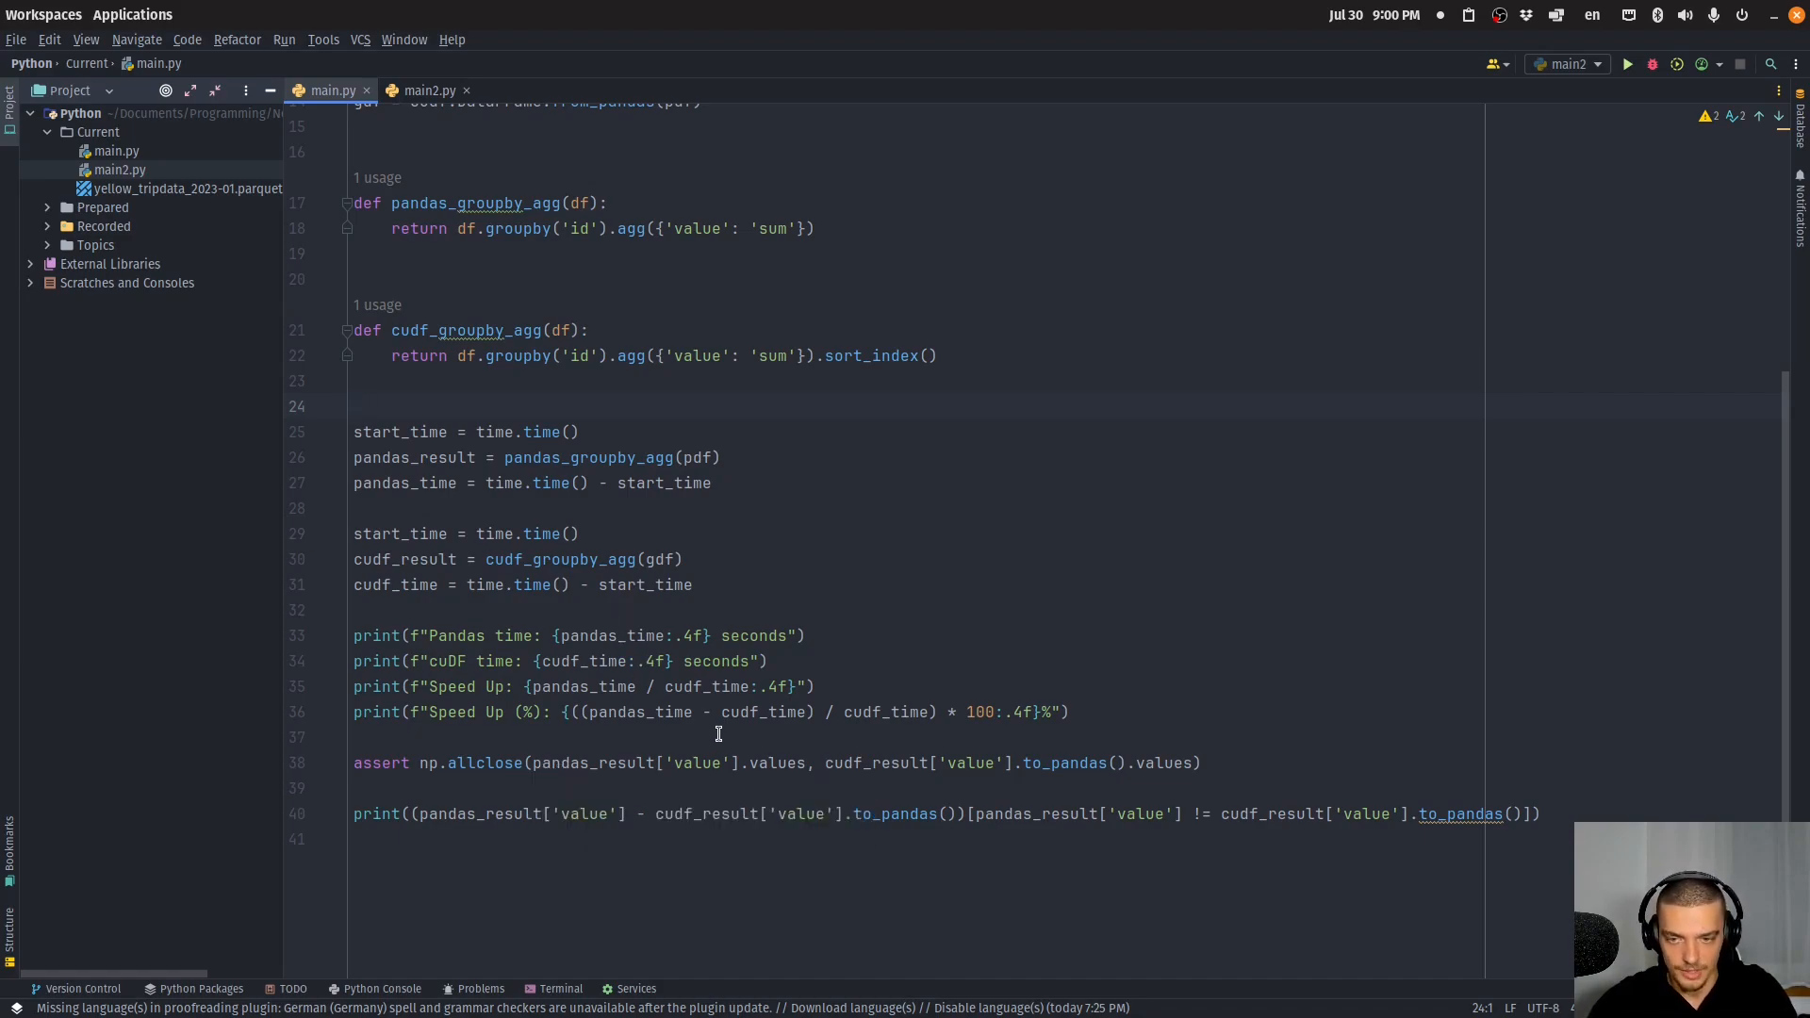
mouse_move(452, 761)
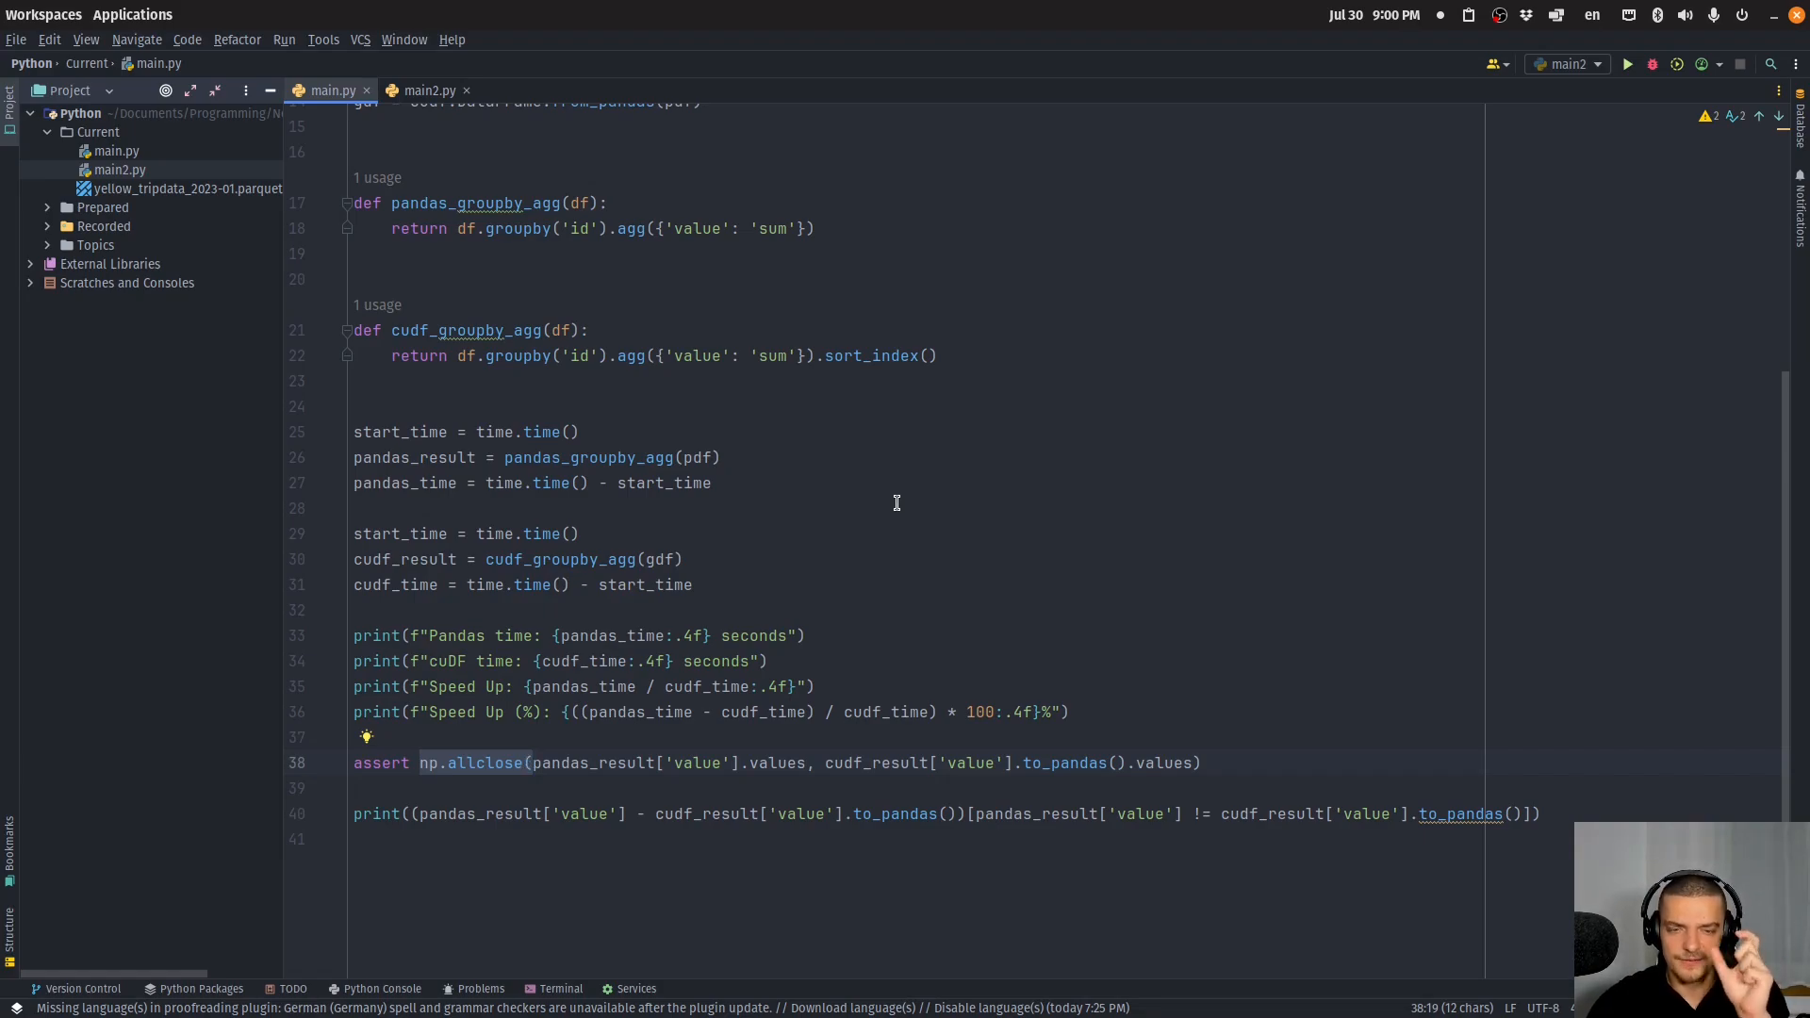
left_click(1624, 63)
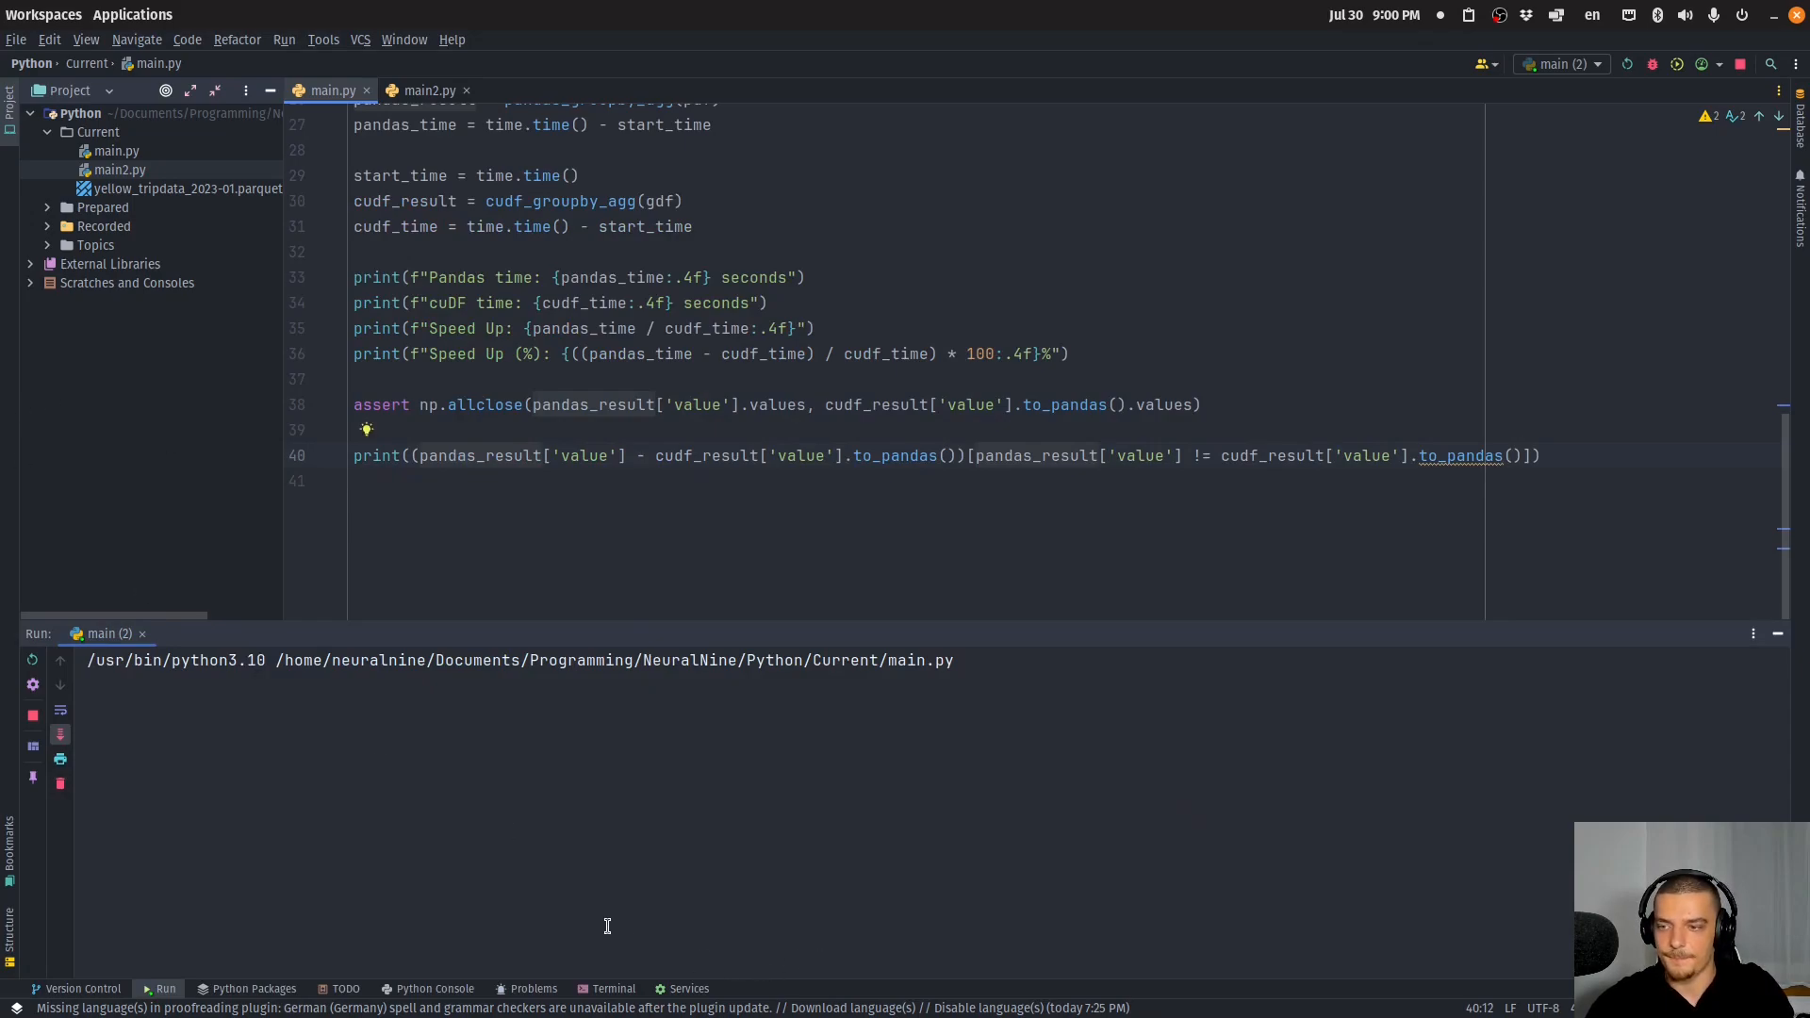
mouse_move(426, 819)
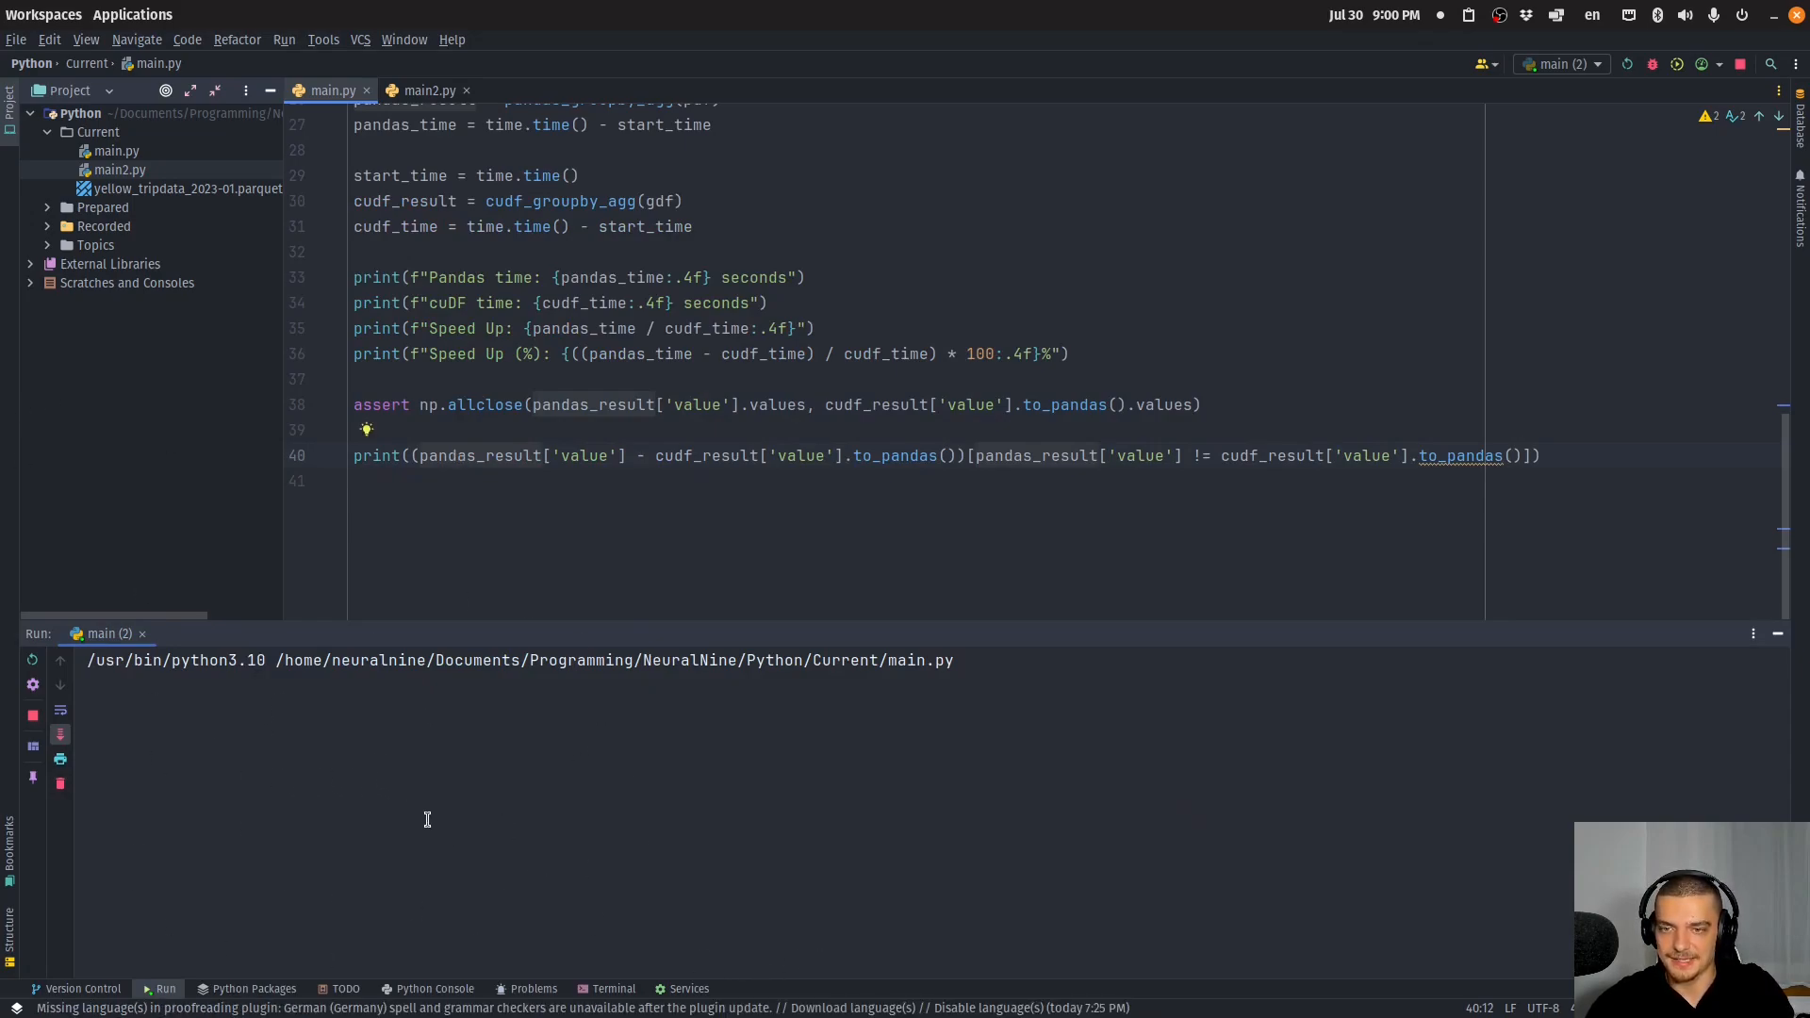
Rerun main.py until exit code 0, showing ~1e-10 differences across 993 ids.
left_click(1625, 63)
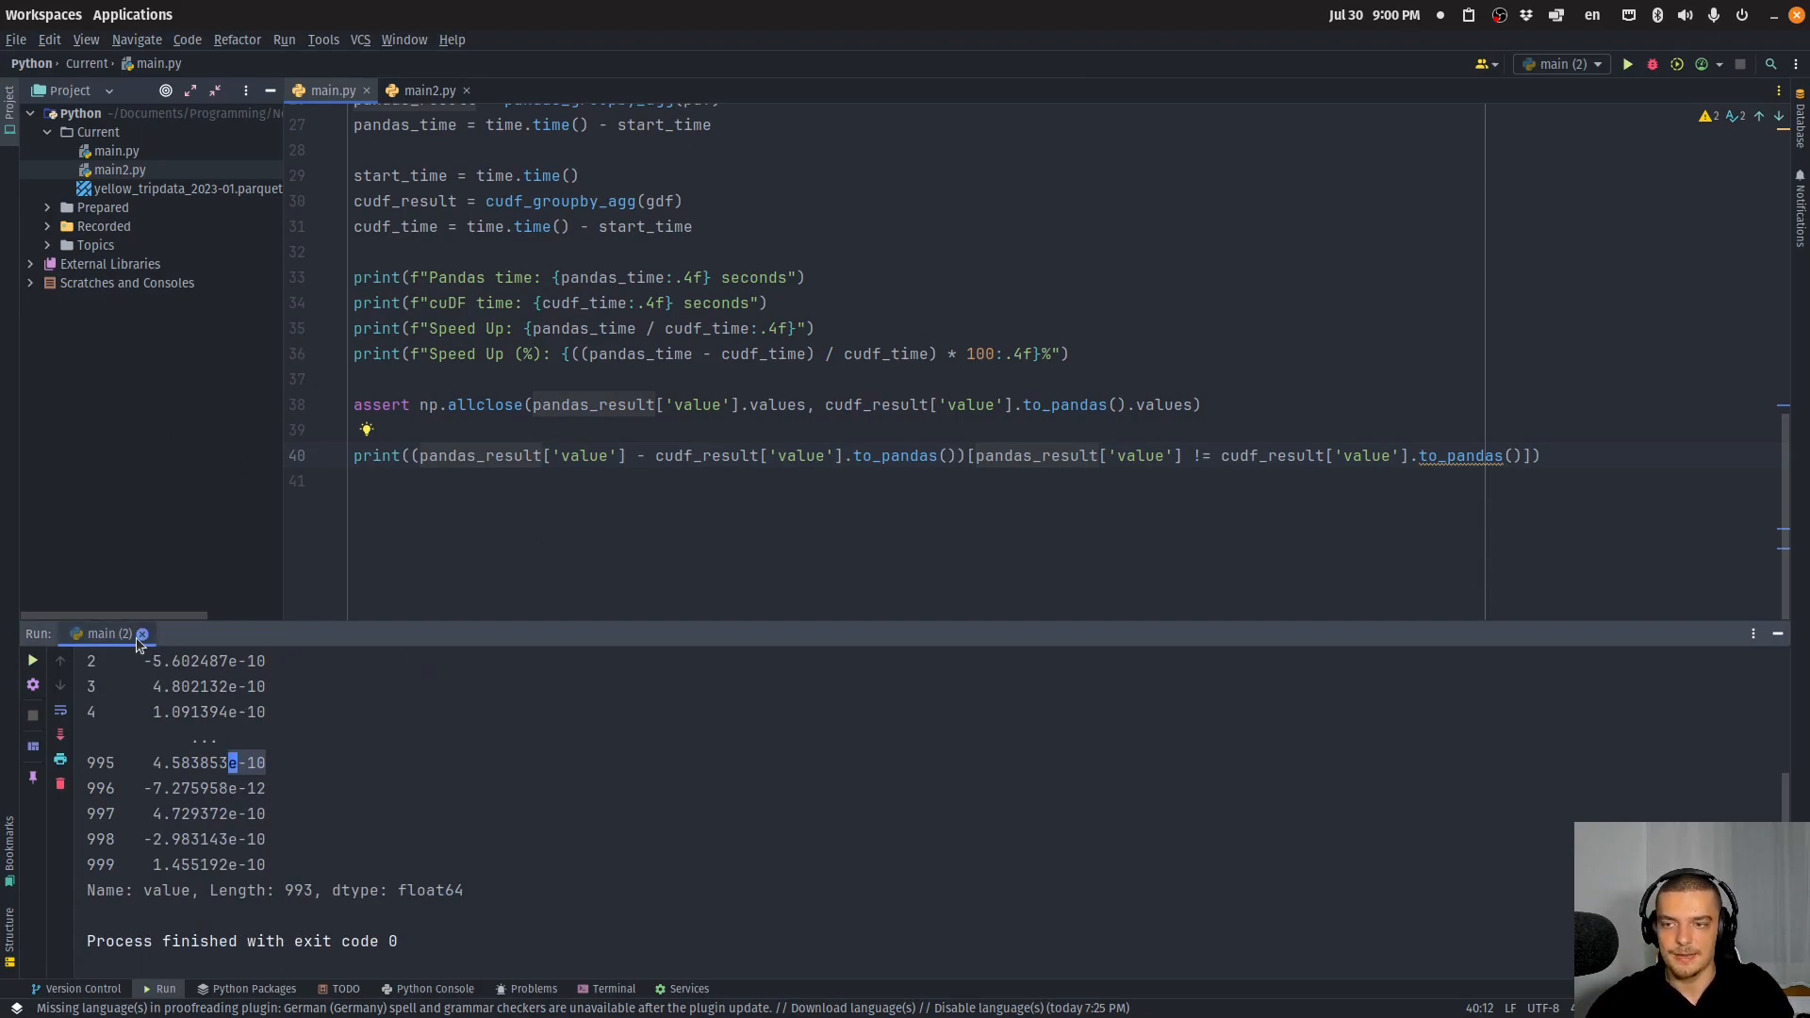
Close the 'main (2)' Run output tab so only main.py's code shows.
left_click(142, 632)
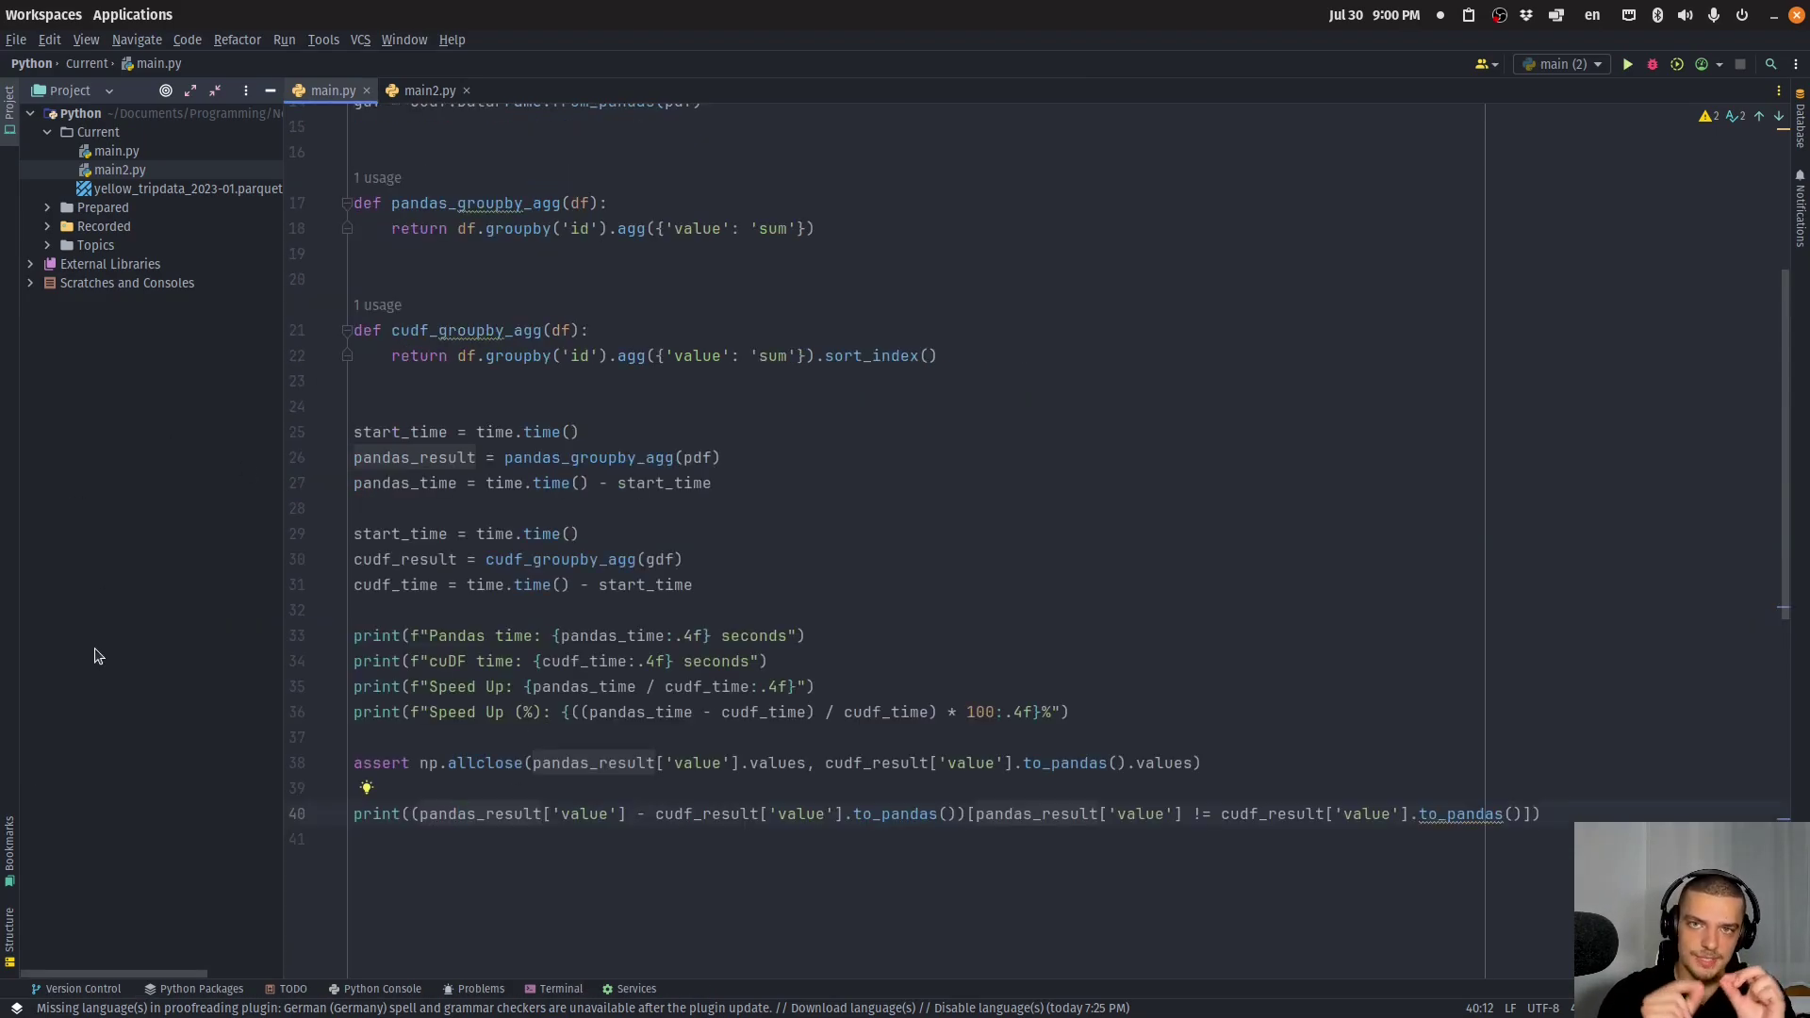
left_click(459, 813)
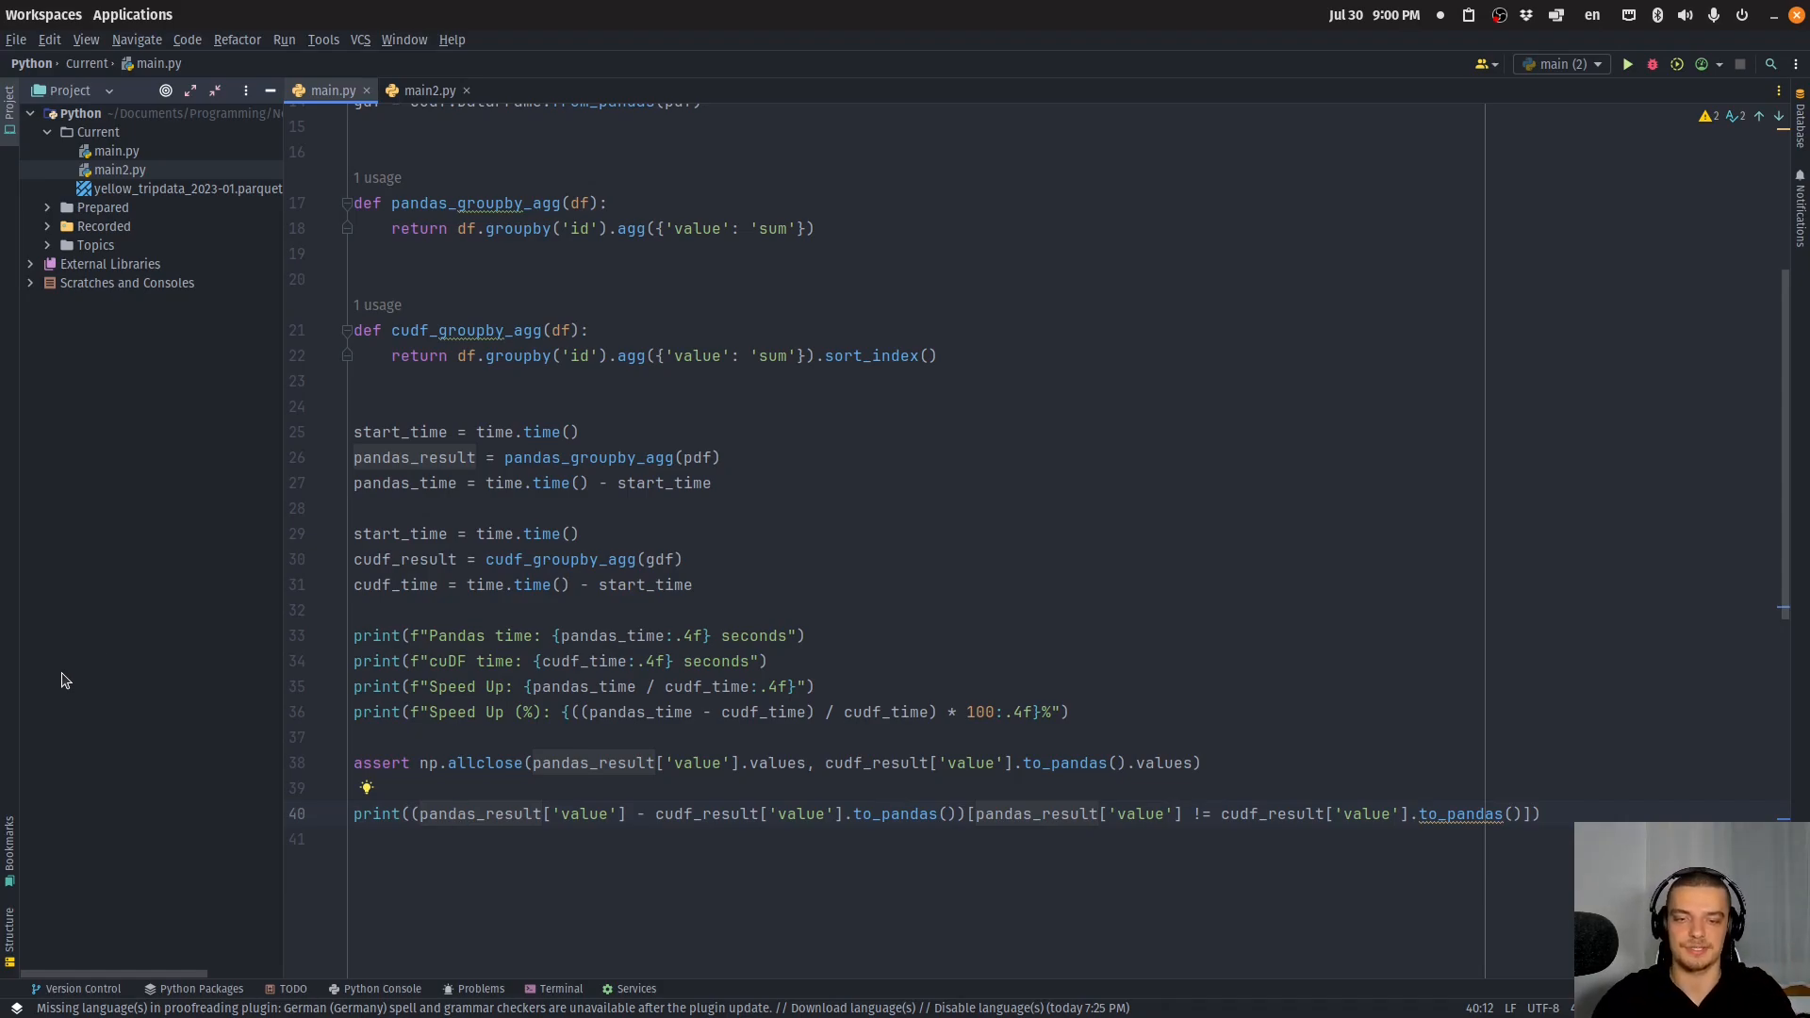
mouse_move(1175, 585)
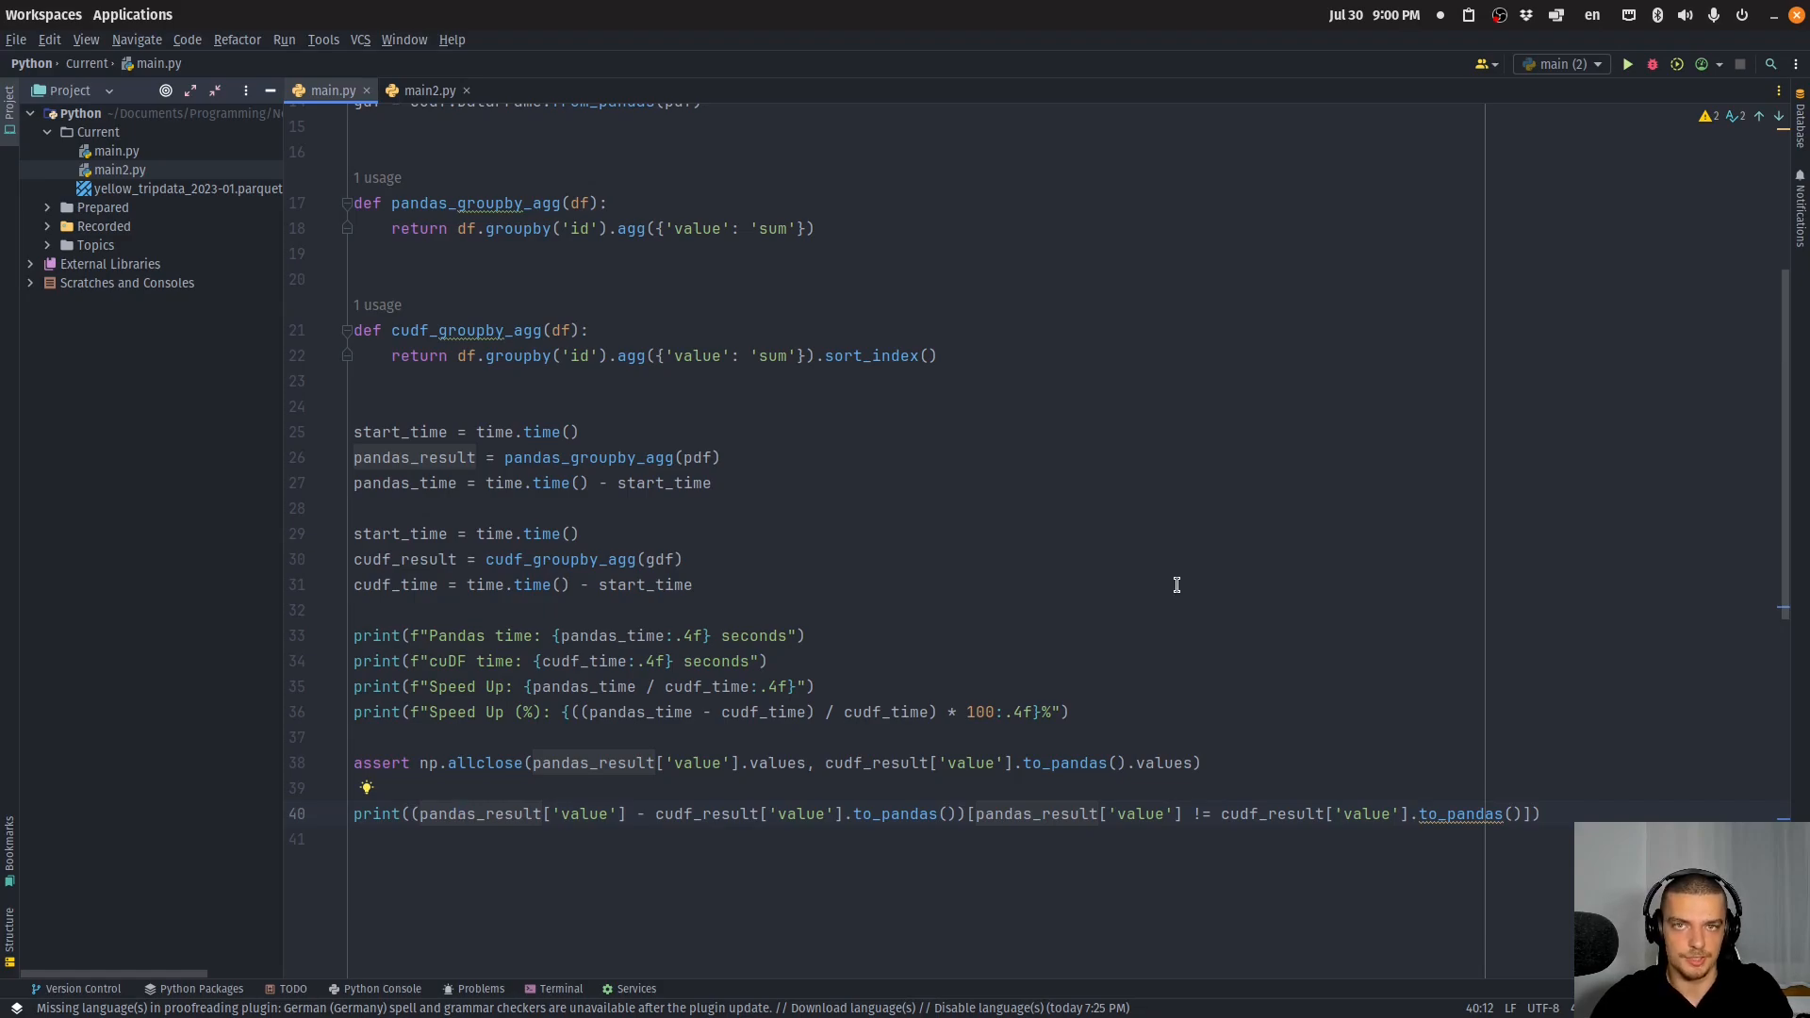
mouse_move(422, 764)
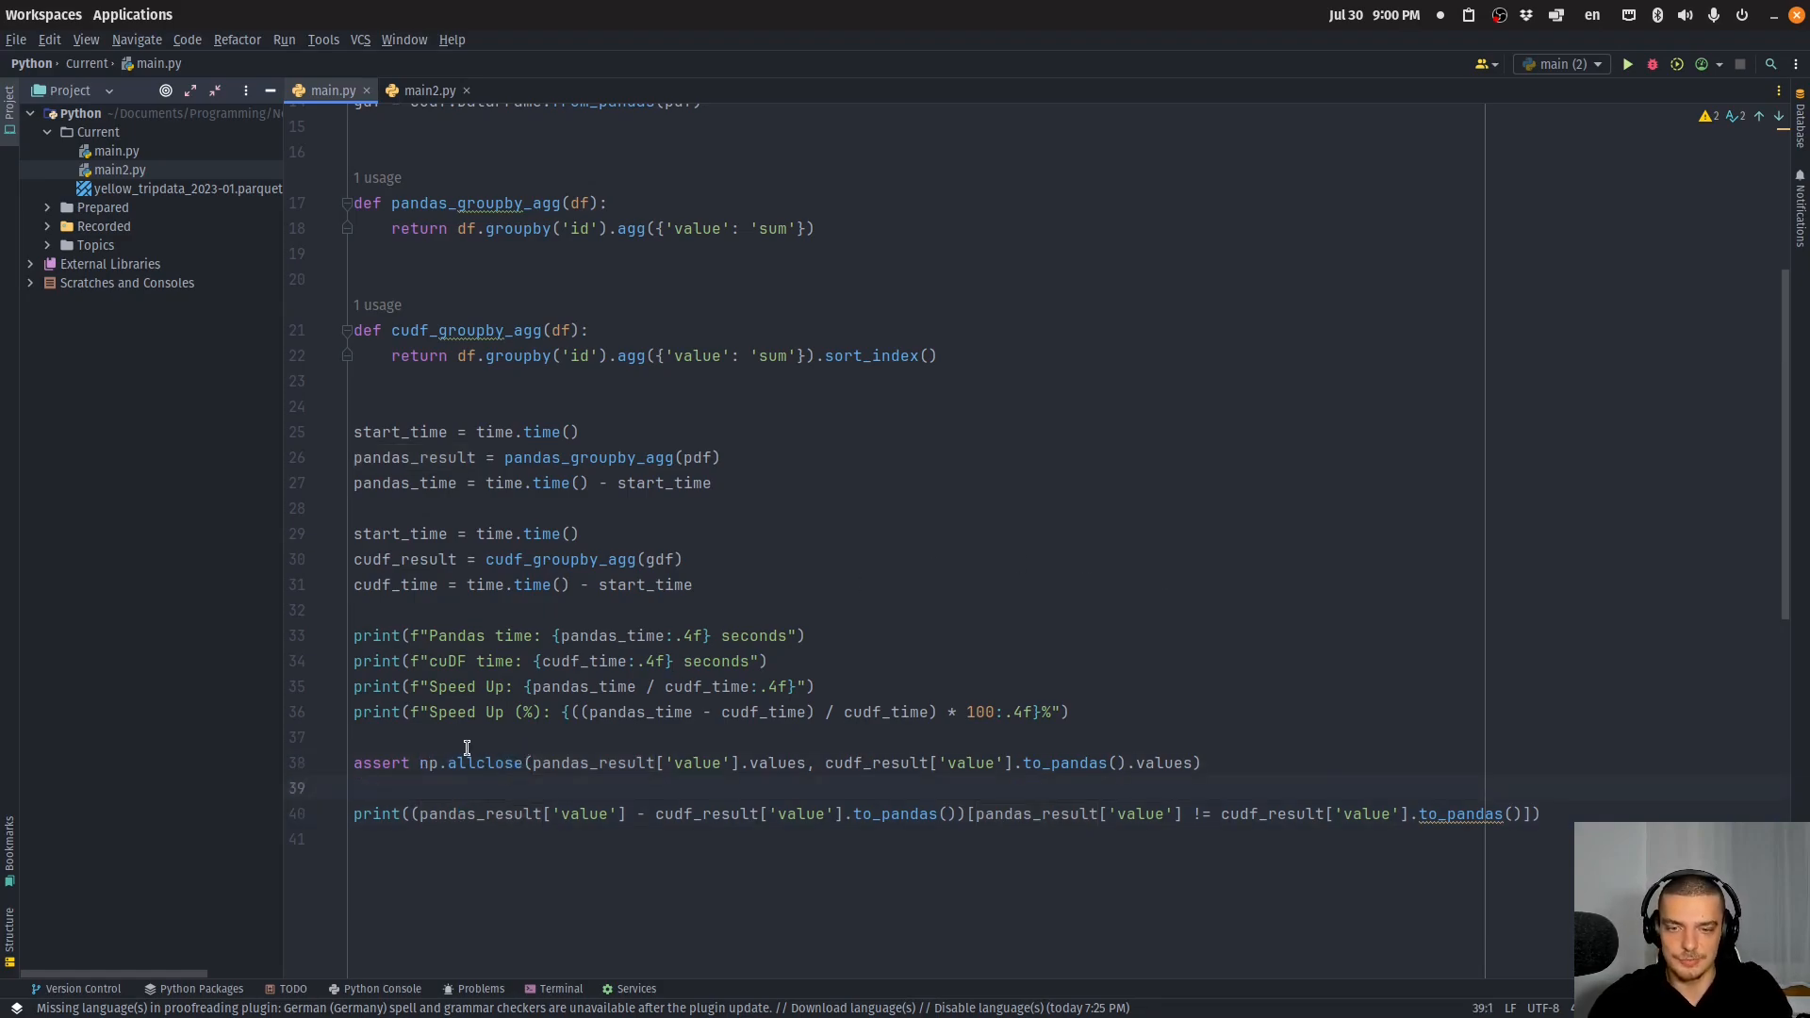
mouse_move(427, 373)
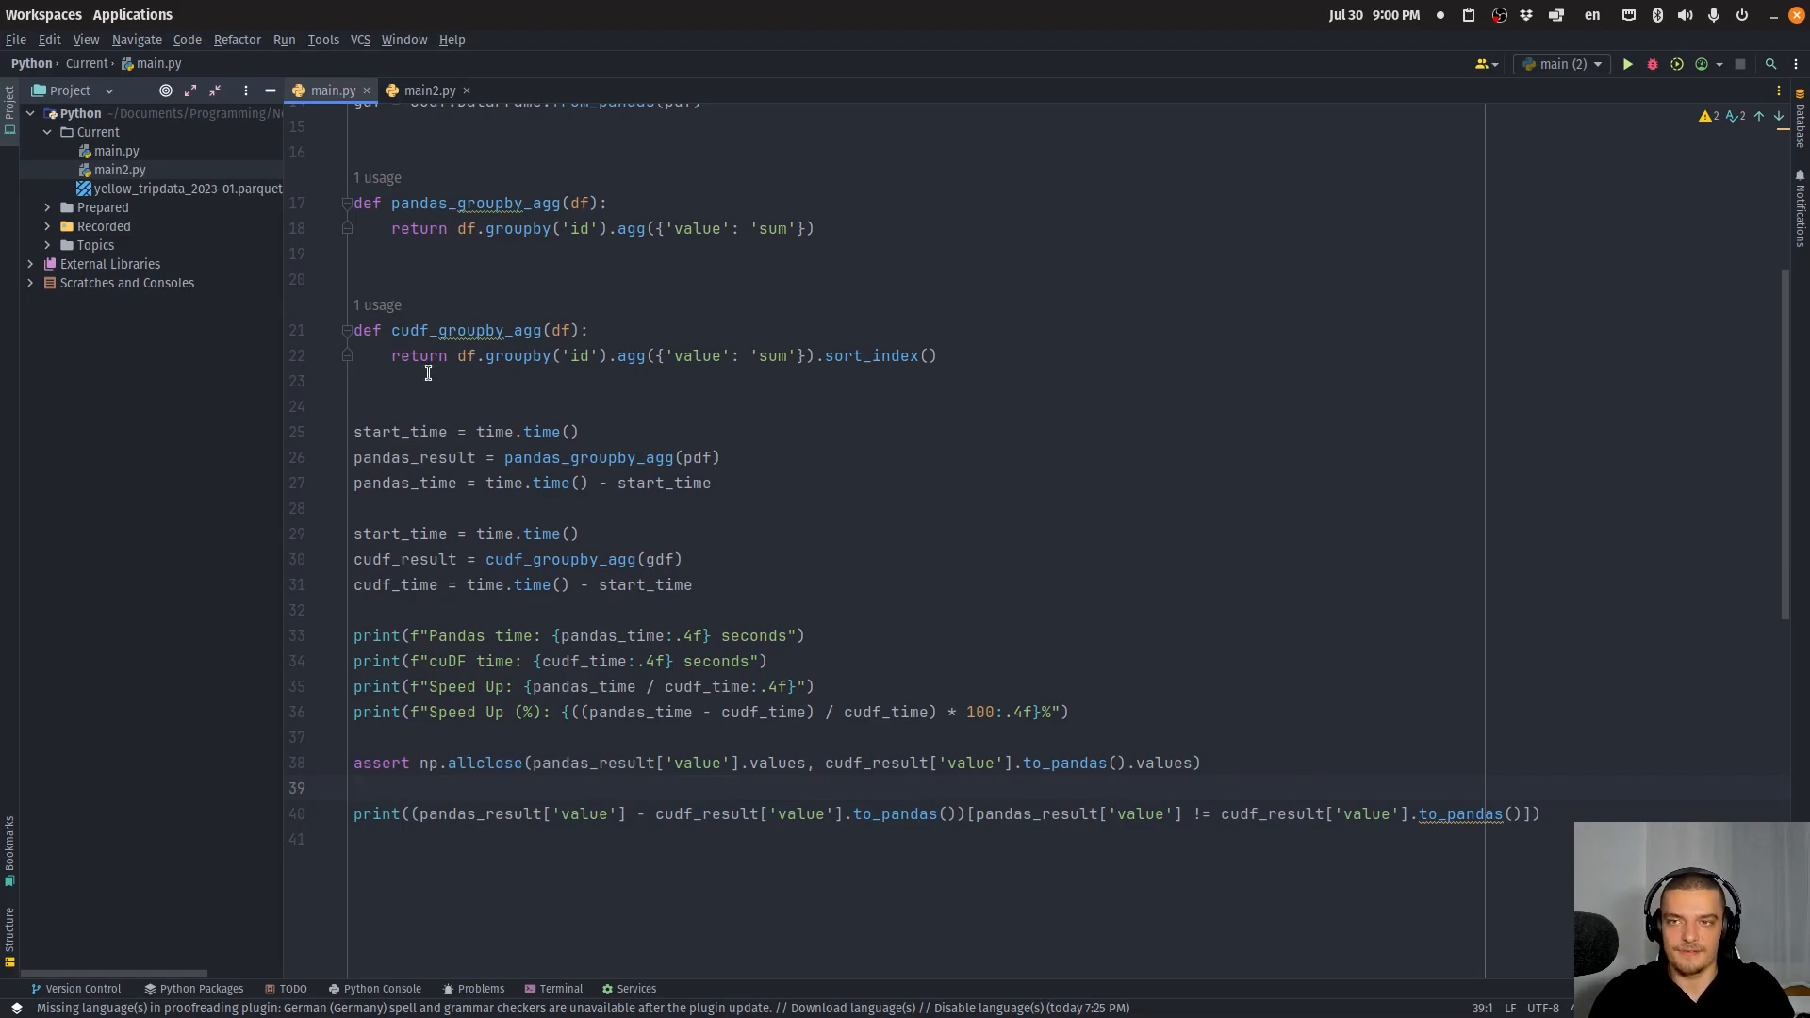
Switch to main2.py, check its trip_distance assert, then scroll back to cudf_analysis.
left_click(427, 91)
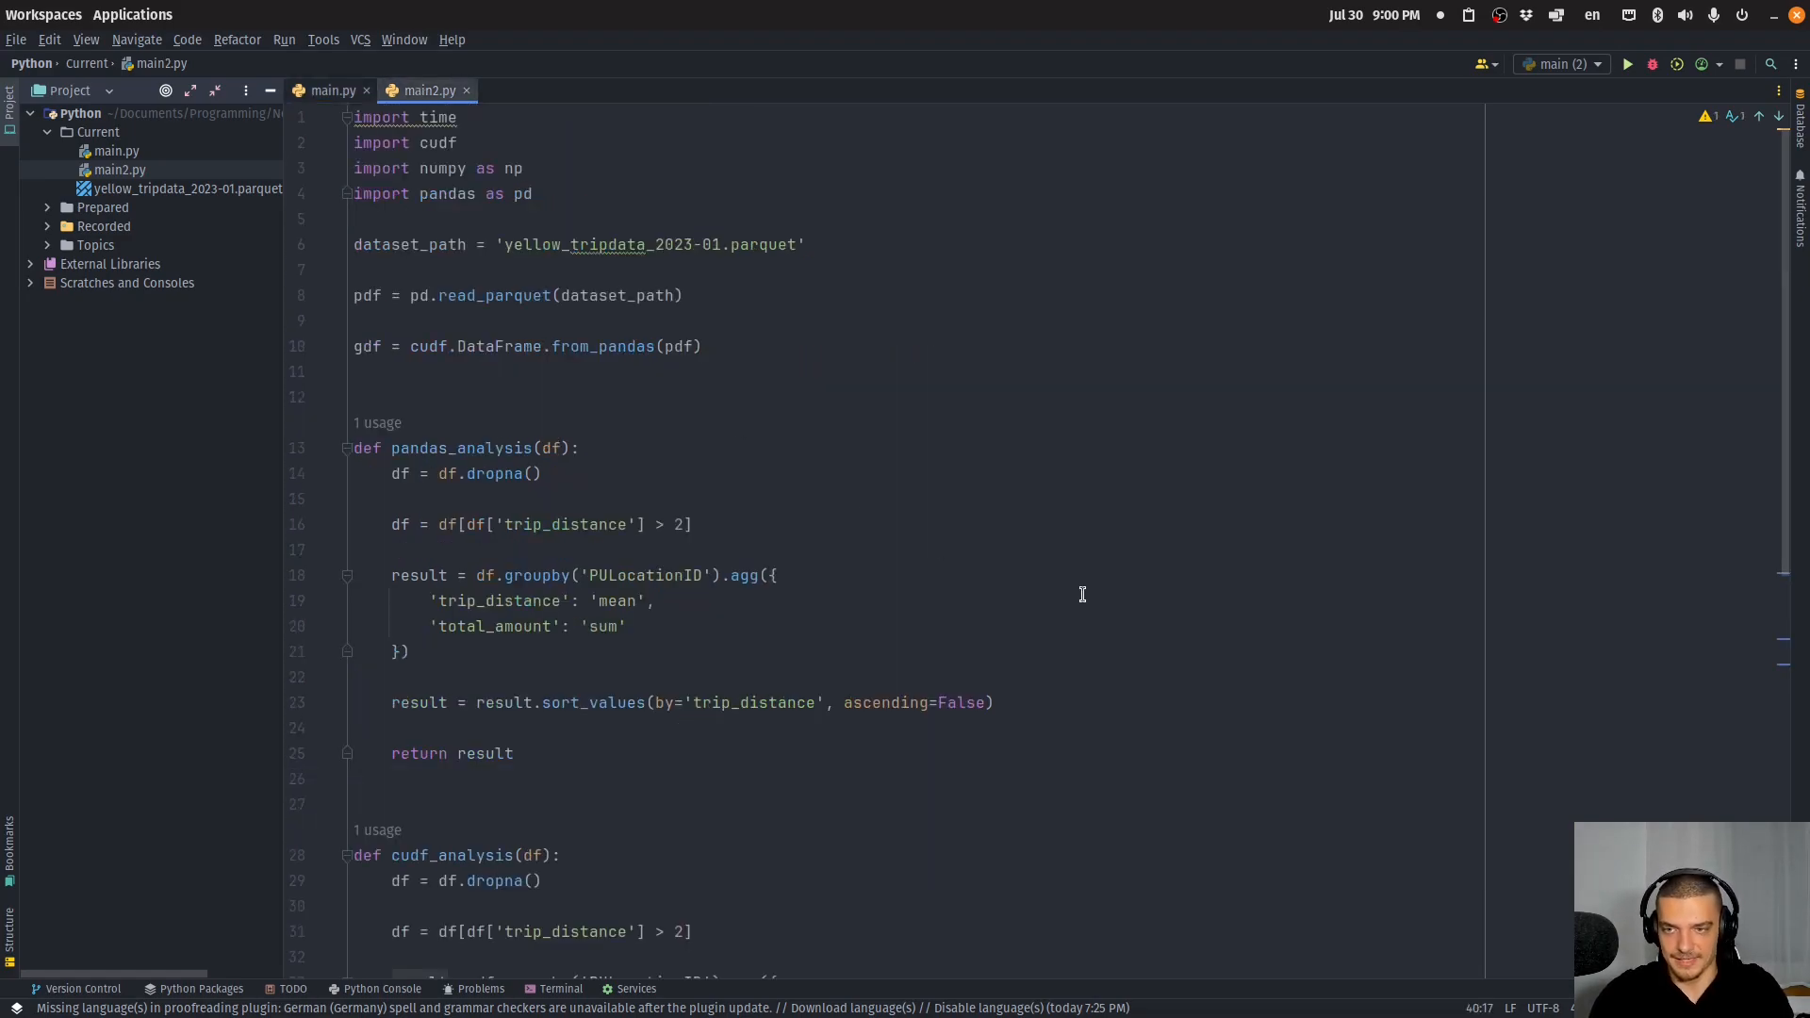
scroll("down", 3)
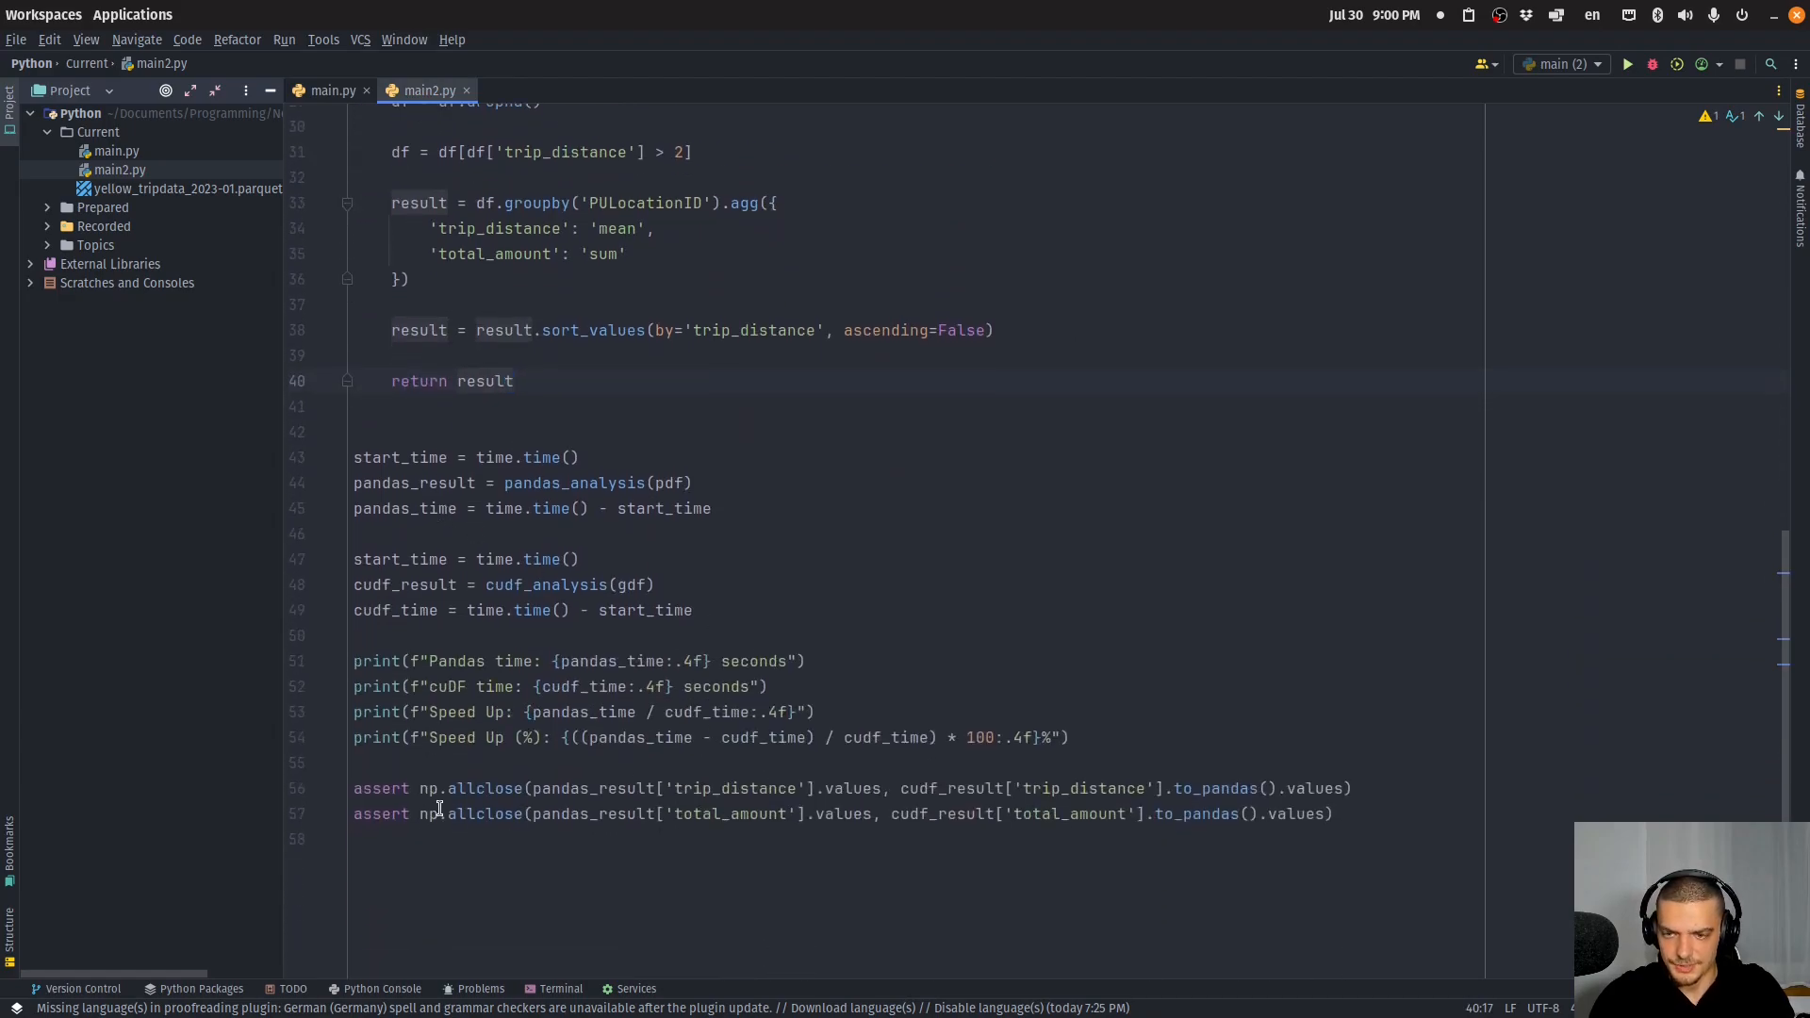
left_click(725, 788)
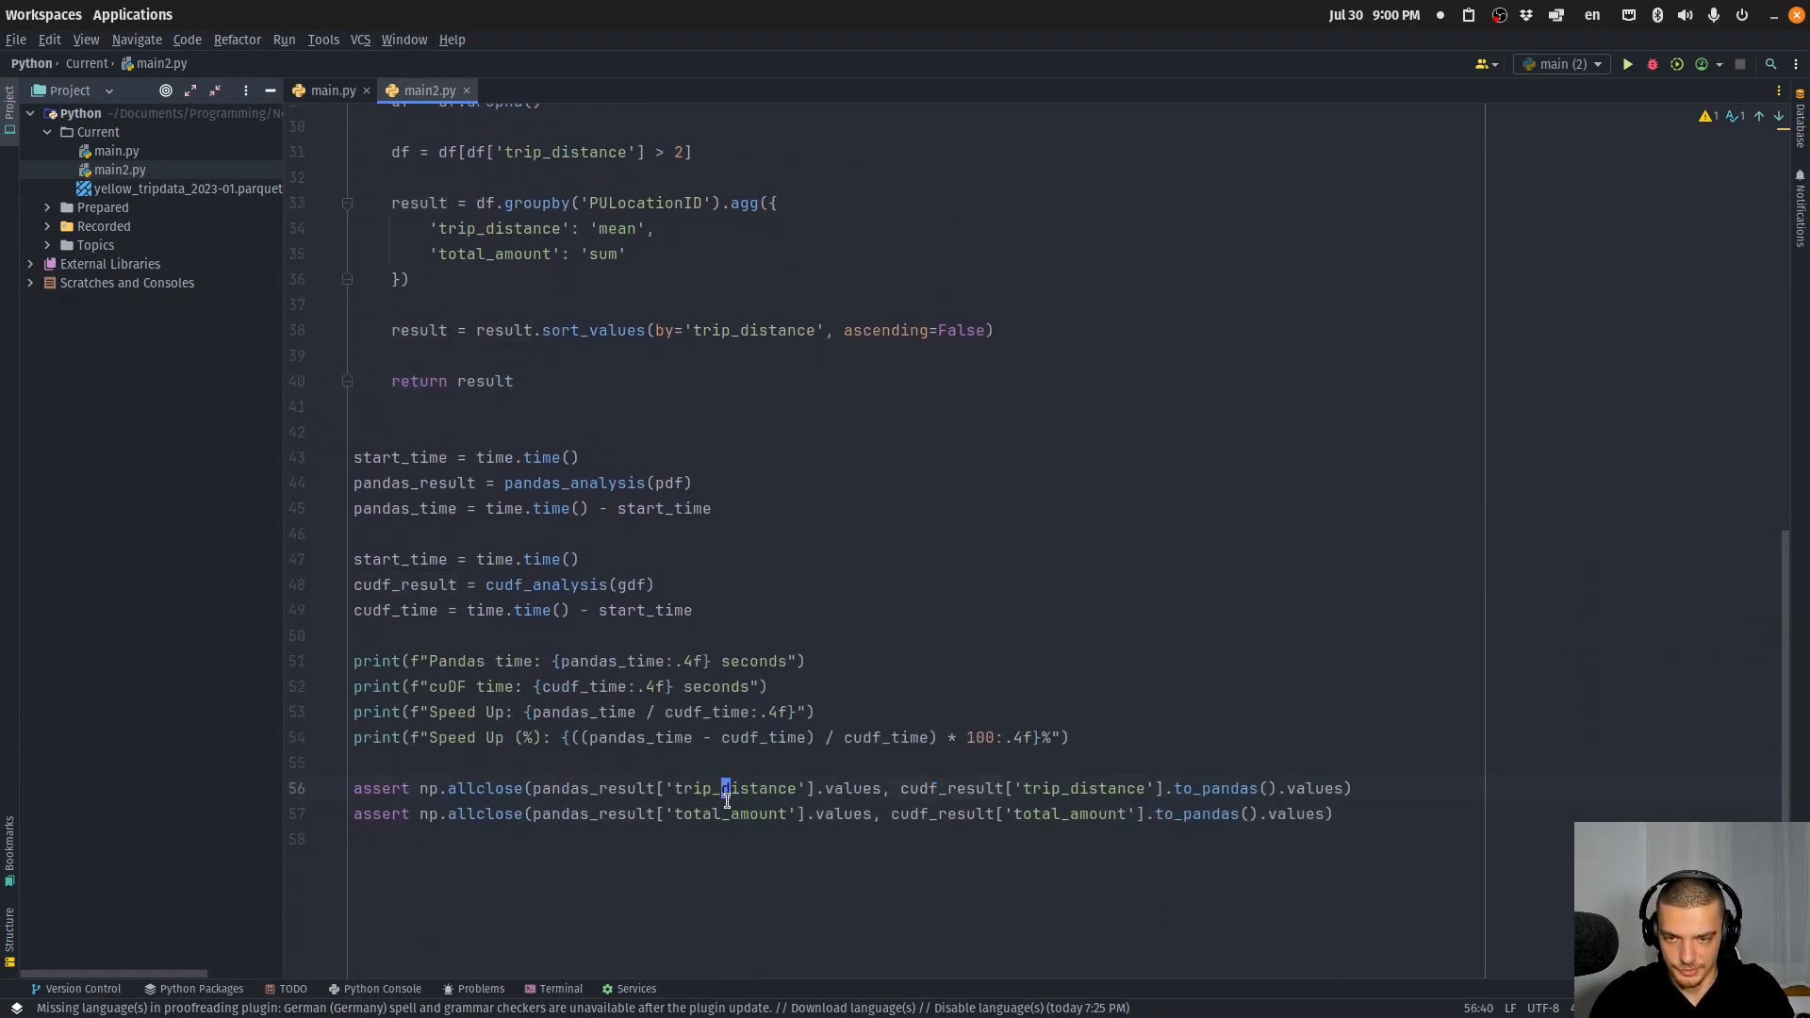
scroll("up", 3)
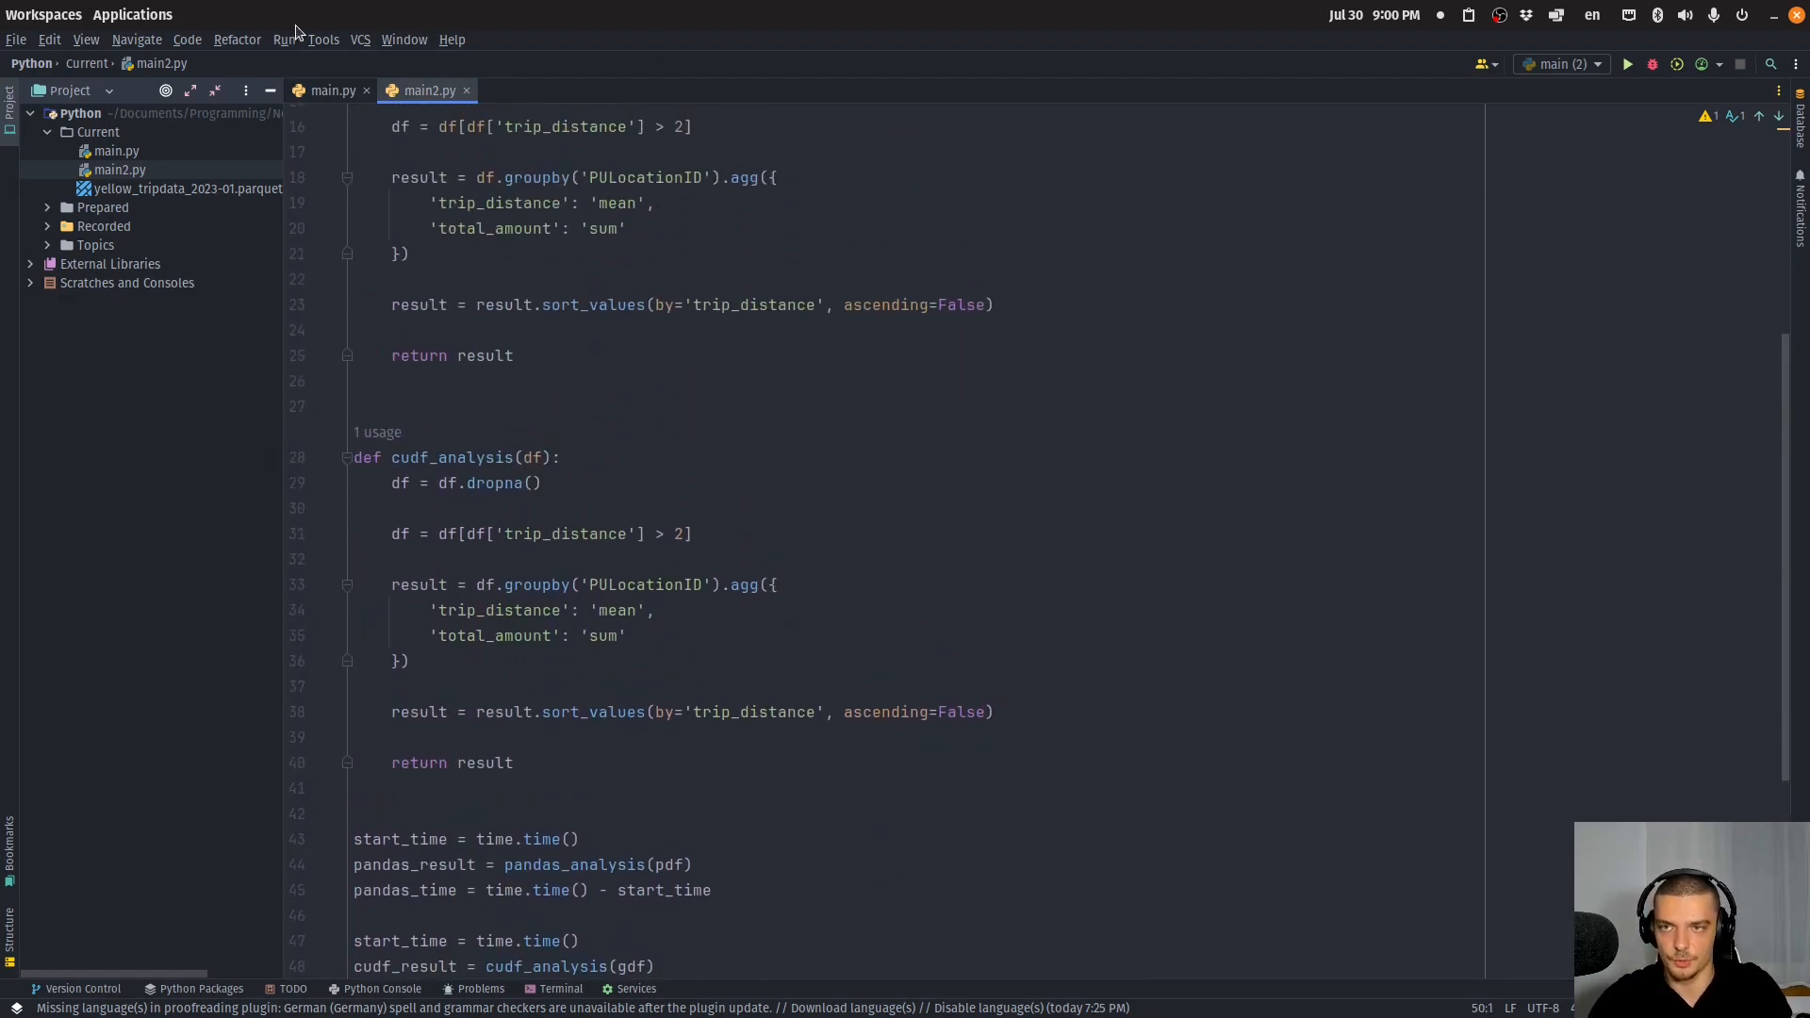
mouse_move(333, 91)
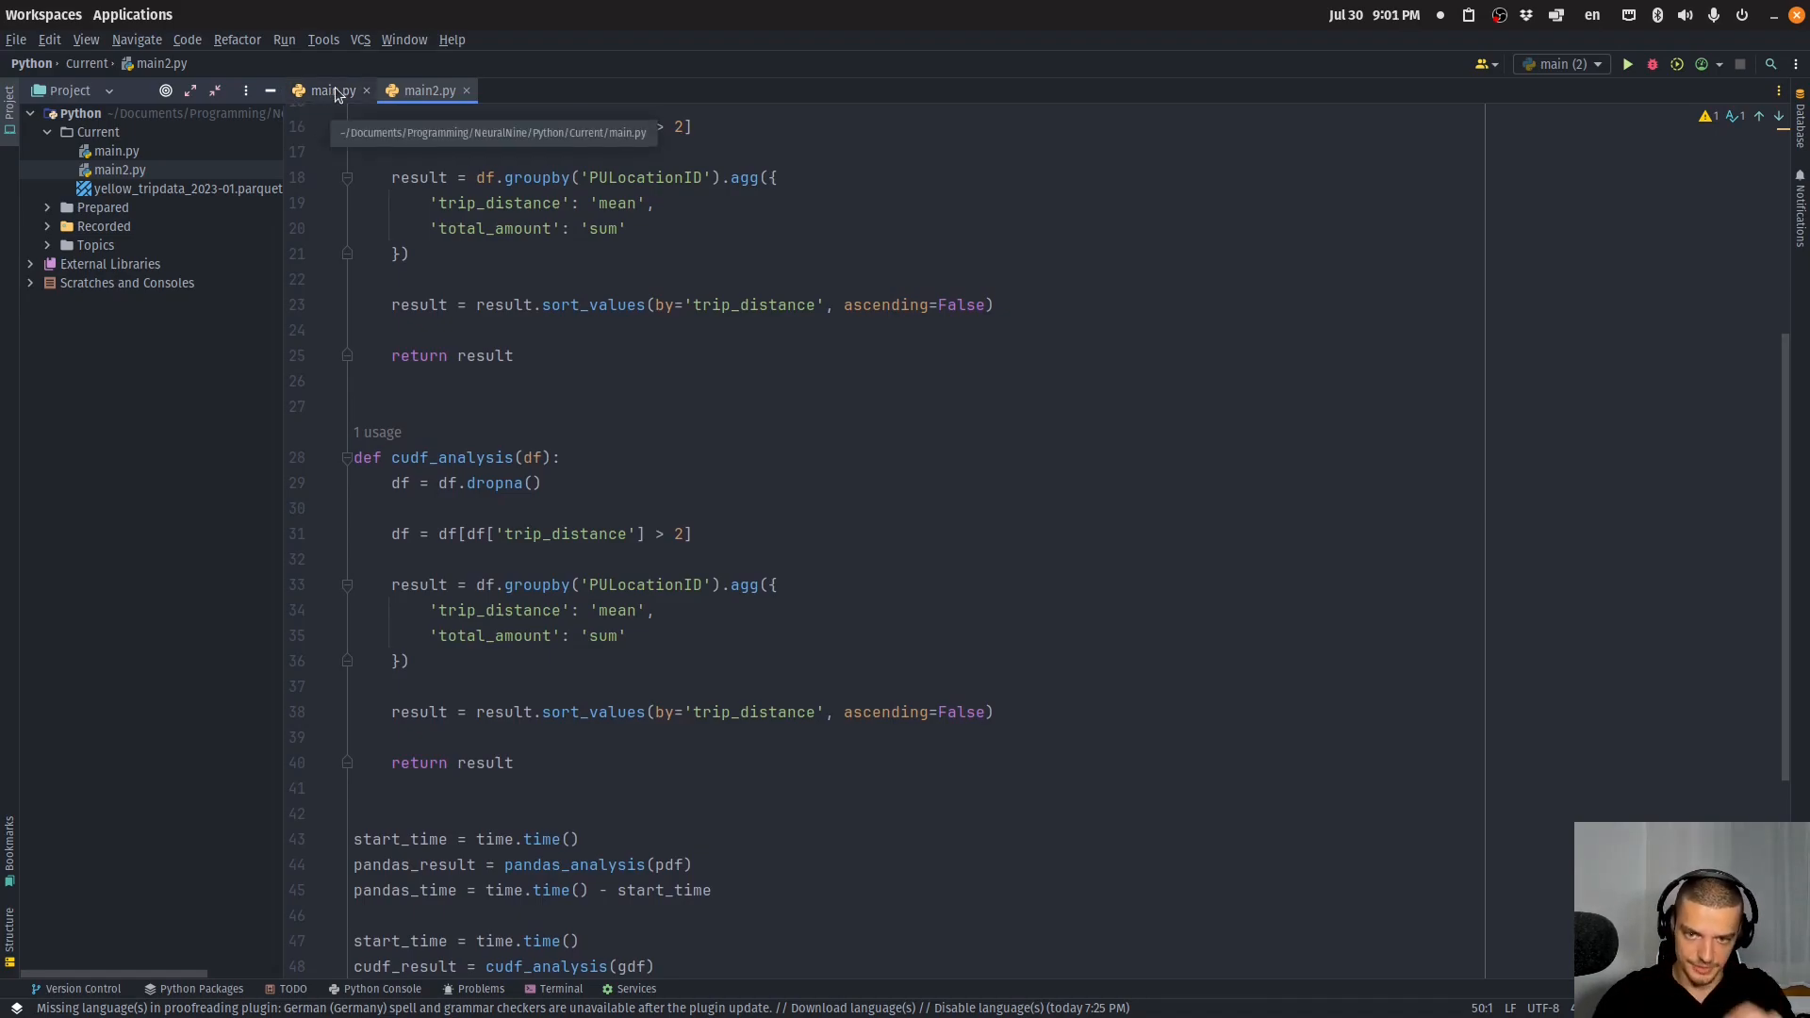
left_click(330, 90)
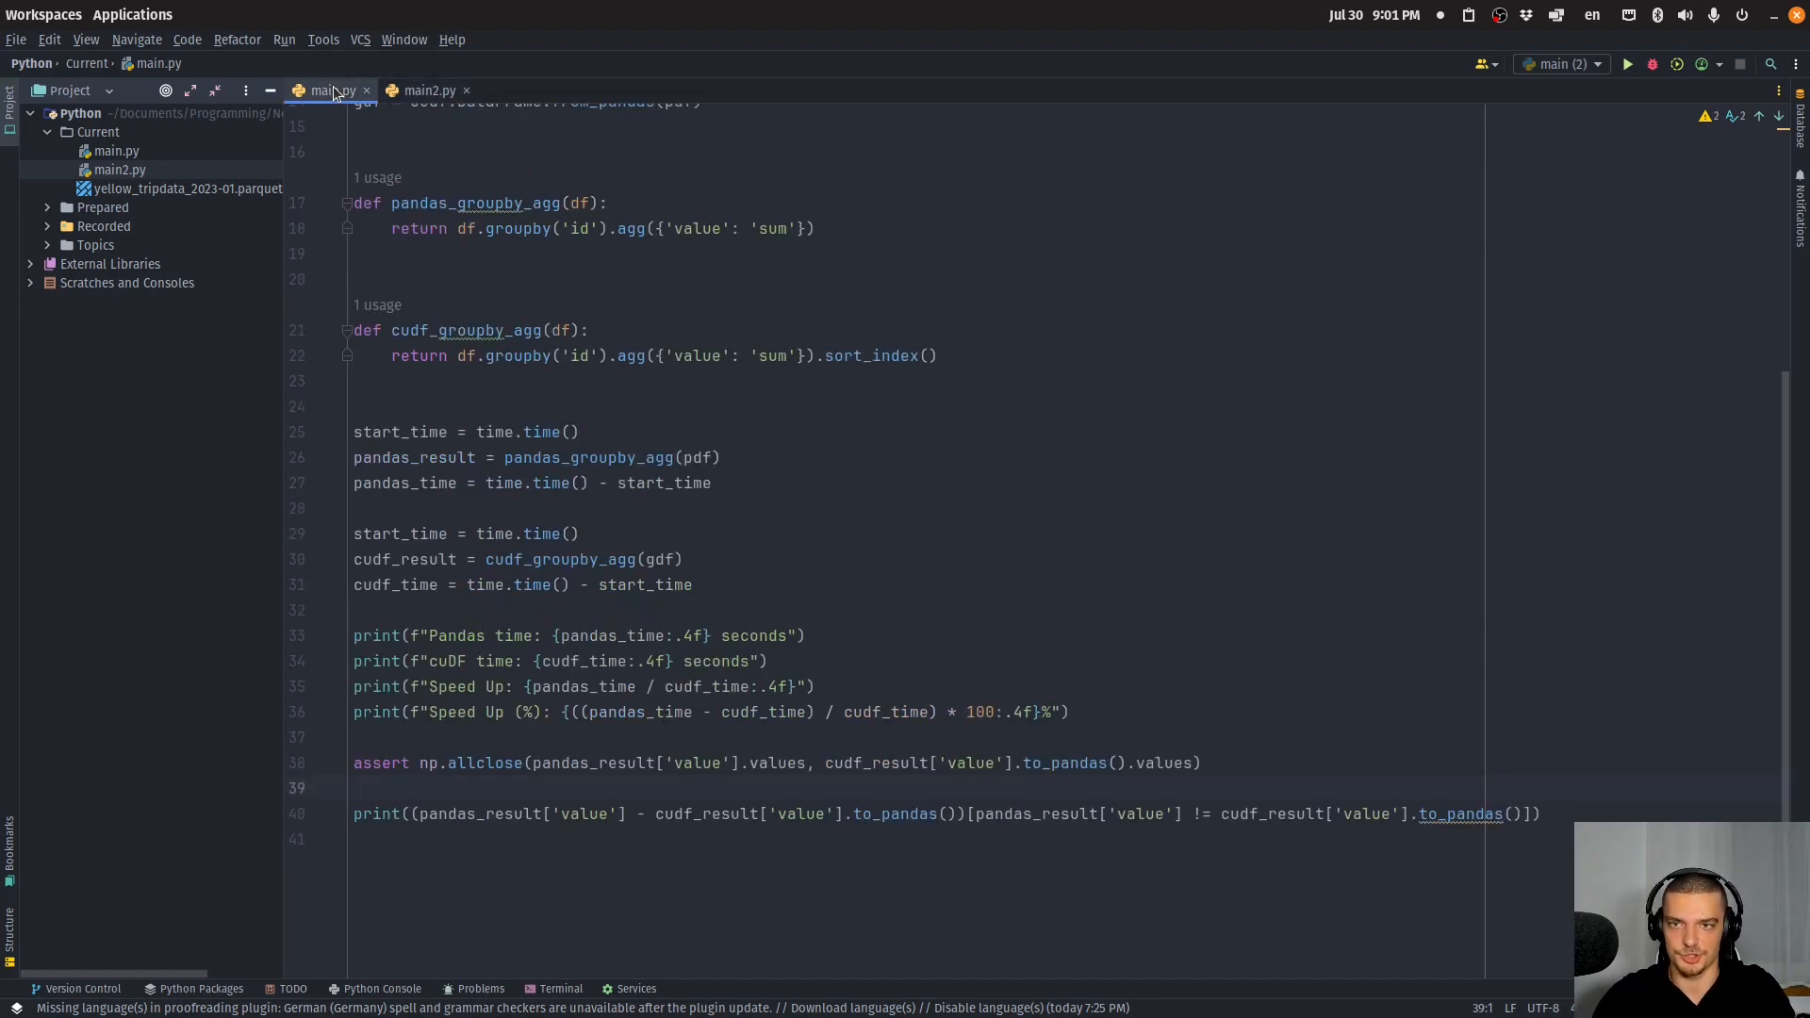
mouse_move(333, 90)
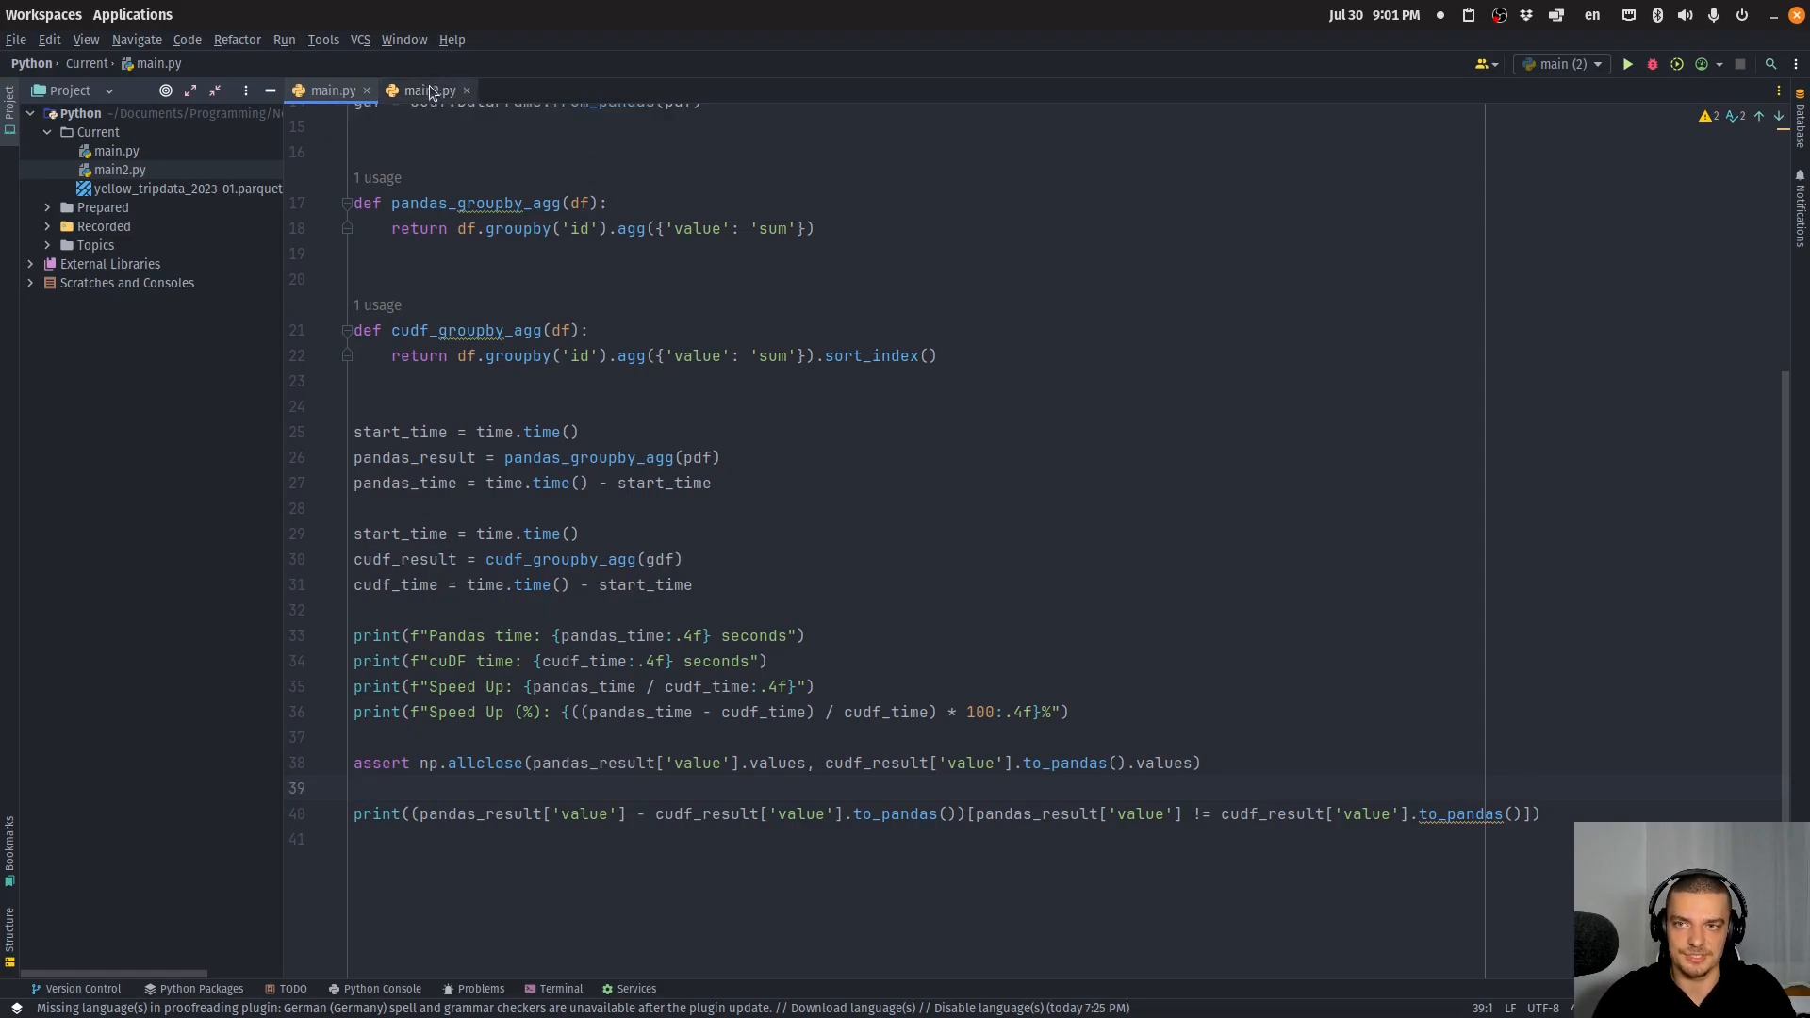
mouse_move(427, 90)
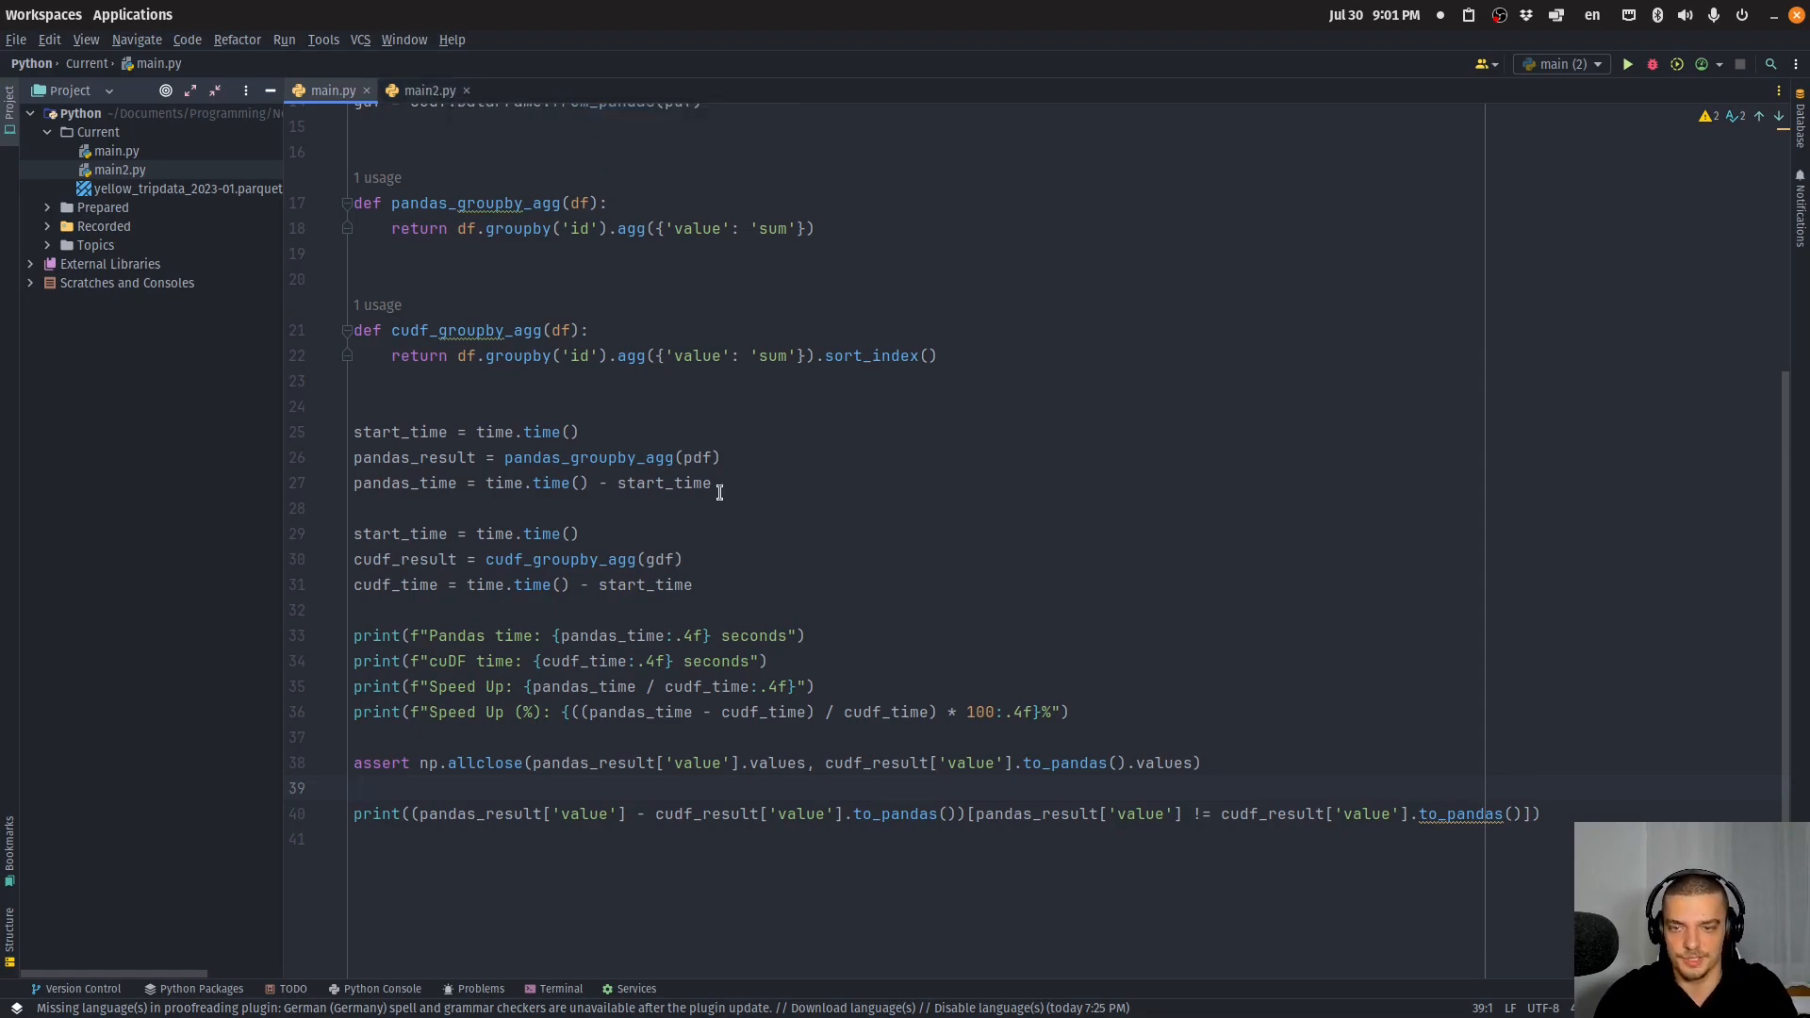
scroll("up", 3)
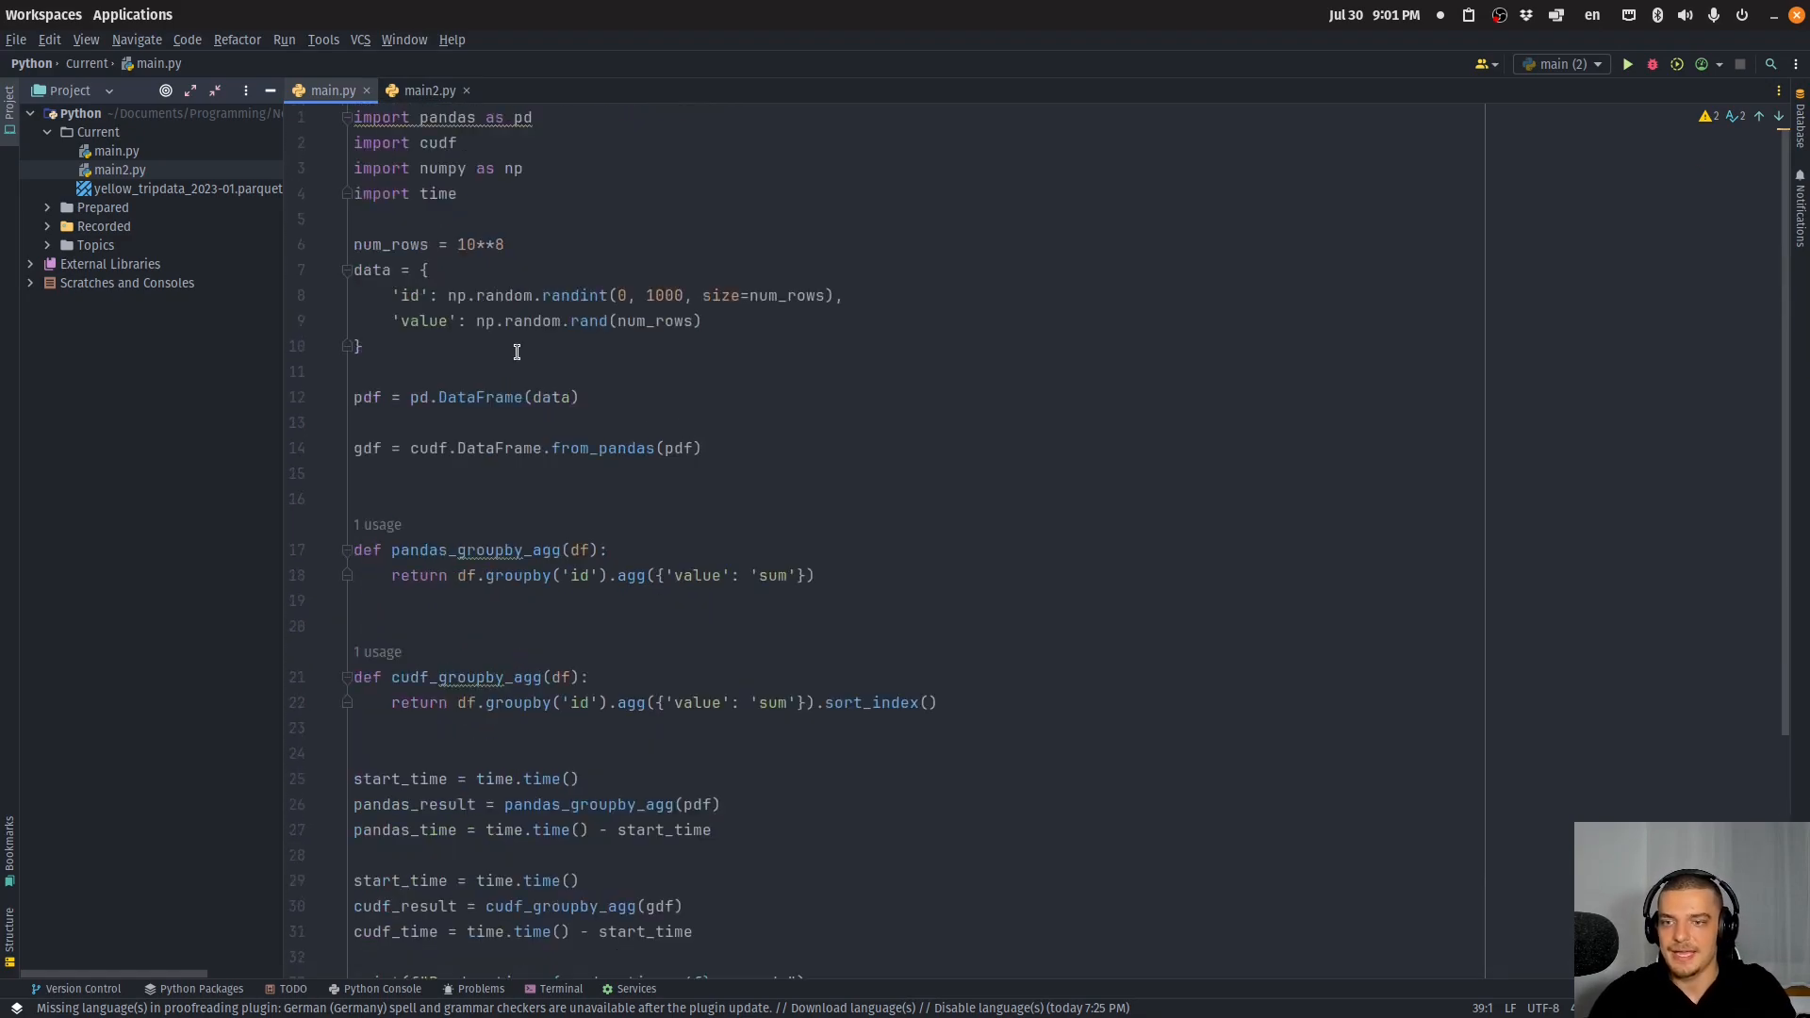
mouse_move(484, 243)
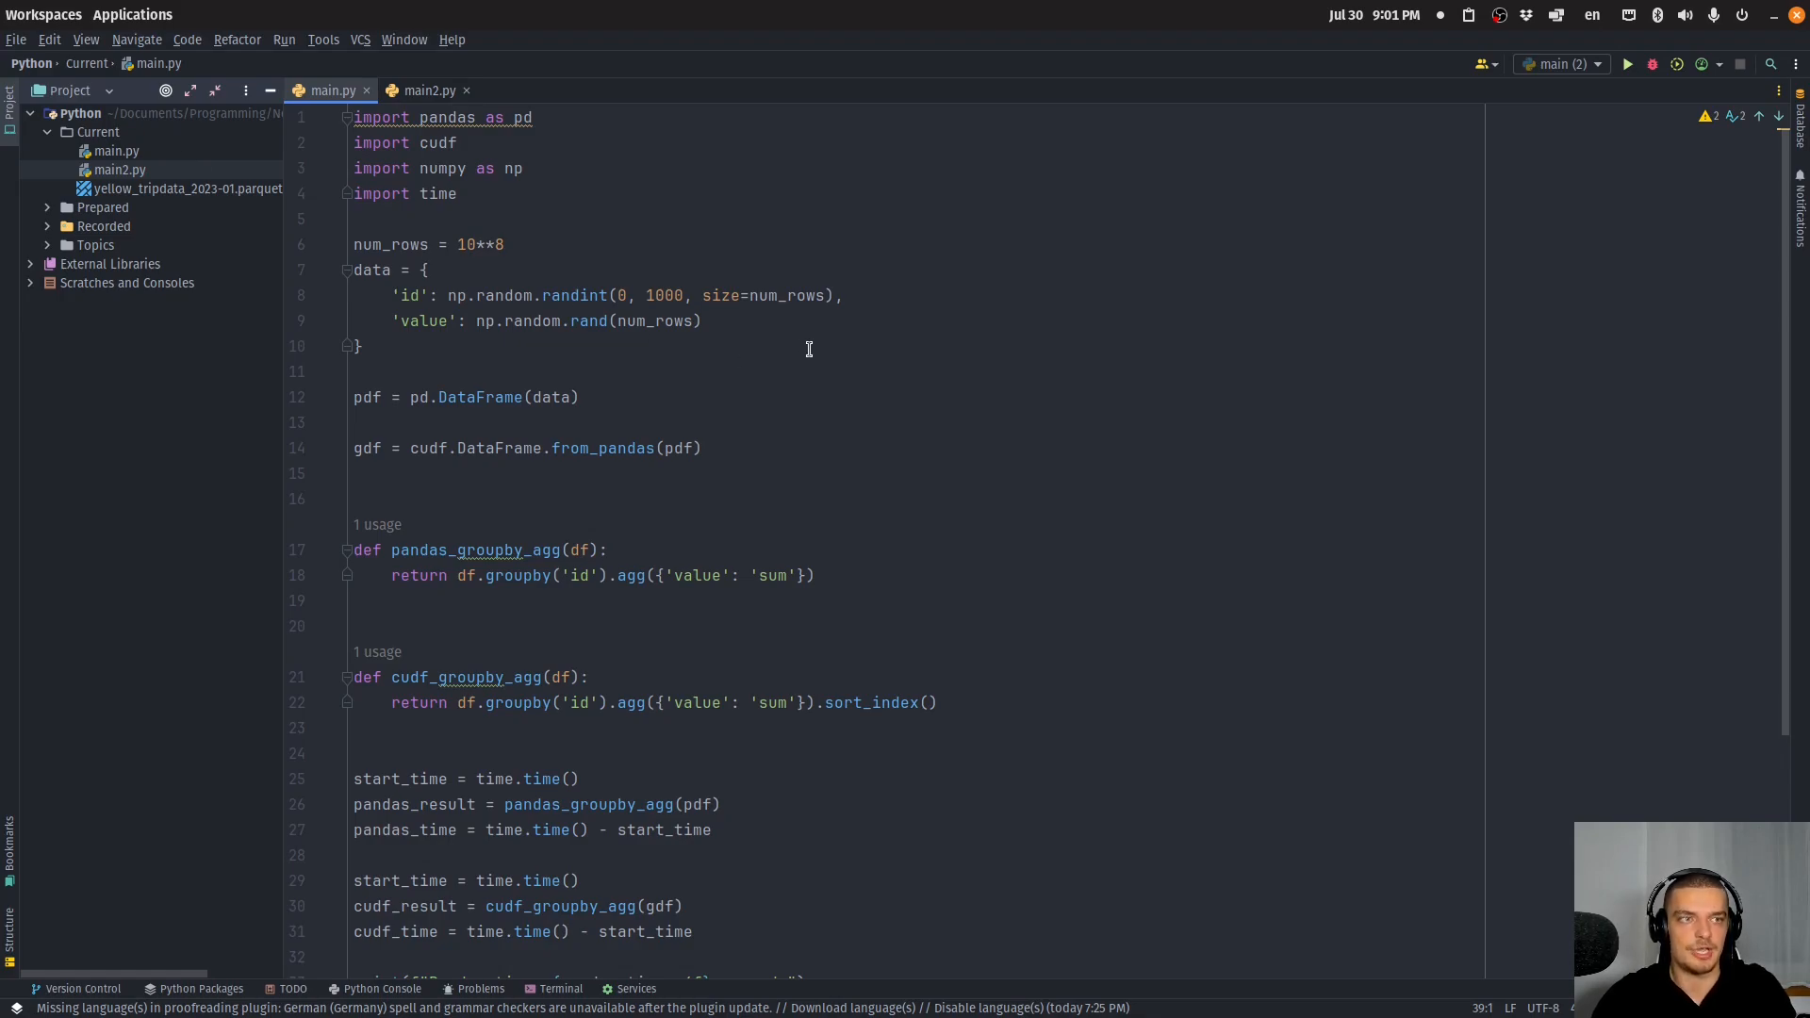
mouse_move(761, 370)
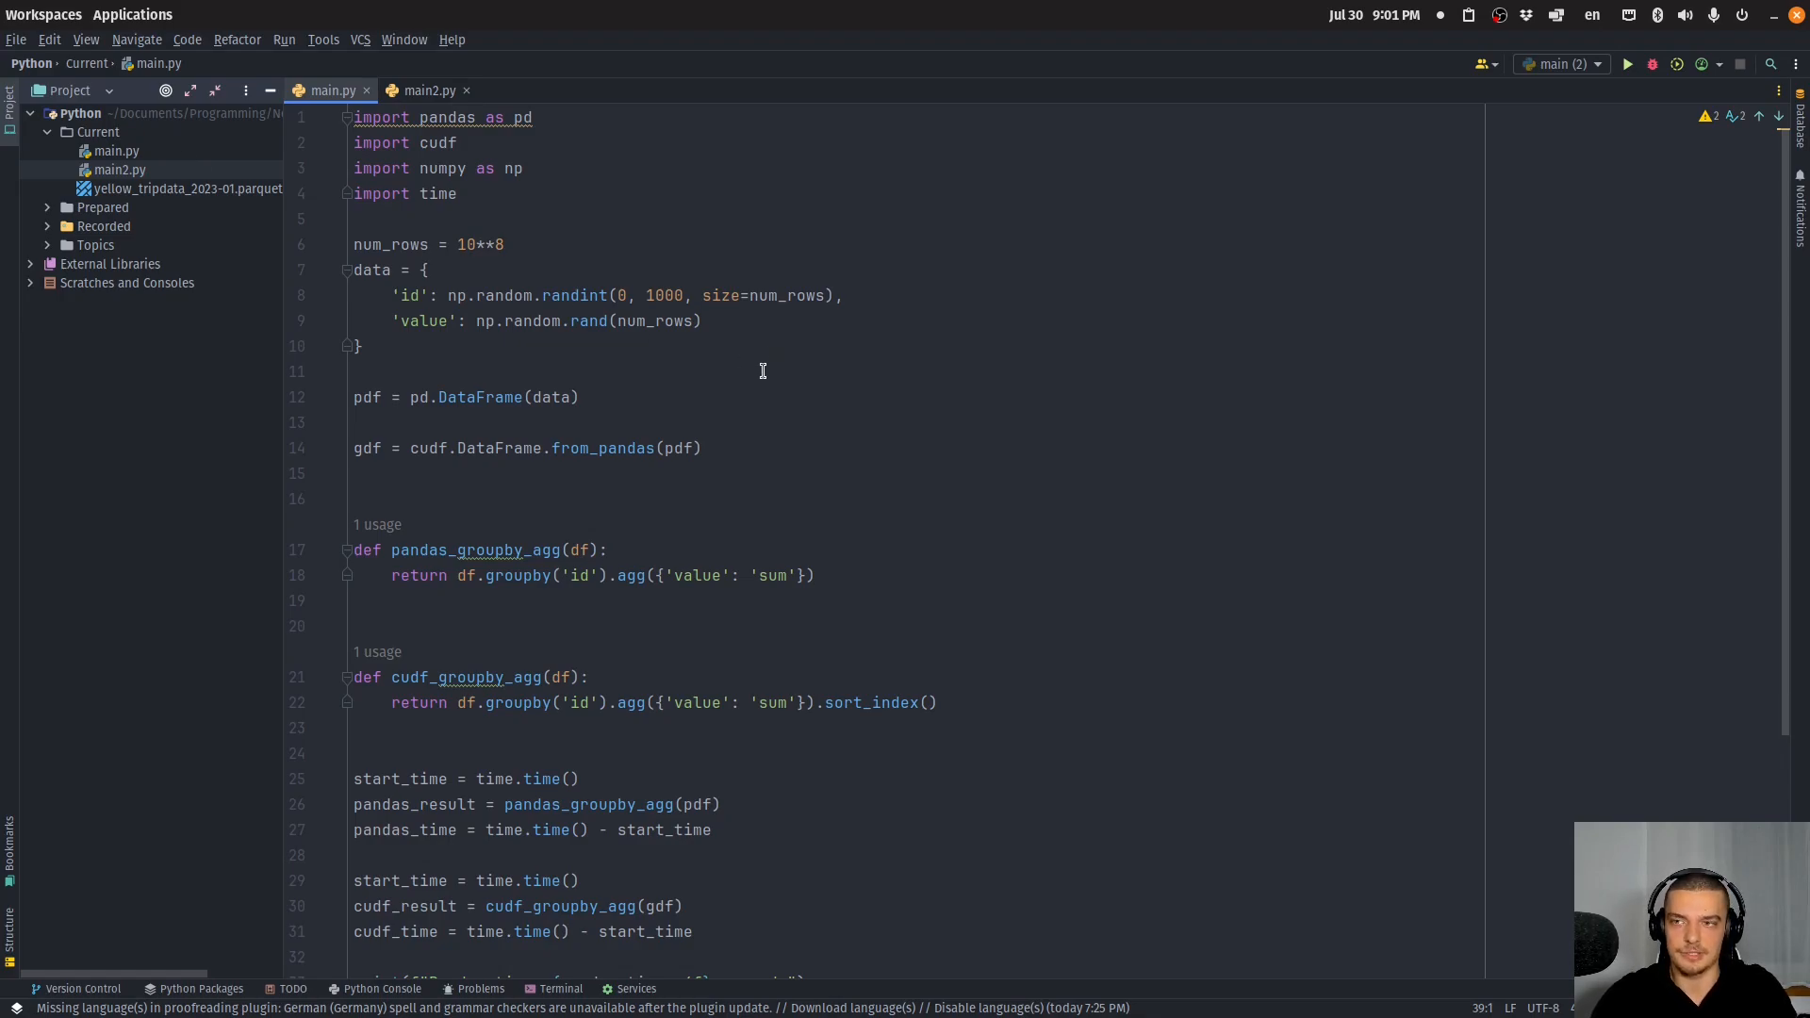
mouse_move(874, 371)
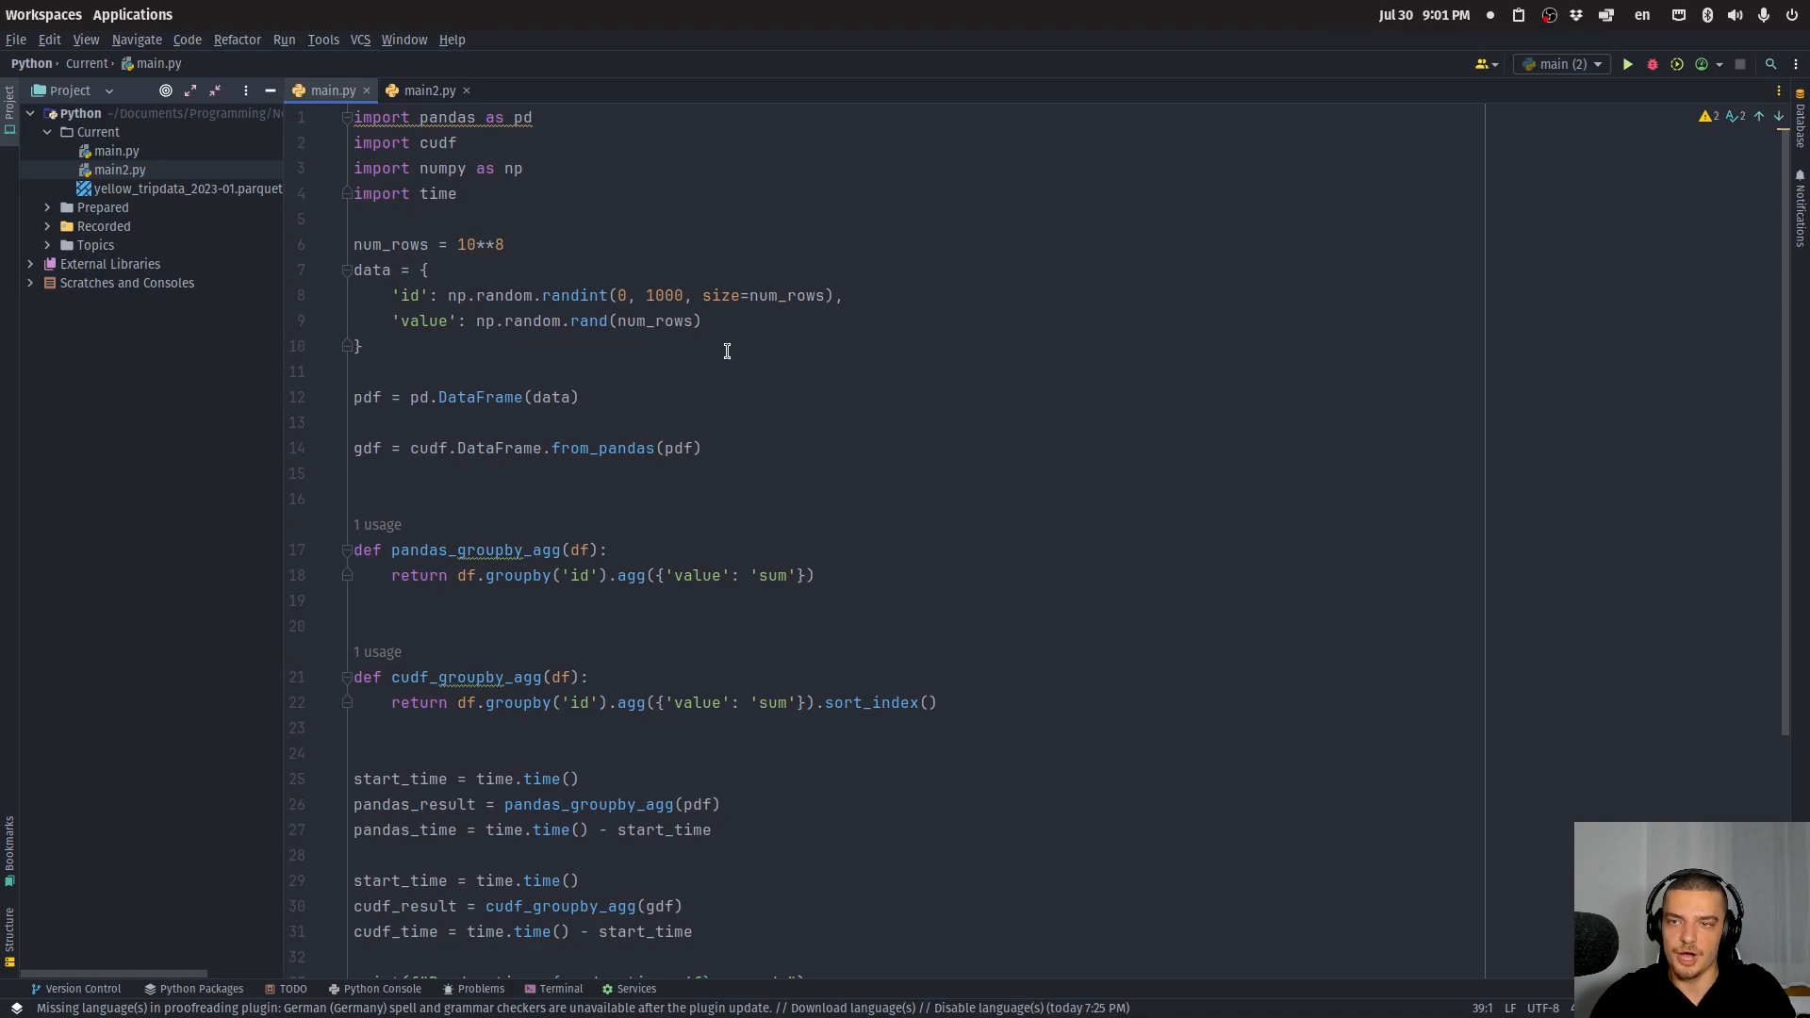
mouse_move(950, 364)
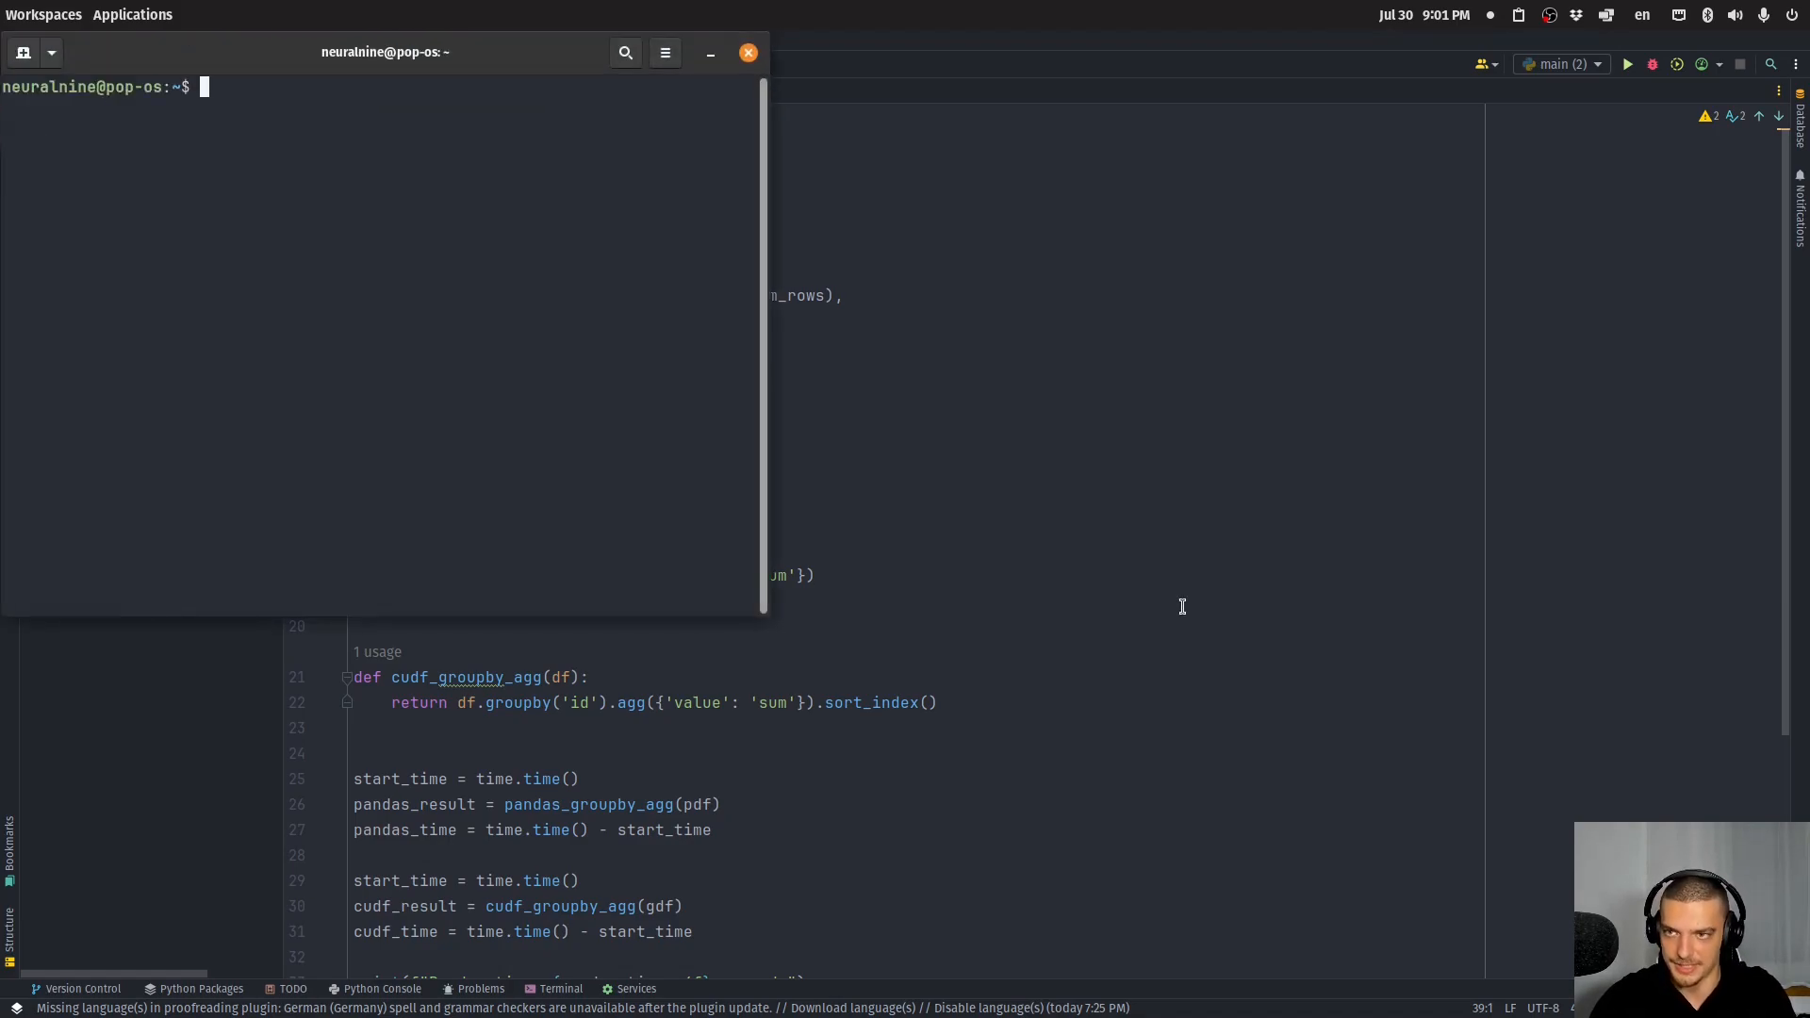
Change into the Current folder with 'j Current' and start 'jupyter lab'.
type("j Cur")
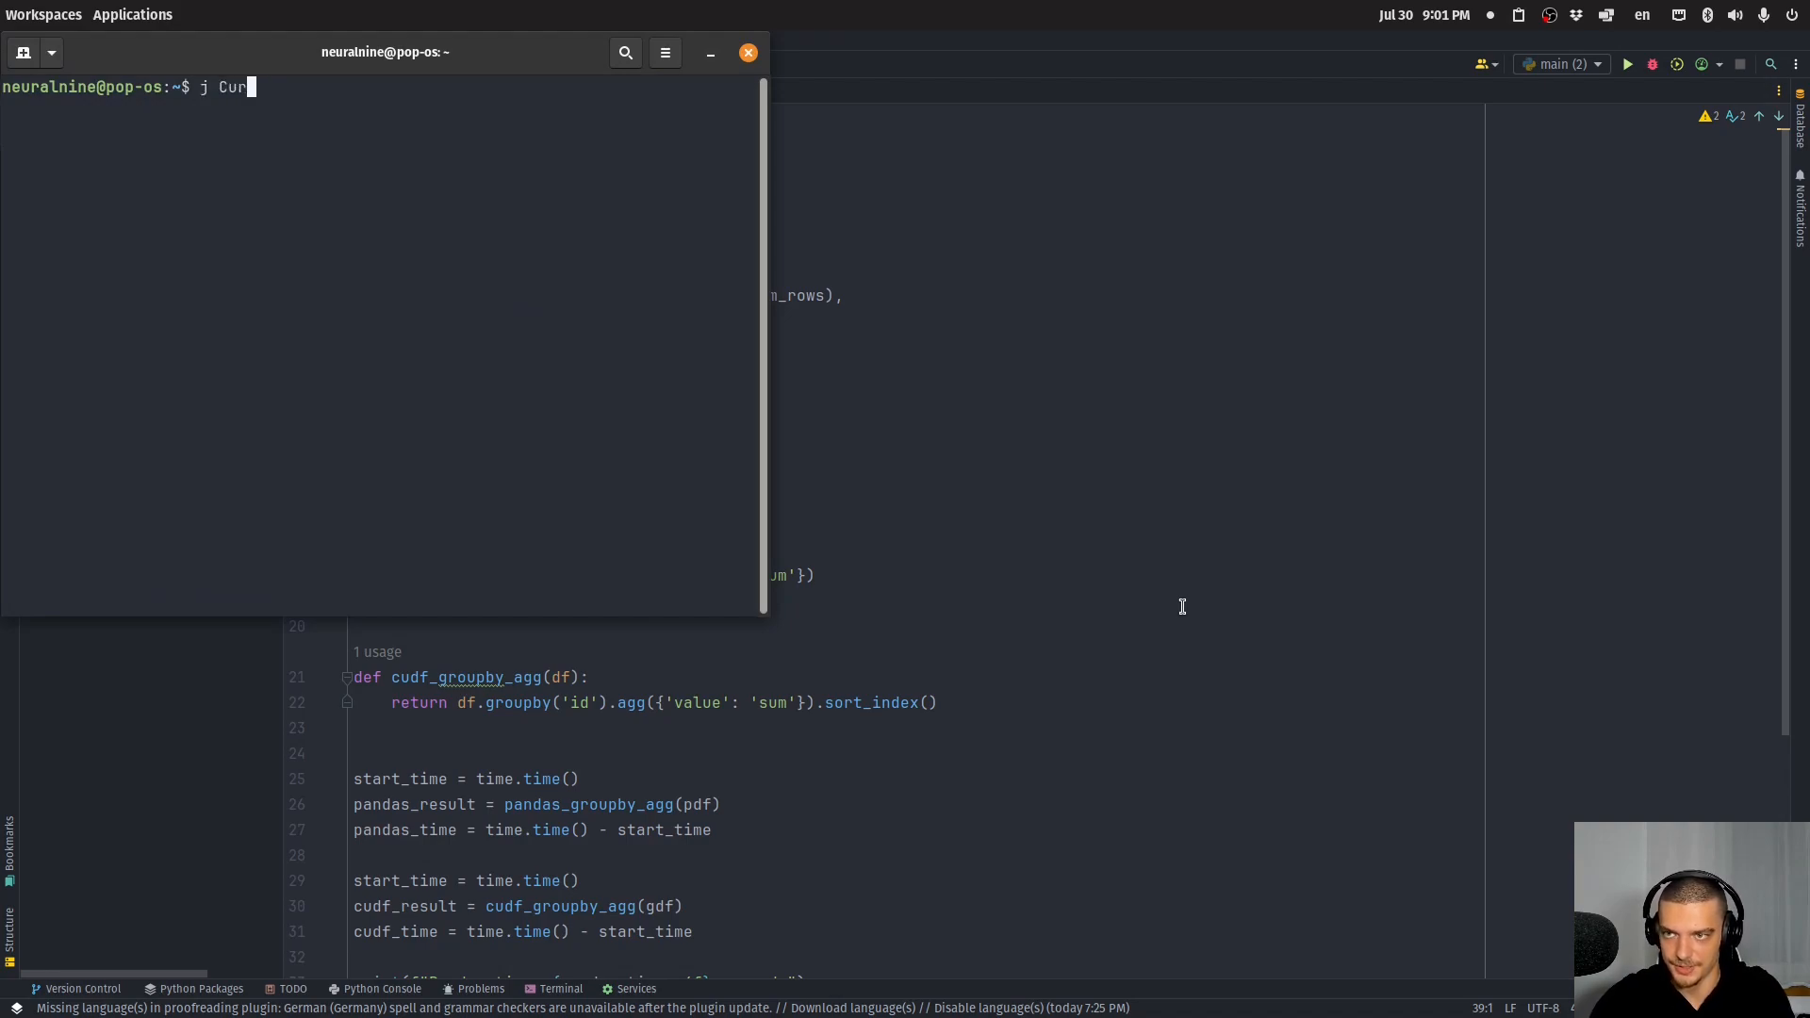
key("Return")
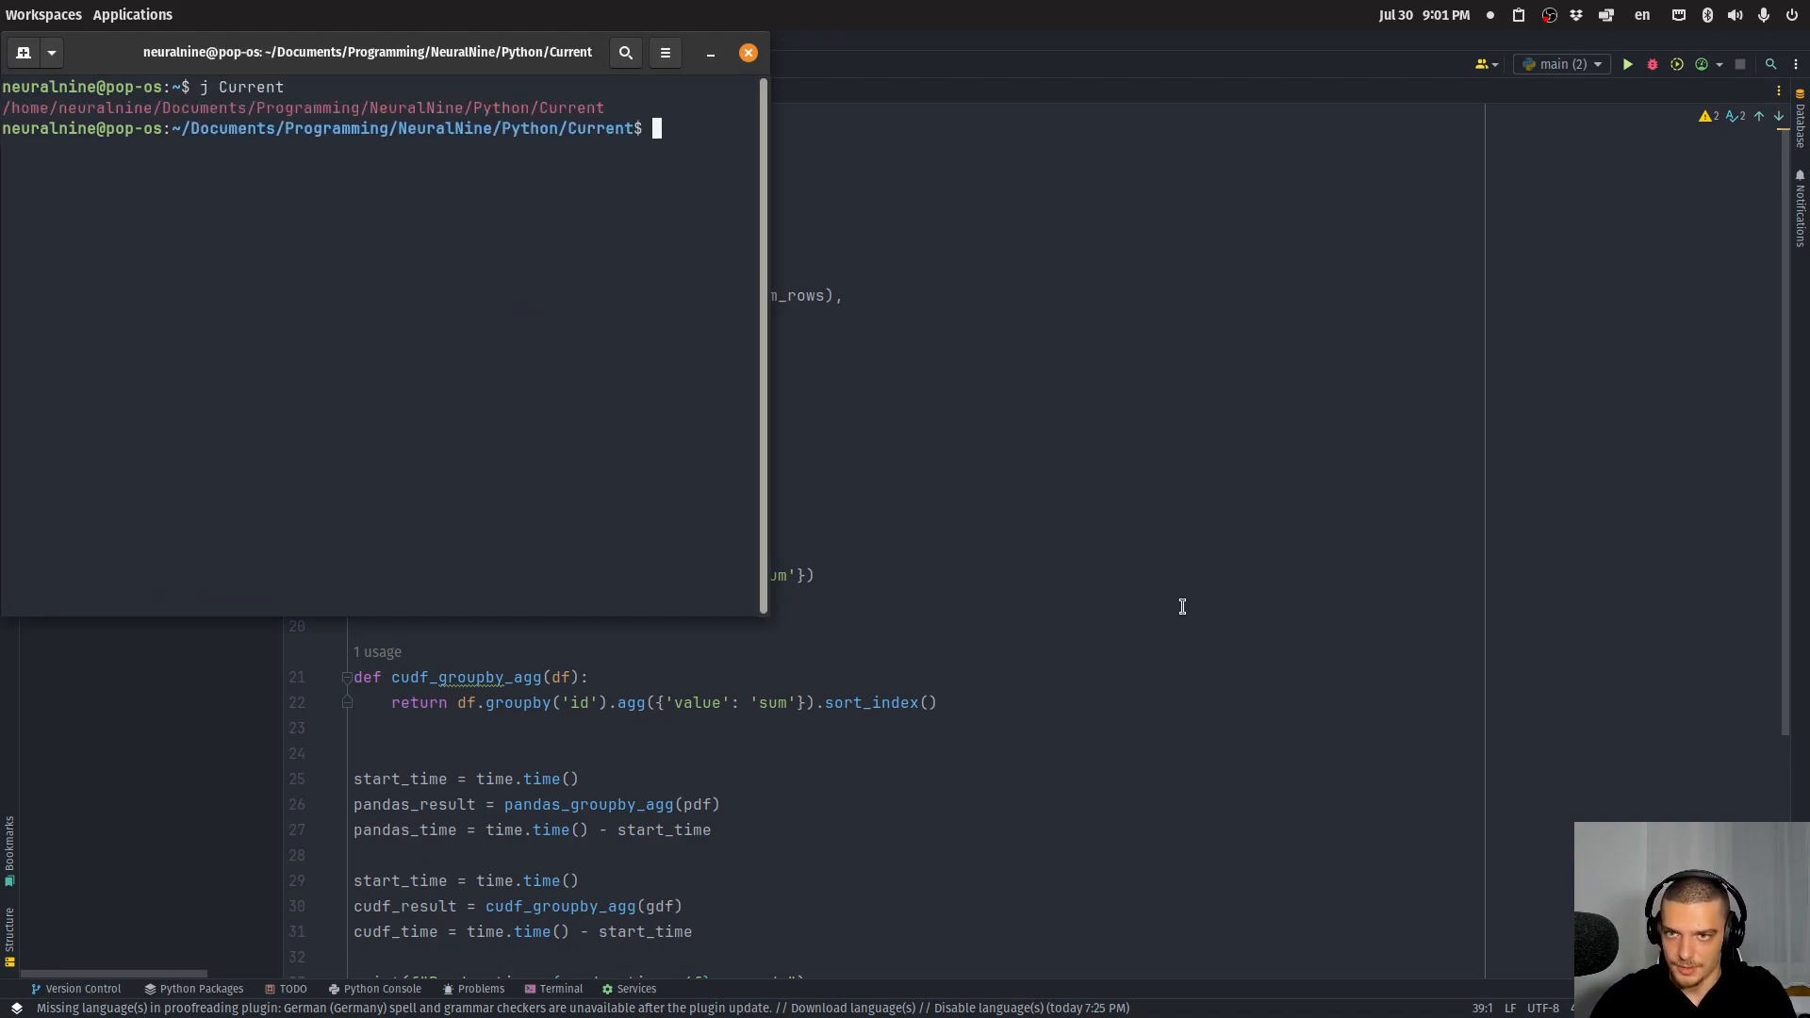
type("jupyter")
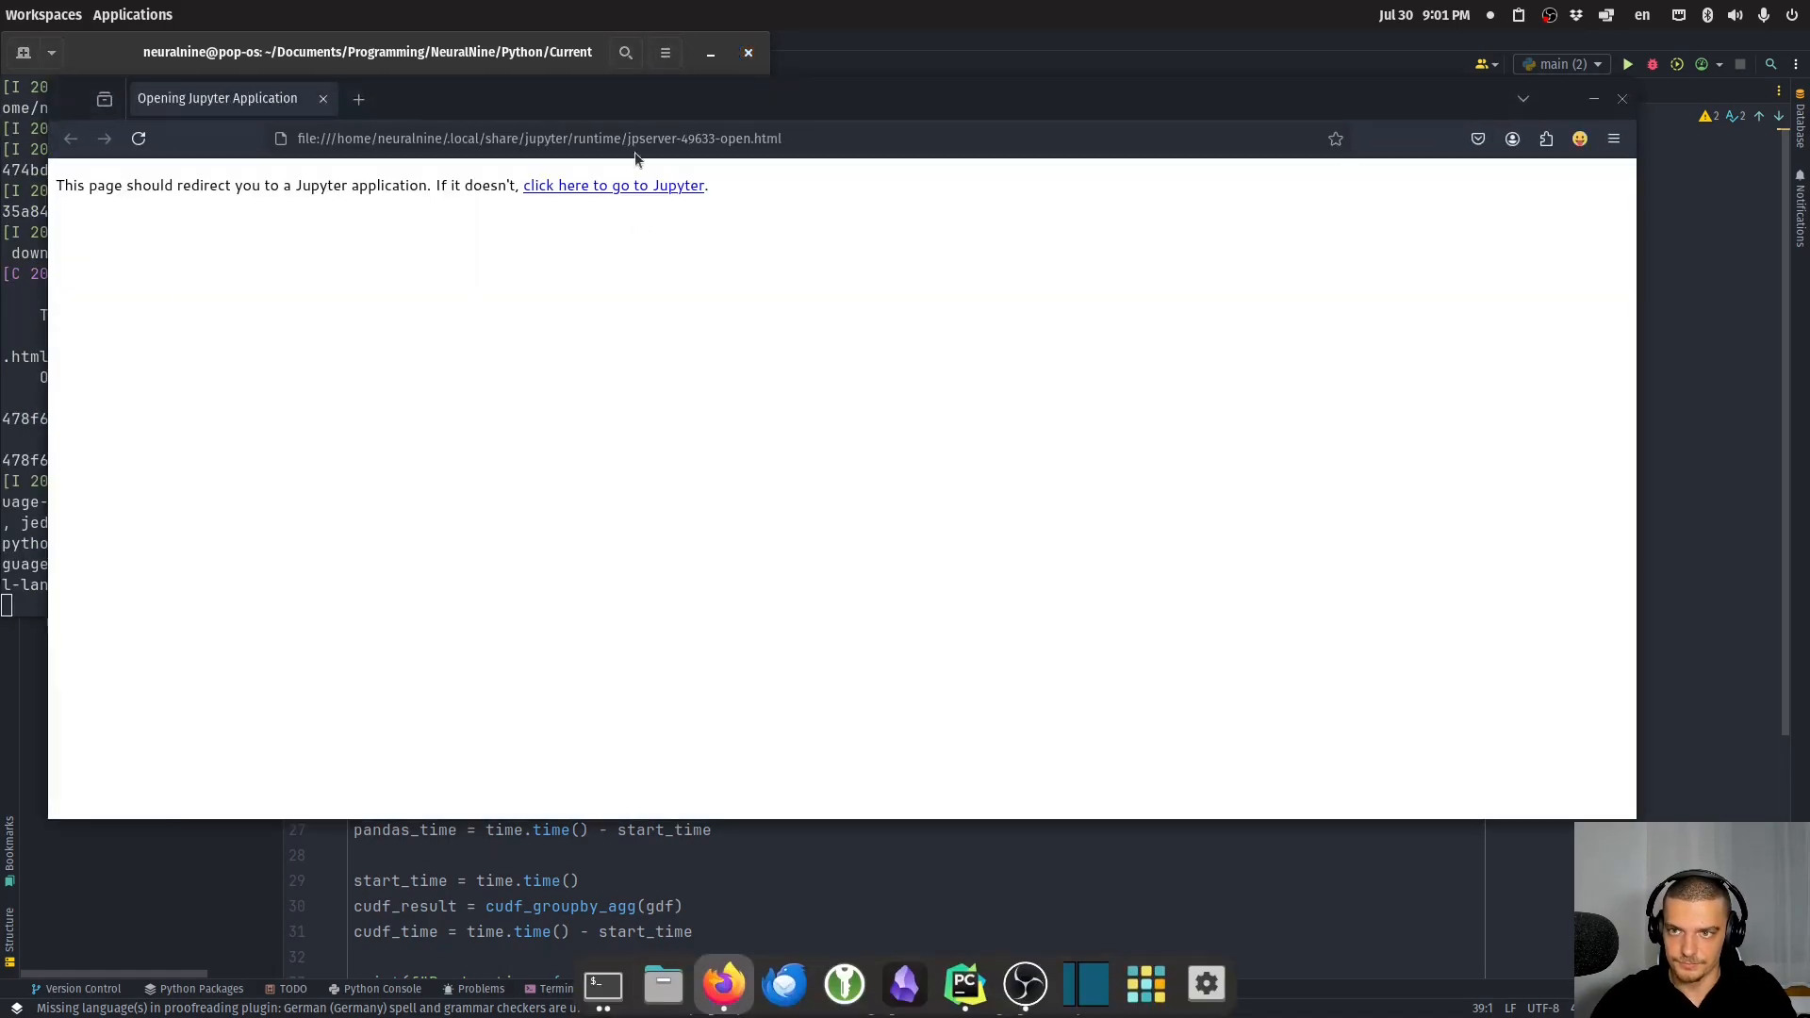
left_click(613, 185)
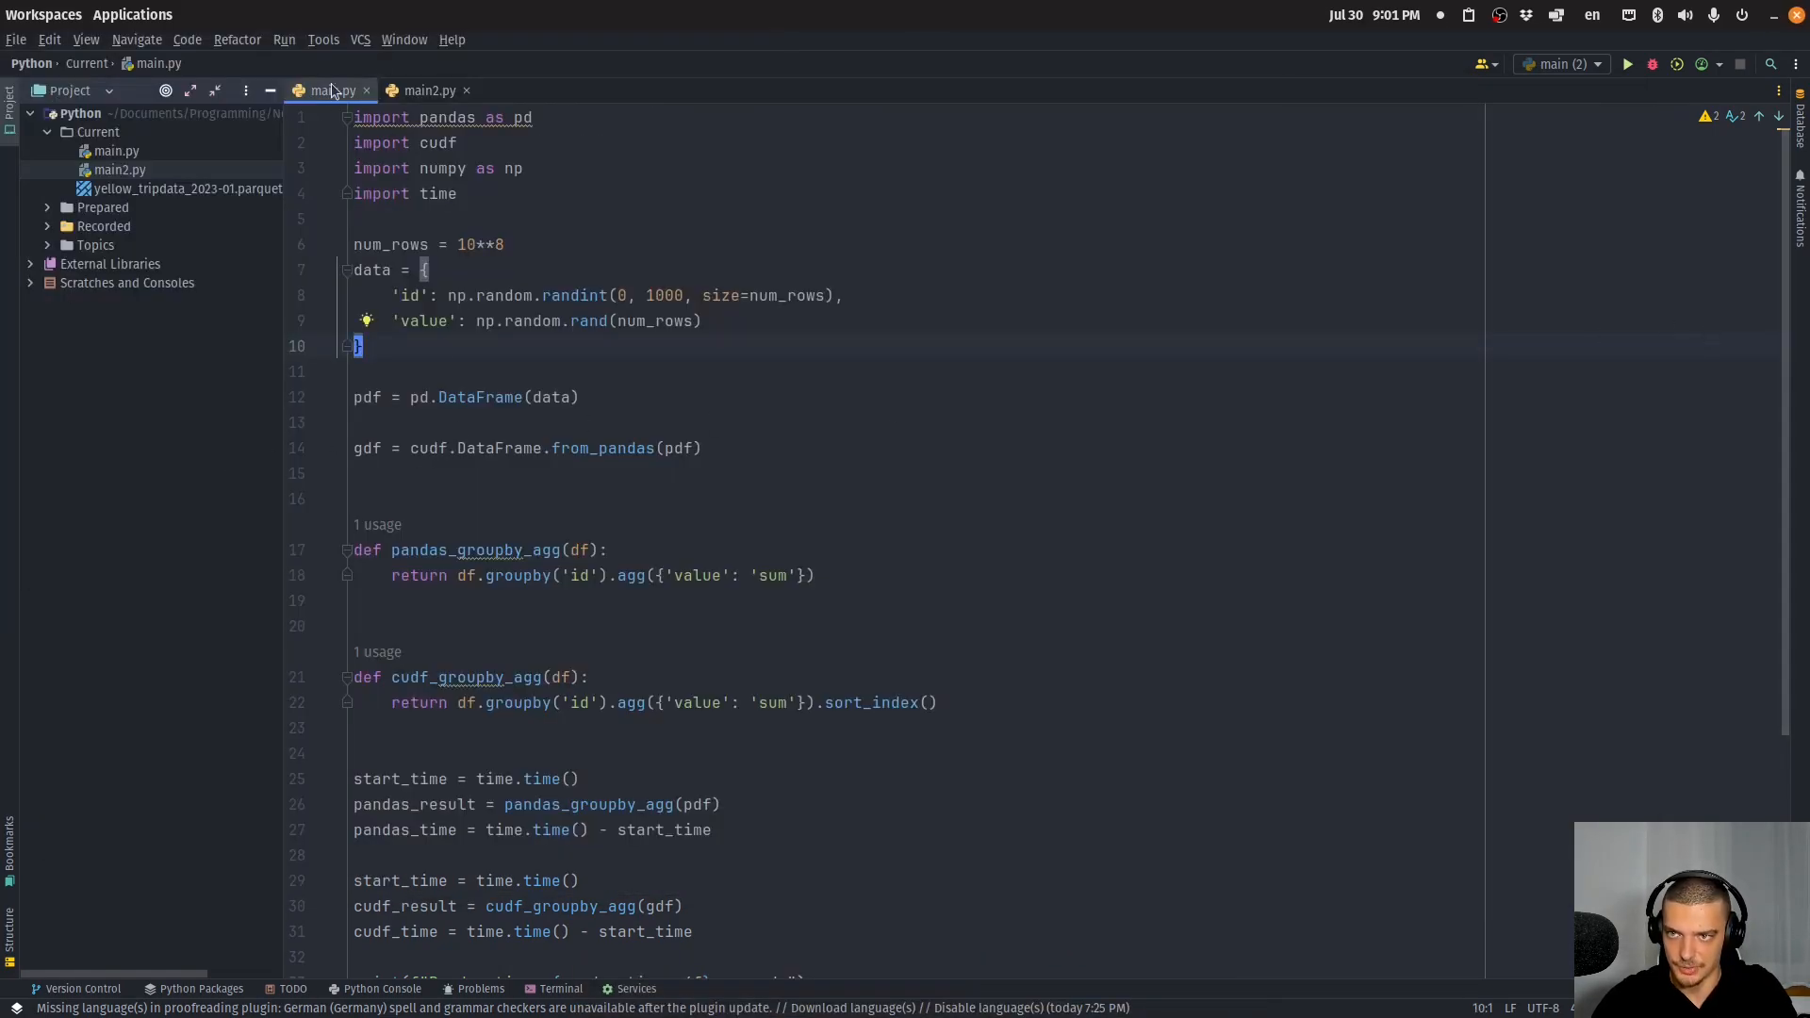
scroll("down", 3)
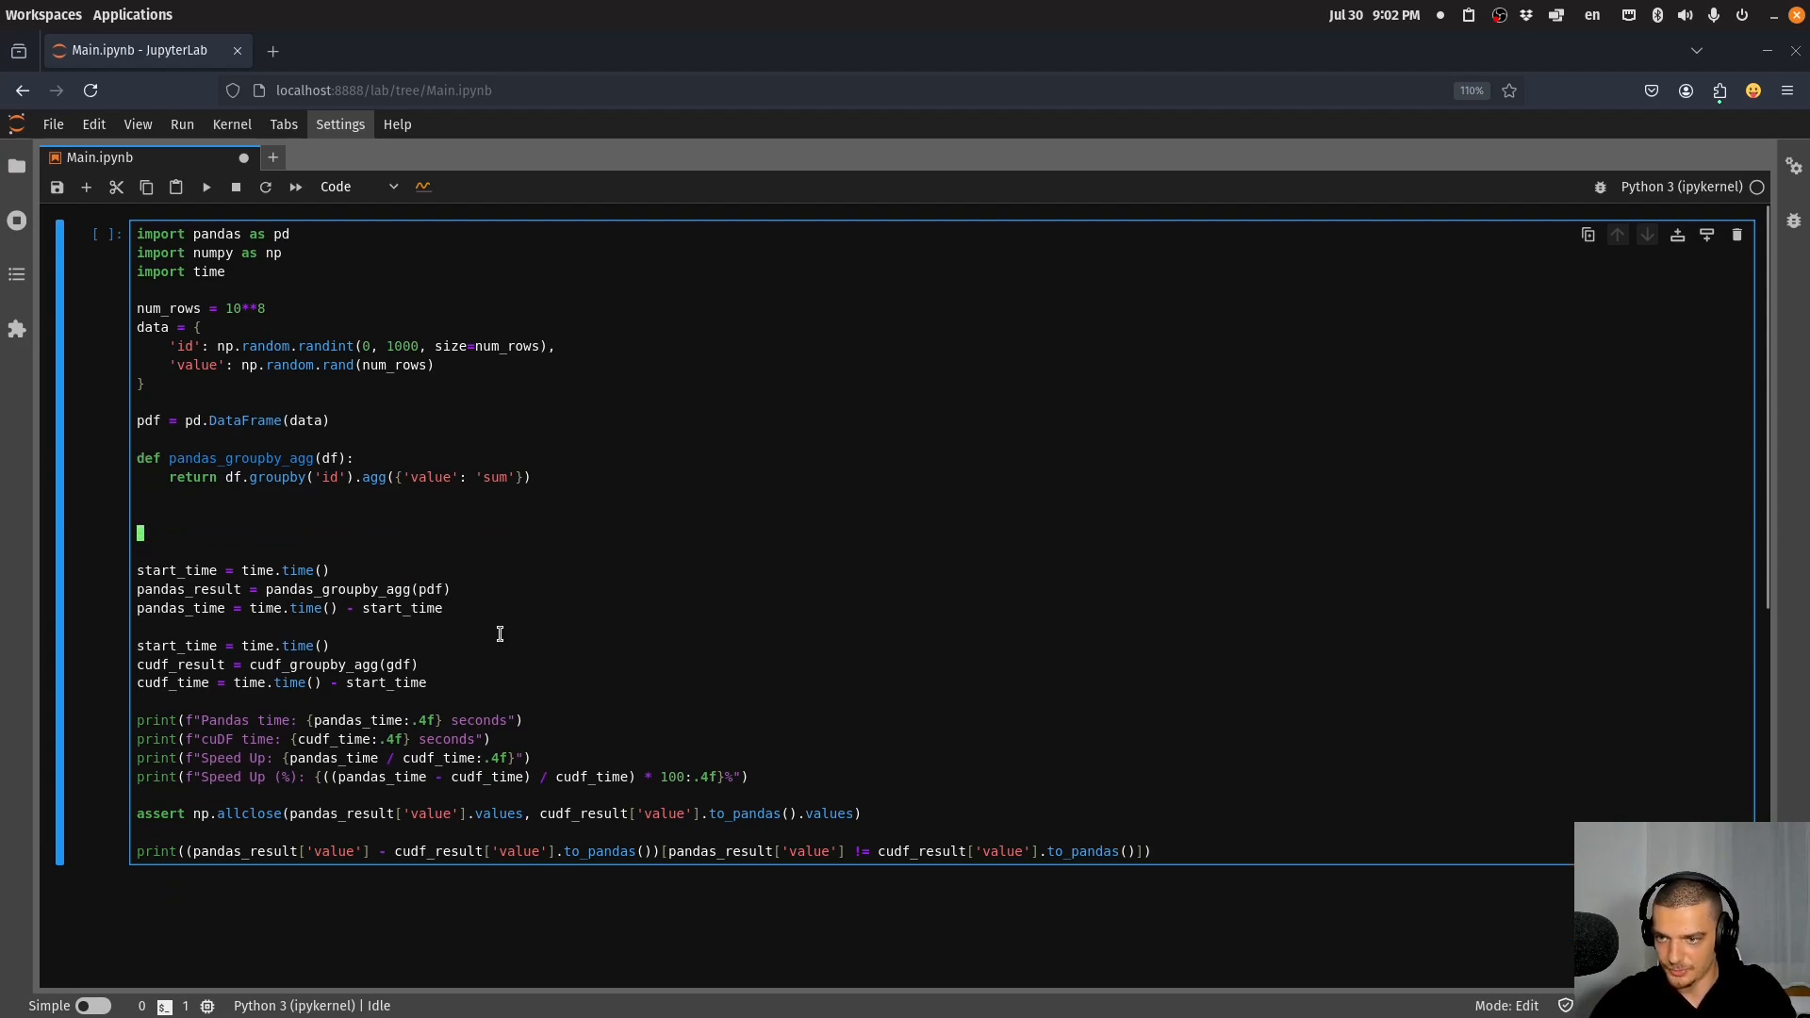
Delete the cuDF lines so the cell times pandas only, printing 1.0950 seconds.
key("BackSpace")
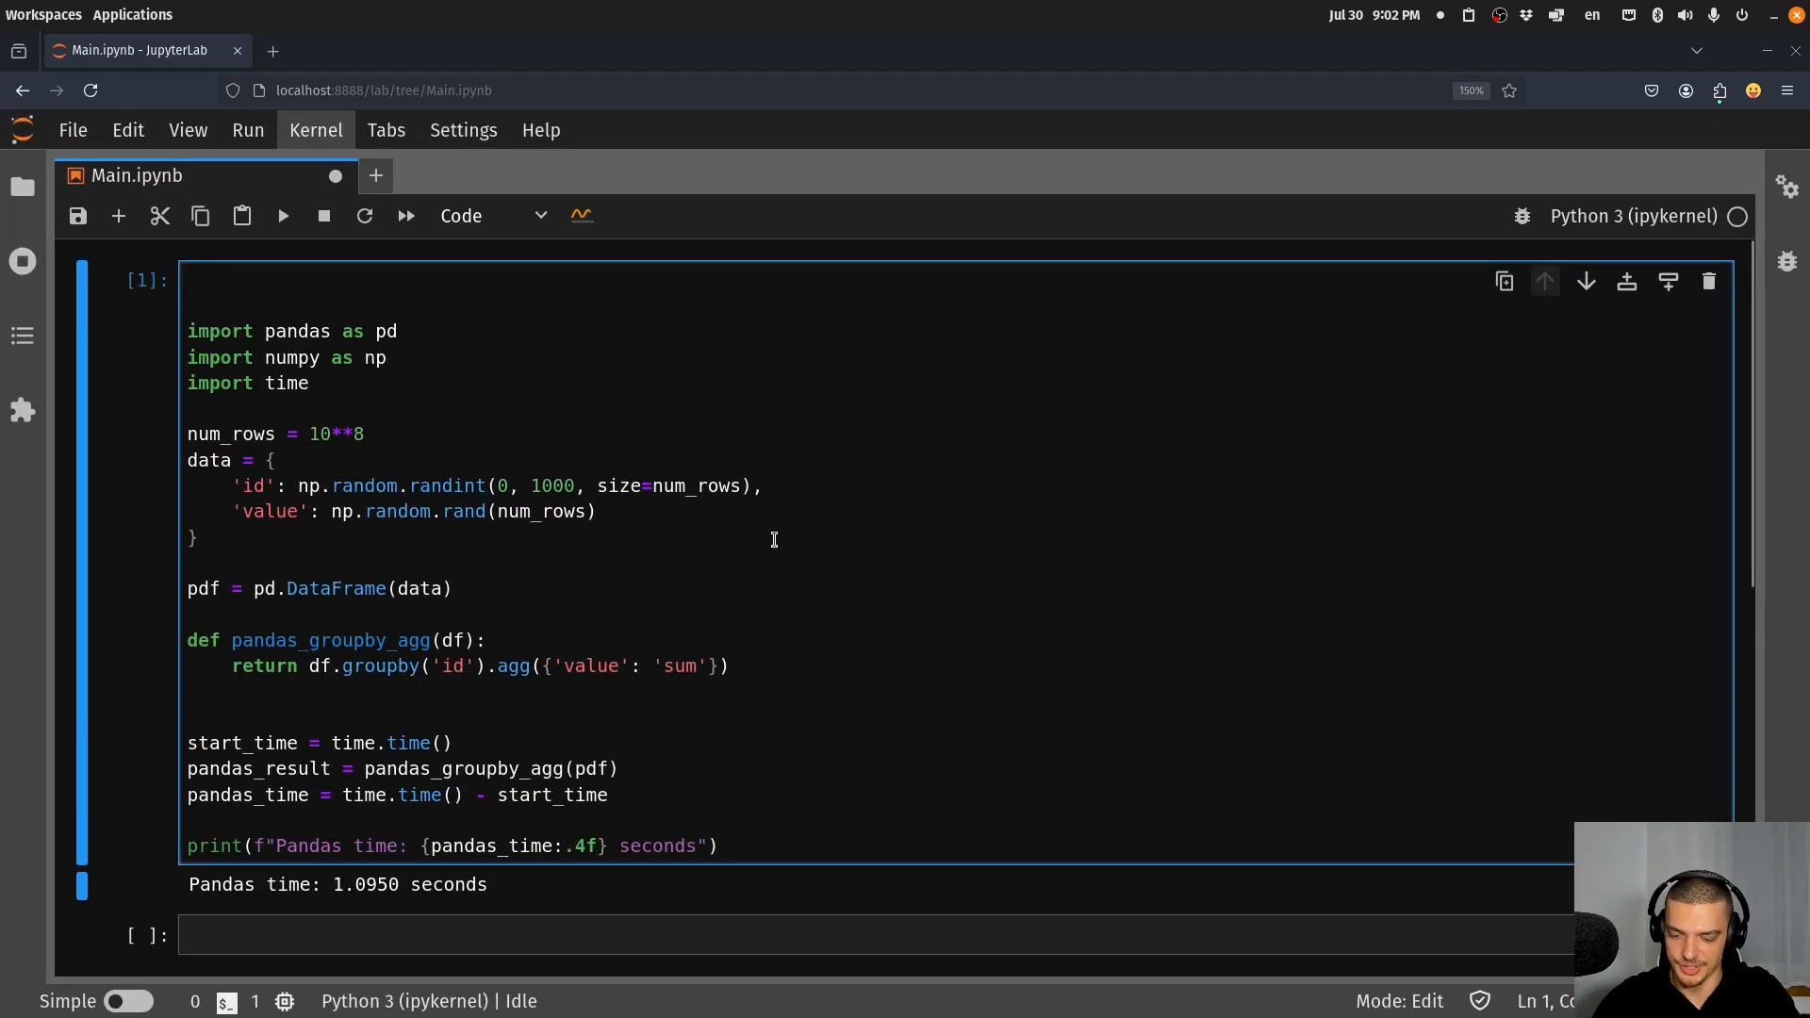
Add %load_ext cudf.pandas atop the benchmark cell and run it, timing pandas at 0.0783 then 0.0302 seconds.
type("%load_ext cud")
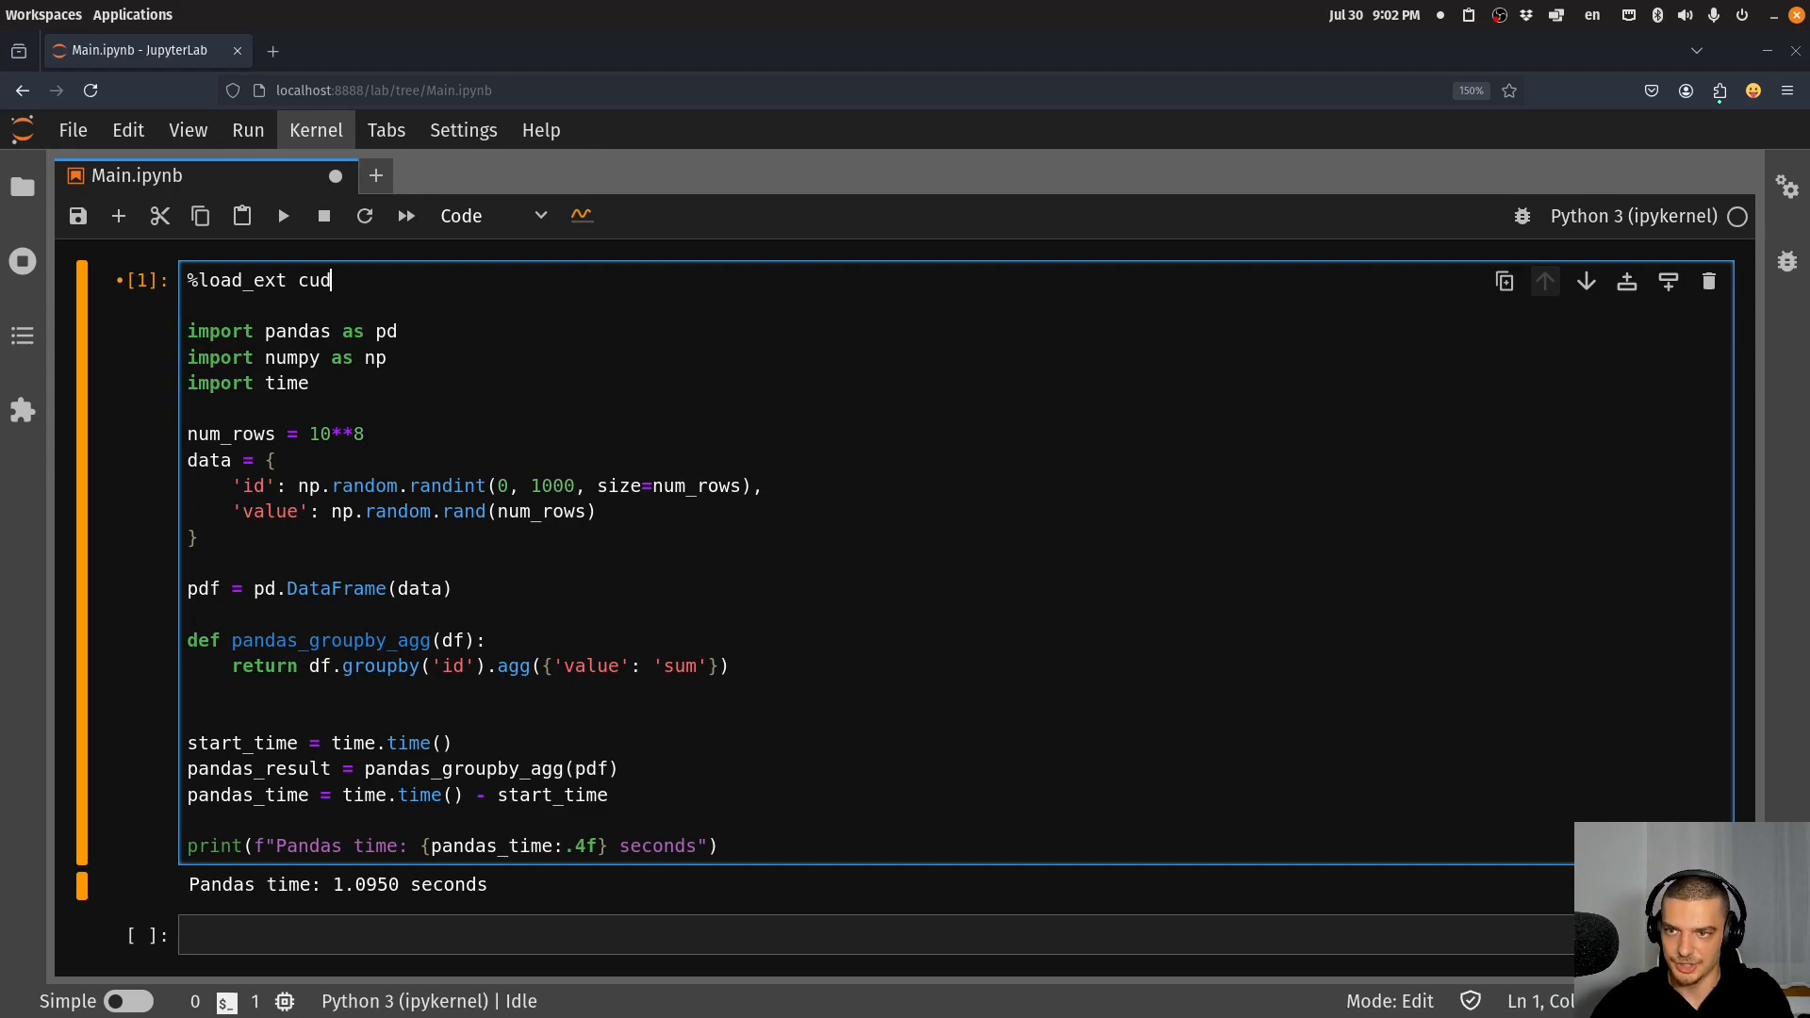
type("f.pandas")
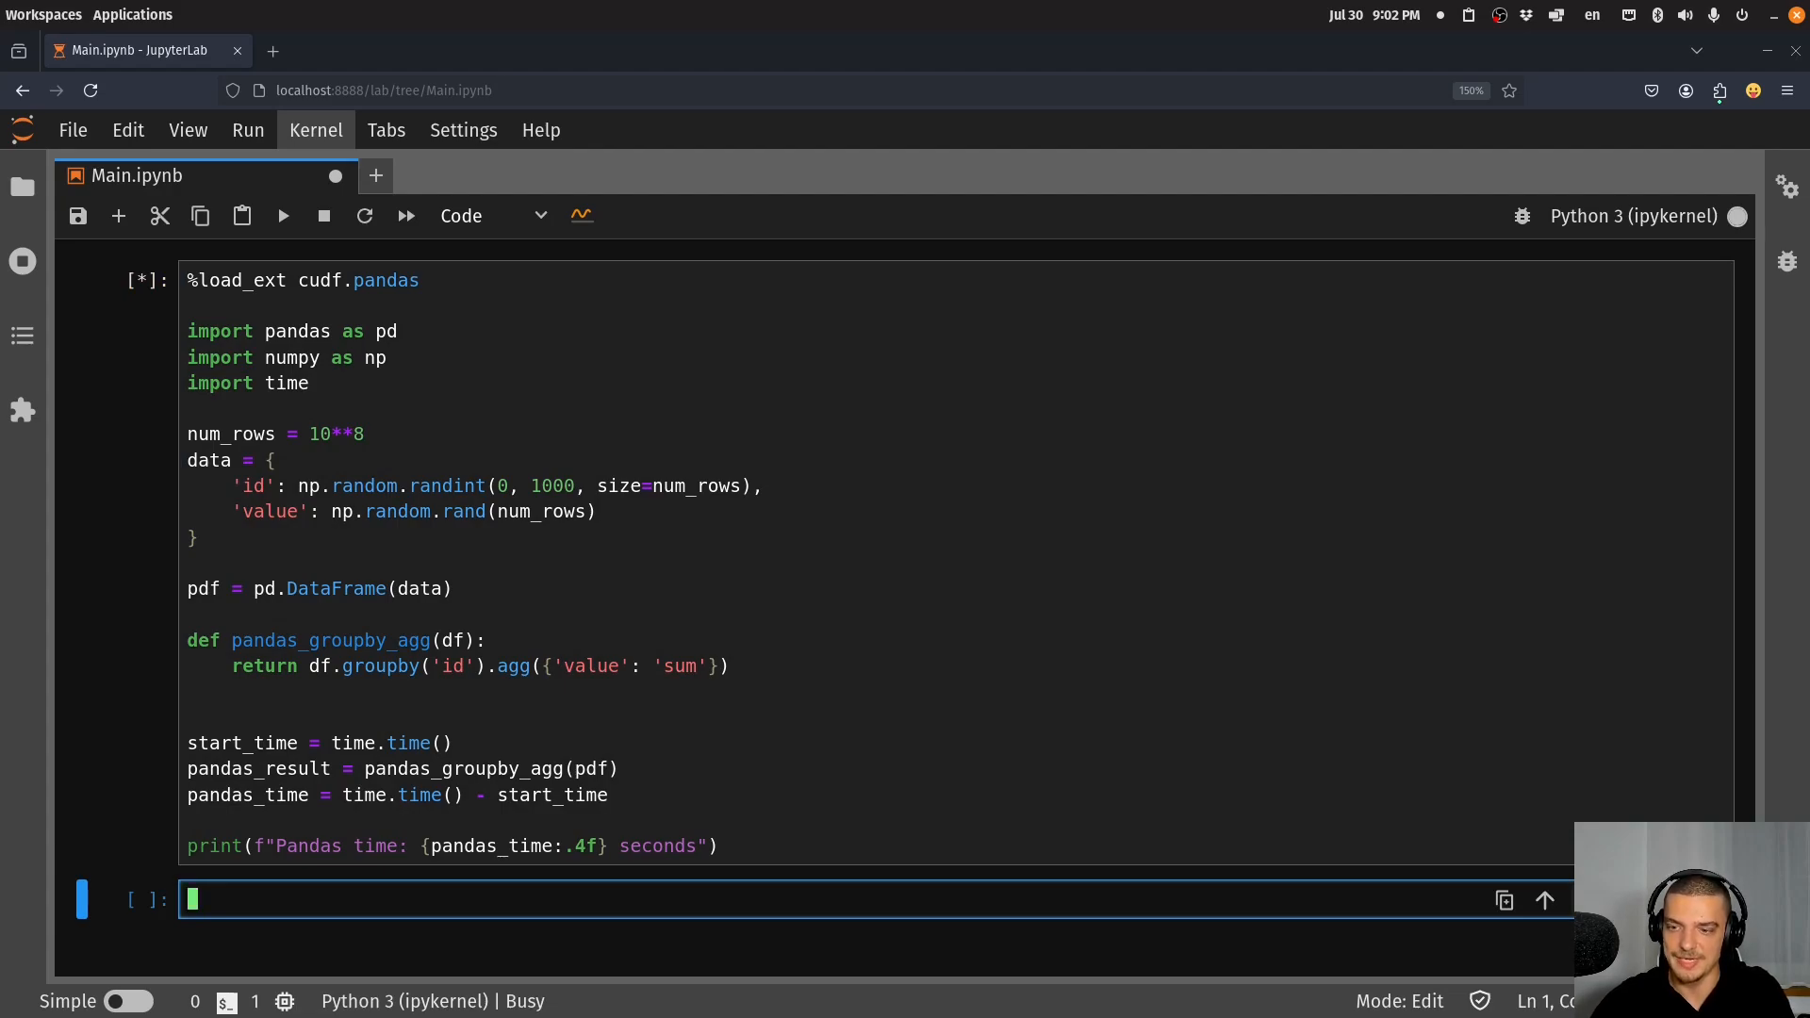
key("shift+Return")
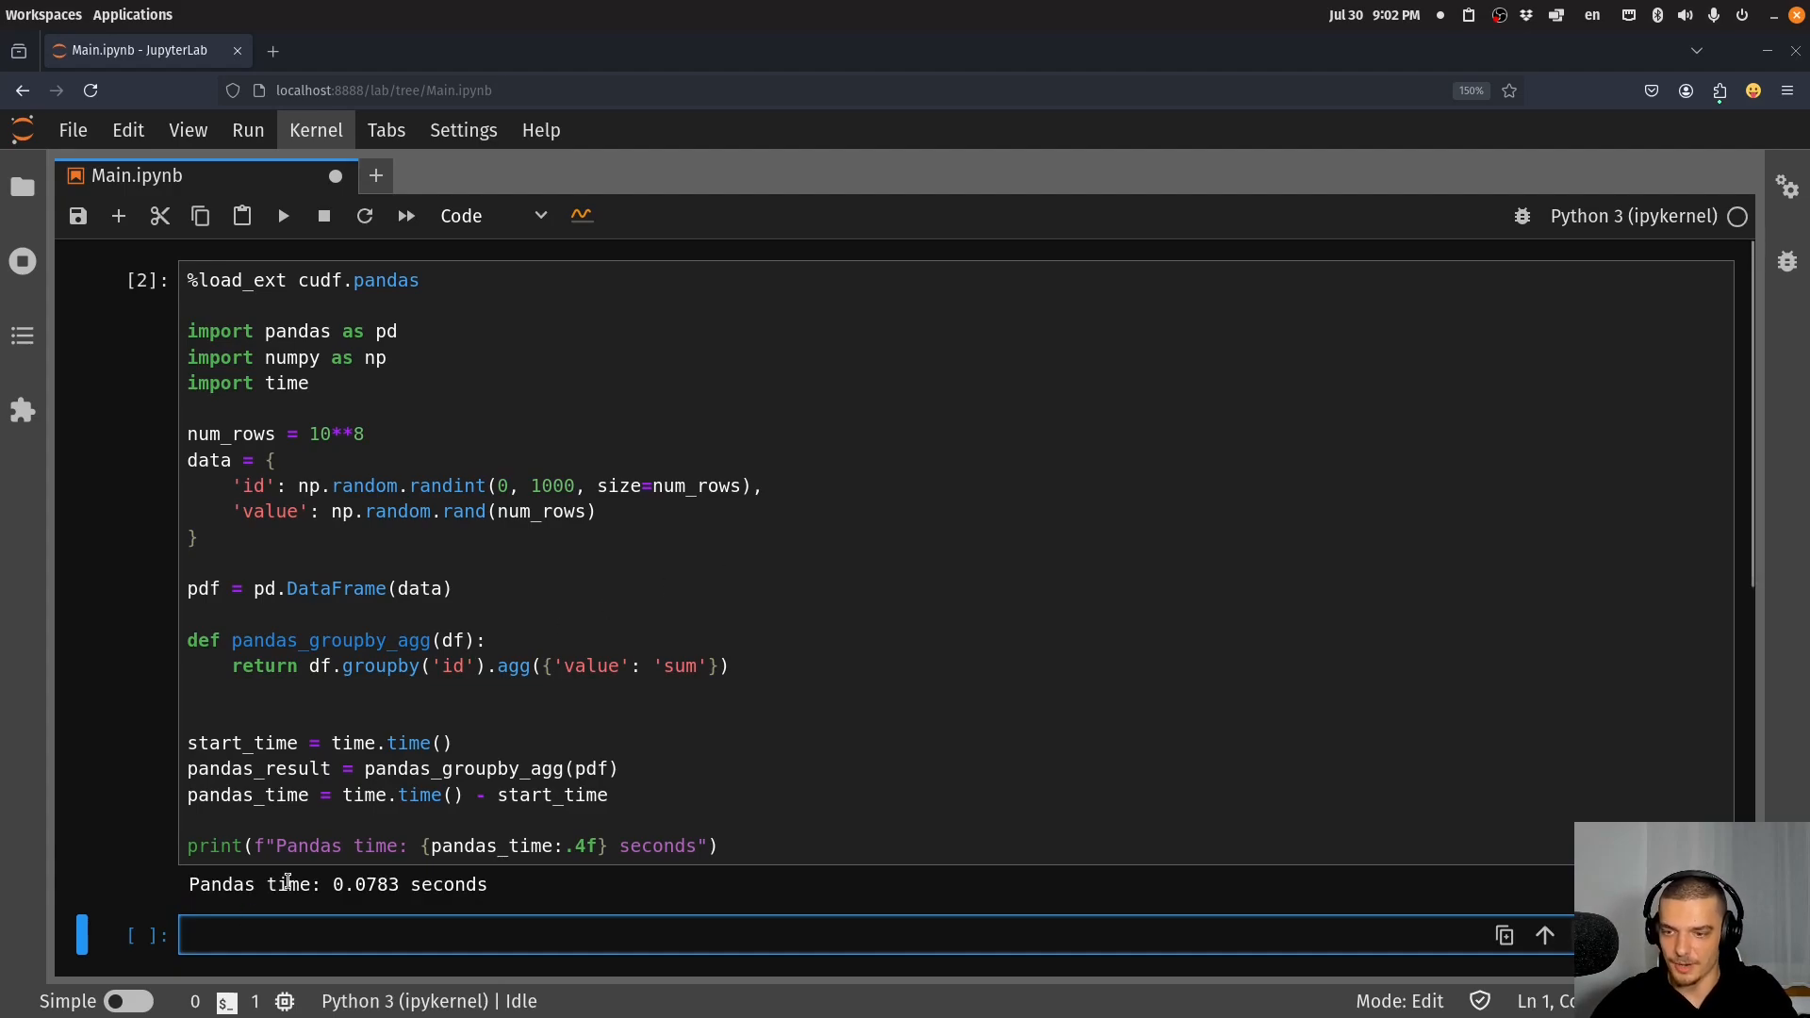
left_click(552, 666)
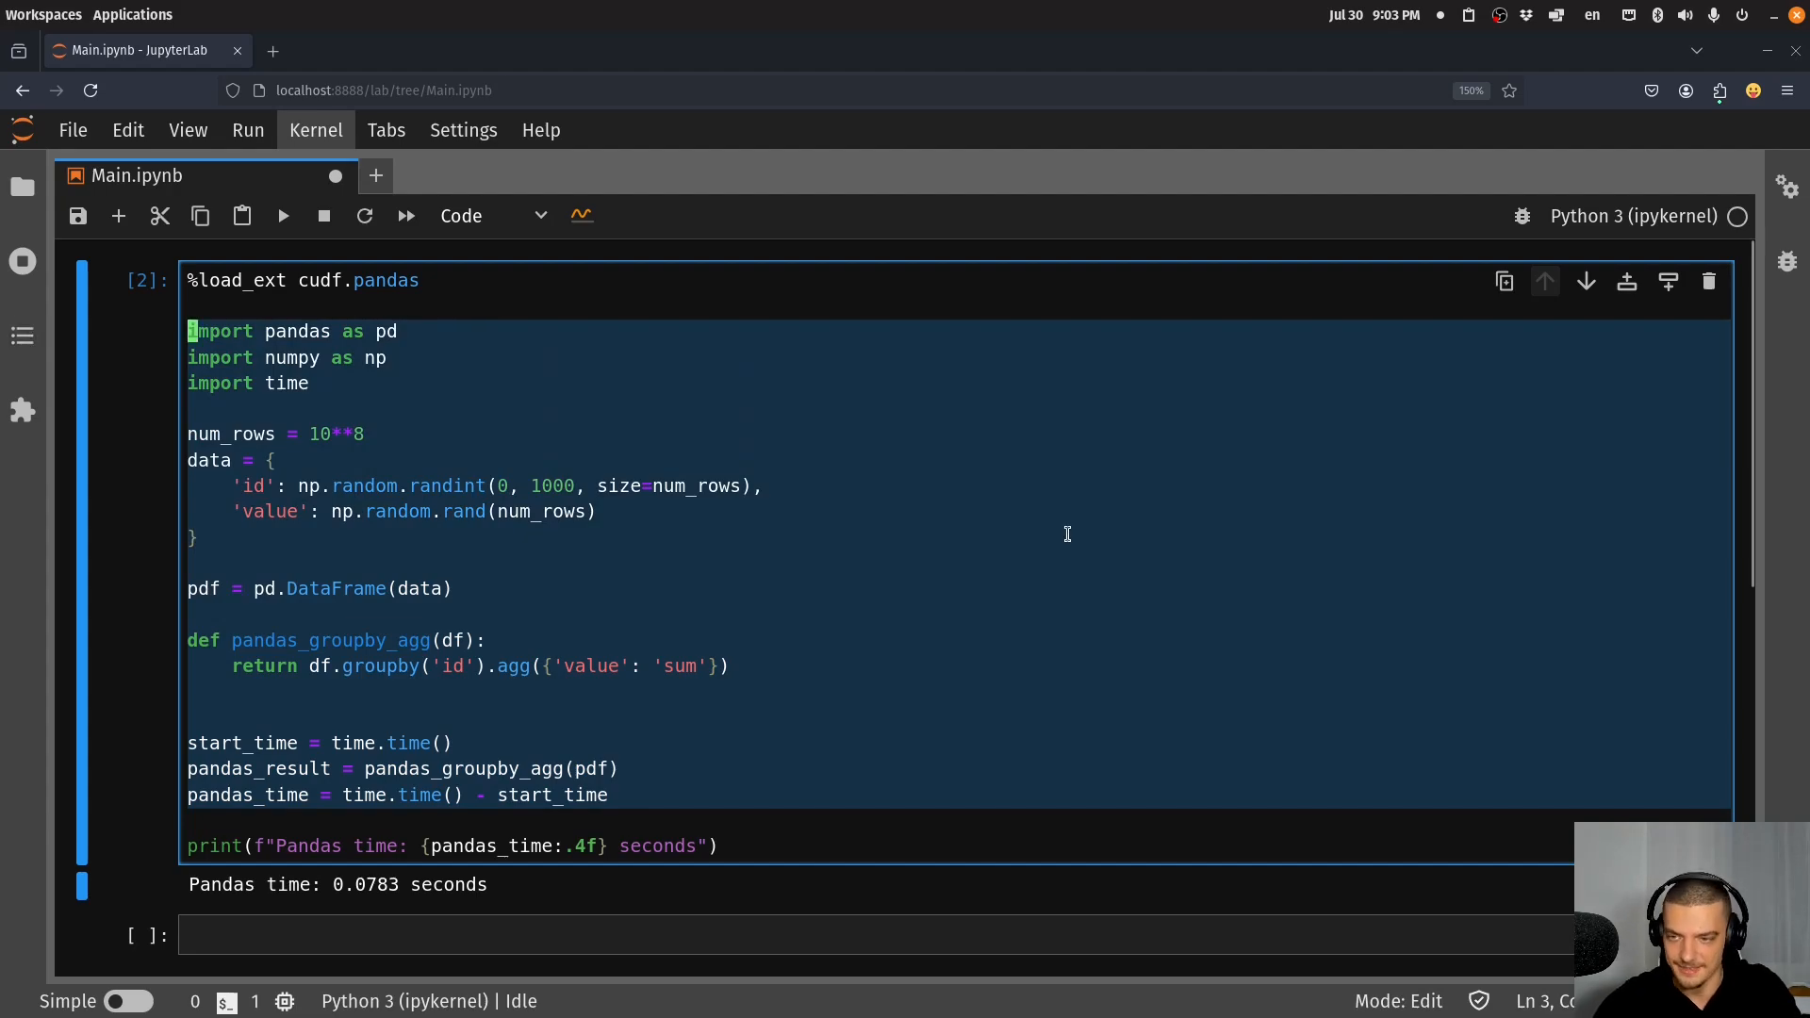
left_click(309, 279)
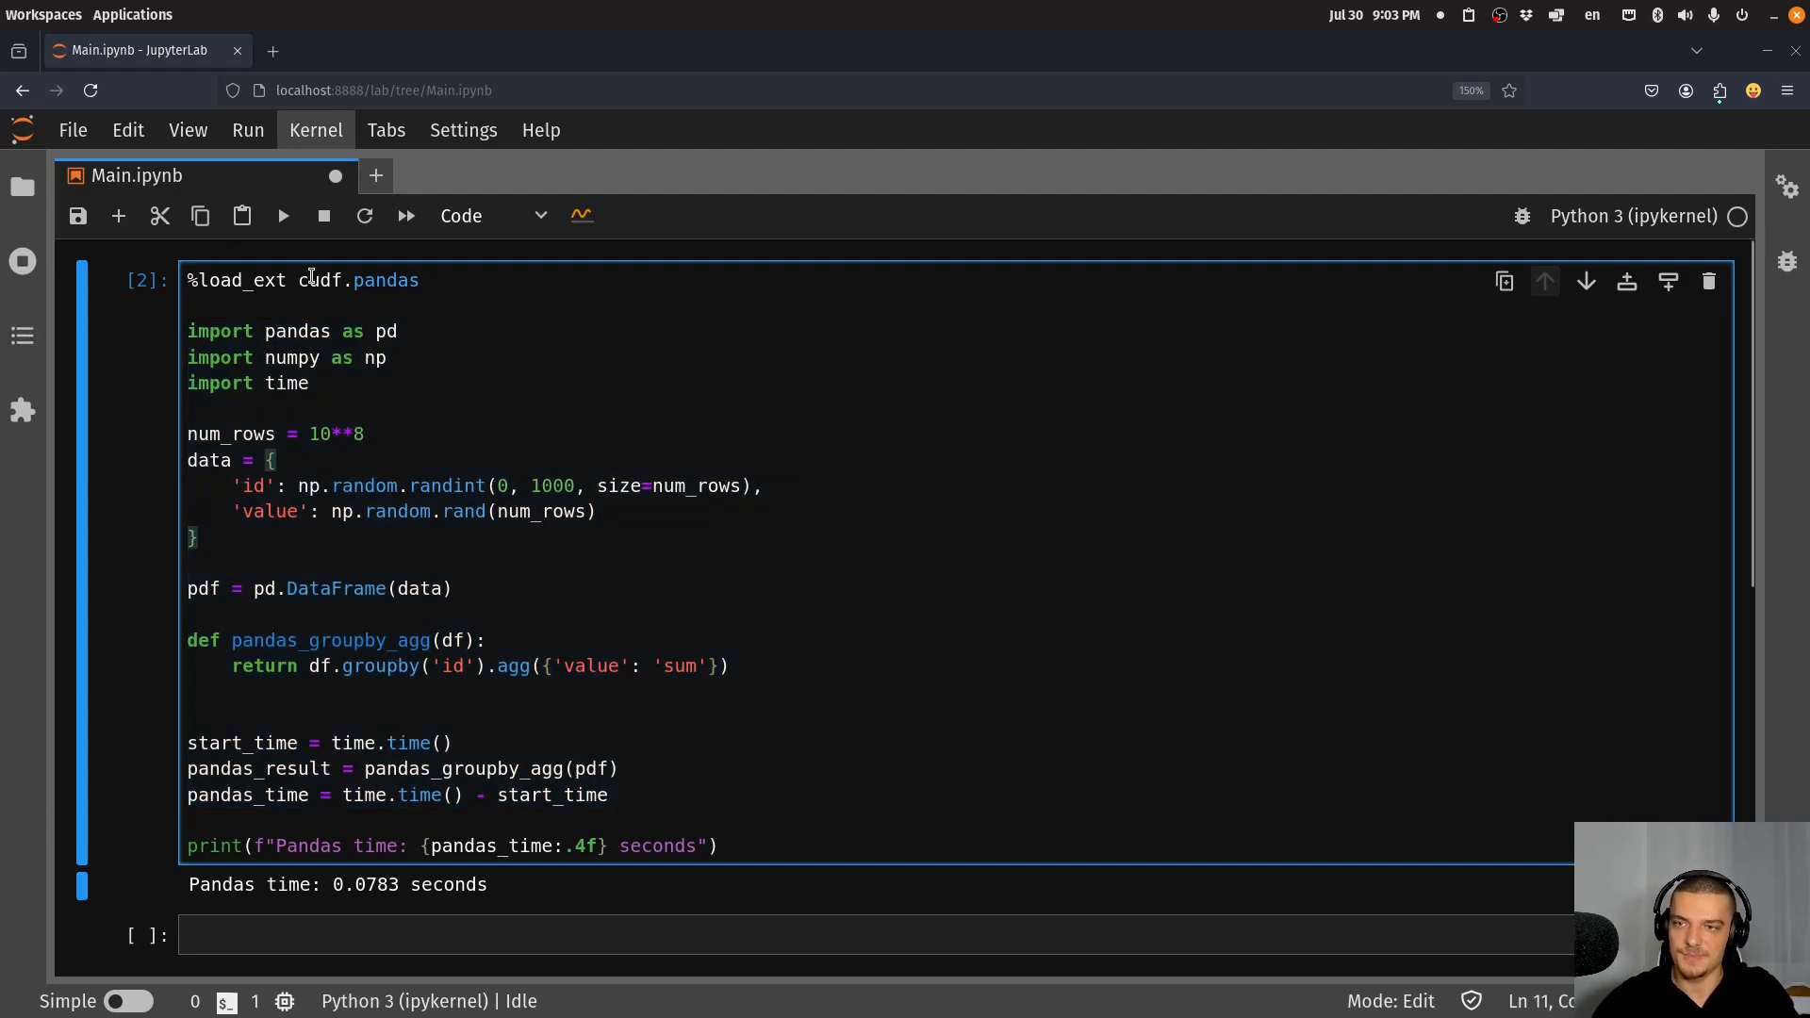
left_click(949, 602)
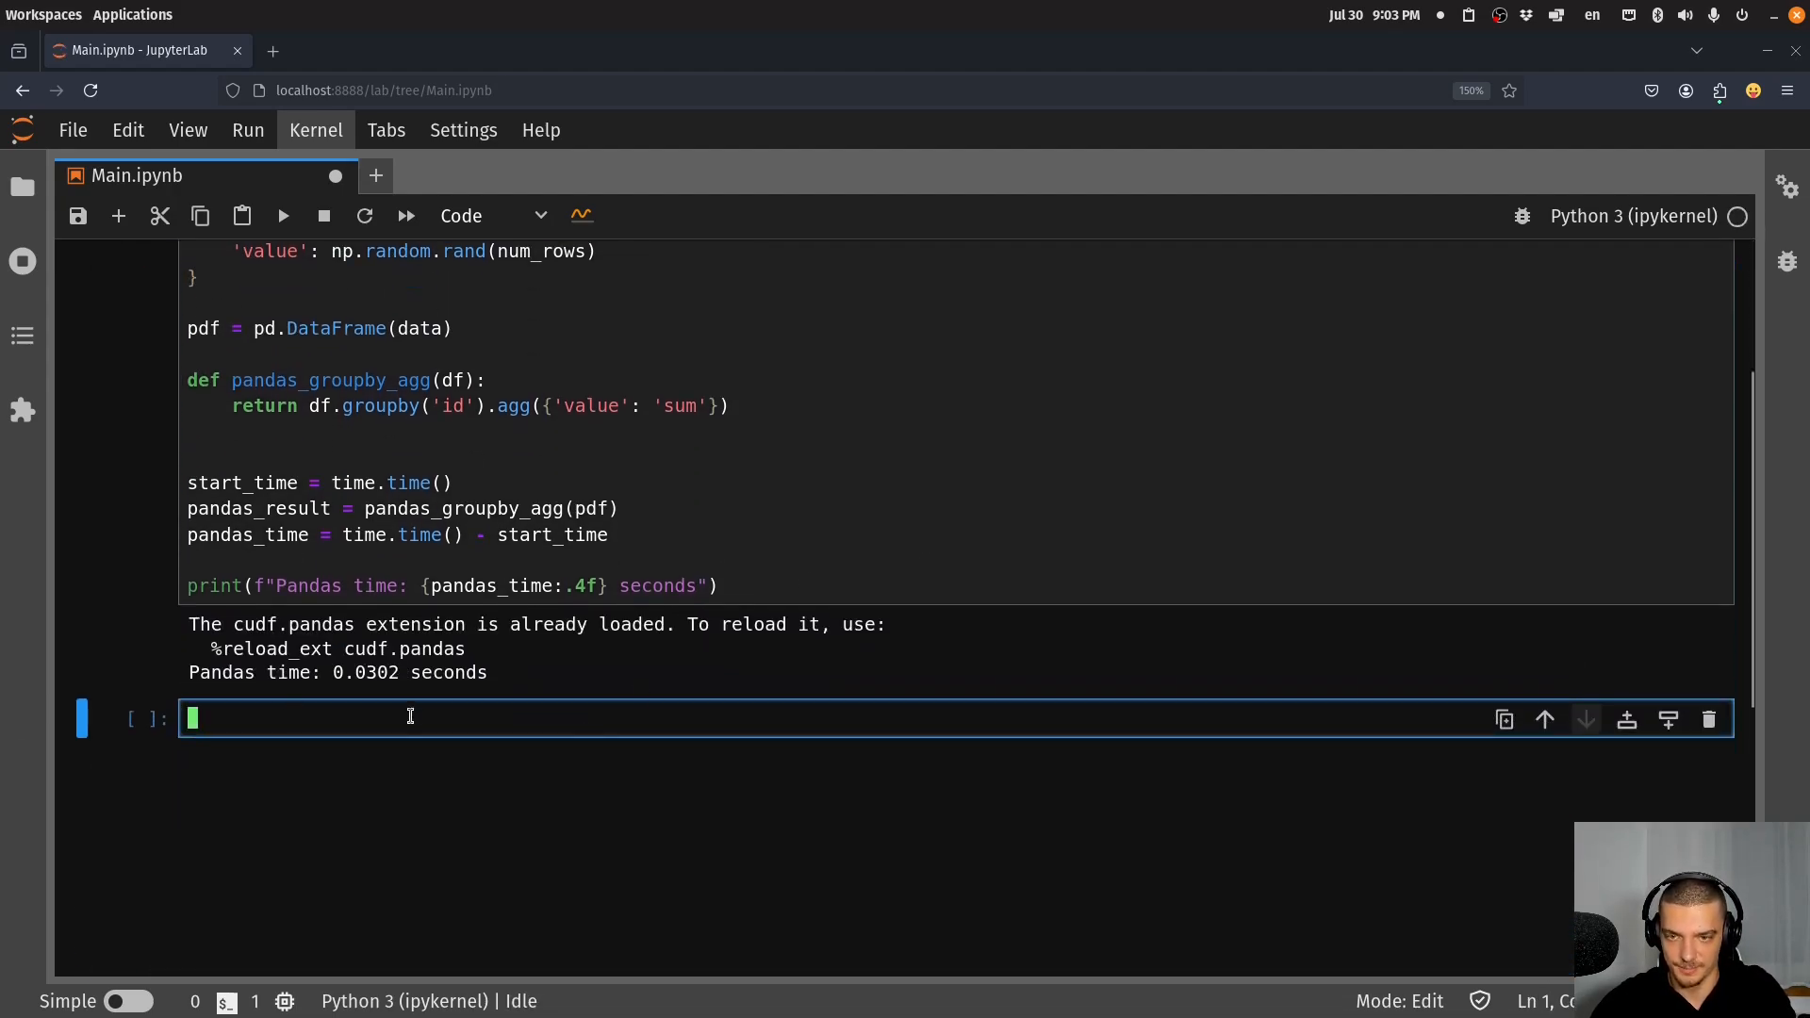
scroll("up", 3)
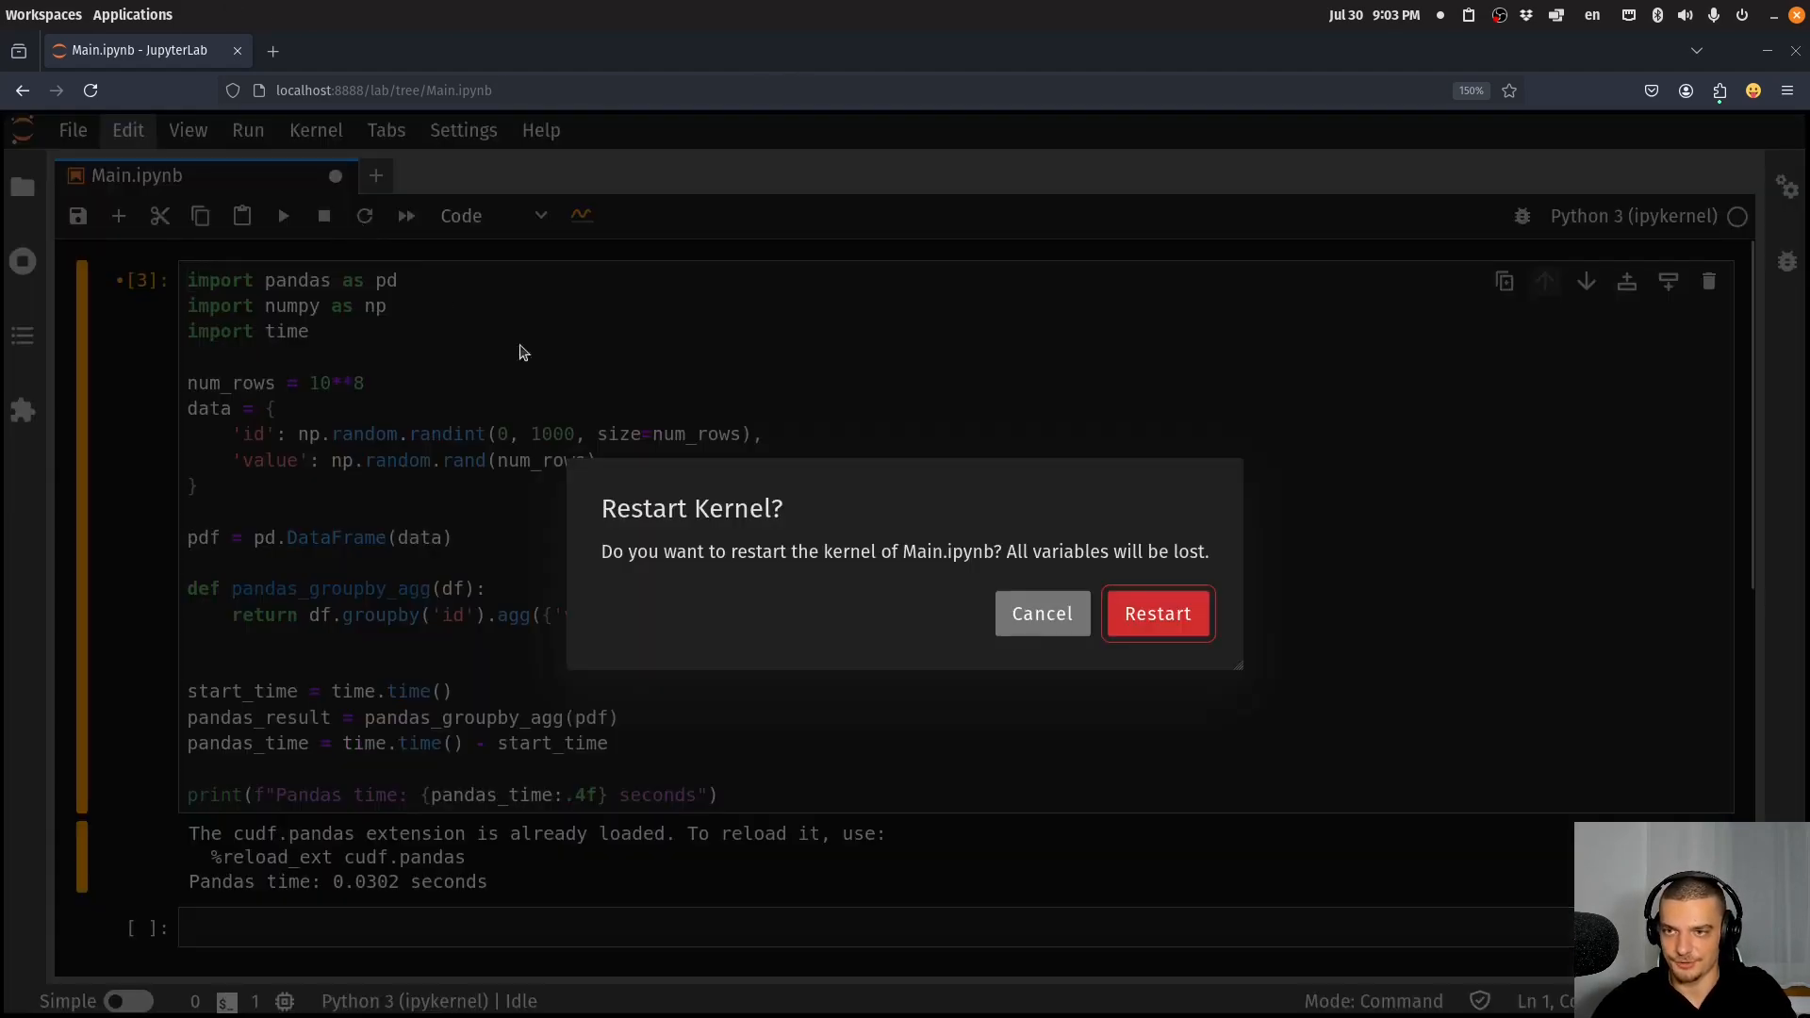
Confirm the kernel restart so the cell reruns without the extension, timing pandas at 1.0931 seconds.
left_click(1157, 612)
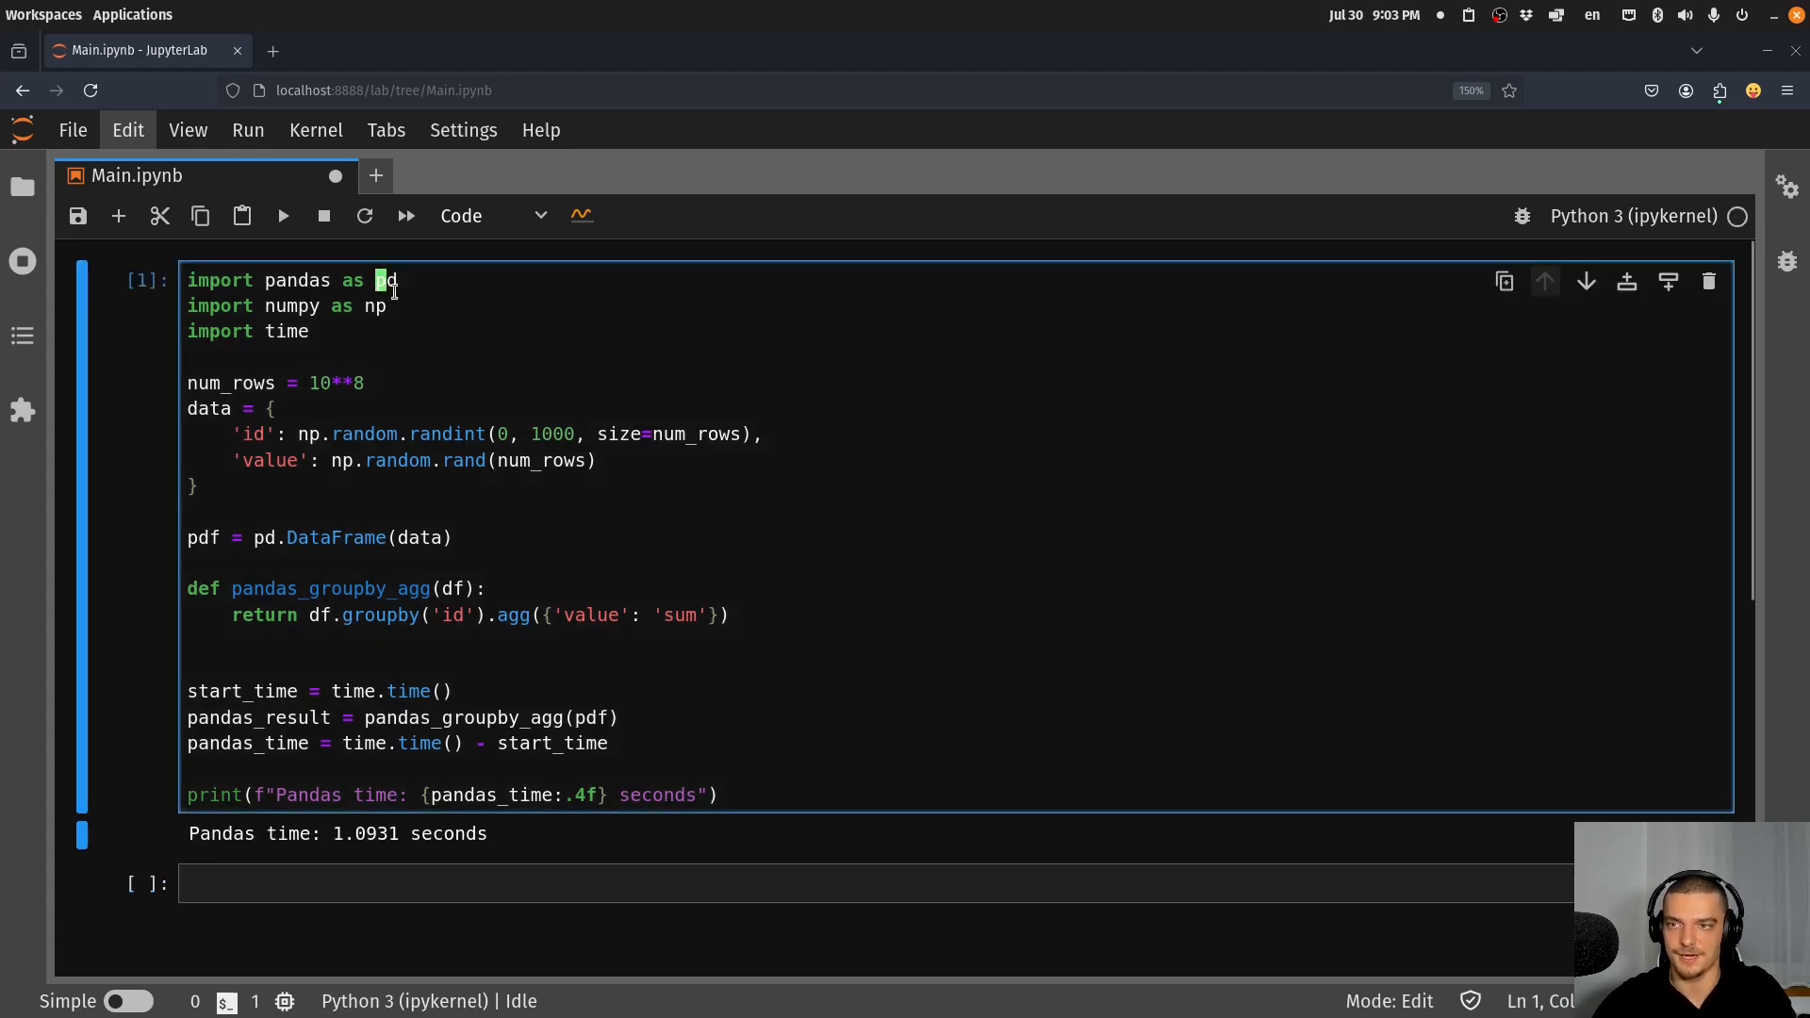
Retype %load_ext cudf.pandas on the cell's first line and run it, getting 0.0857 seconds.
type("%")
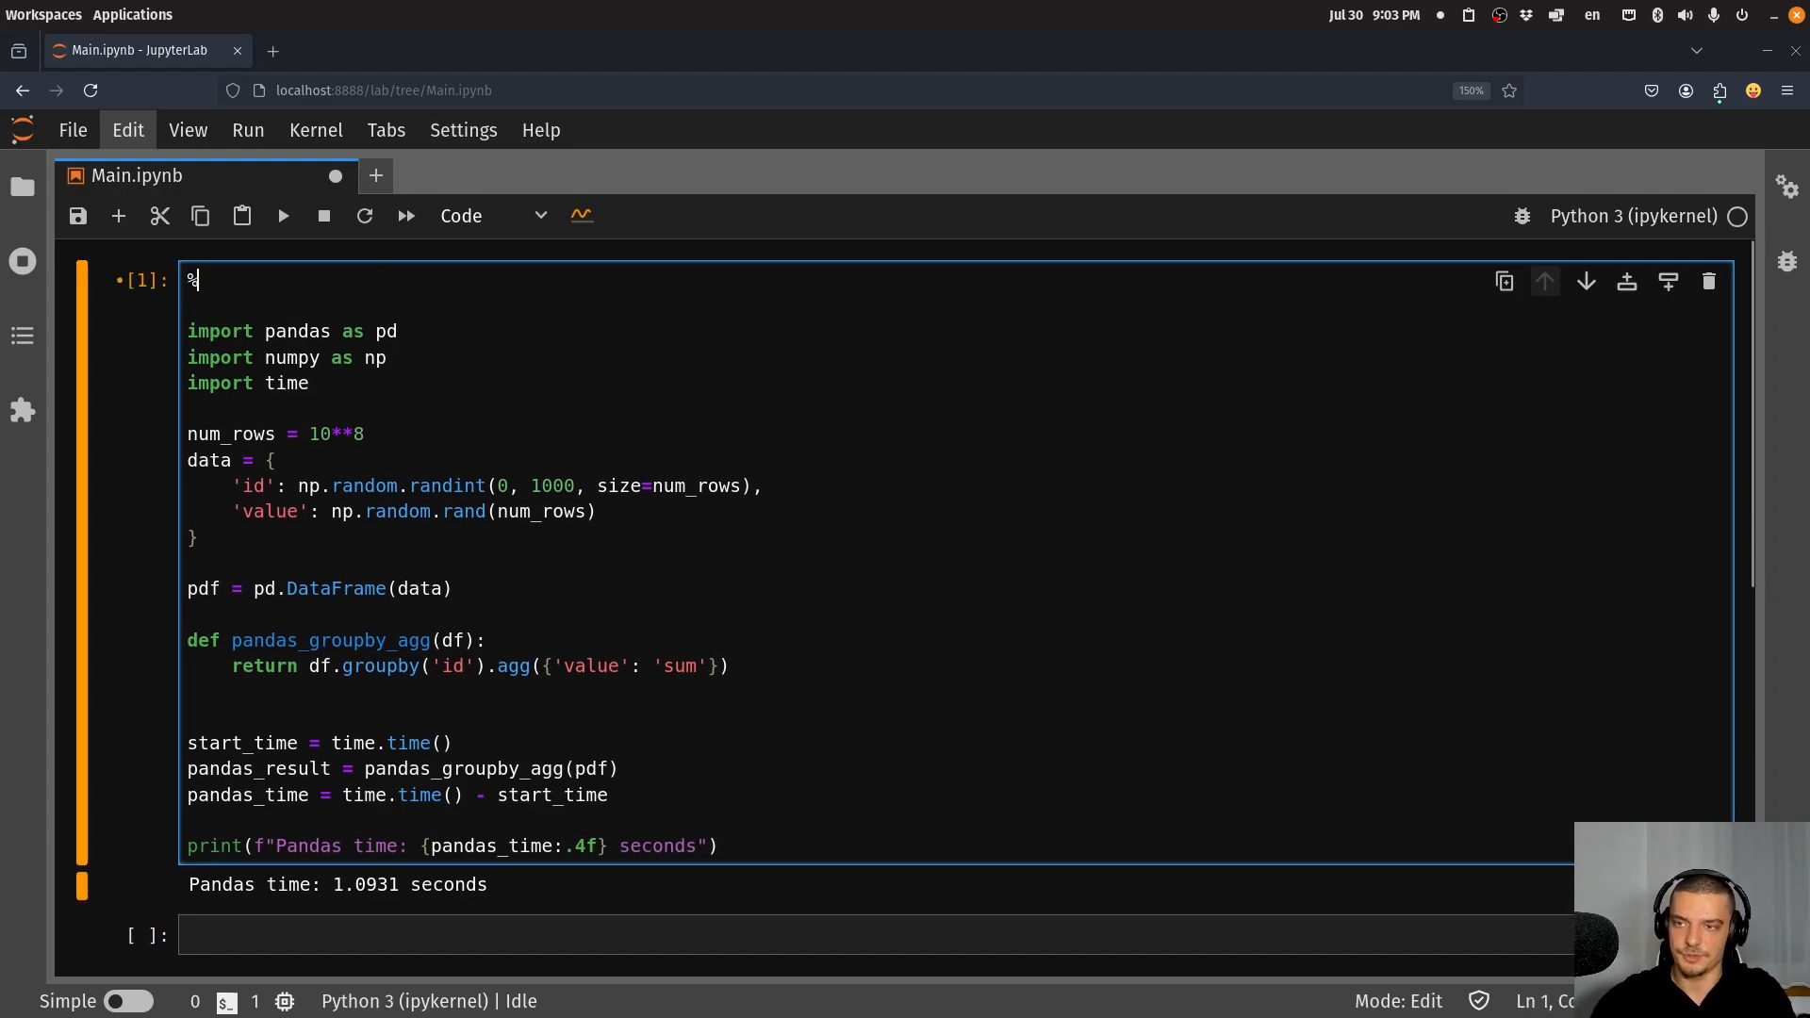
type("load_ext")
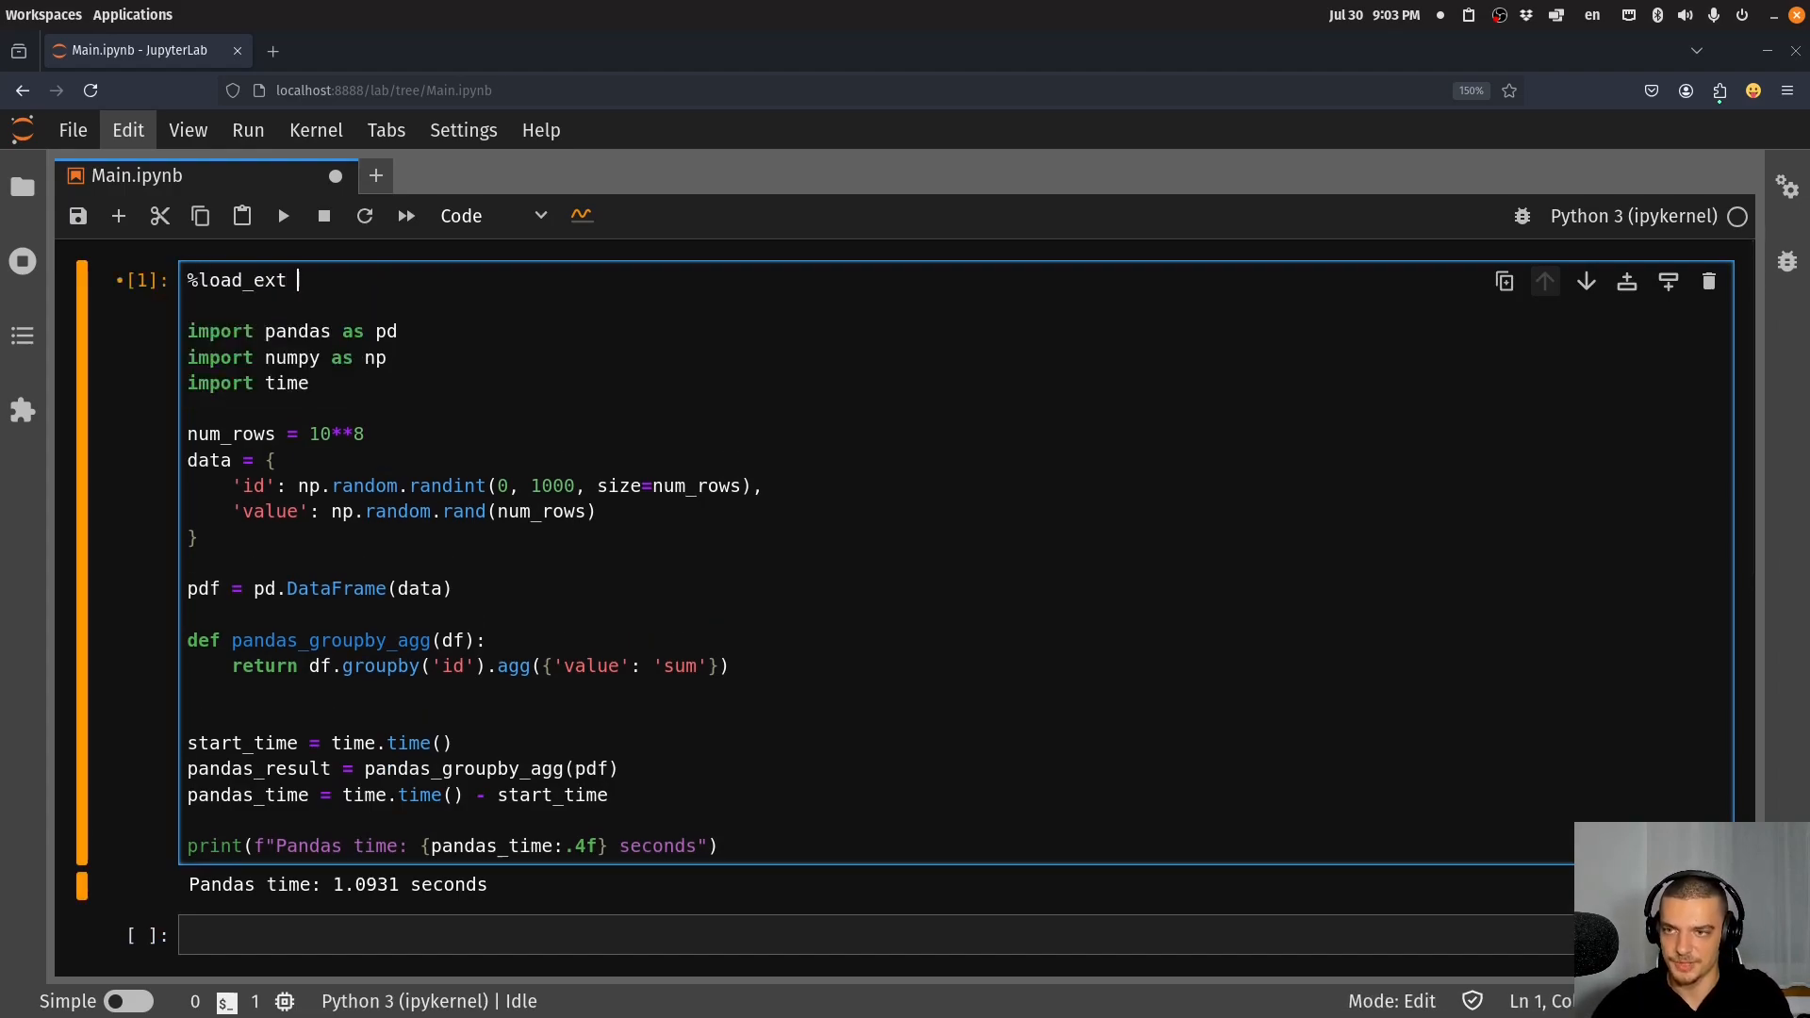
type("cudf.pandas")
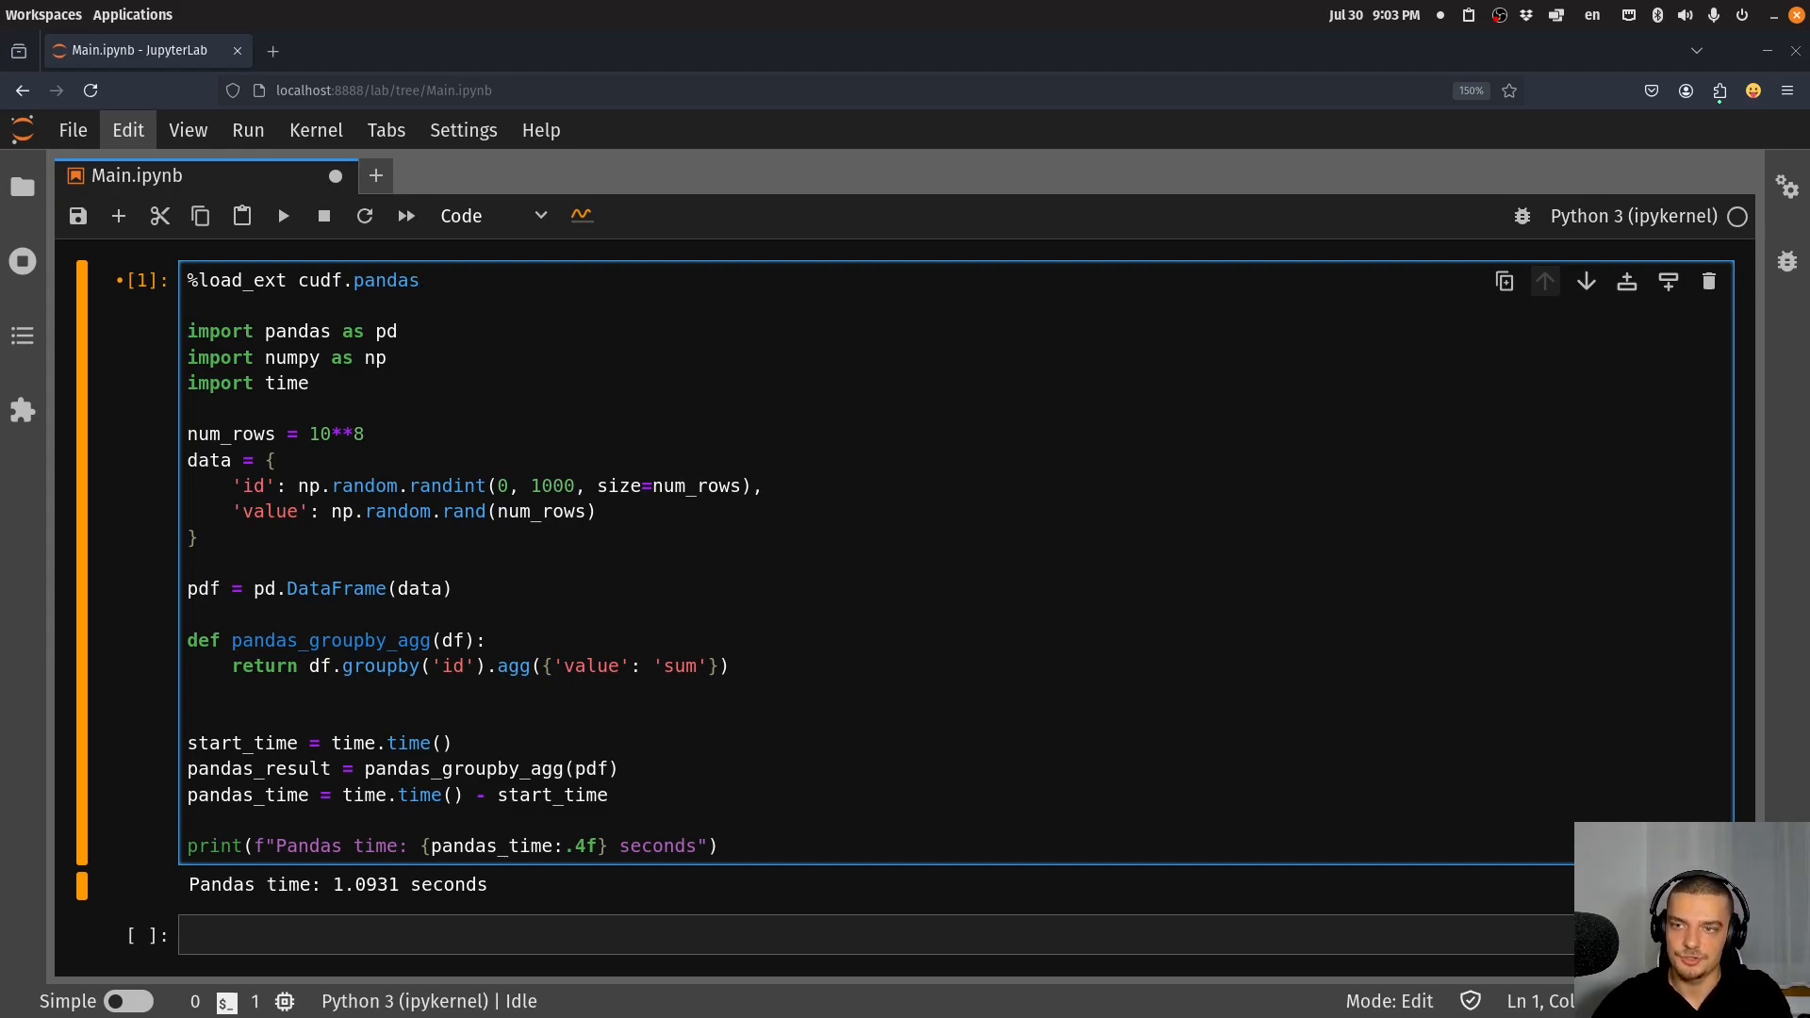
left_click(419, 279)
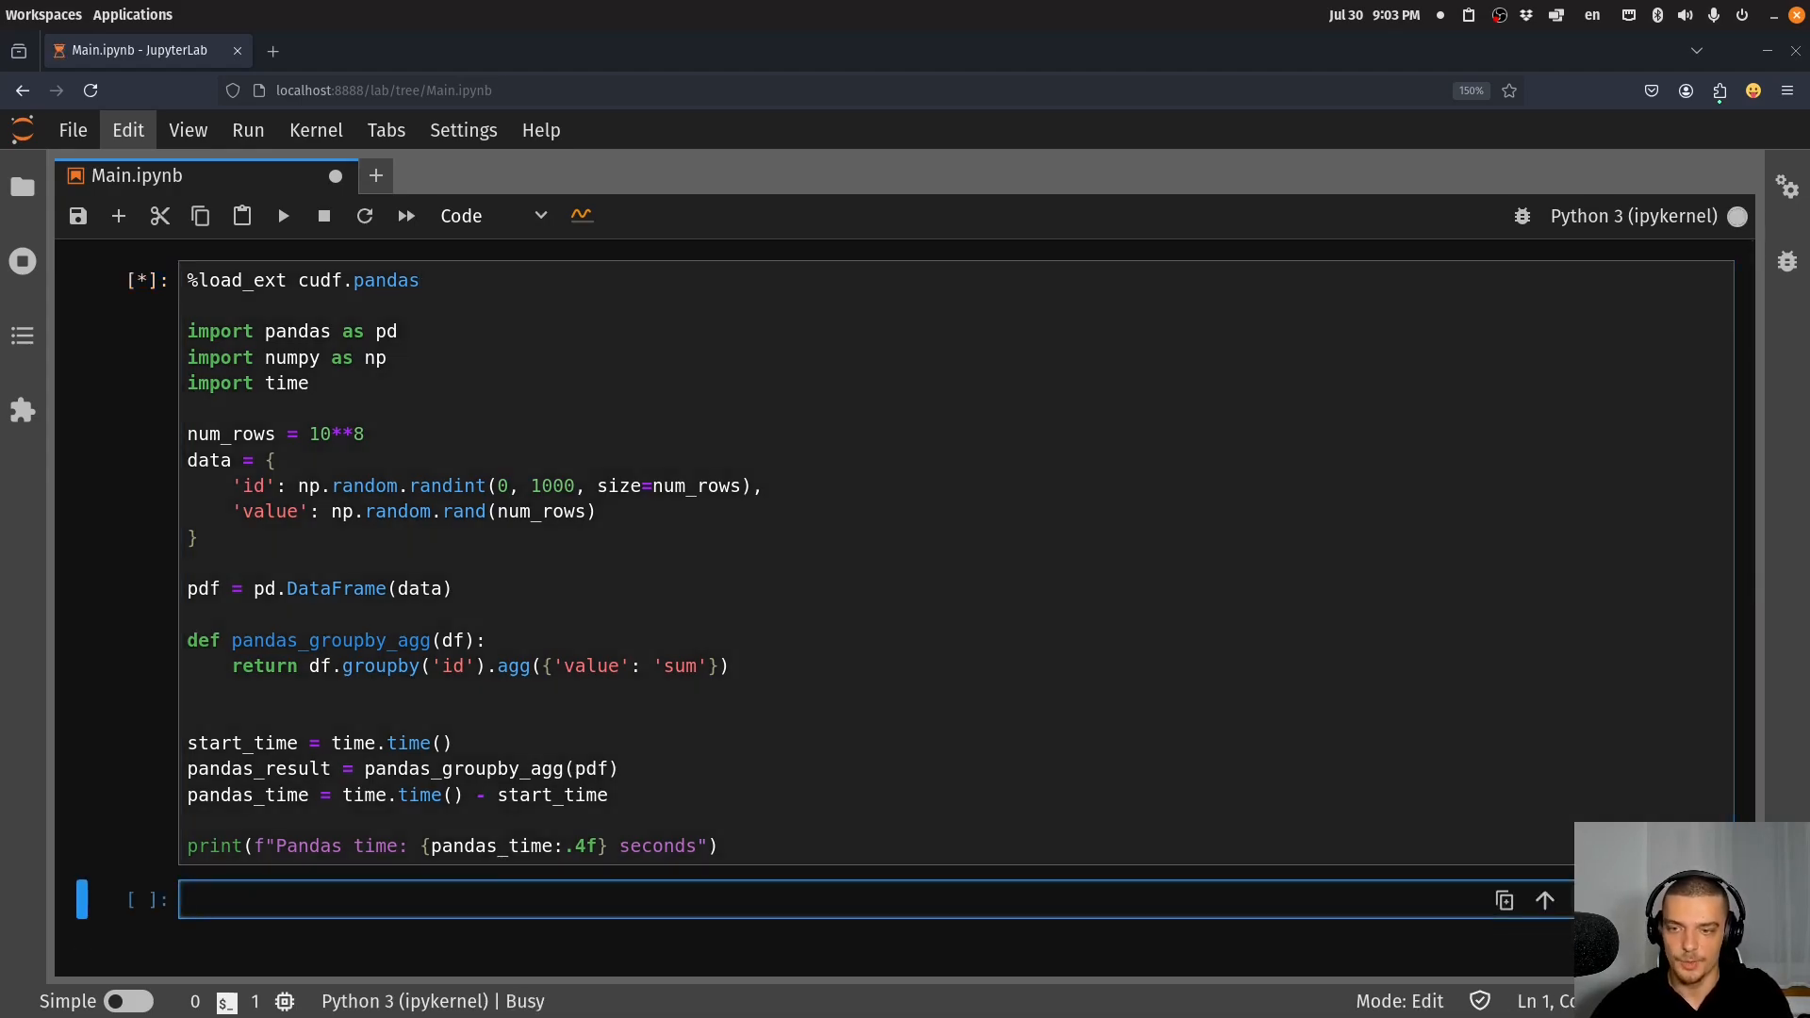
key("shift+Return")
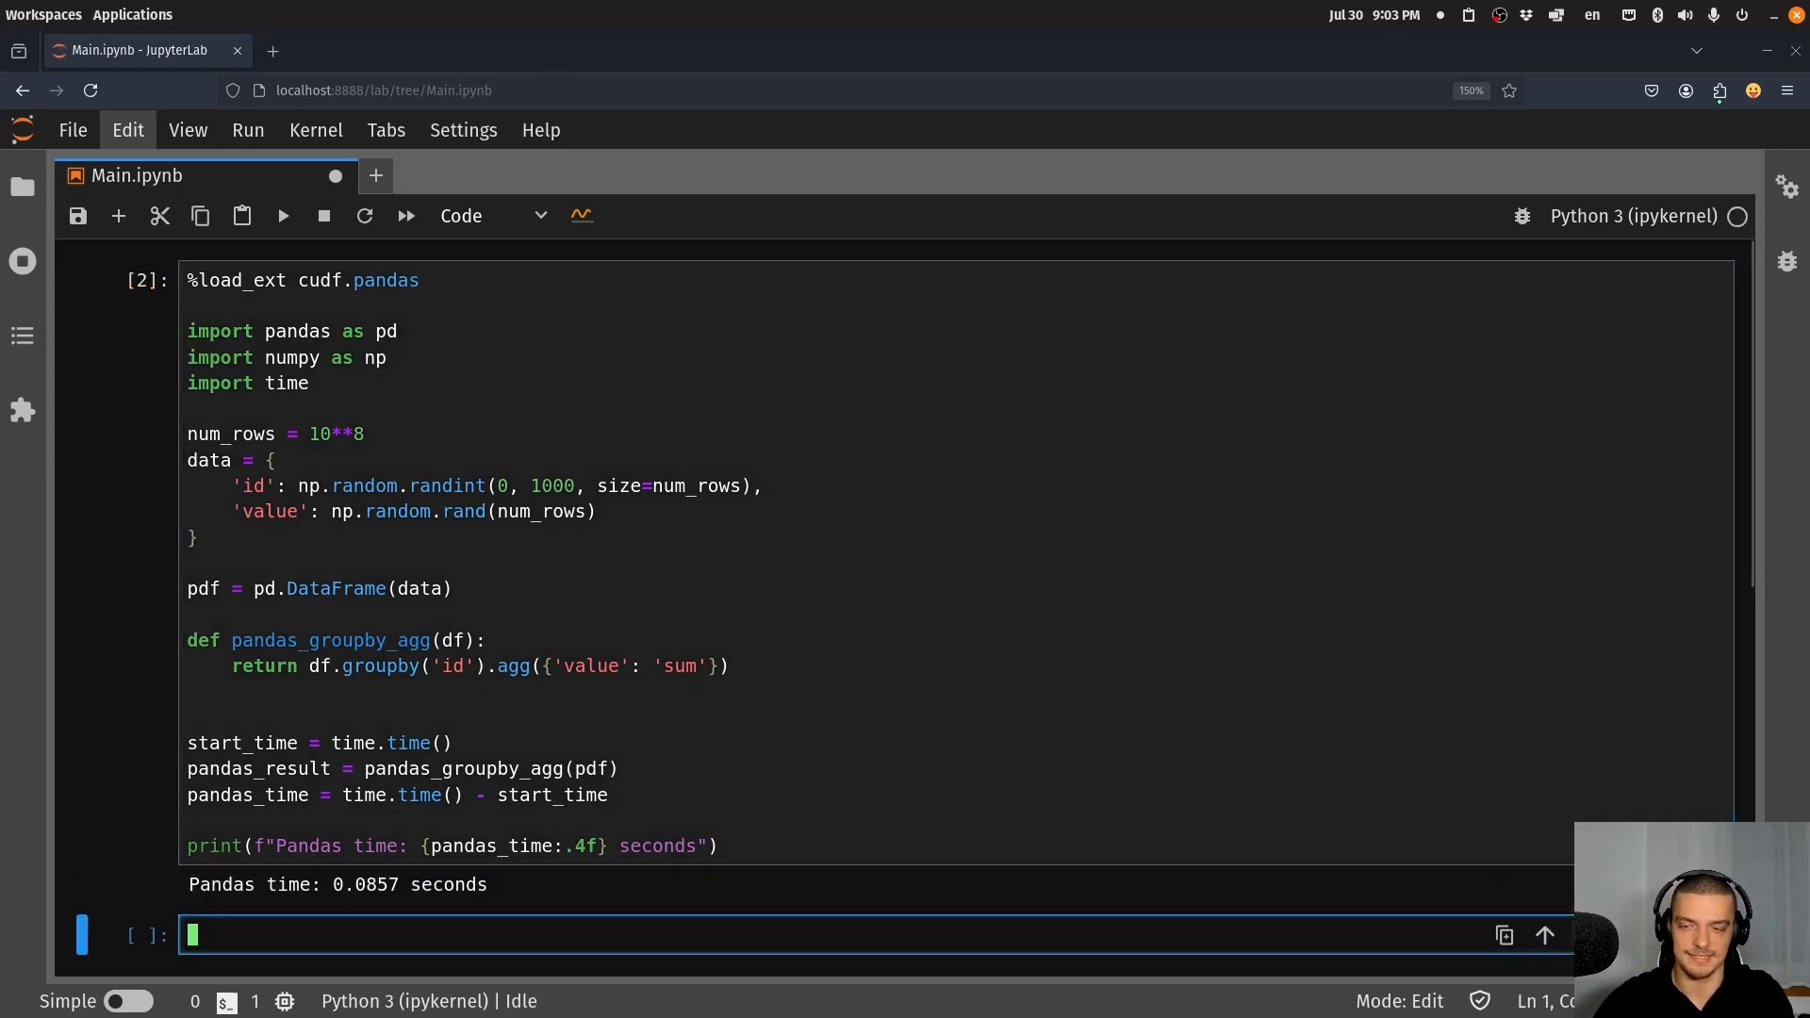